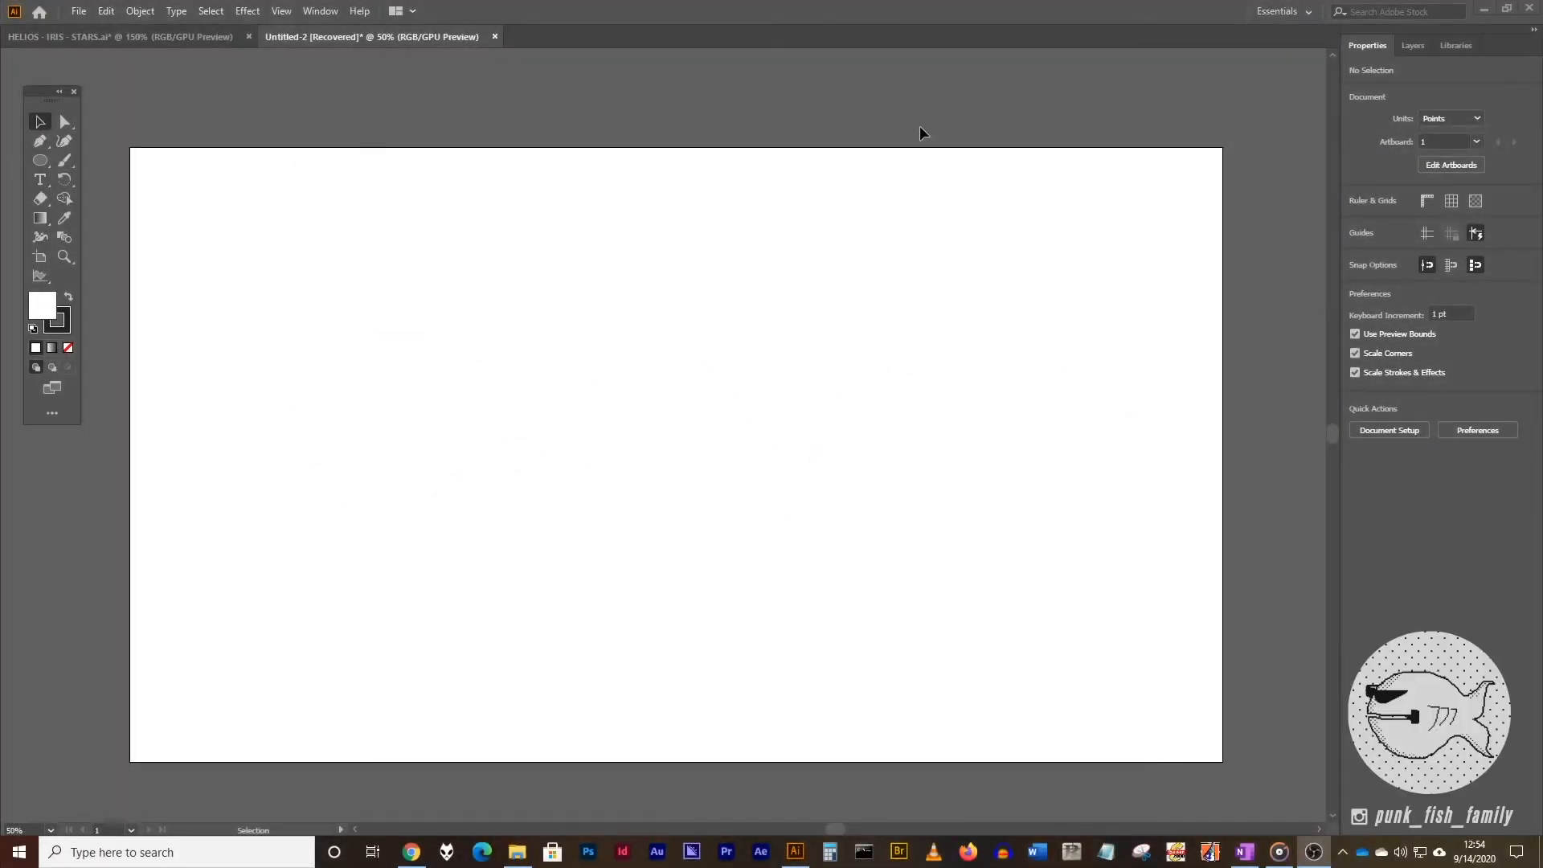
mouse_move(911, 7)
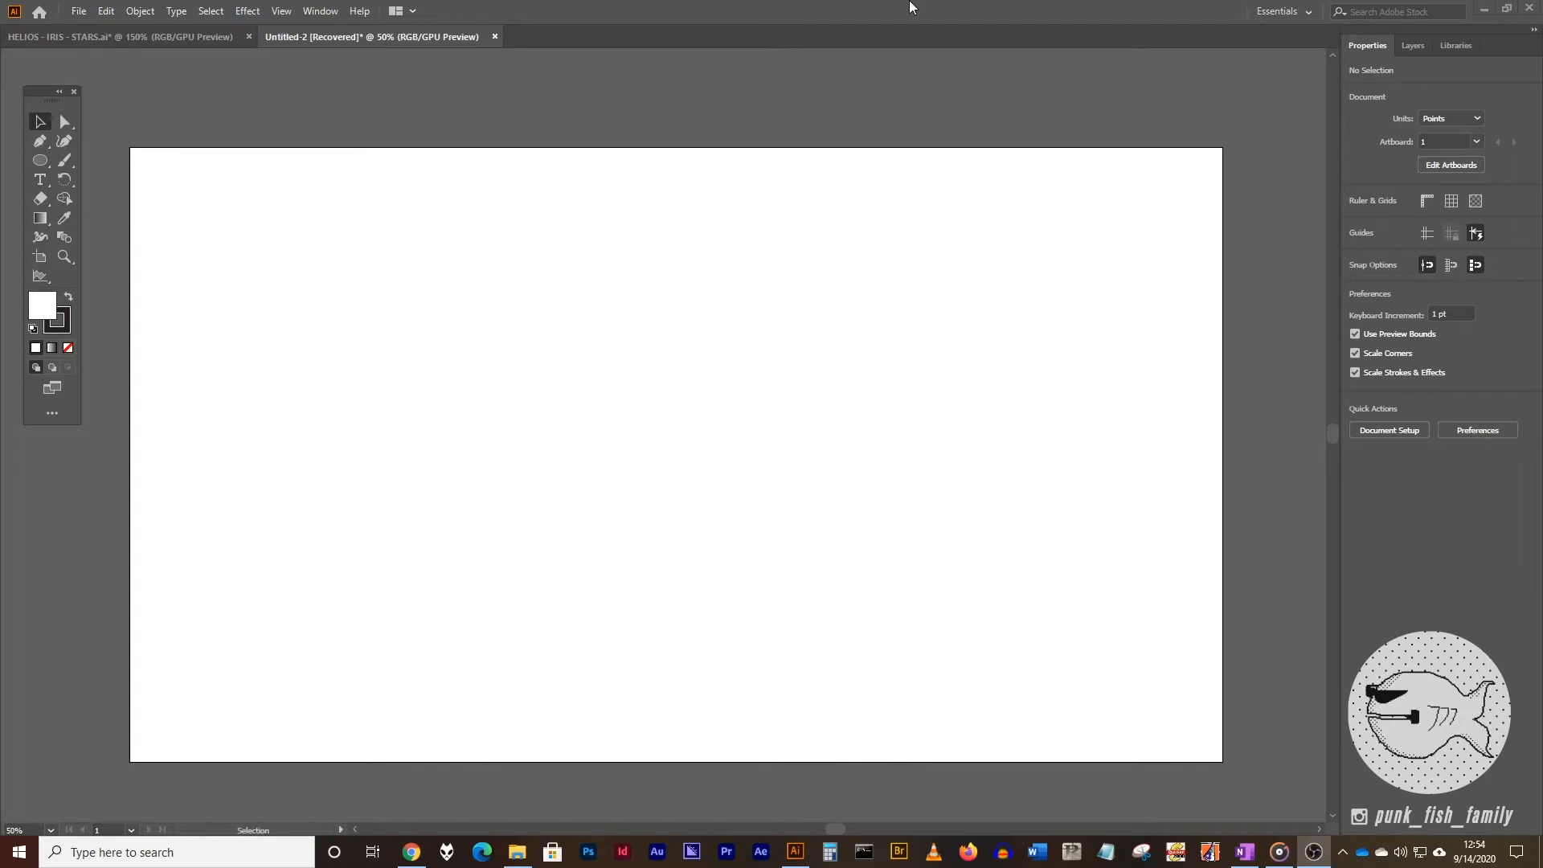
mouse_move(757, 6)
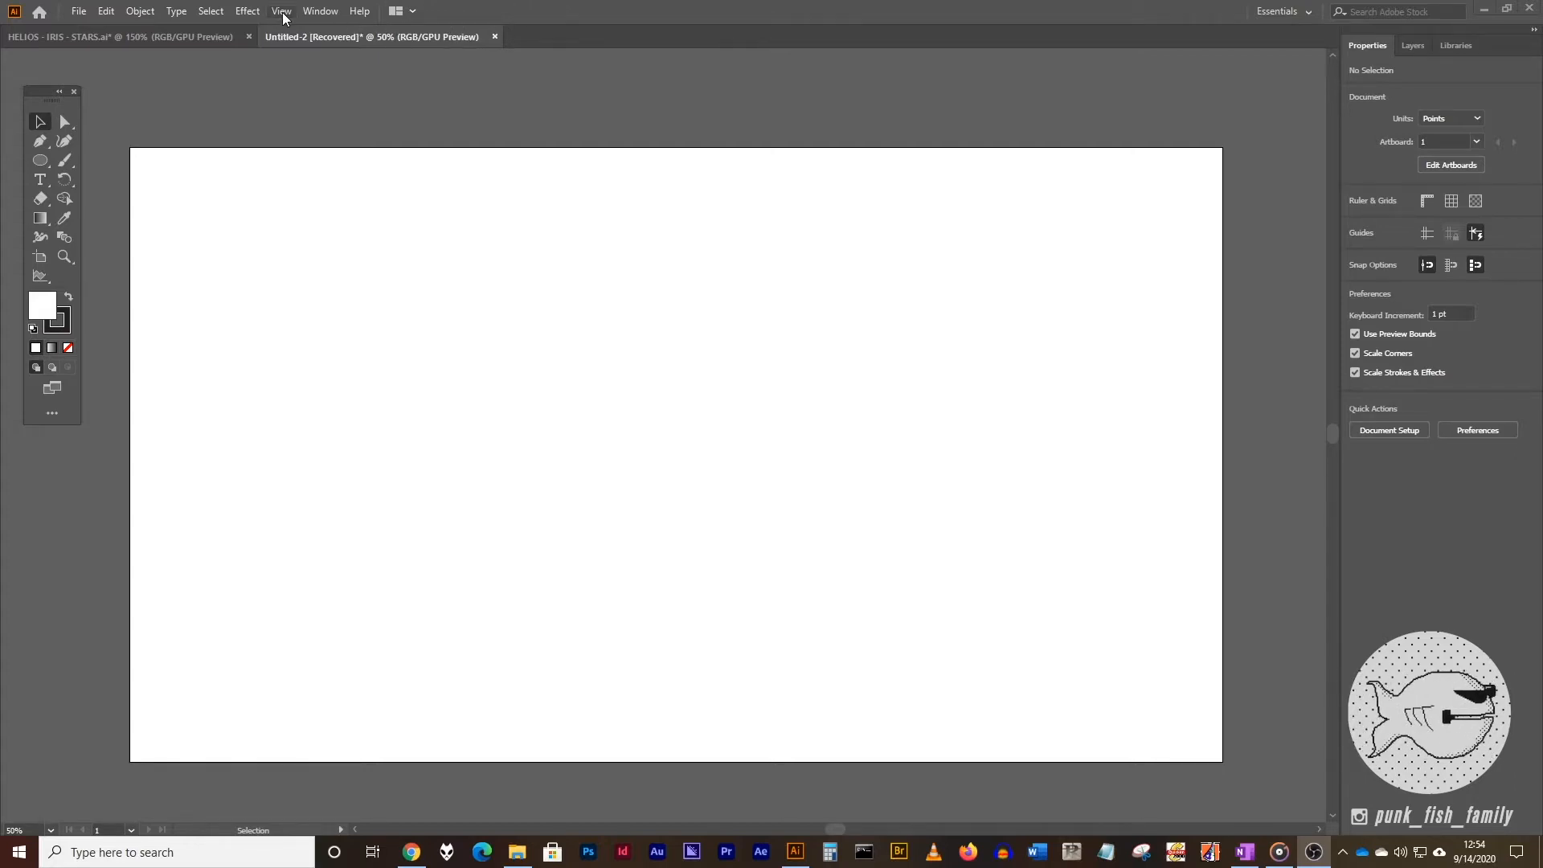
- Show the grid over the artboard and turn on Snap to Grid from the View menu
click(279, 10)
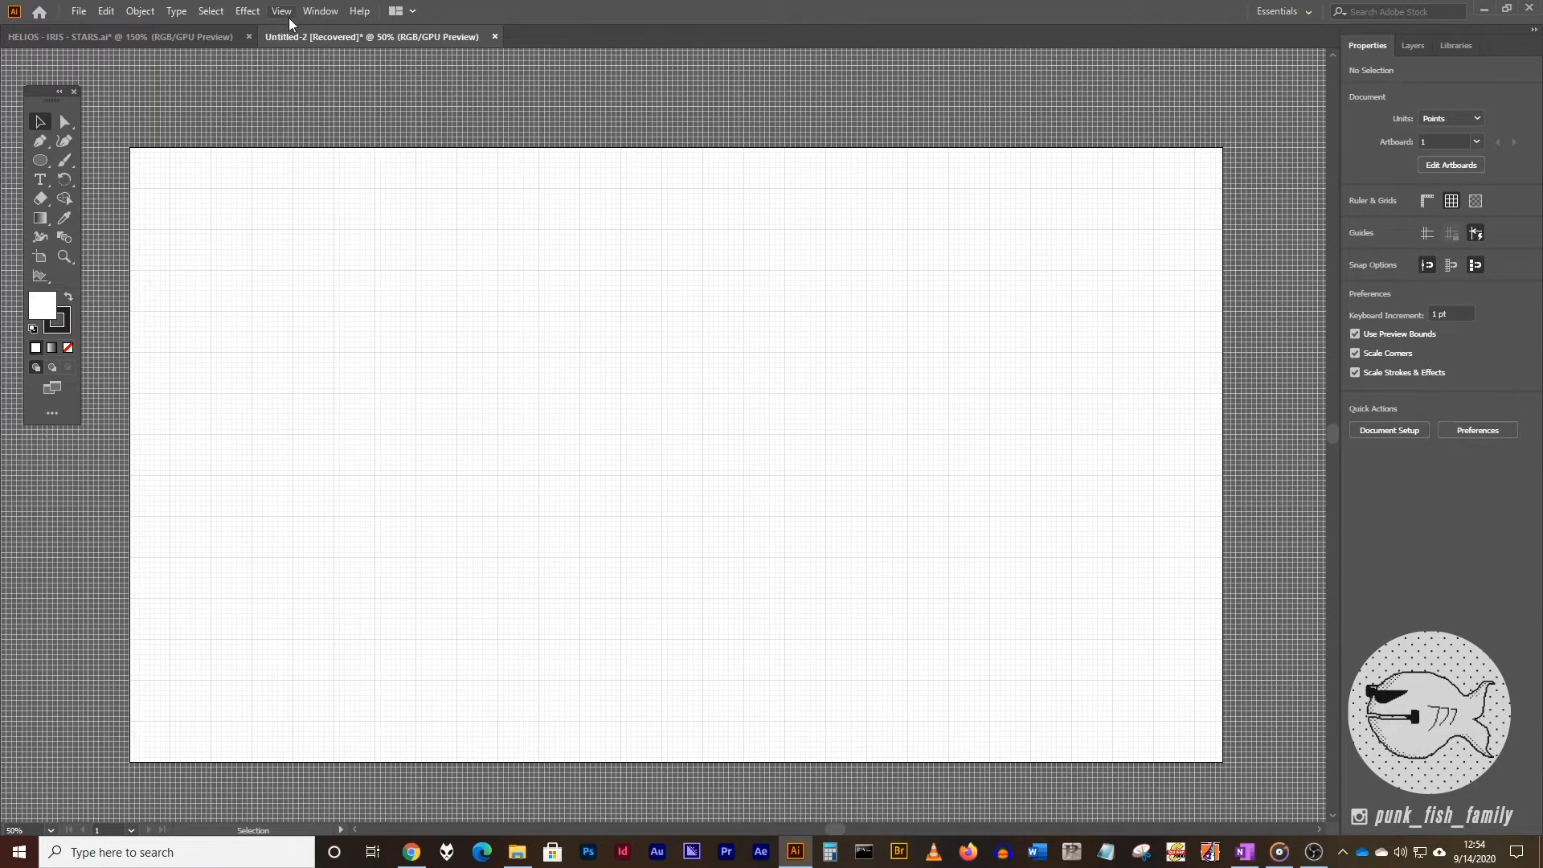
click(280, 10)
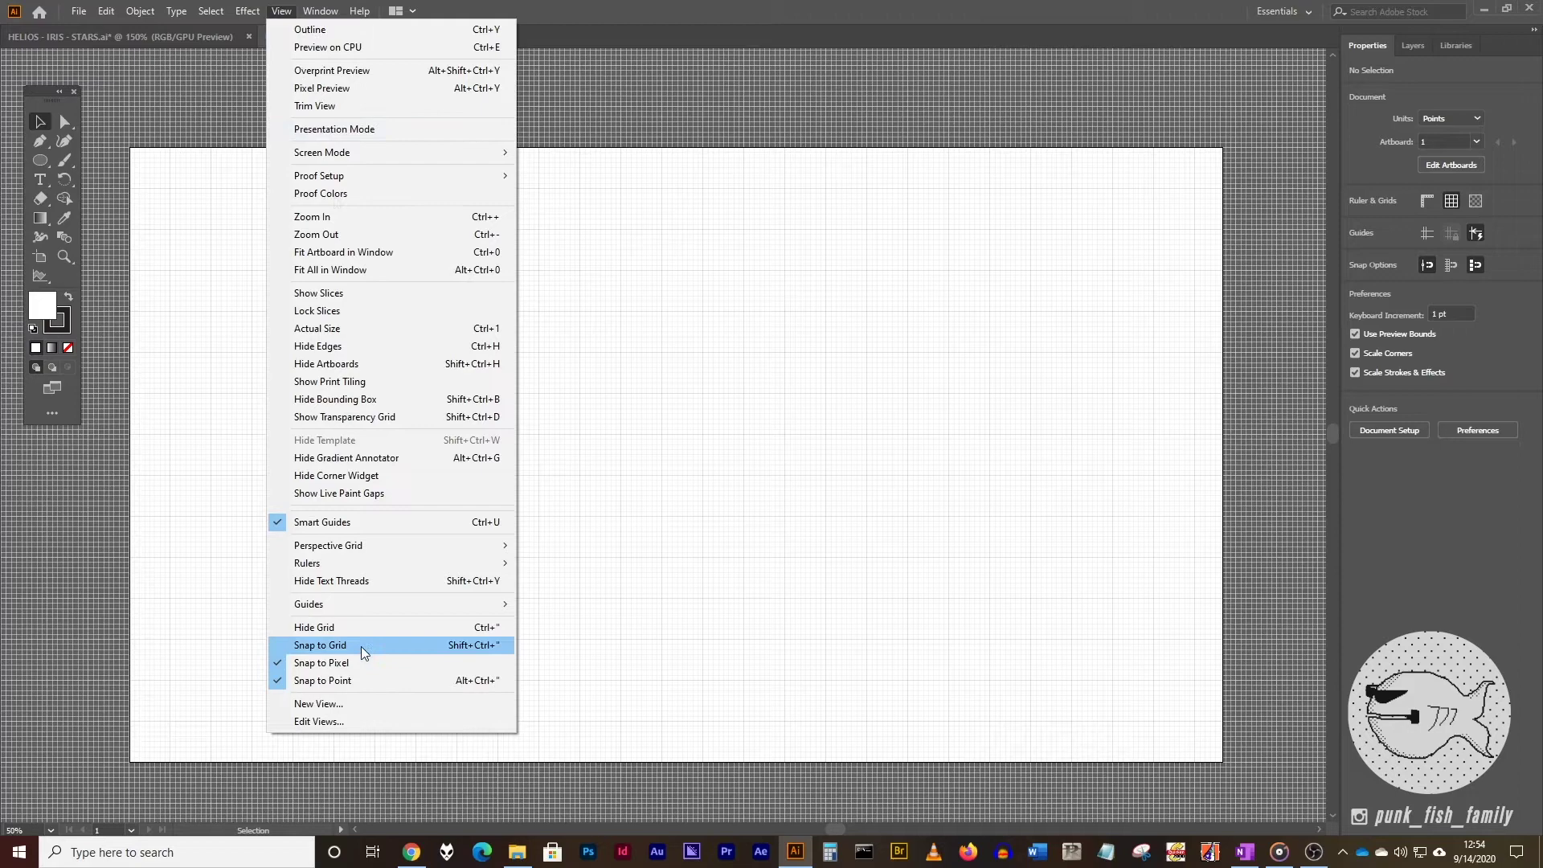
click(320, 645)
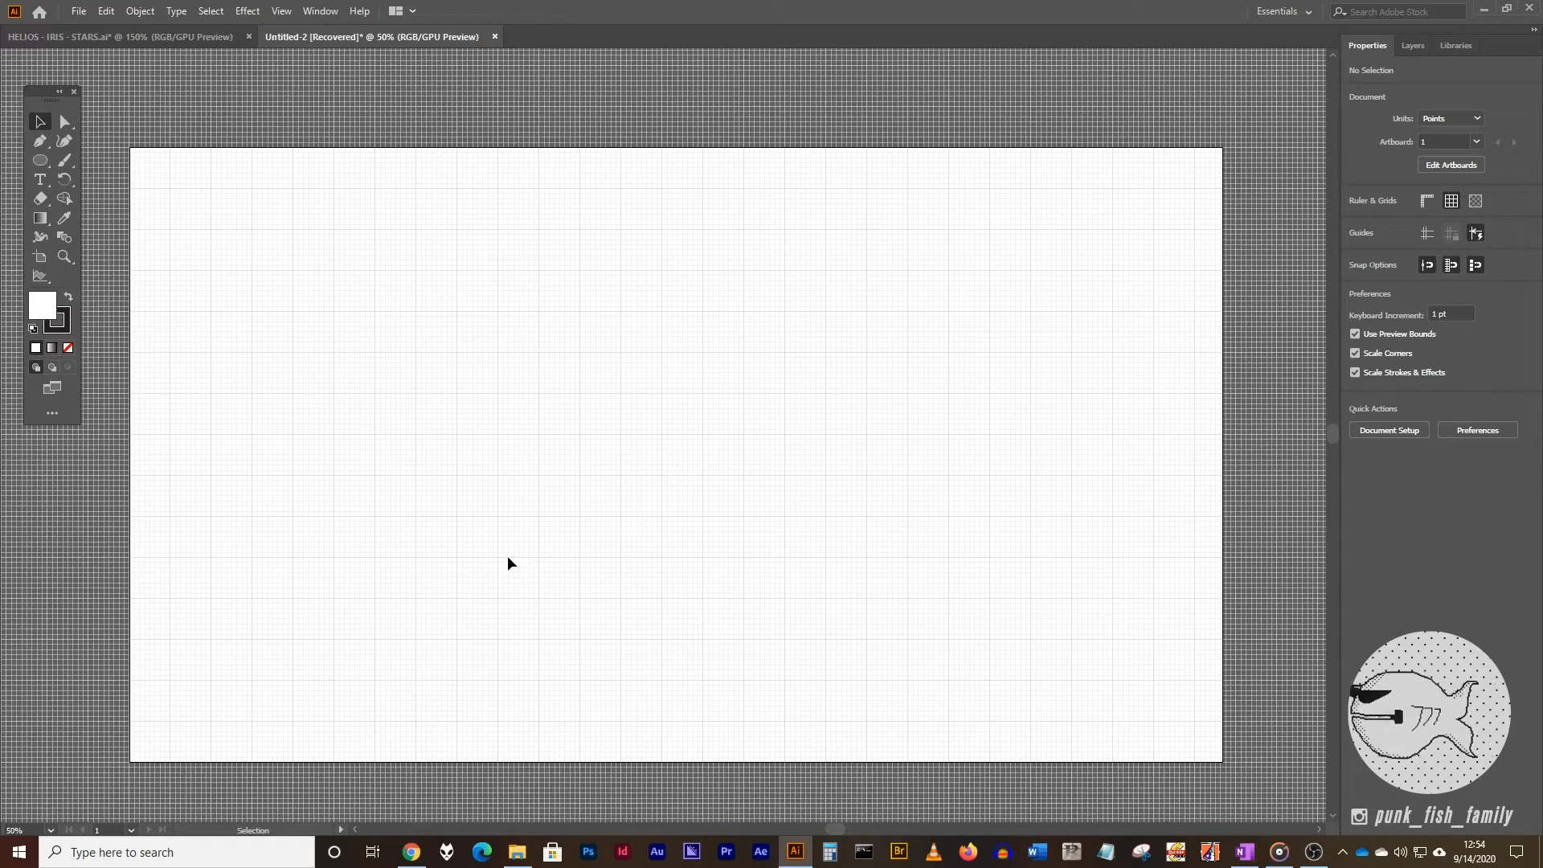
mouse_move(66, 256)
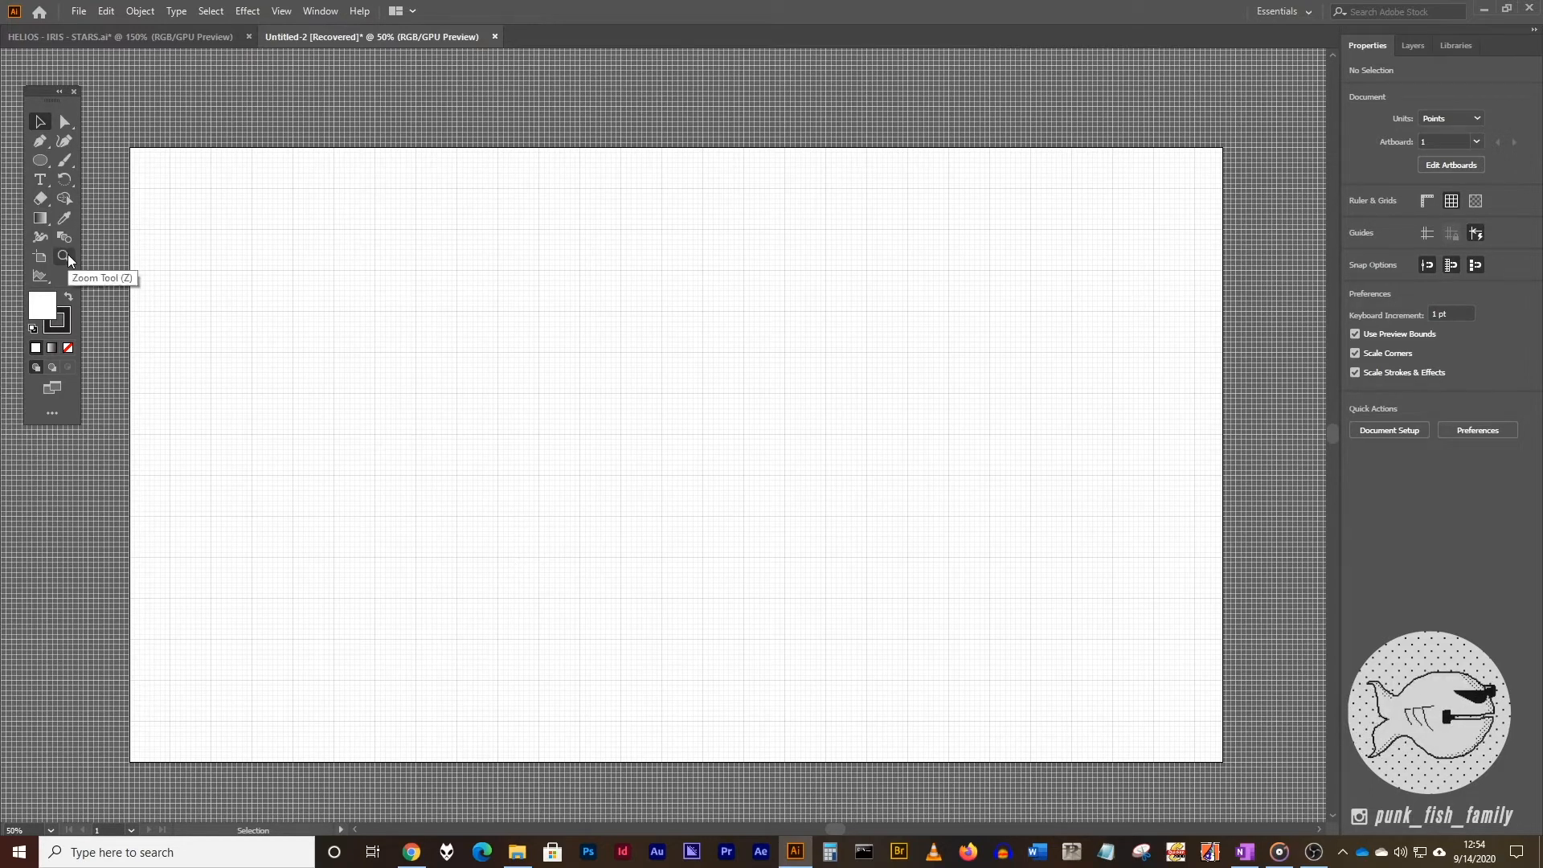
- Magnify the blank gridded artboard to 200% with the Zoom tool
click(64, 256)
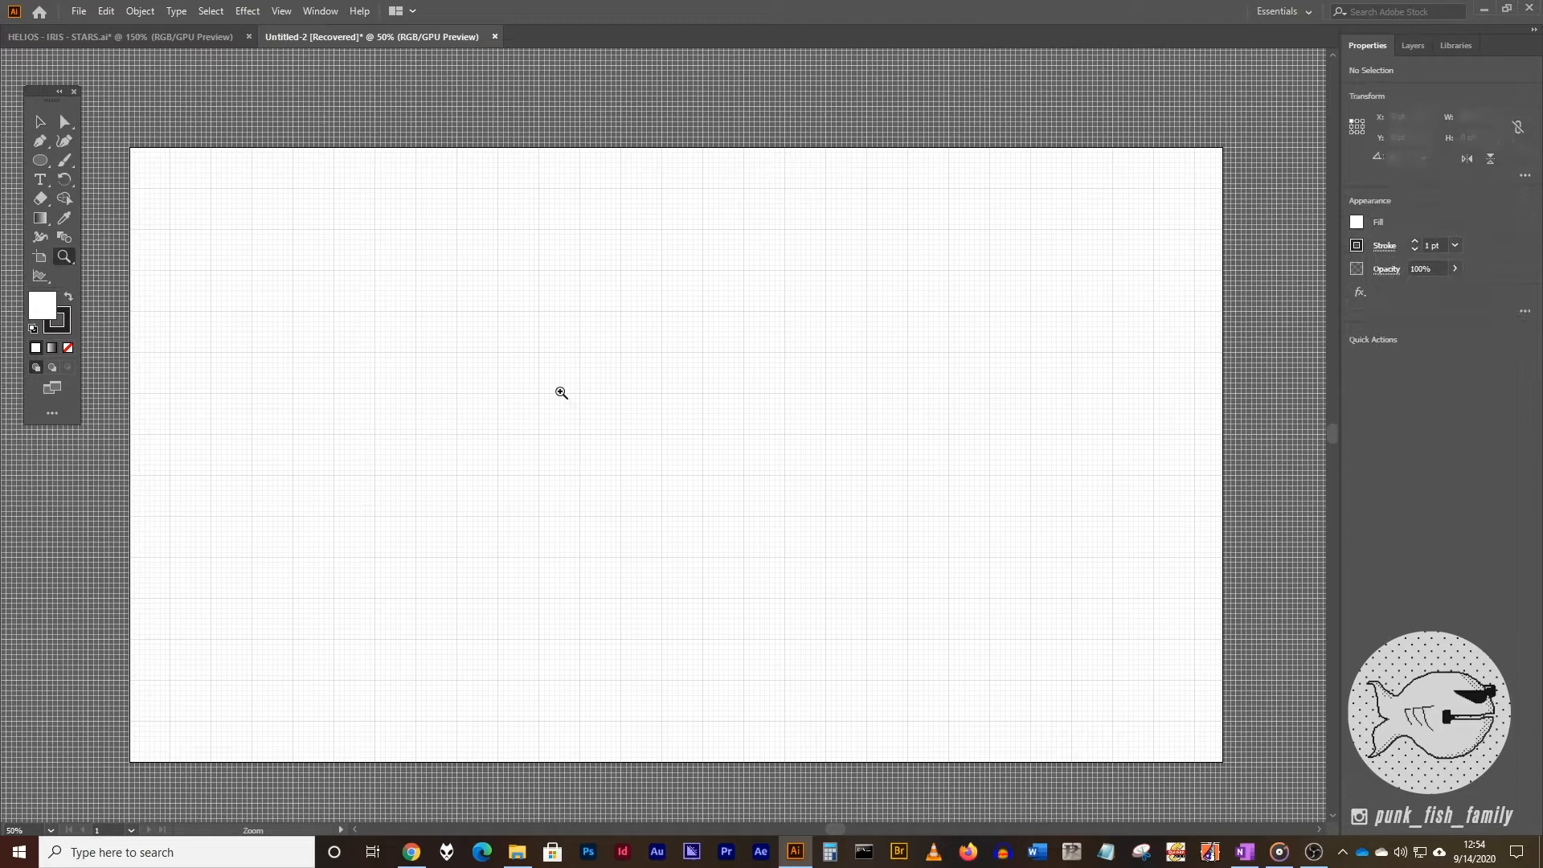
click(561, 392)
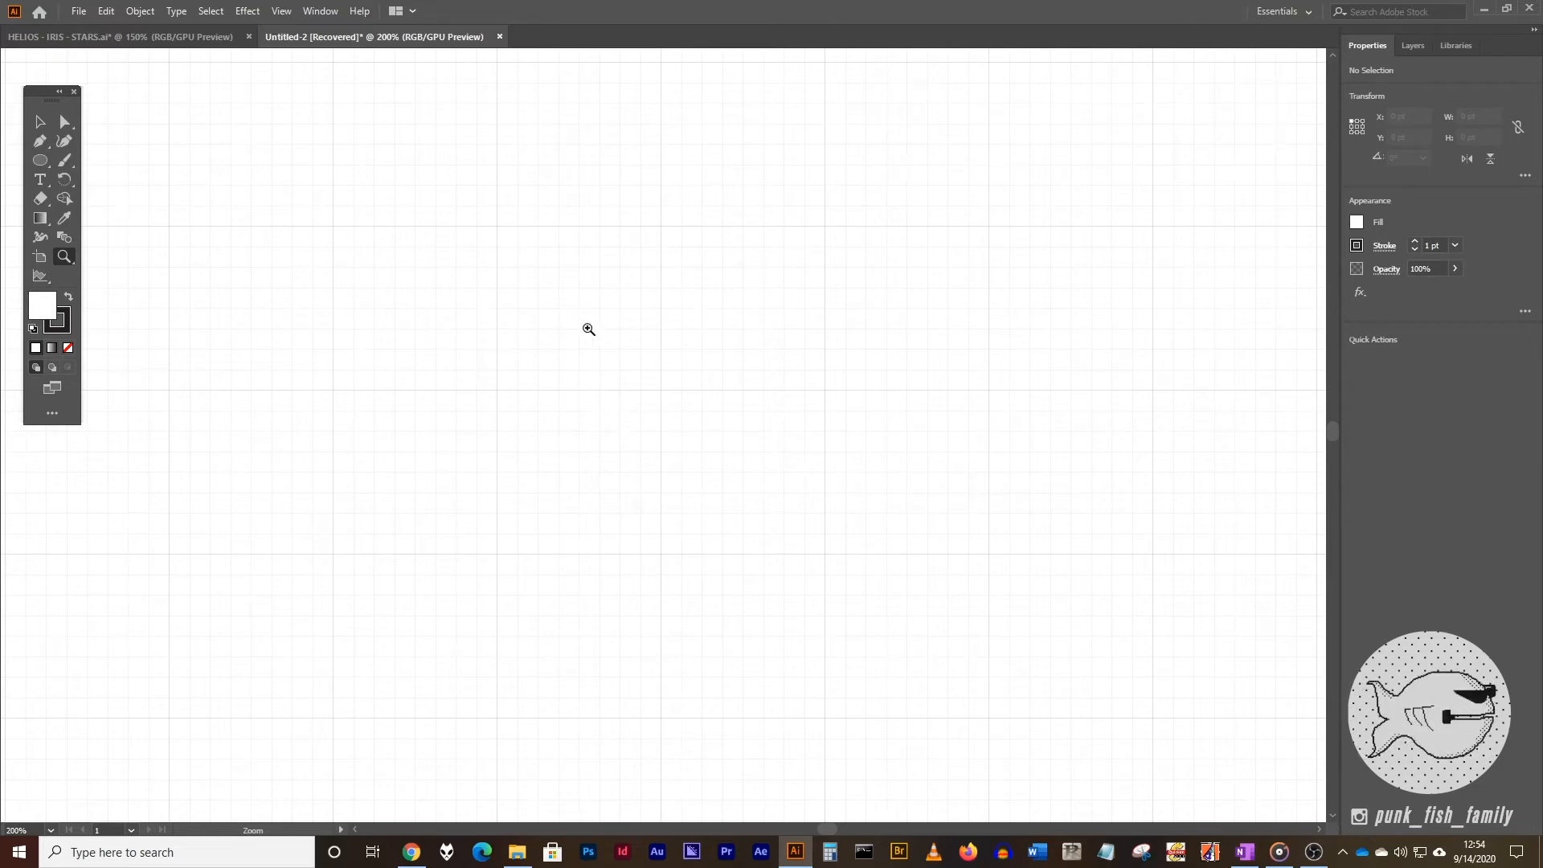
mouse_move(539, 337)
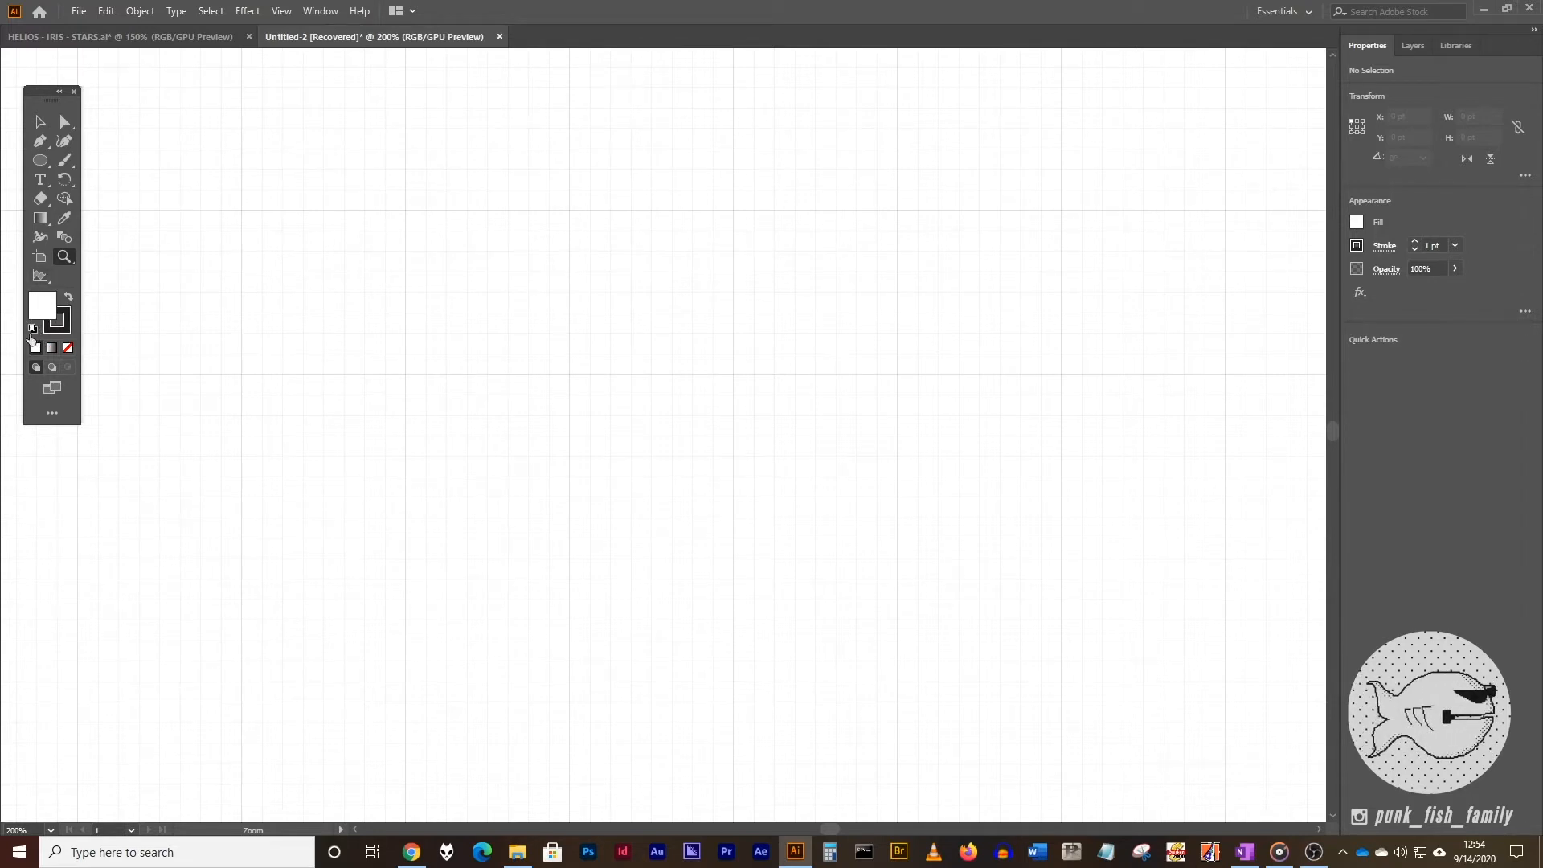
mouse_move(32, 331)
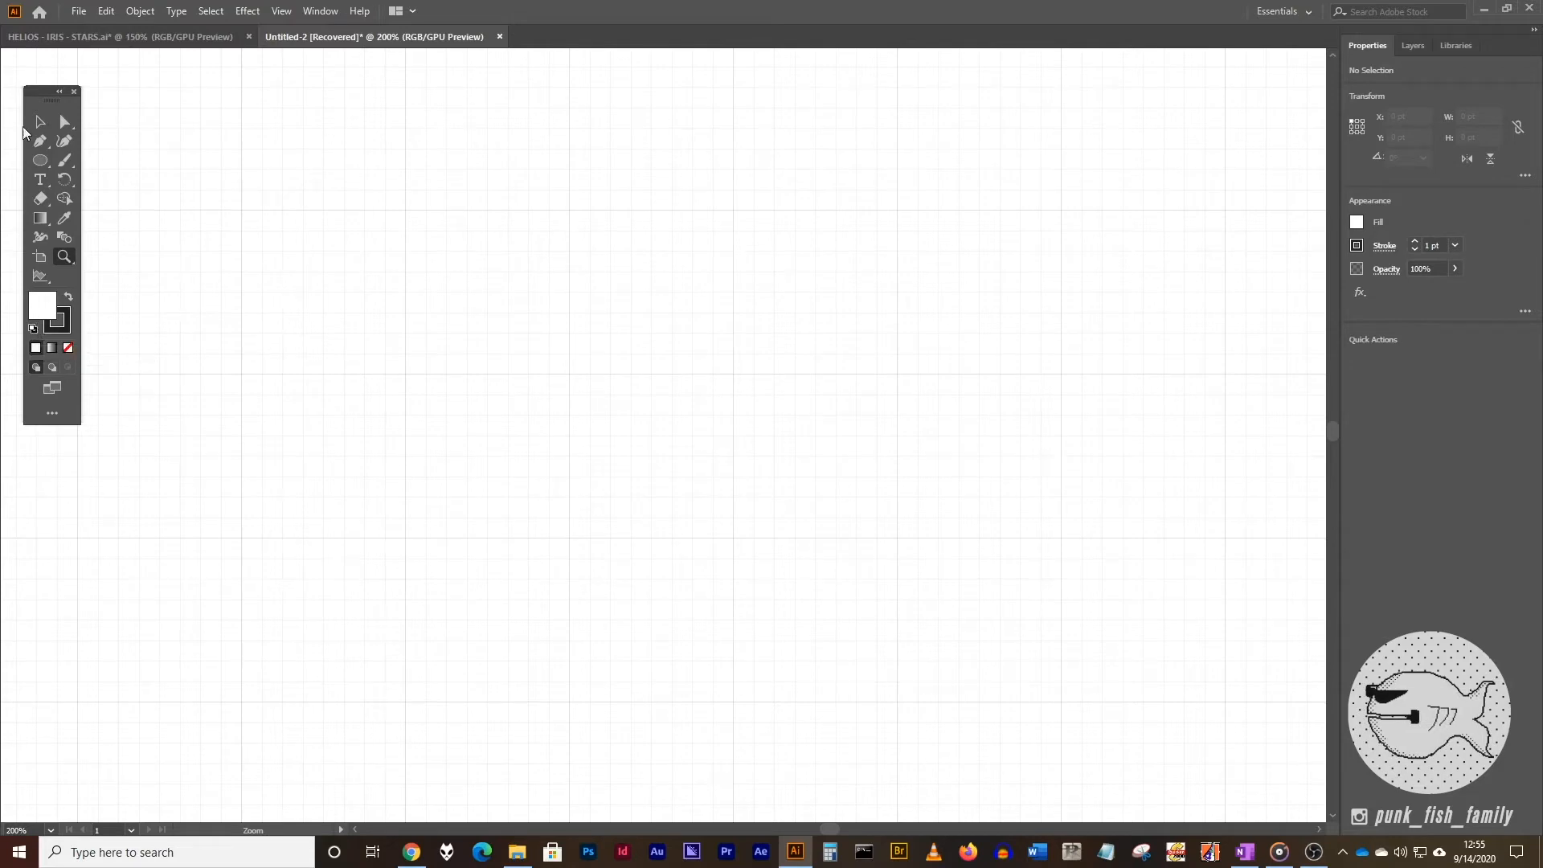
mouse_move(40, 161)
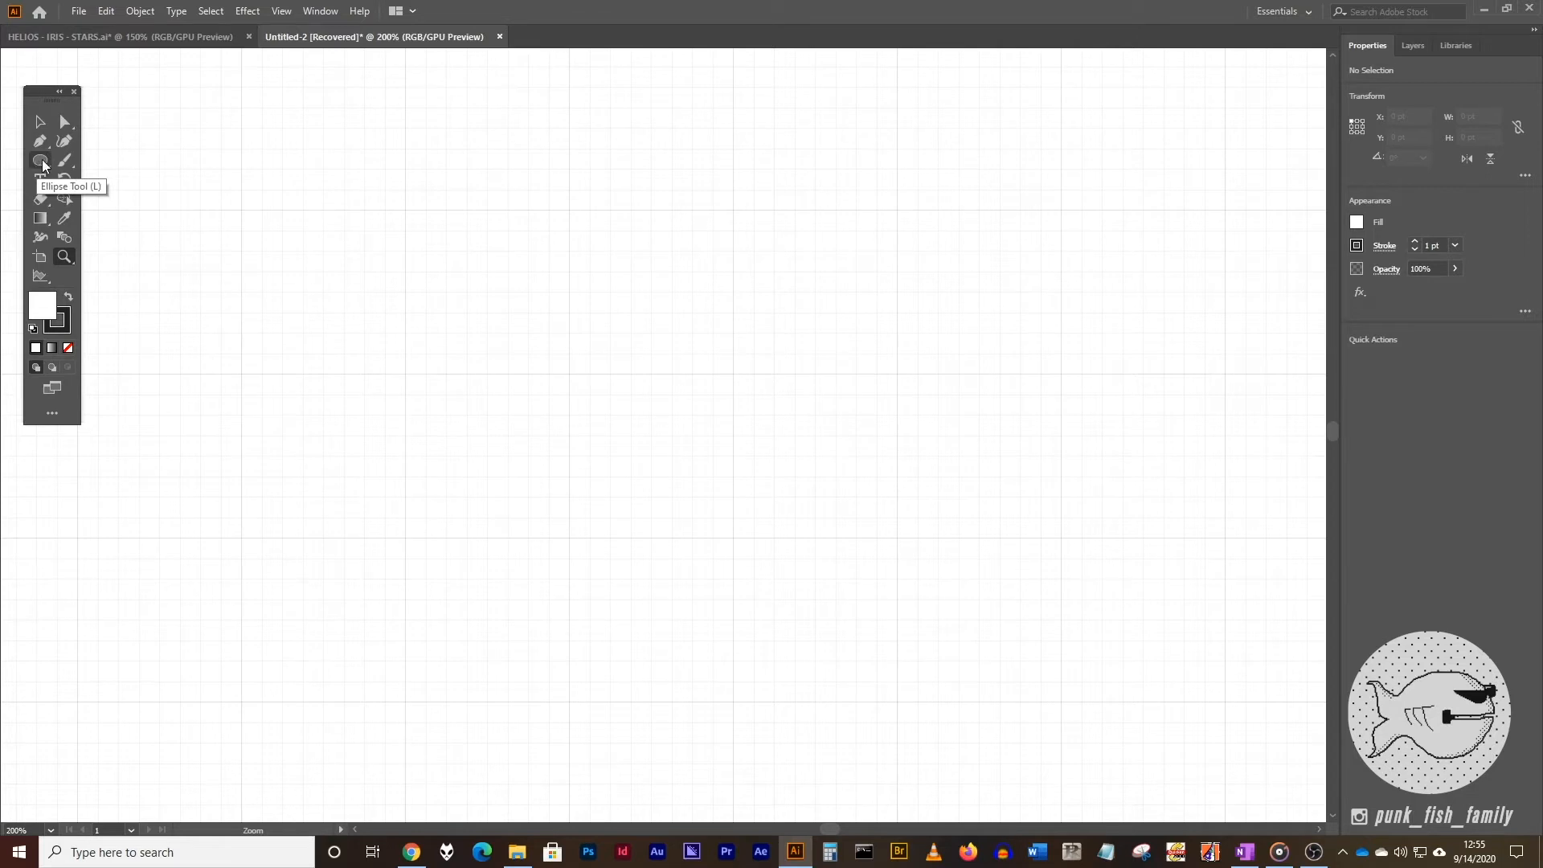
- Draw a circle with the Ellipse tool in the upper-left area of the grid
click(41, 161)
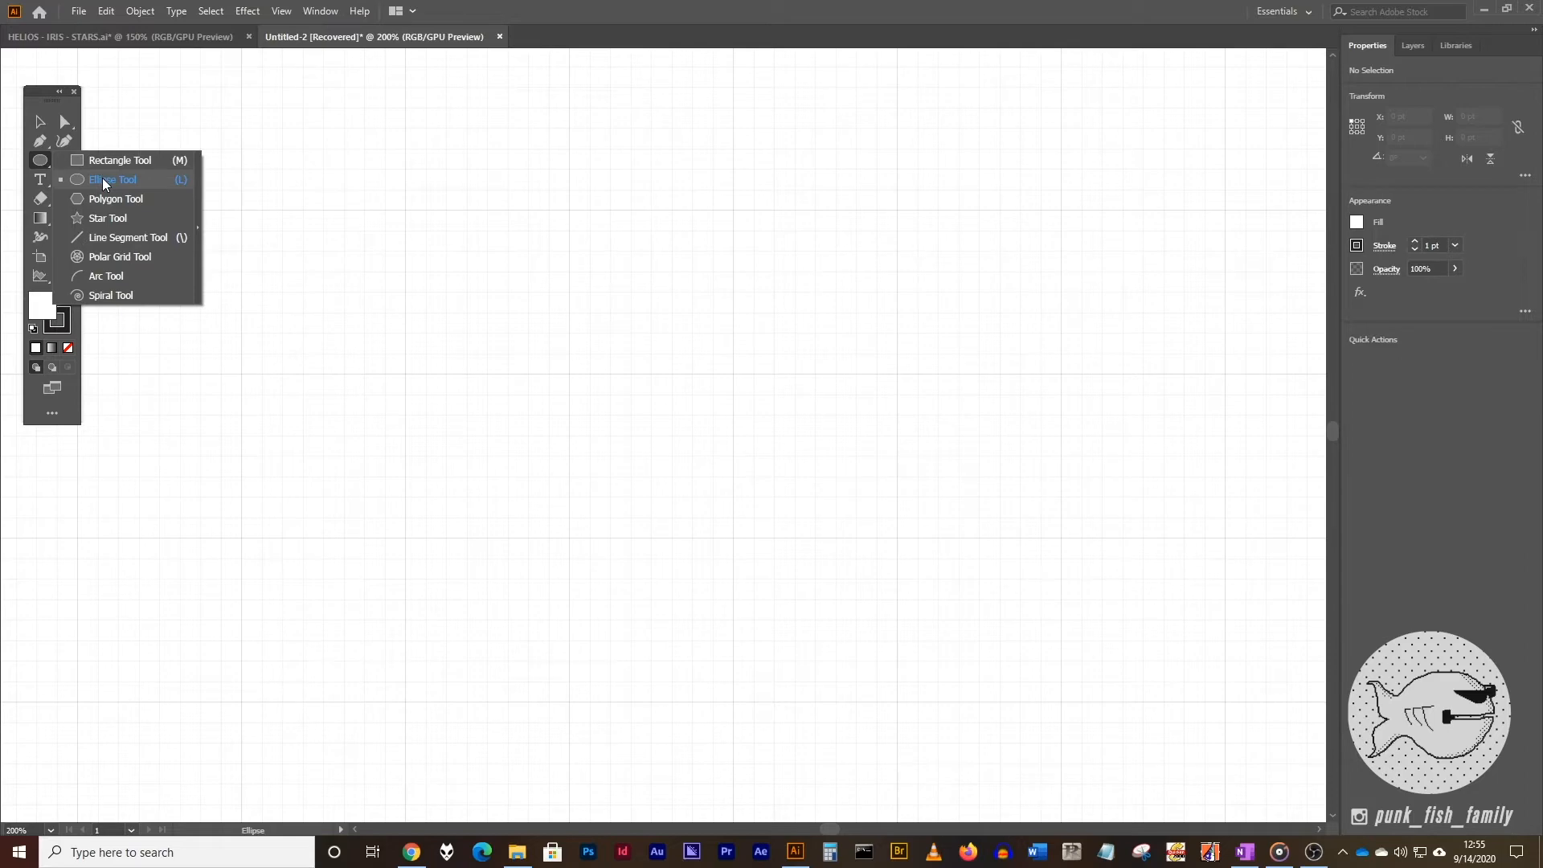
click(109, 180)
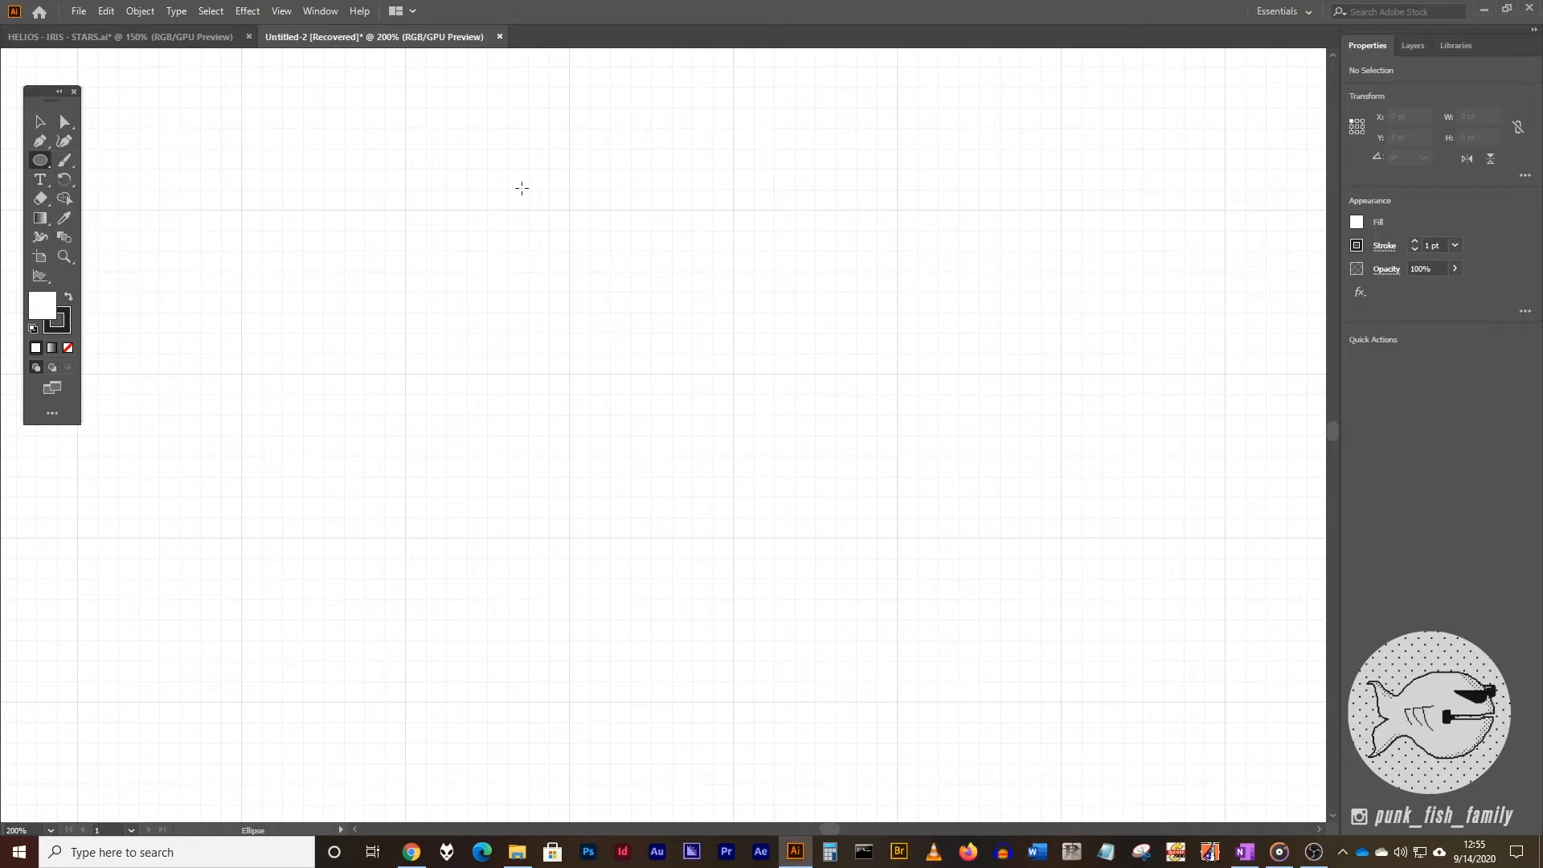
mouse_move(406, 209)
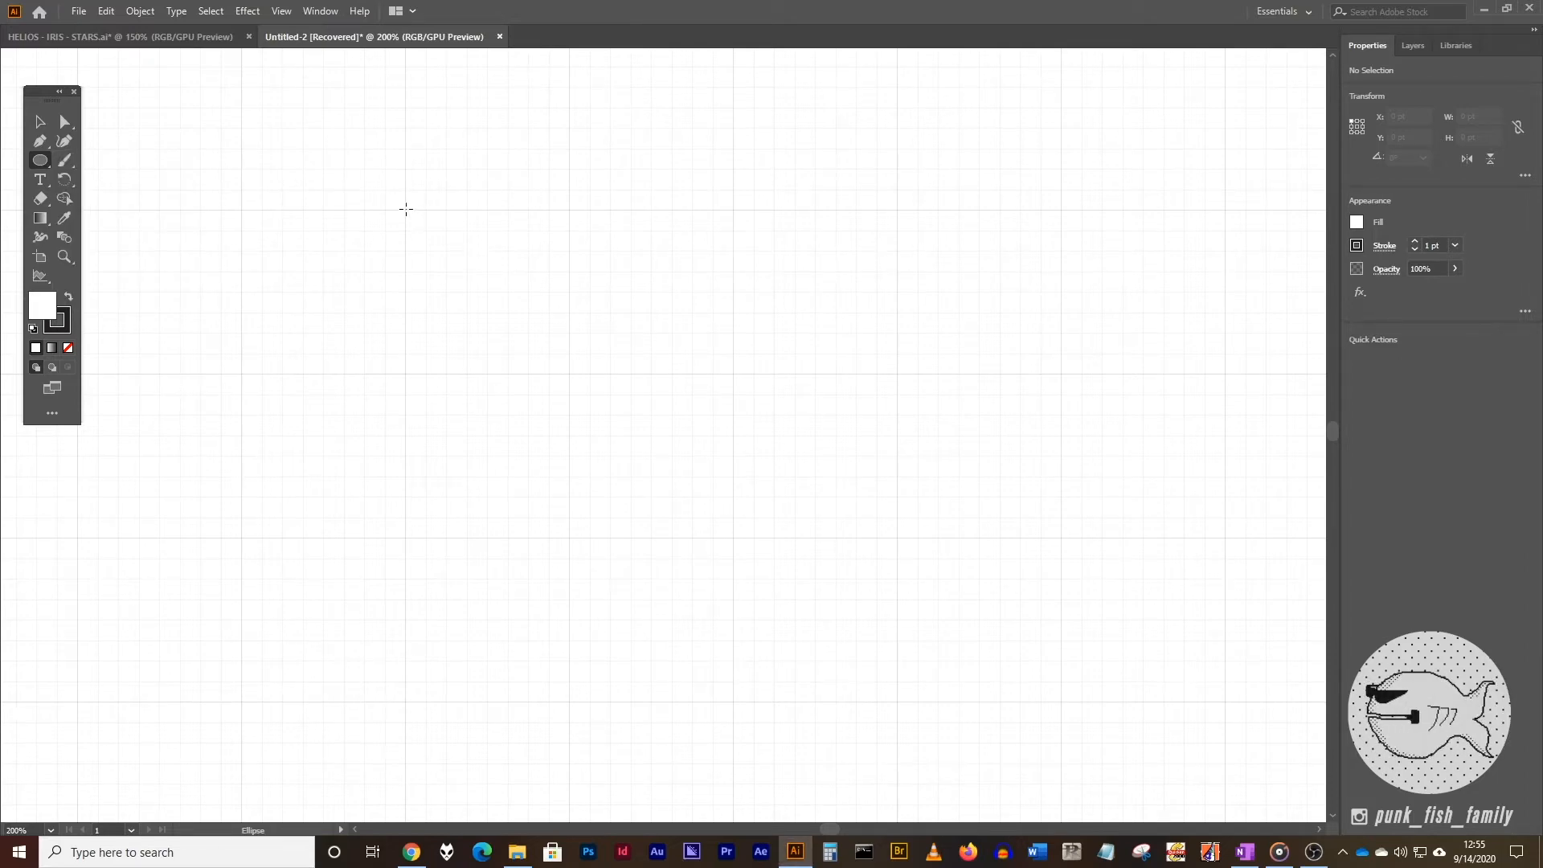
mouse_move(498, 503)
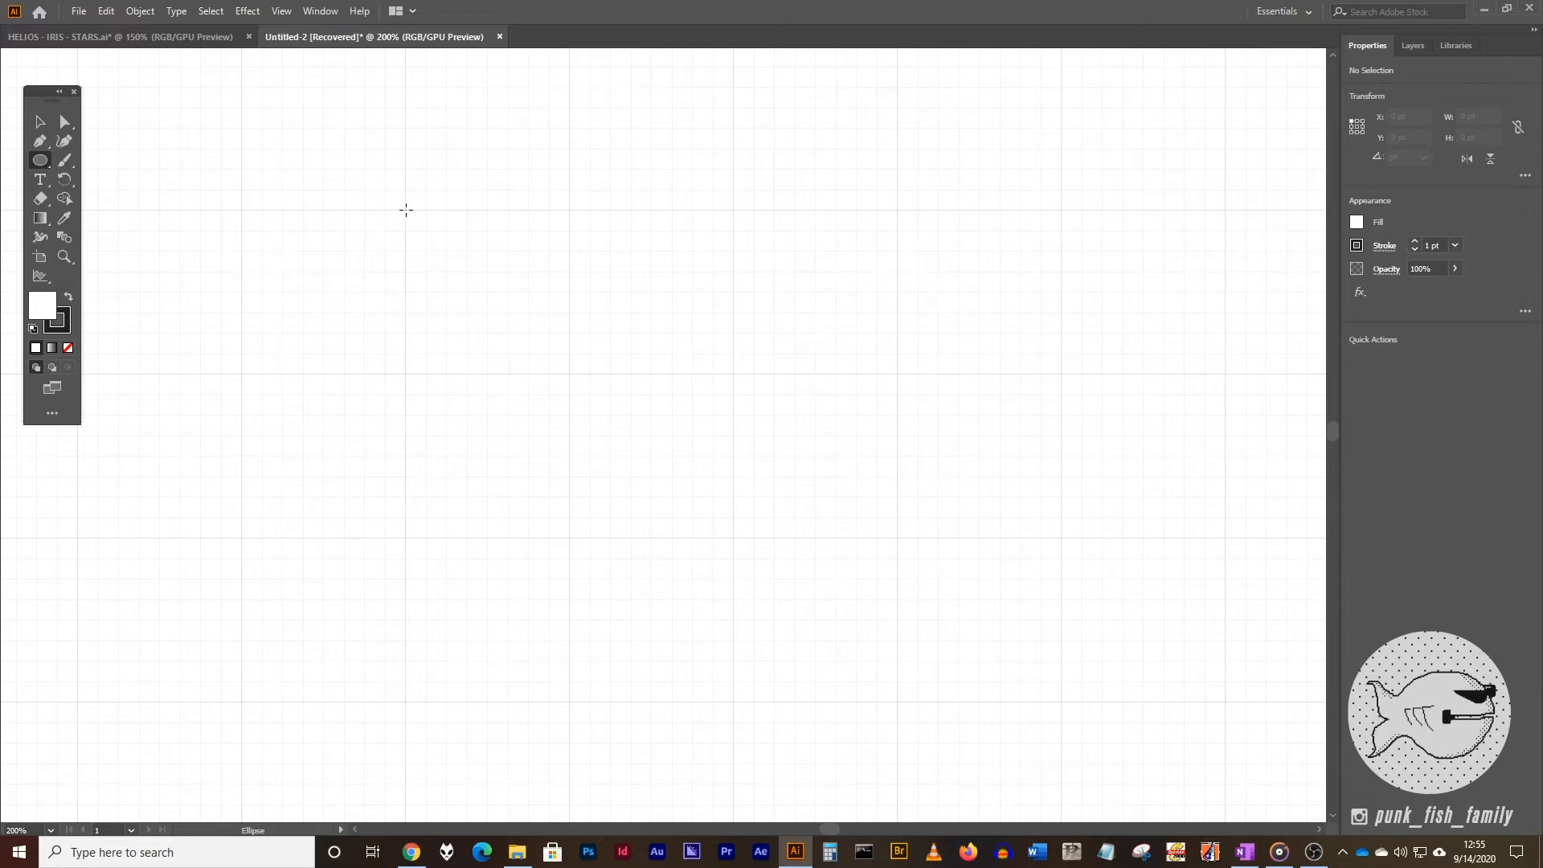
drag(406, 209, 733, 542)
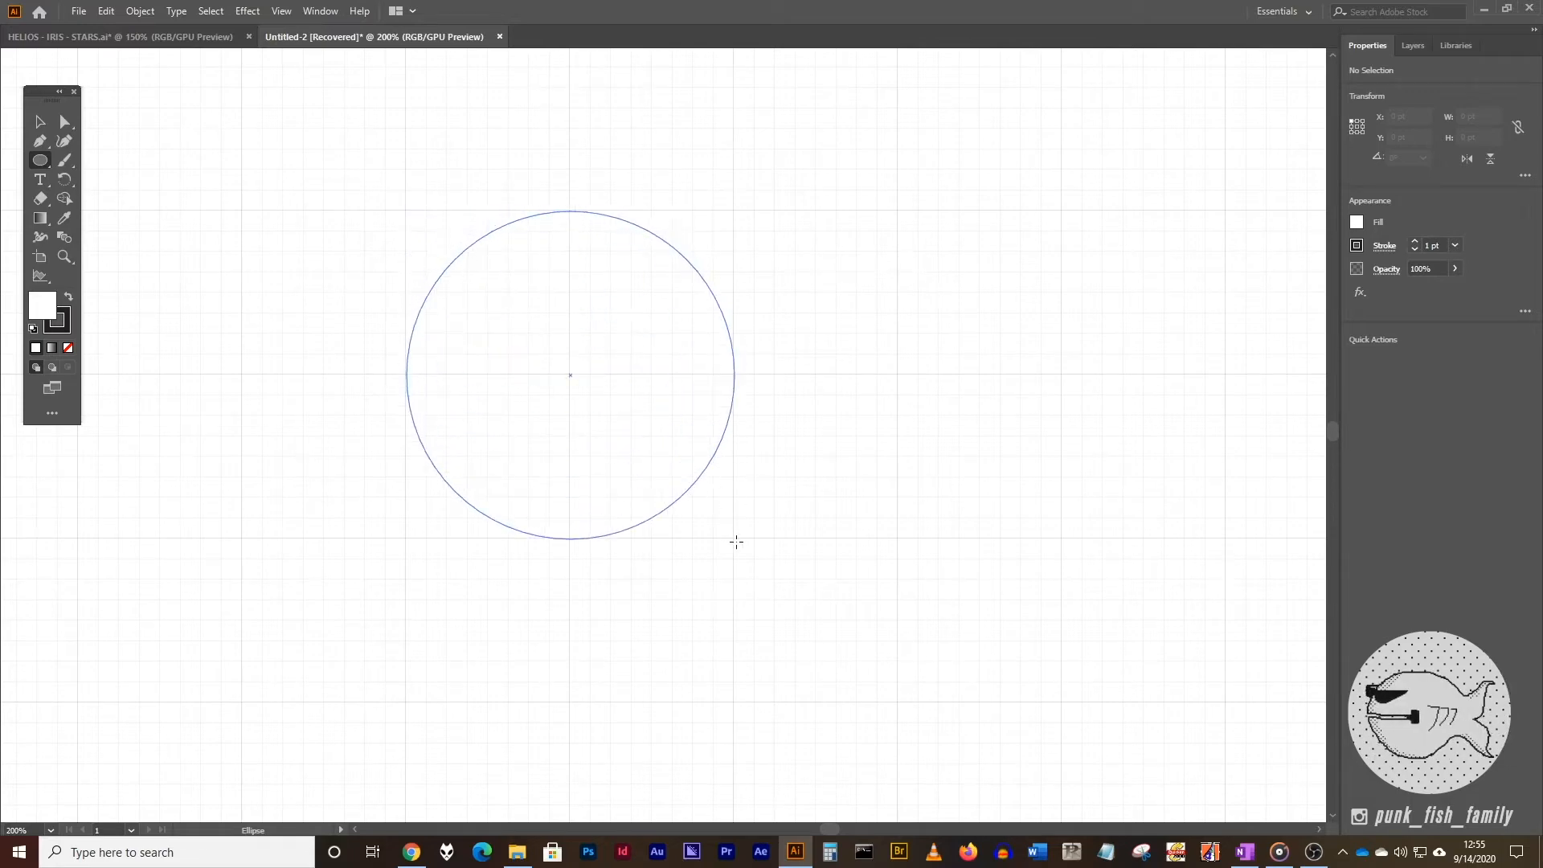
mouse_move(728, 539)
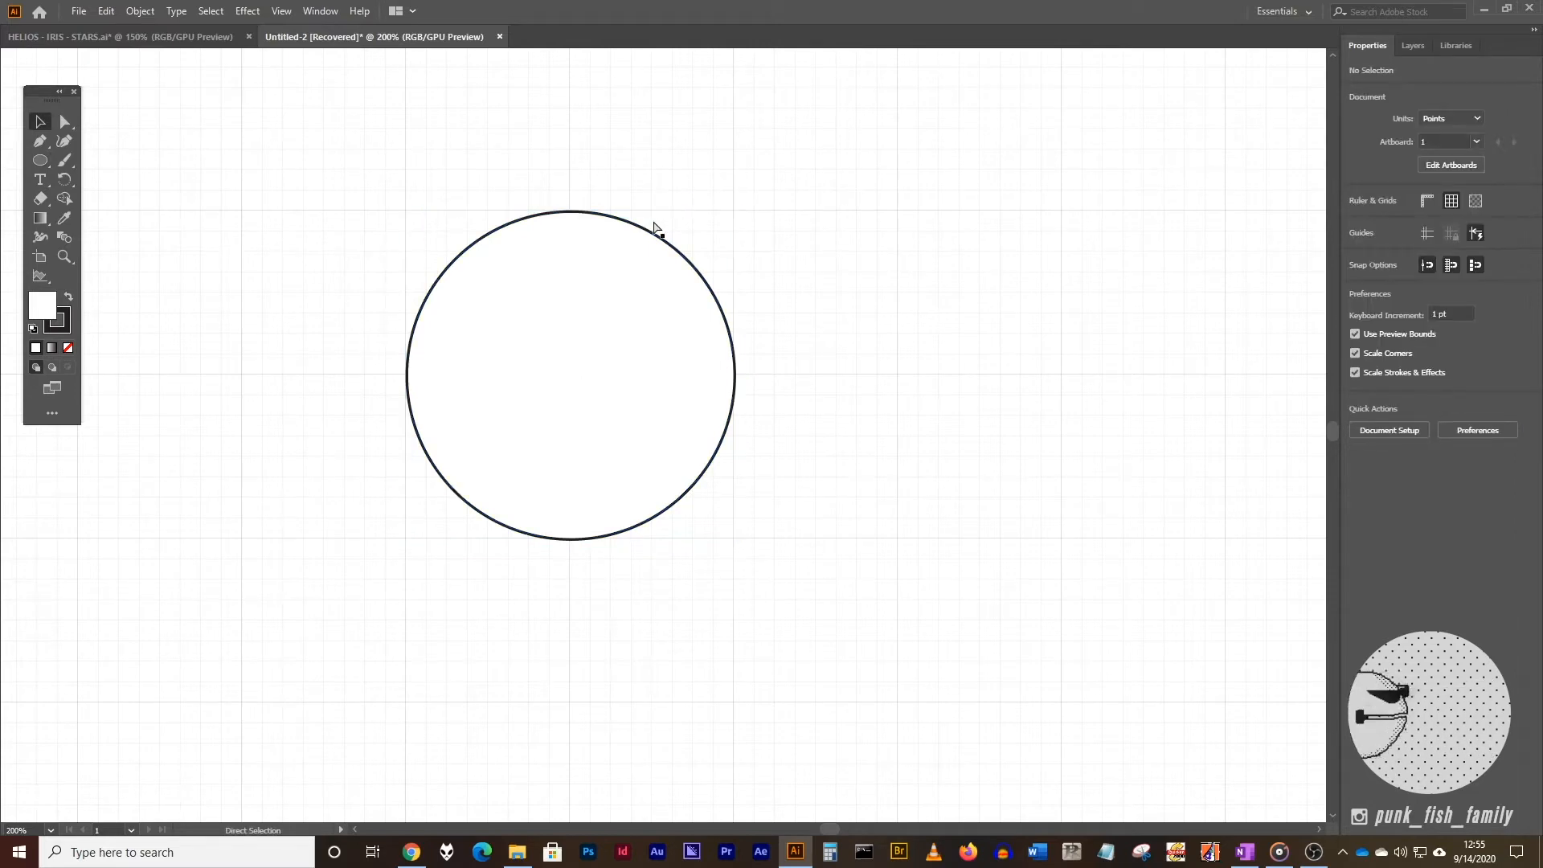
- Zoom the view to 300% so the circle fills the screen
key(Ctrl++)
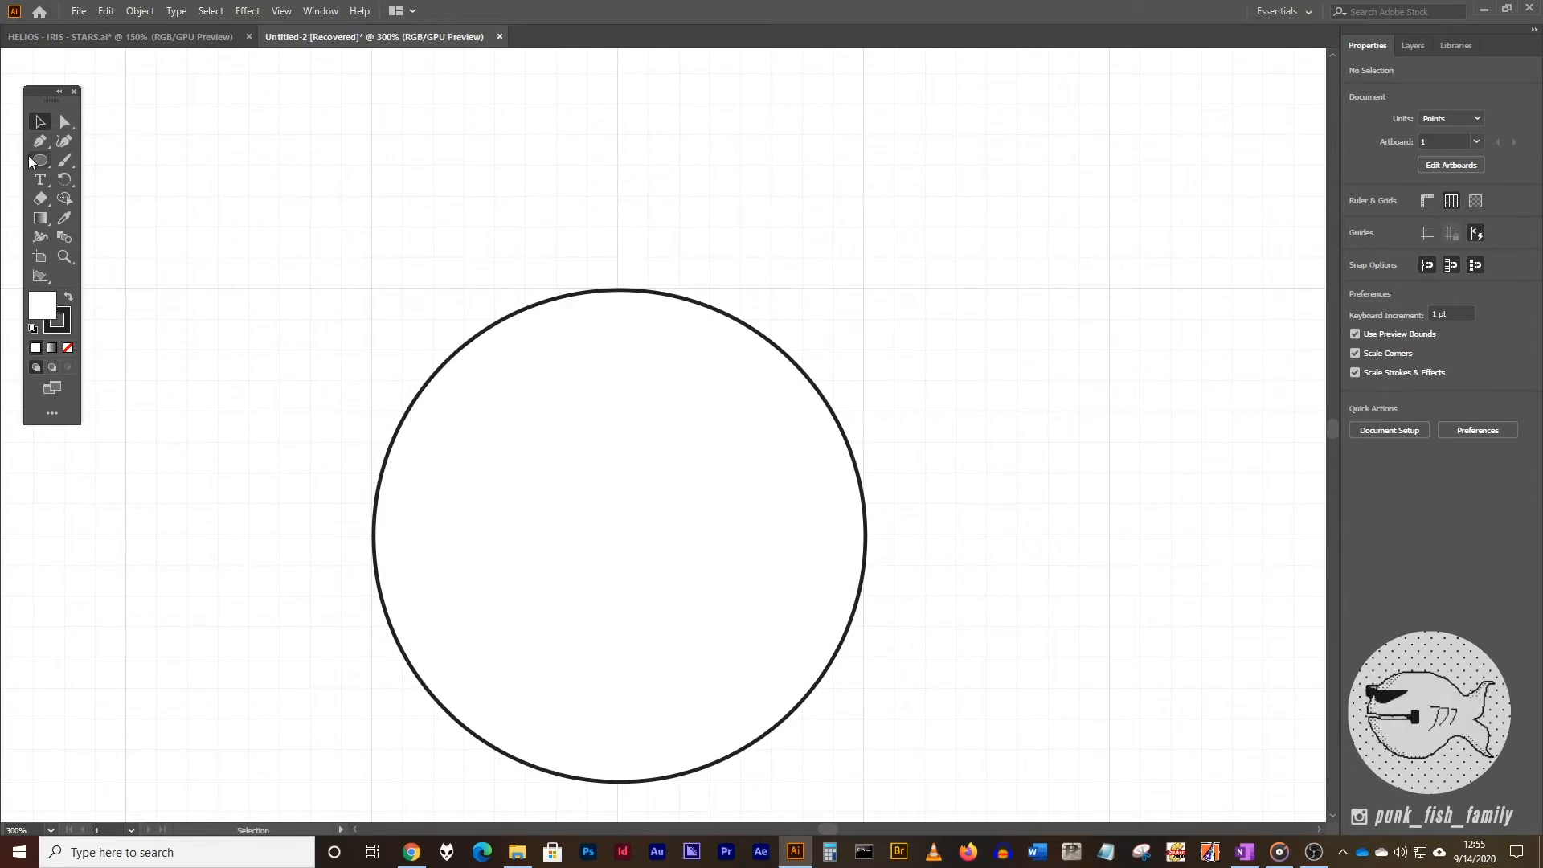
mouse_move(40, 160)
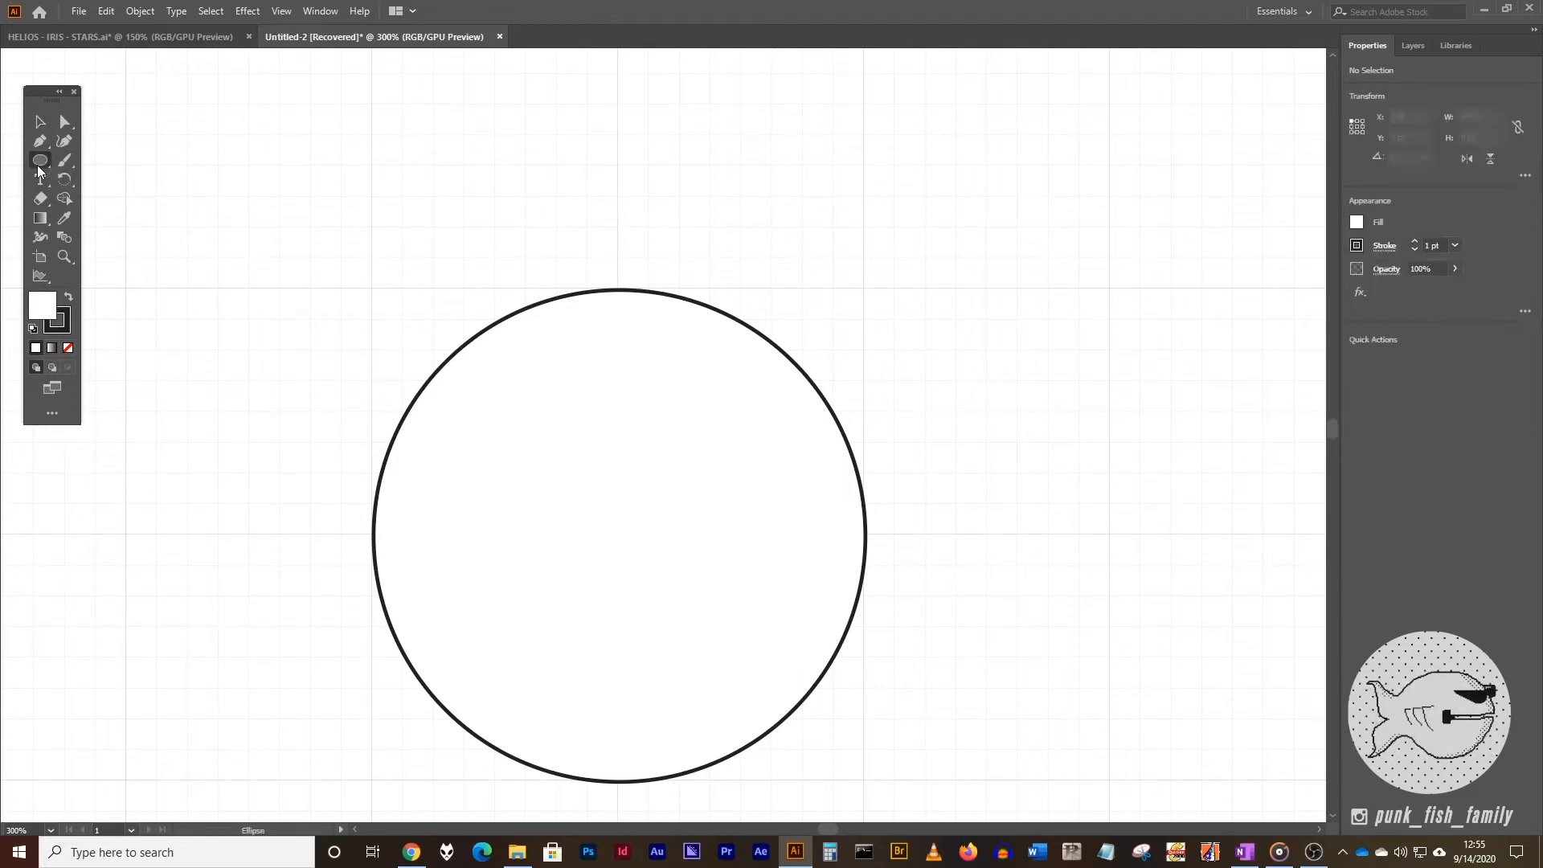
- Switch from the Ellipse tool to the Rectangle tool, leaving the circle deselected
click(39, 159)
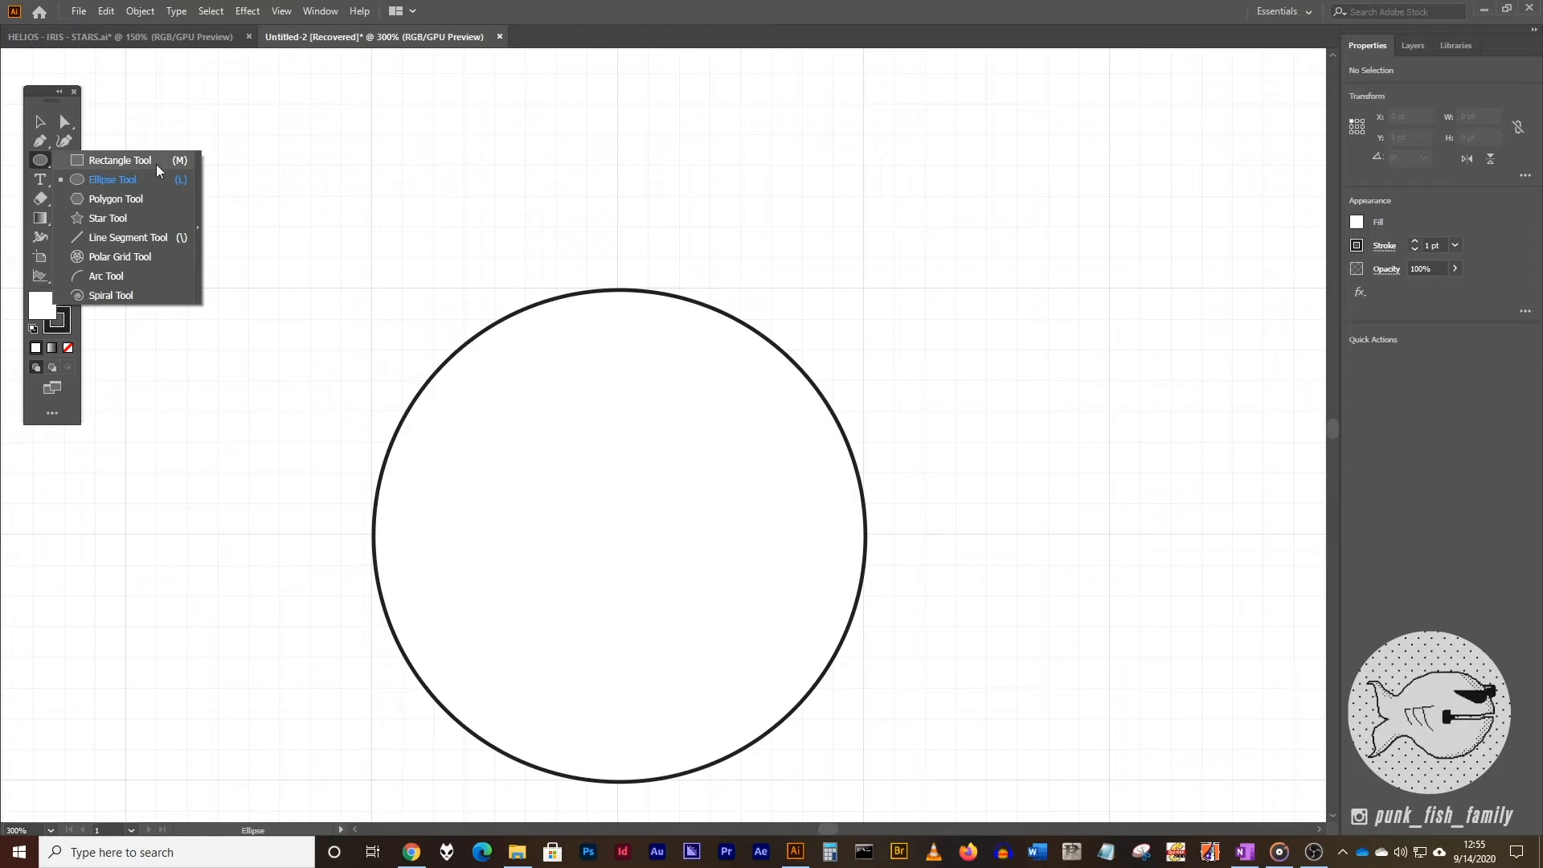
click(119, 159)
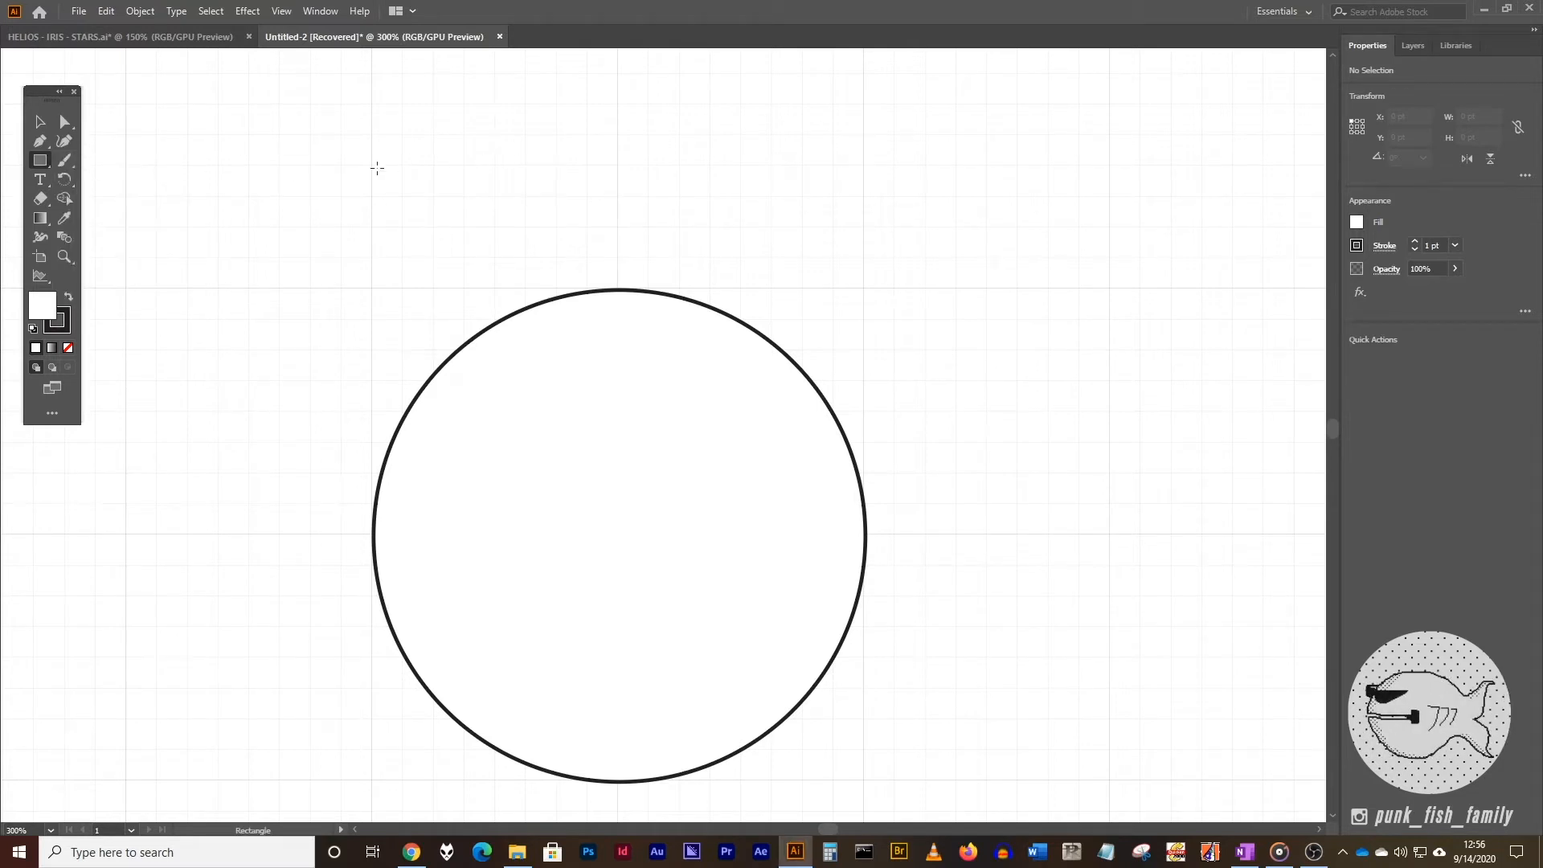
mouse_move(347, 235)
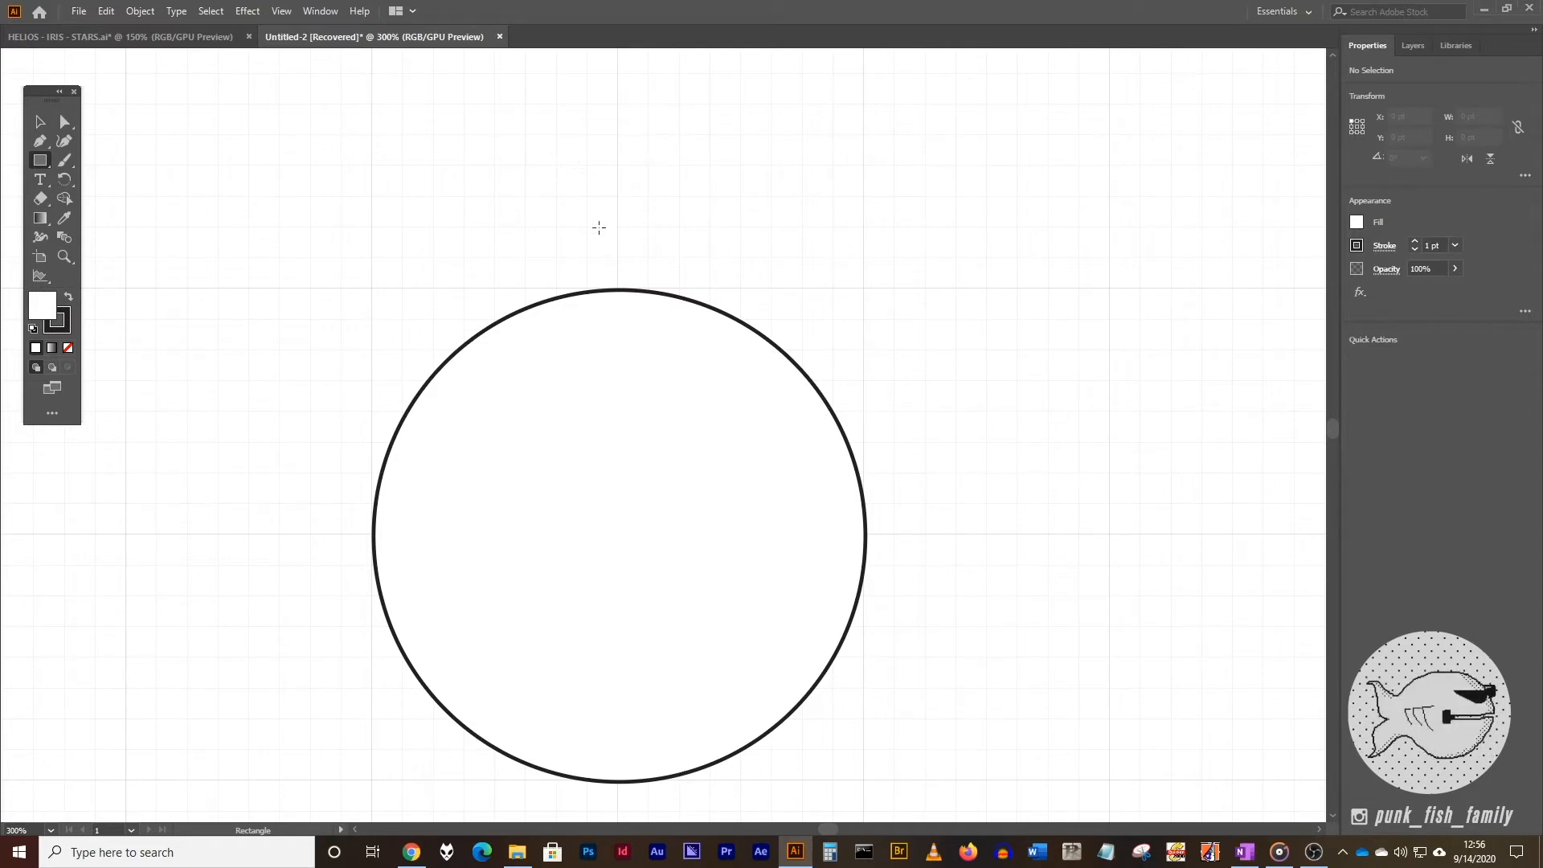
mouse_move(549, 228)
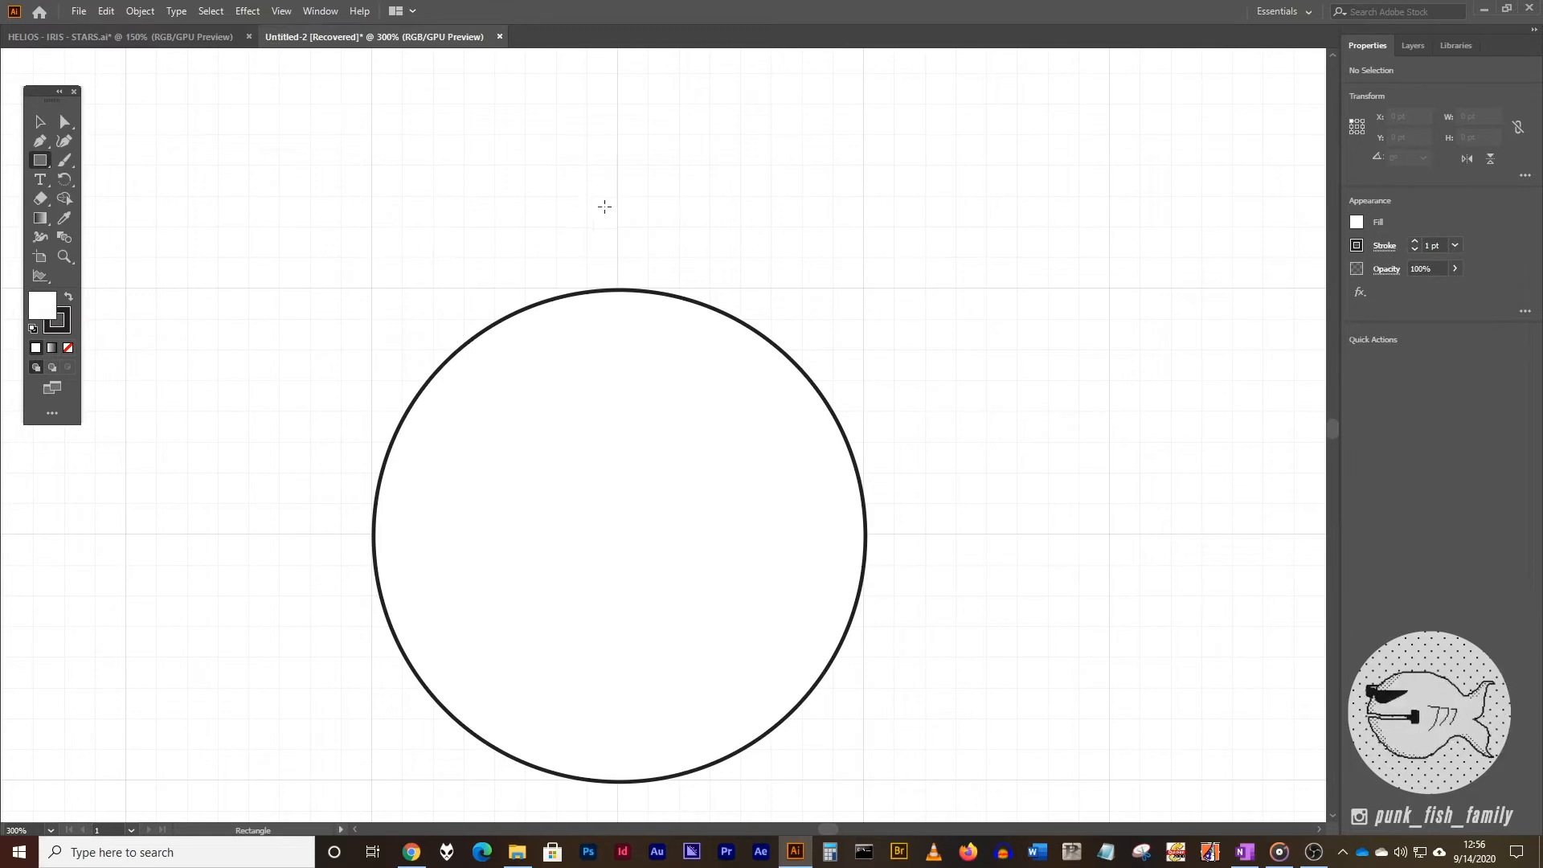
mouse_move(511, 193)
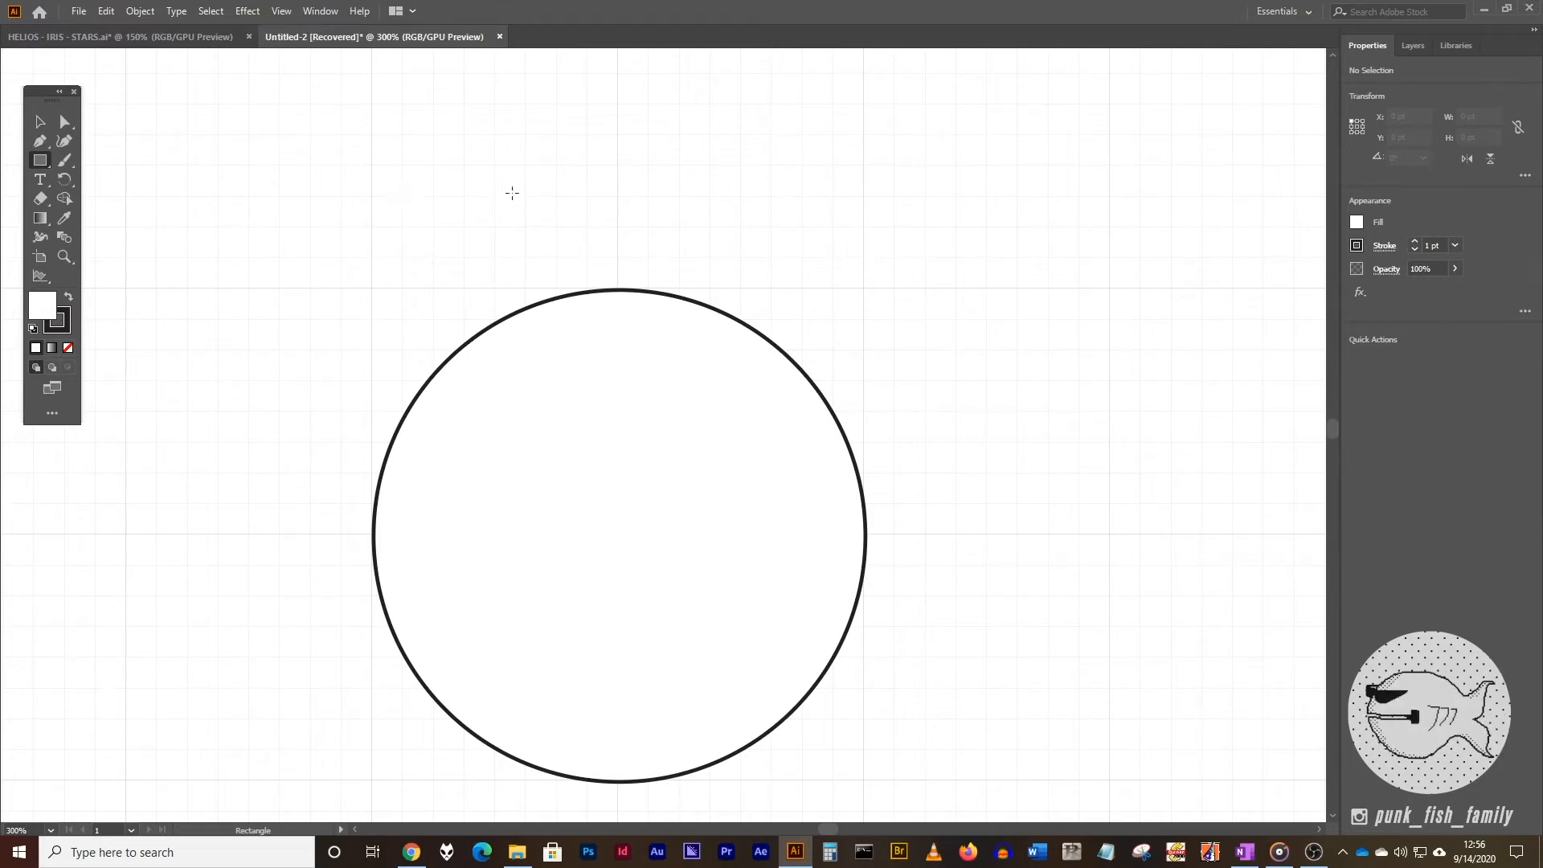
mouse_move(691, 242)
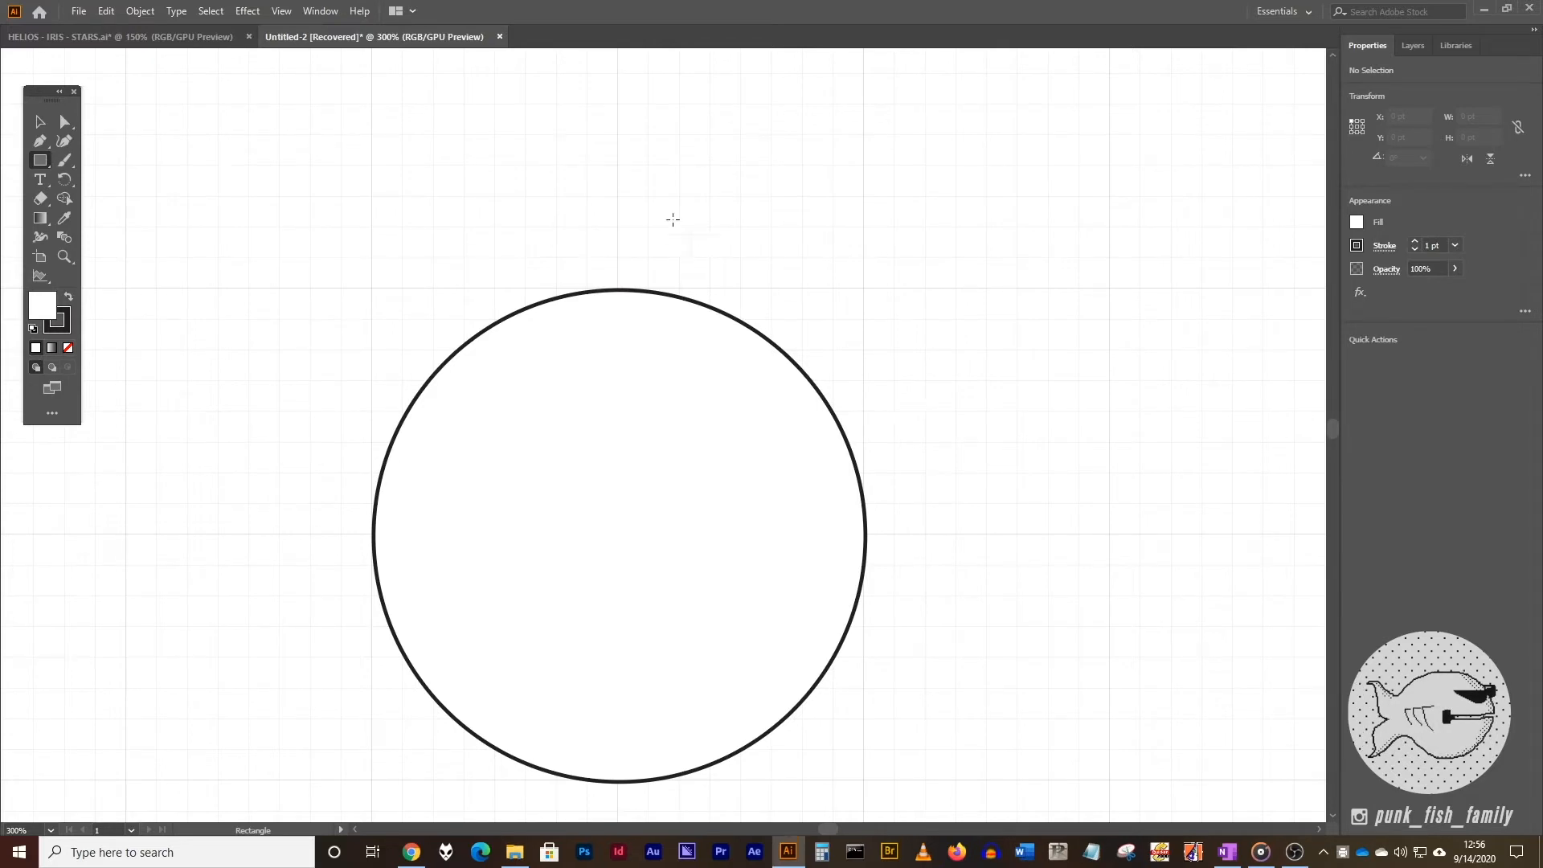
mouse_move(500, 162)
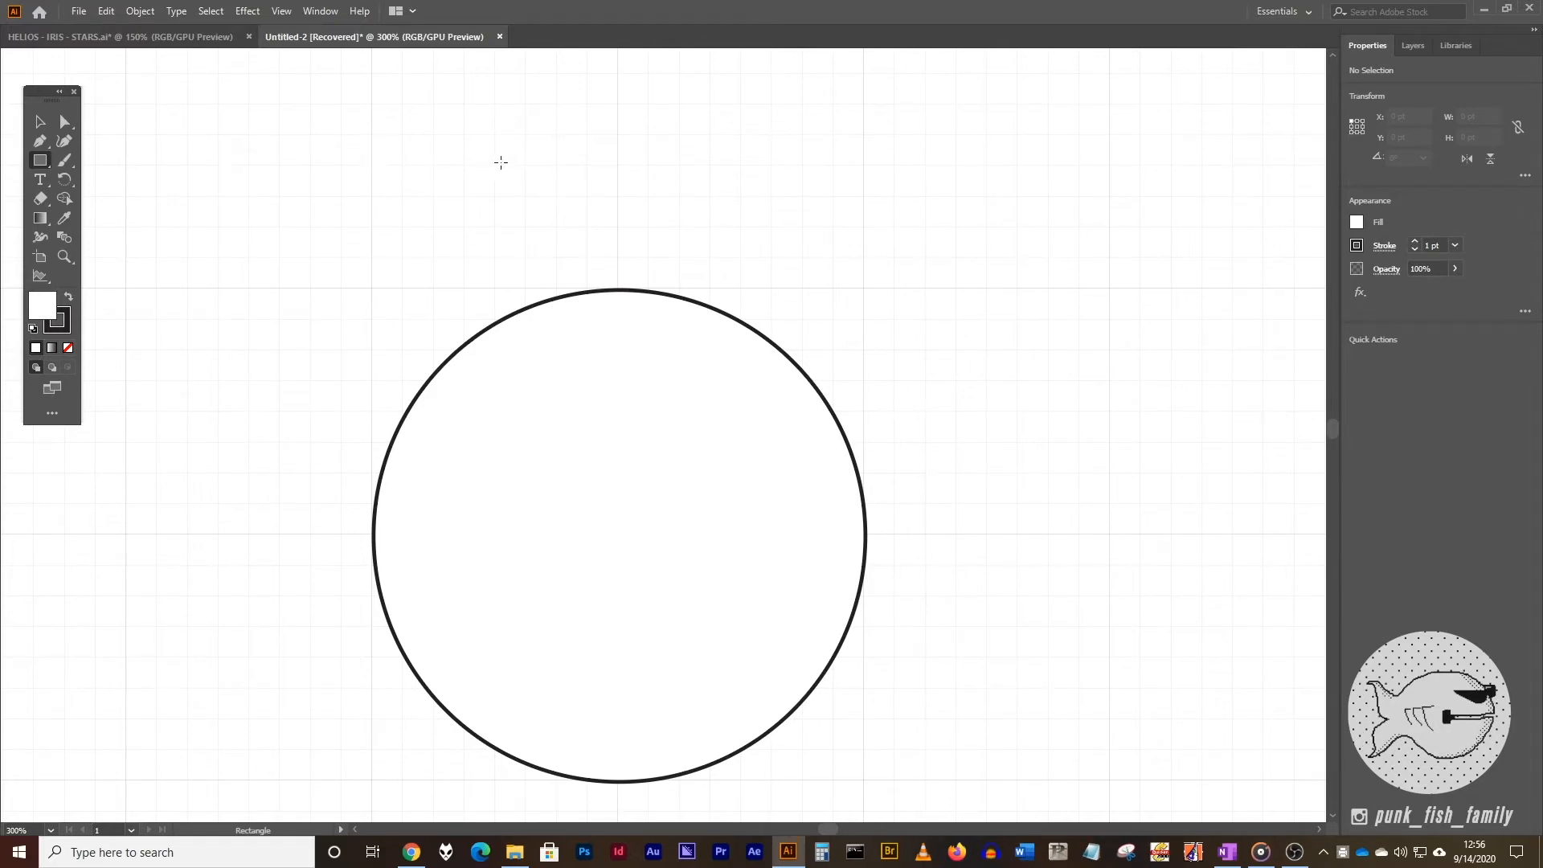
mouse_move(561, 267)
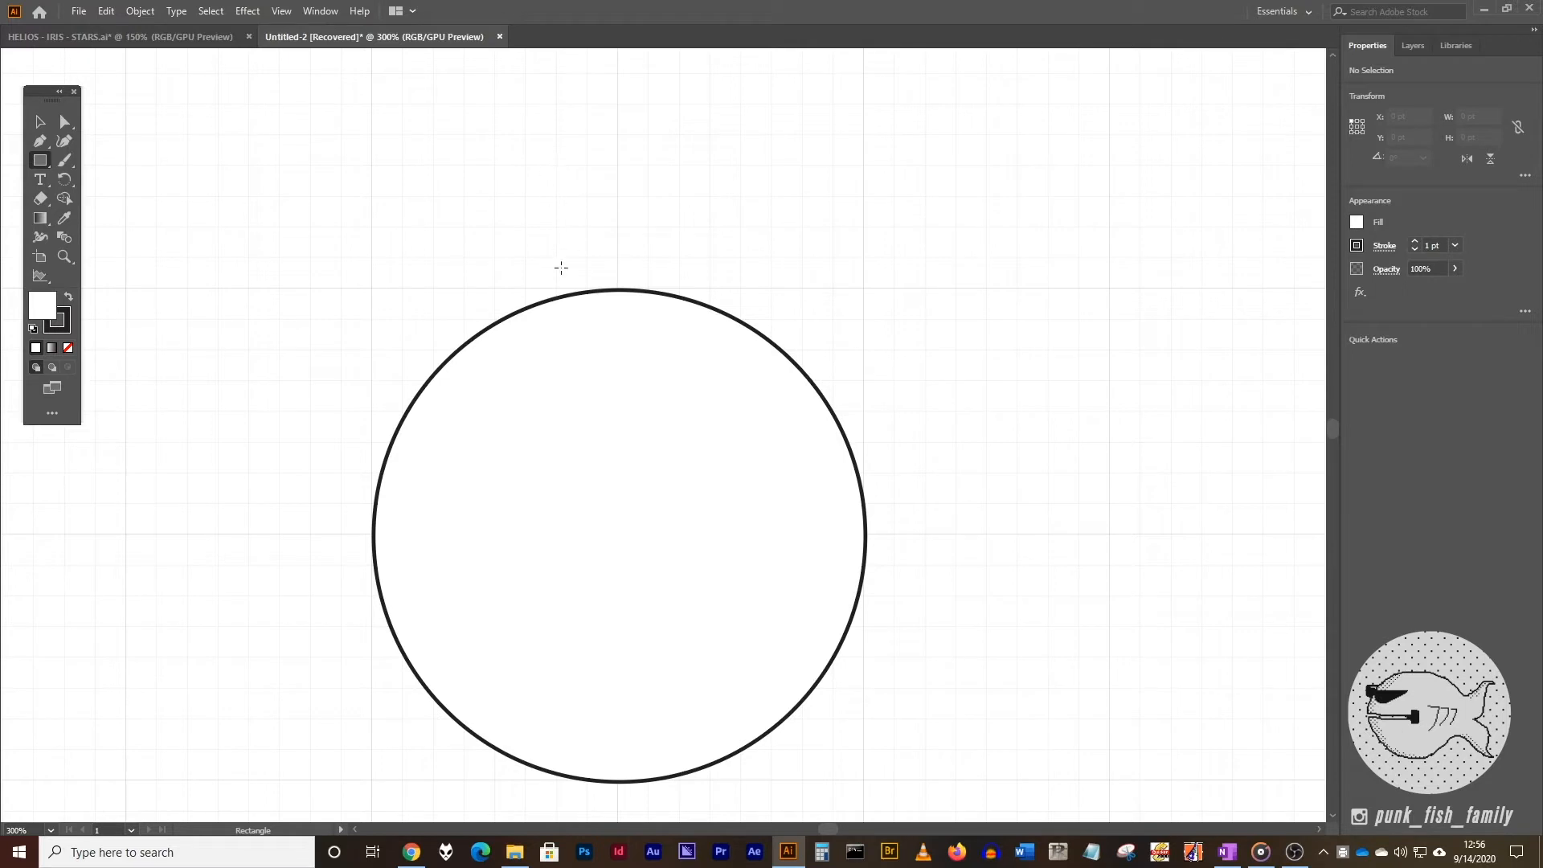
mouse_move(598, 310)
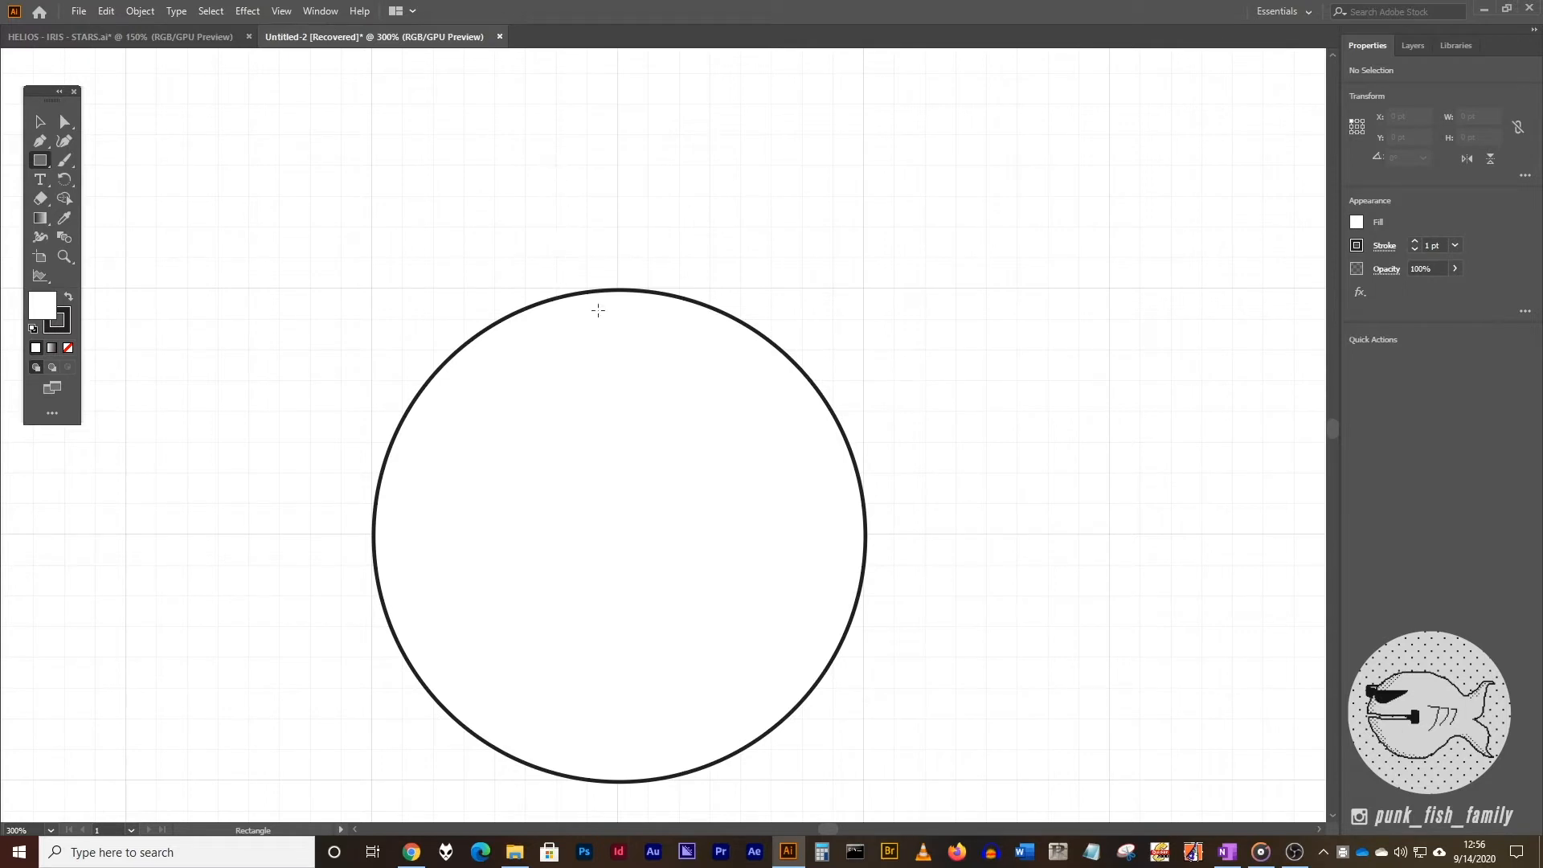
mouse_move(641, 342)
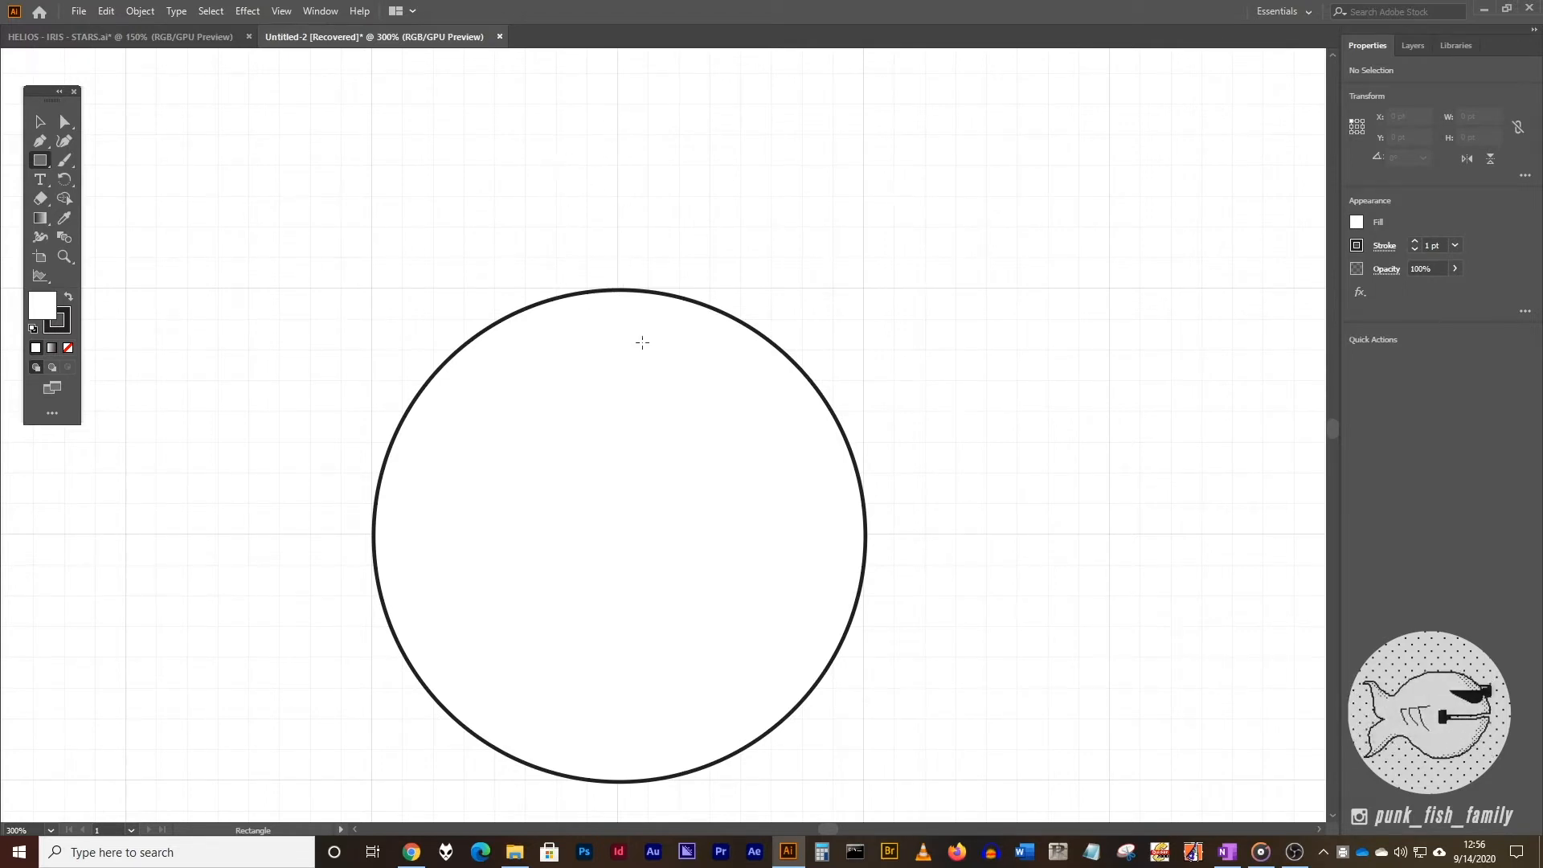
mouse_move(554, 164)
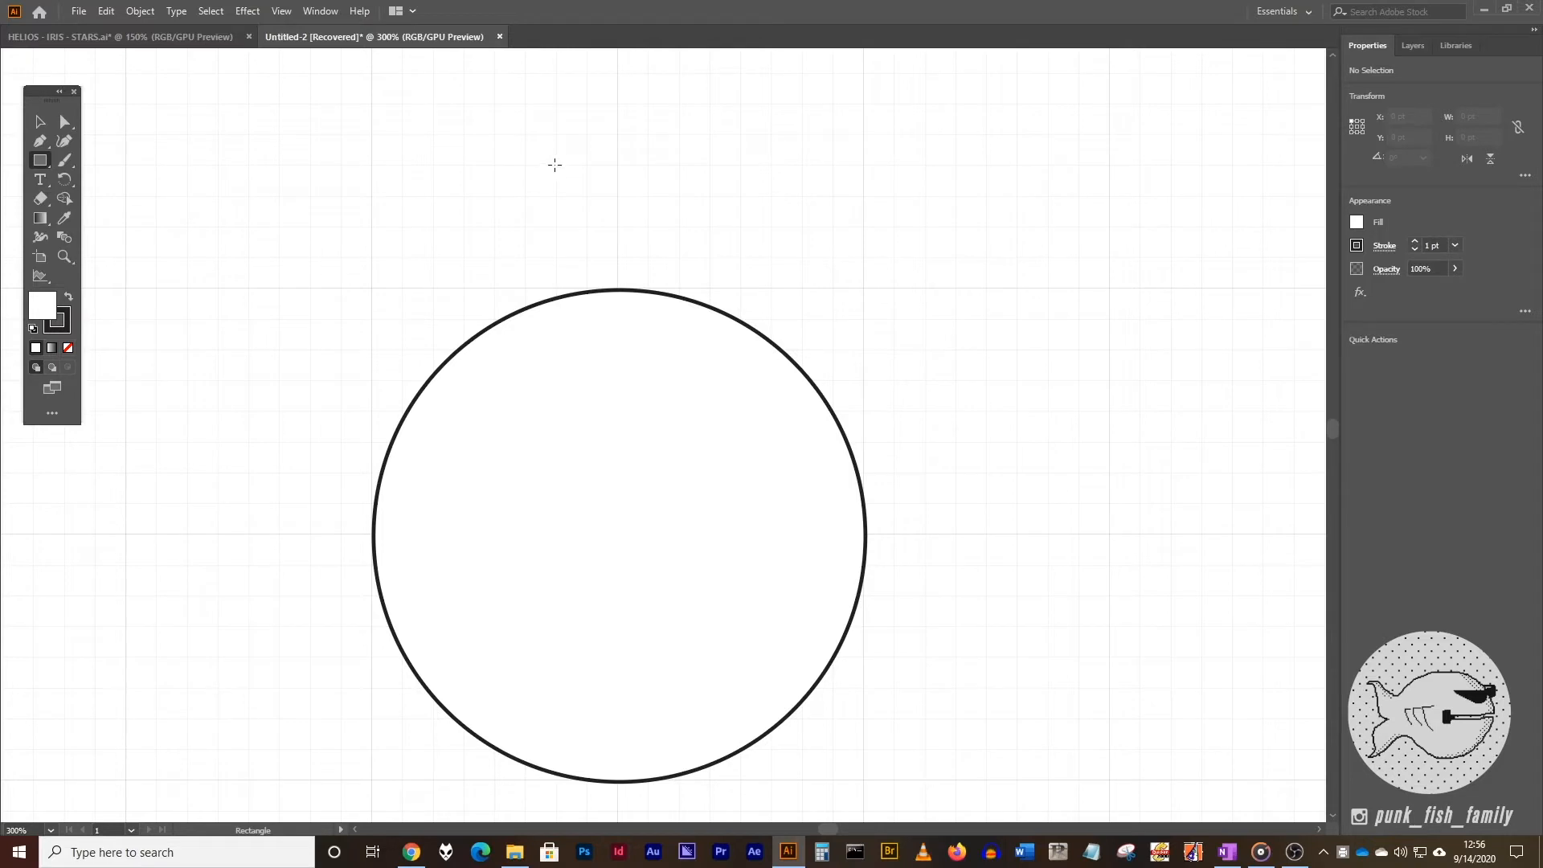
- Draw a 37 pt square above the circle and centre it on the circle's top edge
drag(556, 164, 682, 293)
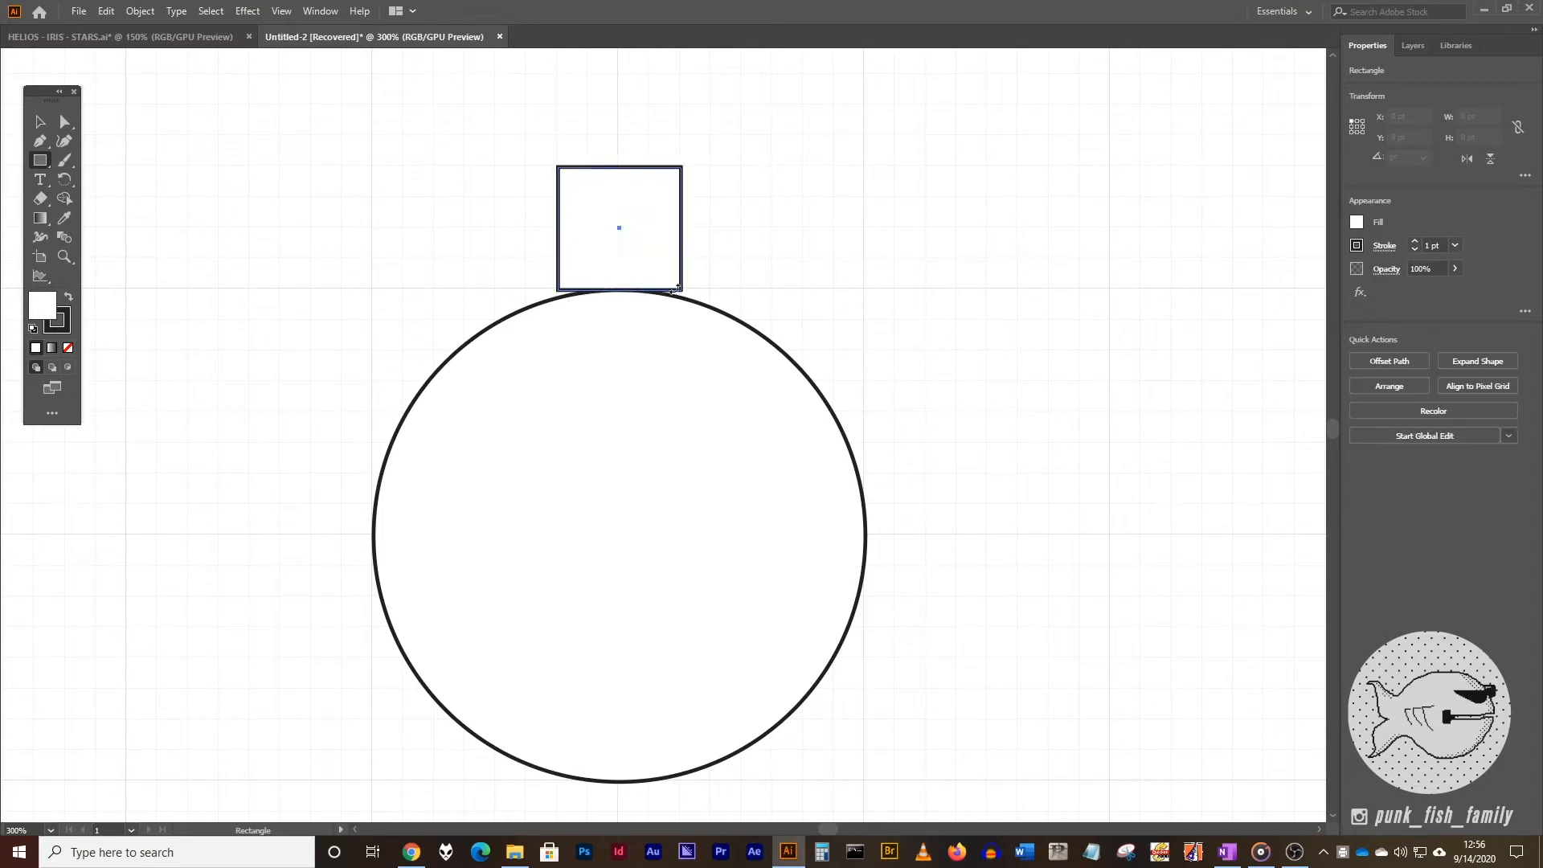
click(619, 229)
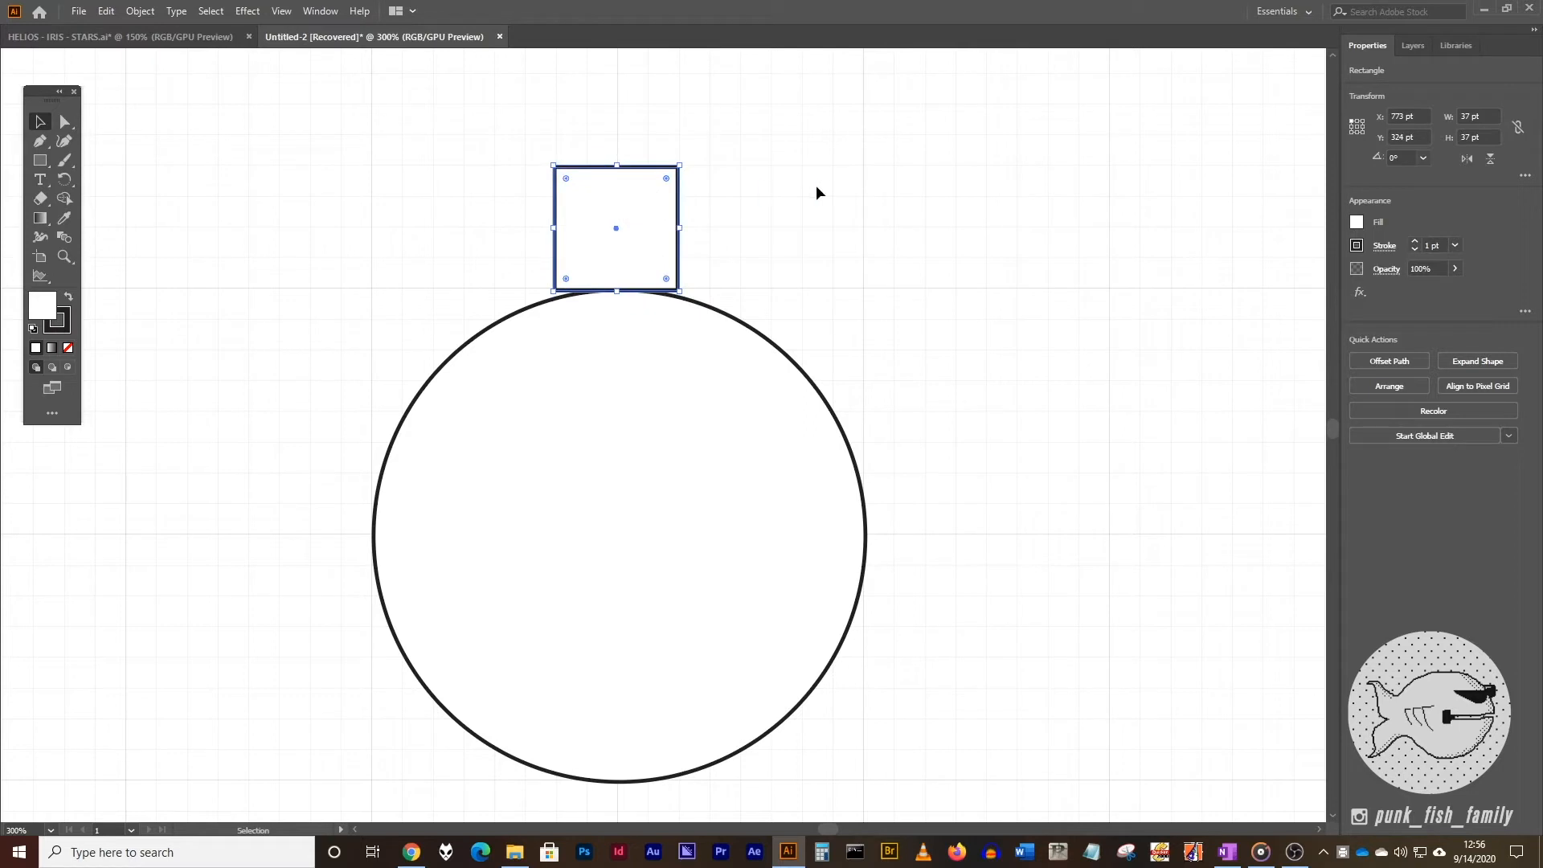
drag(616, 229, 619, 225)
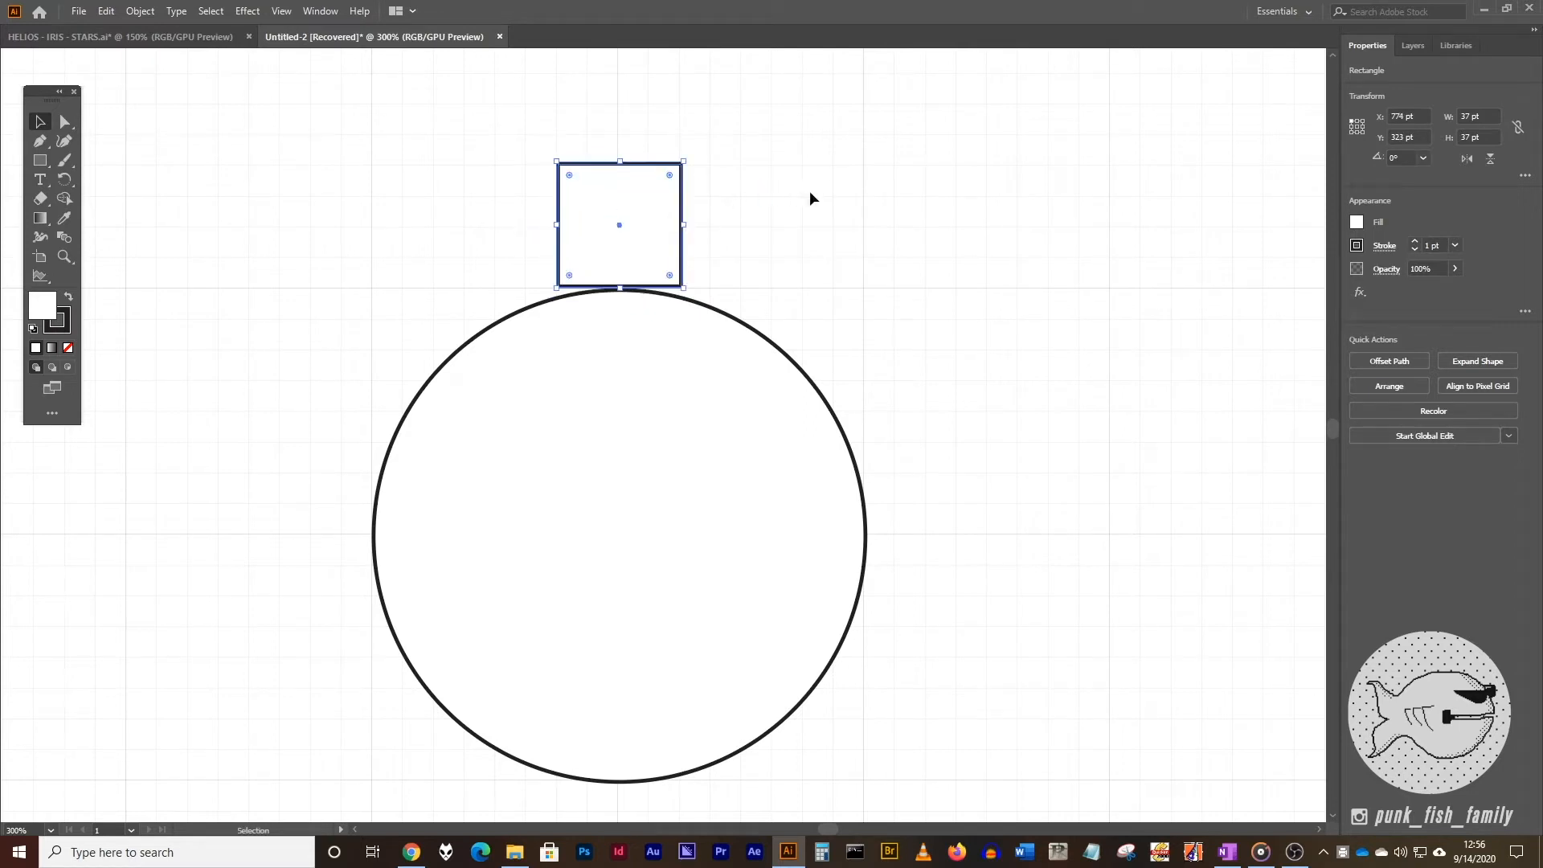
mouse_move(550, 119)
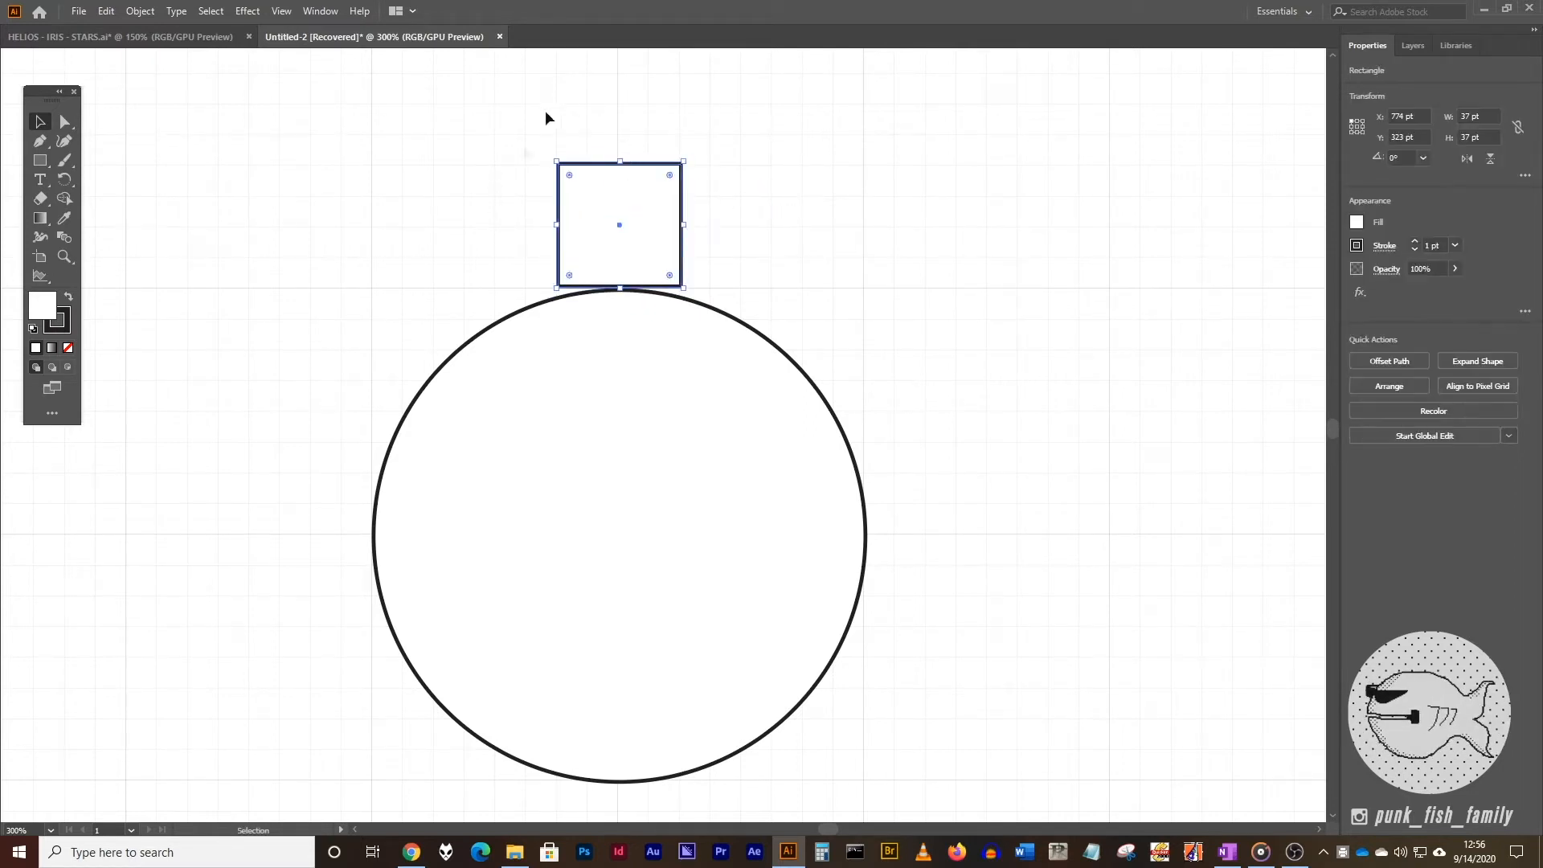
mouse_move(716, 194)
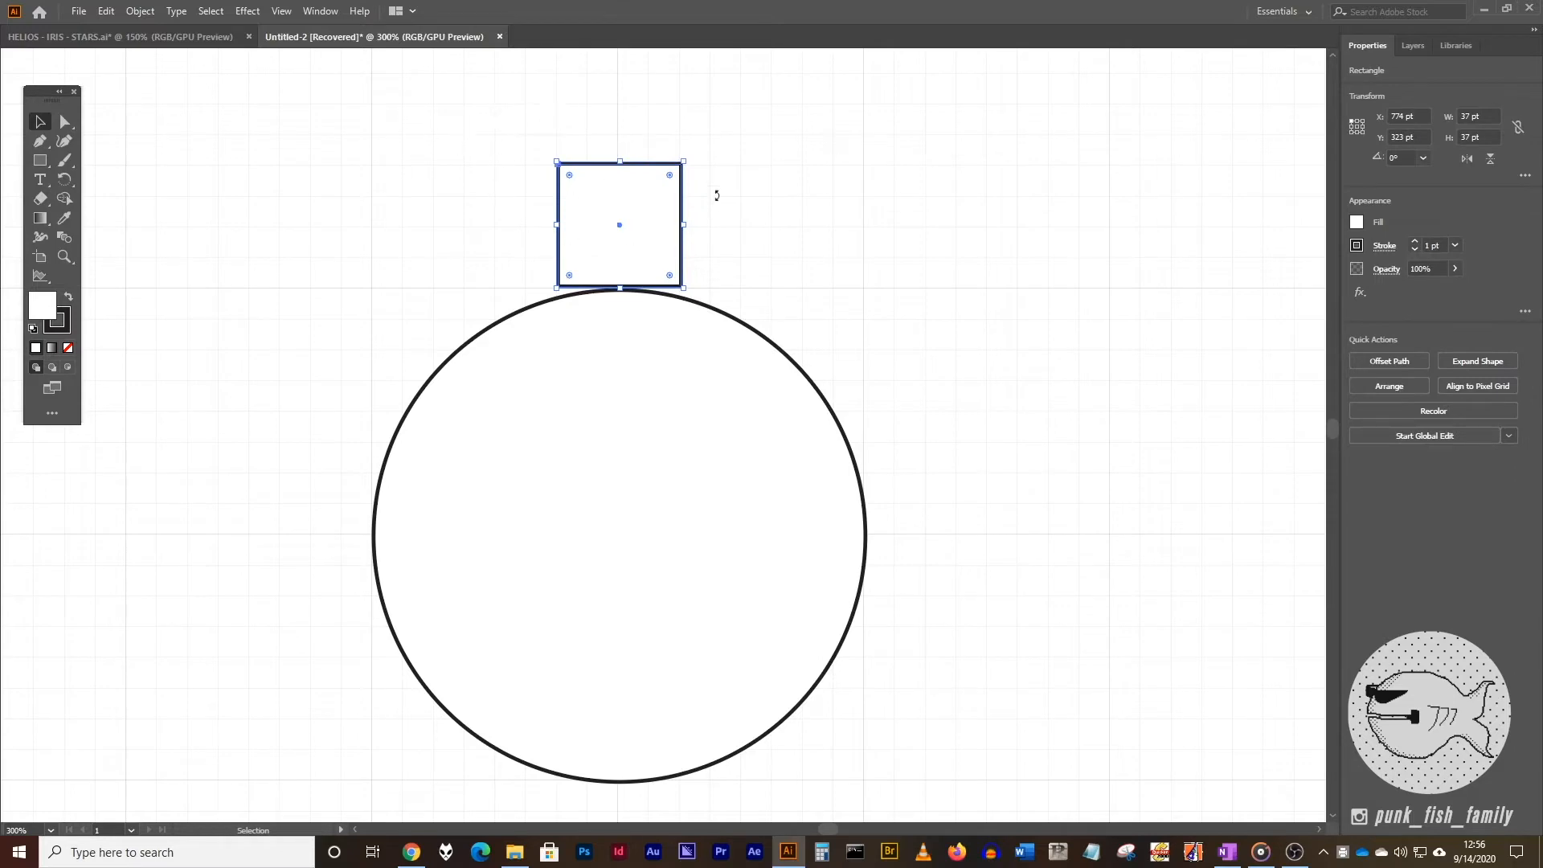
mouse_move(477, 159)
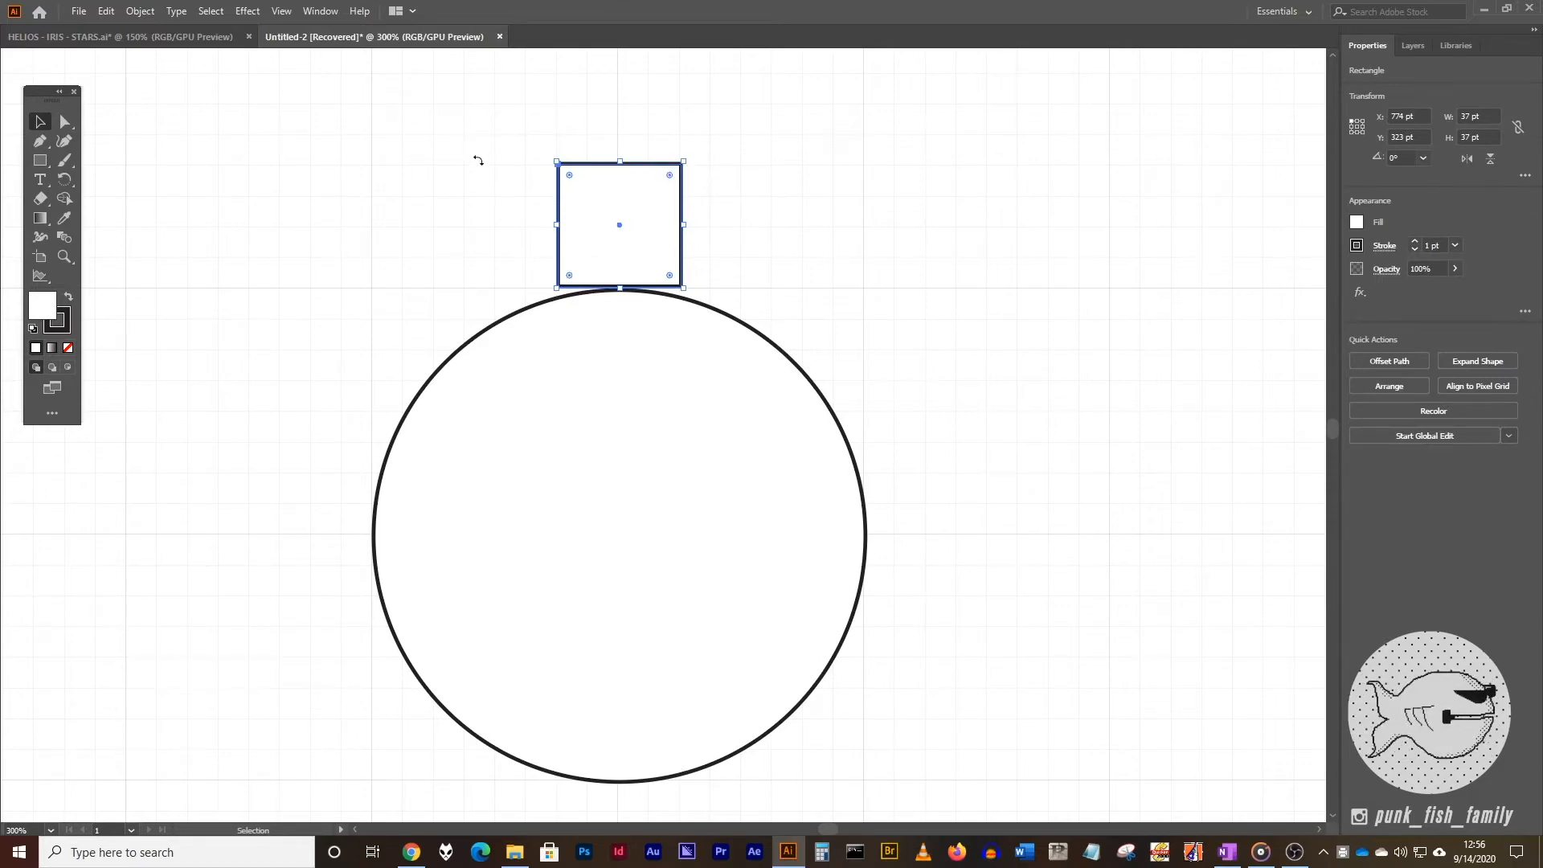
mouse_move(569, 179)
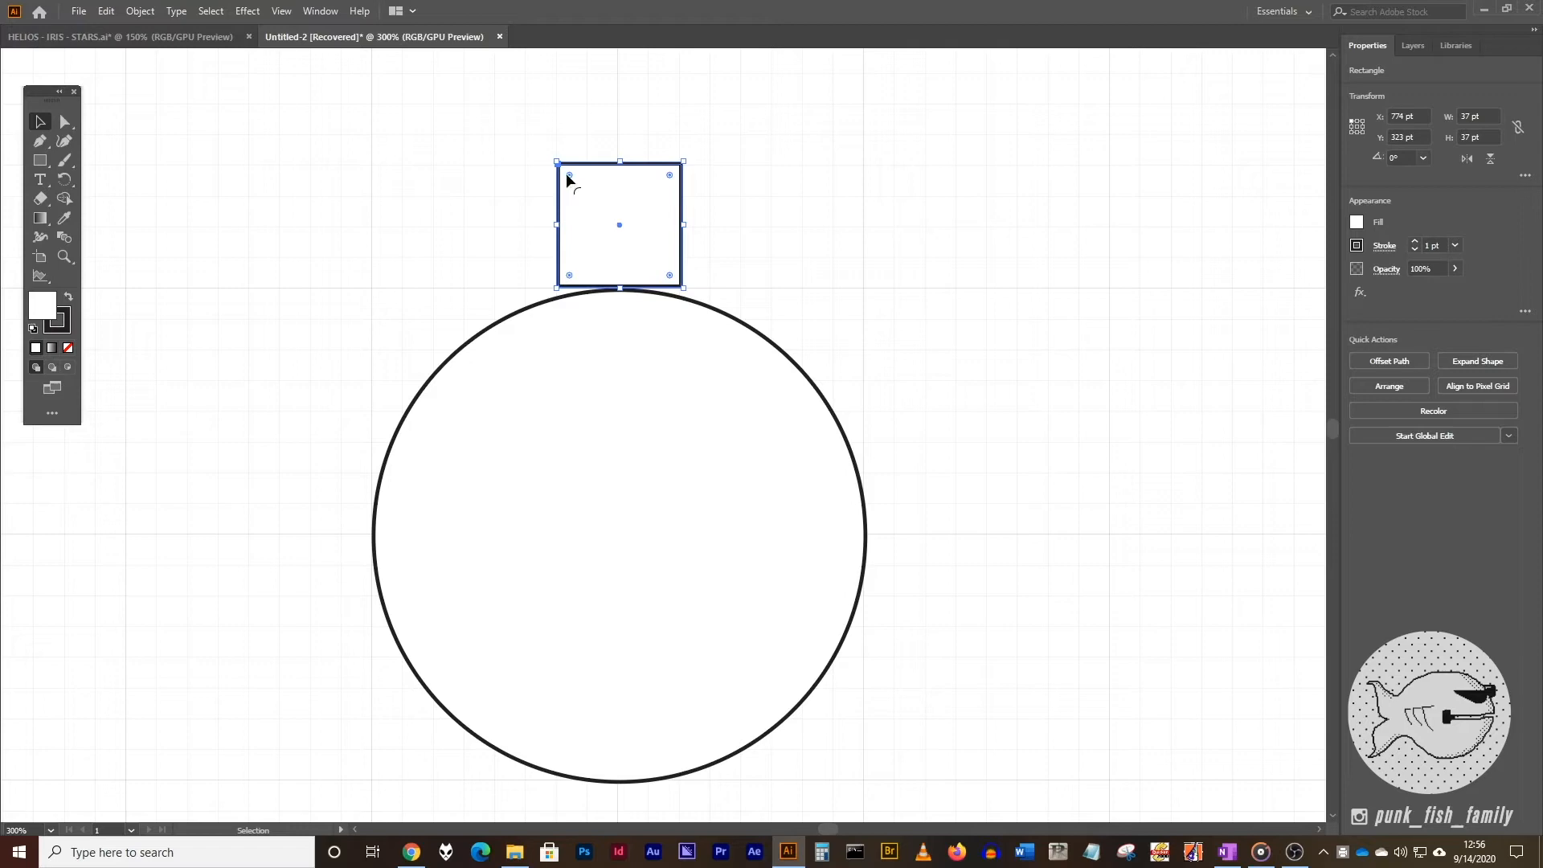
mouse_move(686, 170)
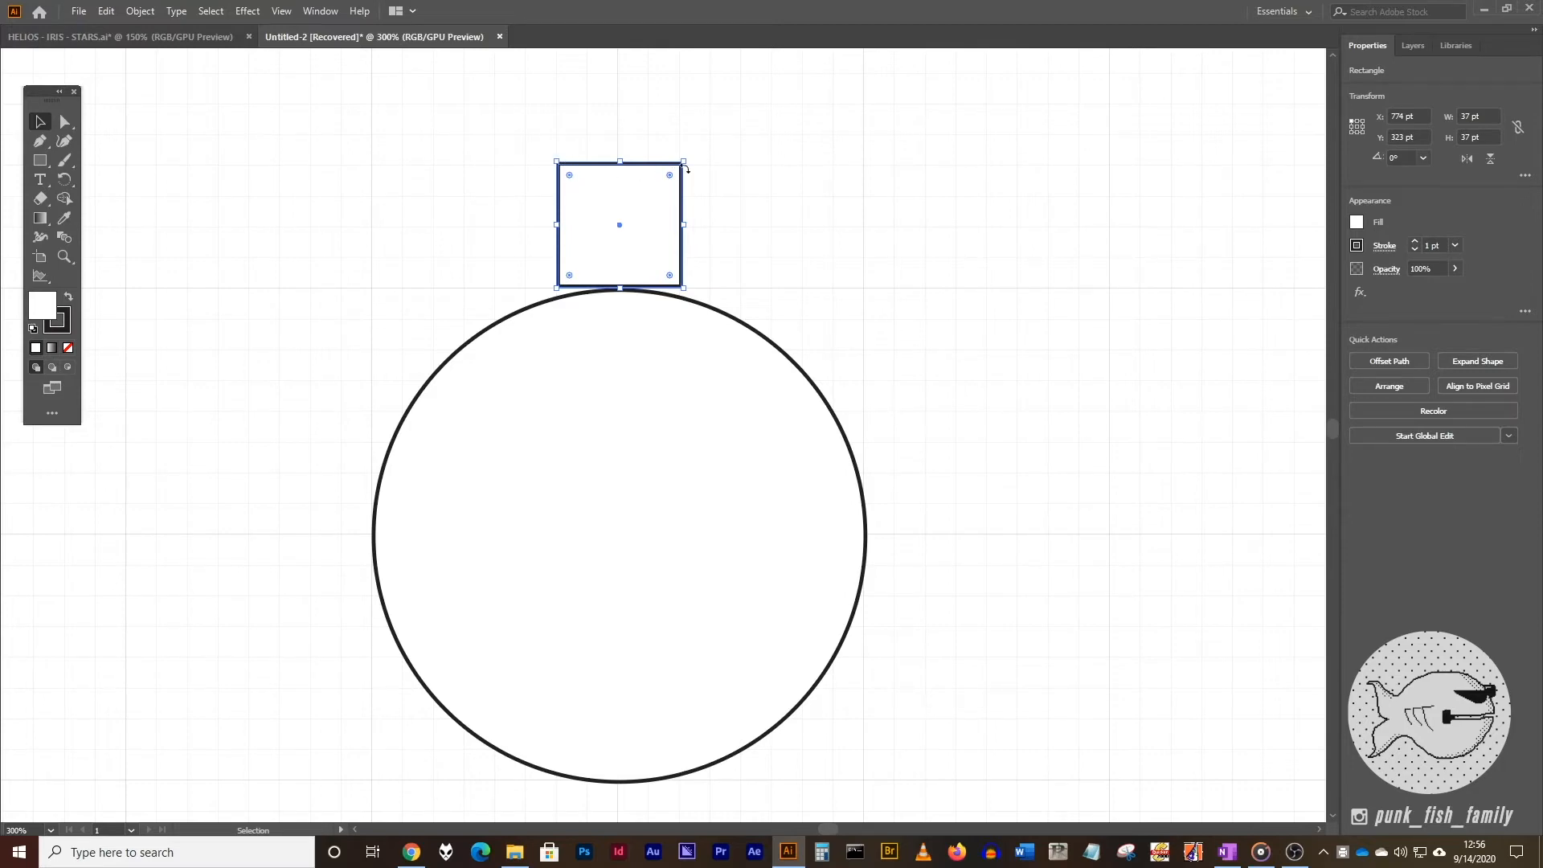
mouse_move(590, 145)
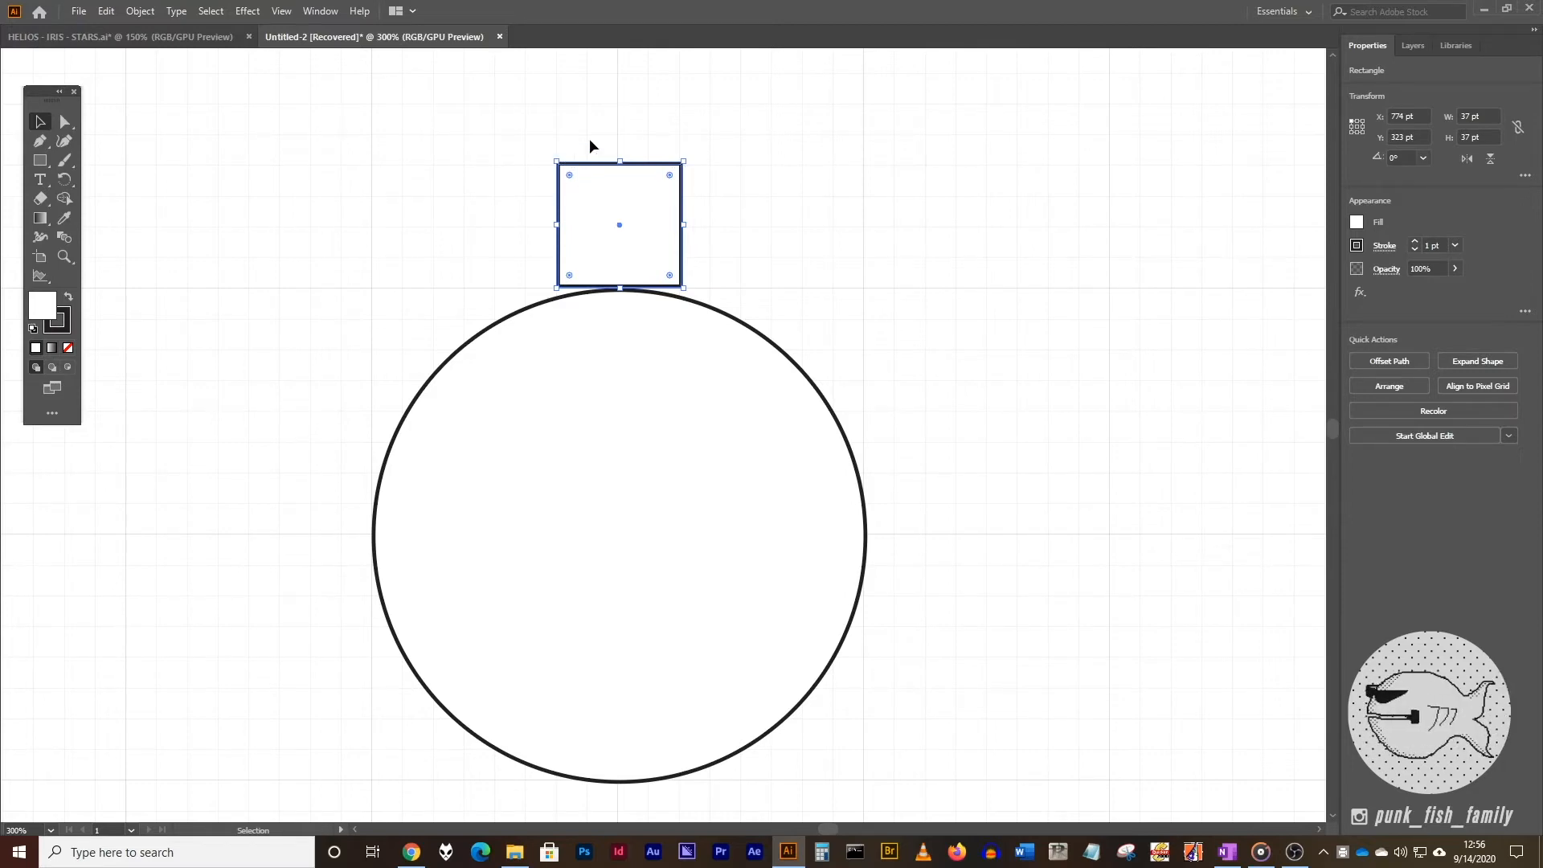
mouse_move(66, 123)
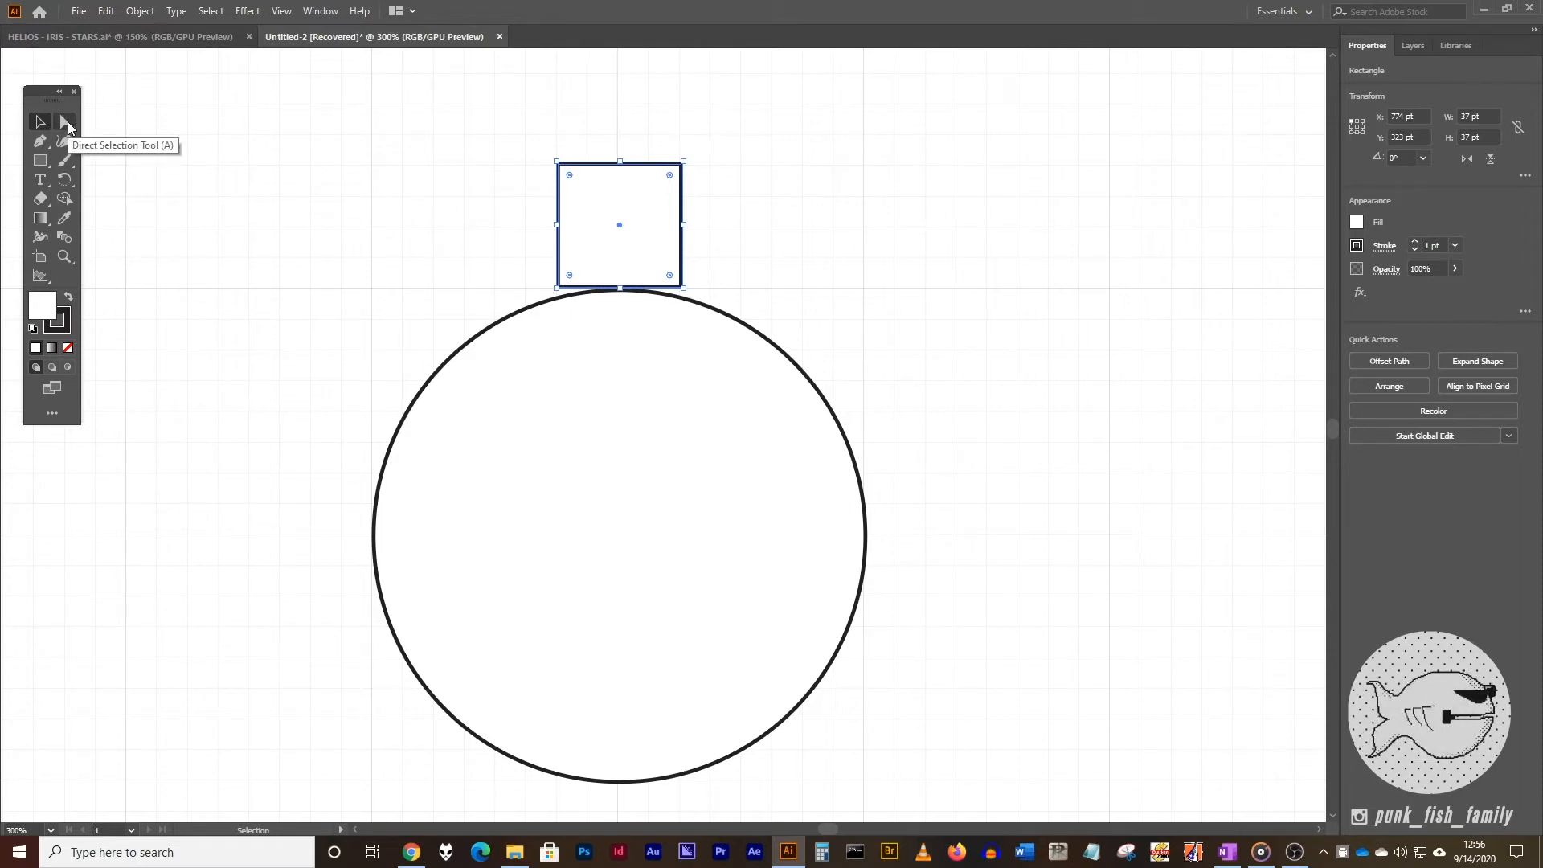
click(64, 121)
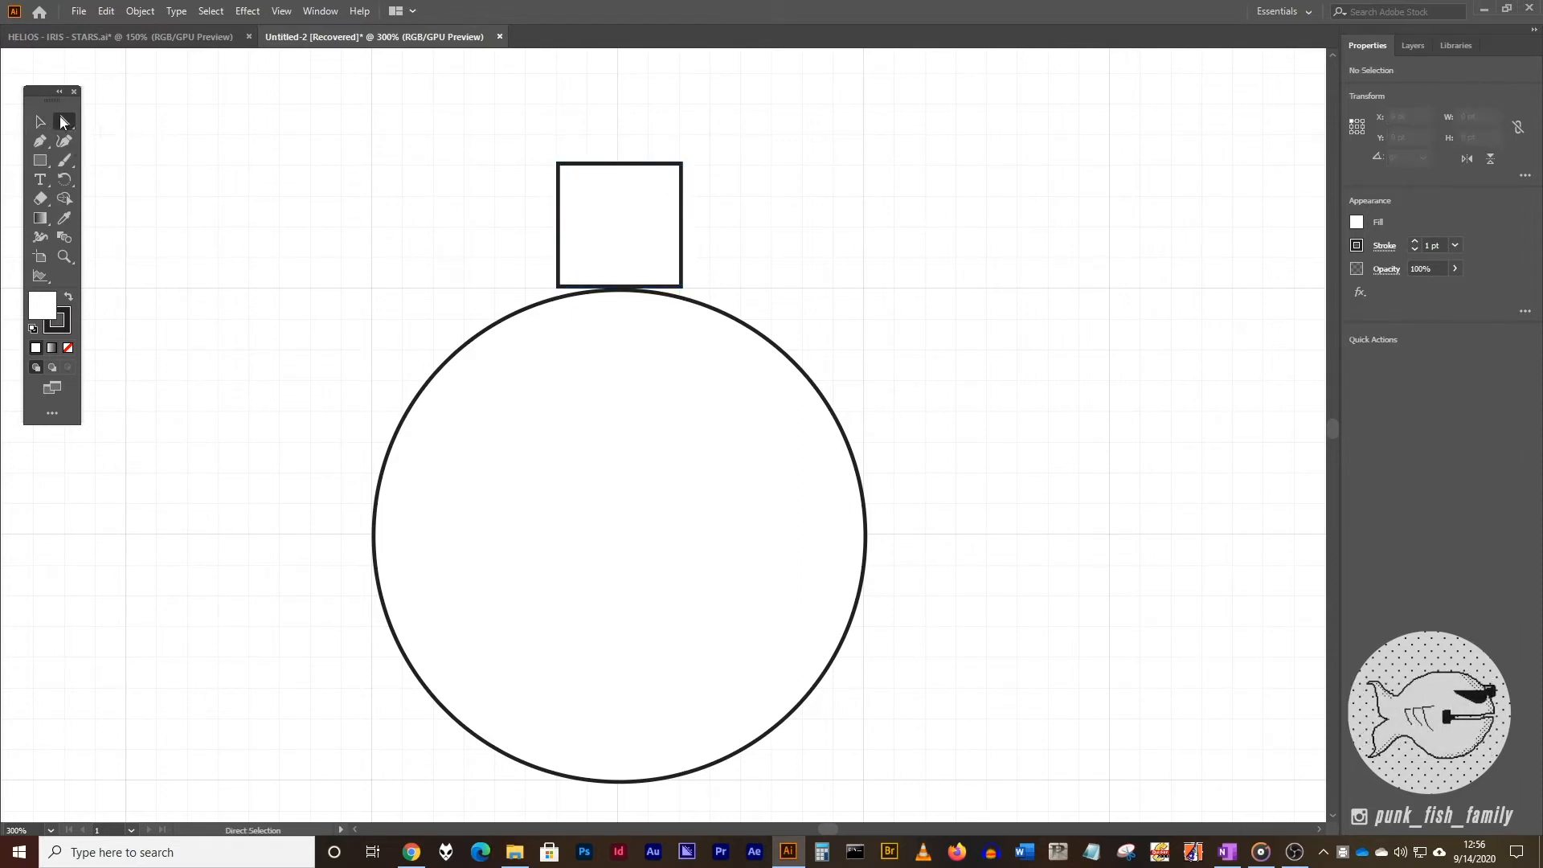
click(64, 122)
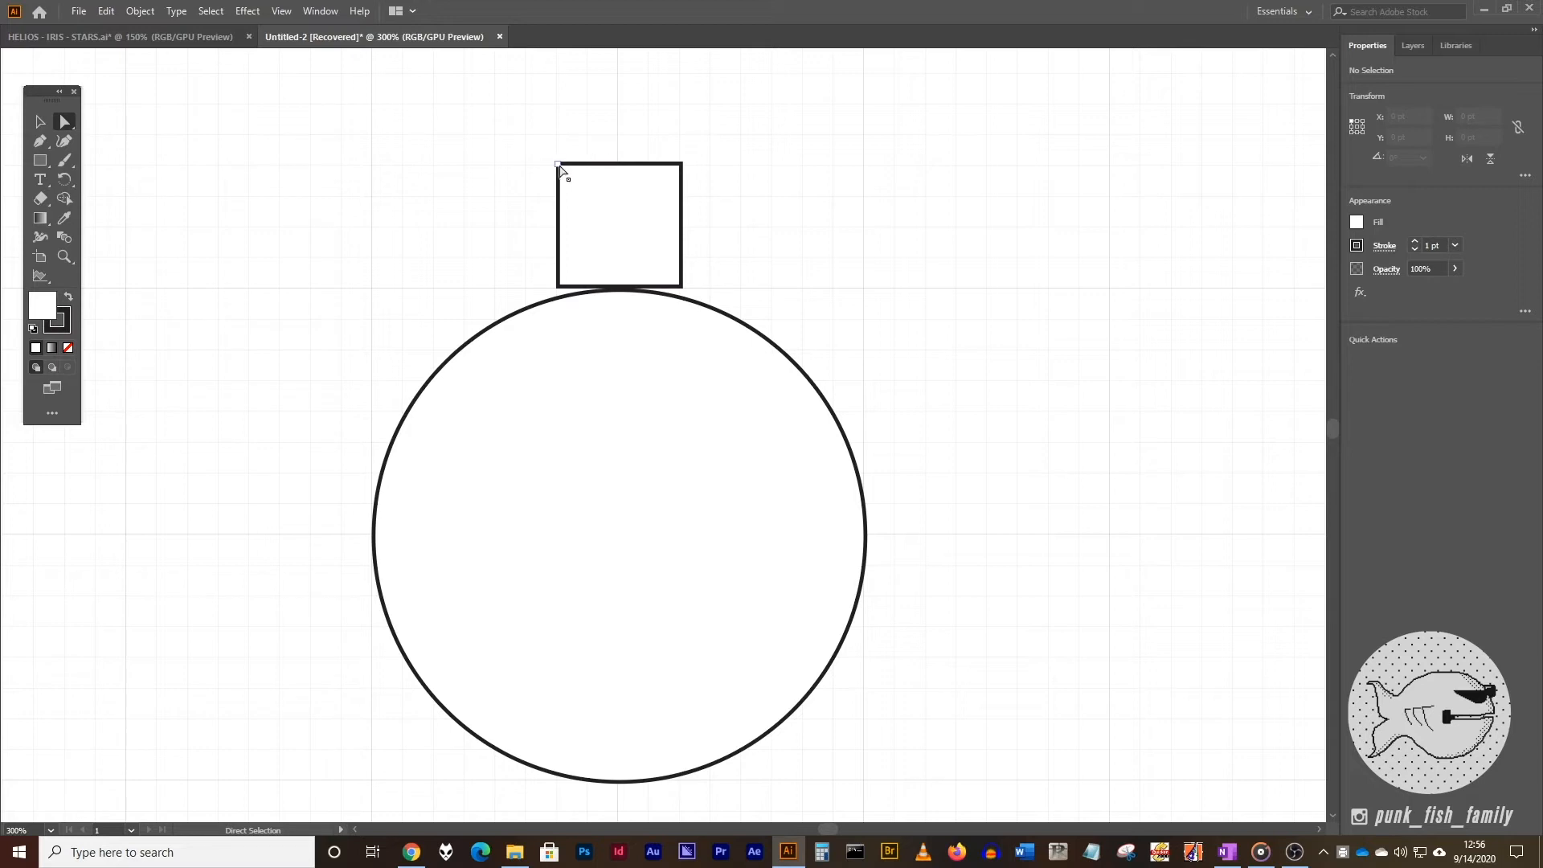
click(558, 166)
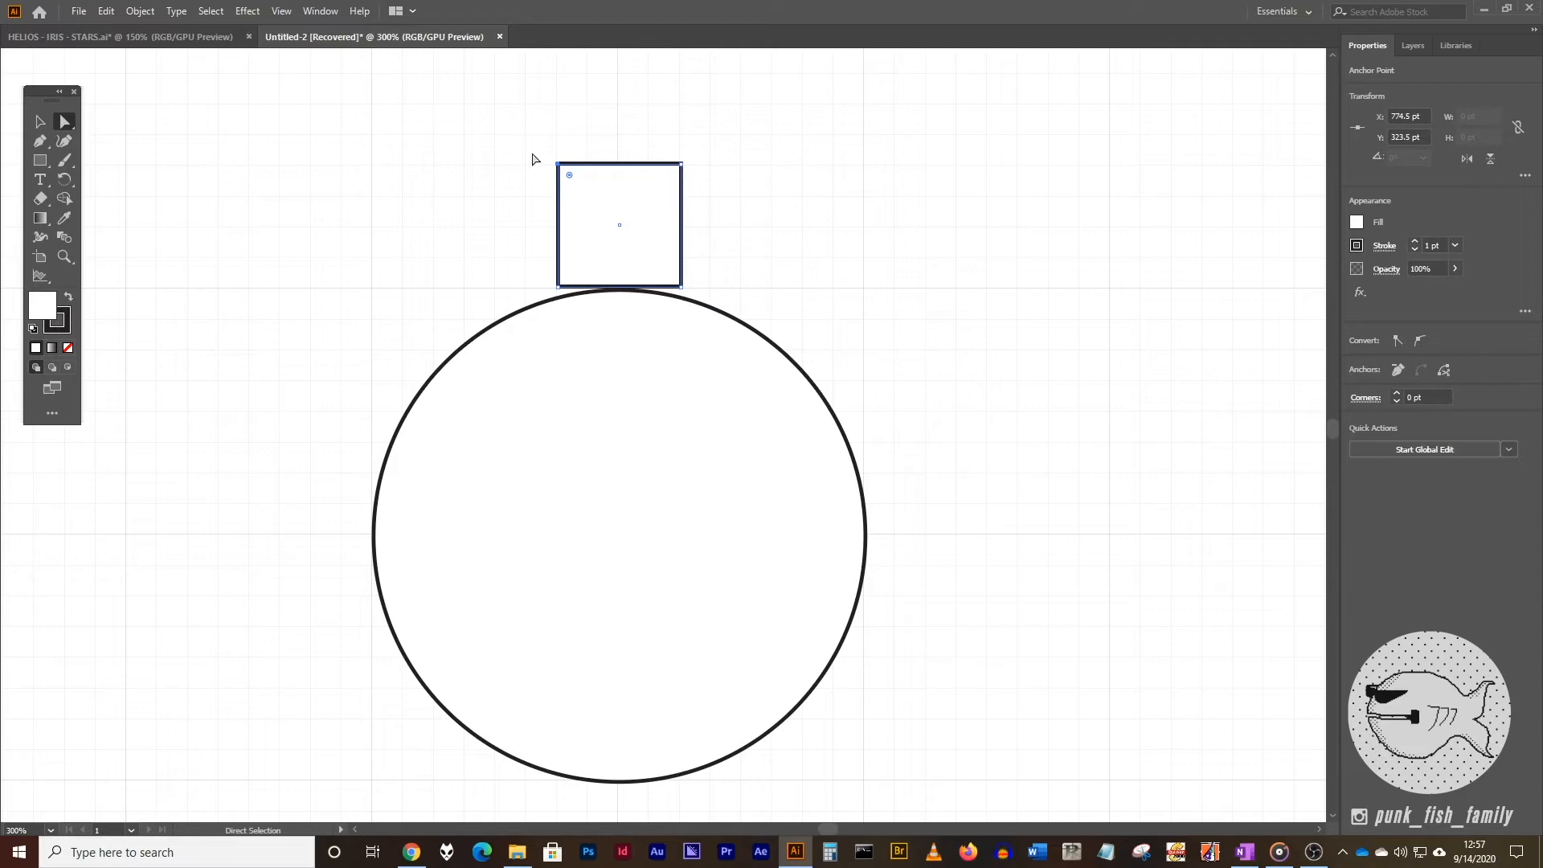
mouse_move(521, 168)
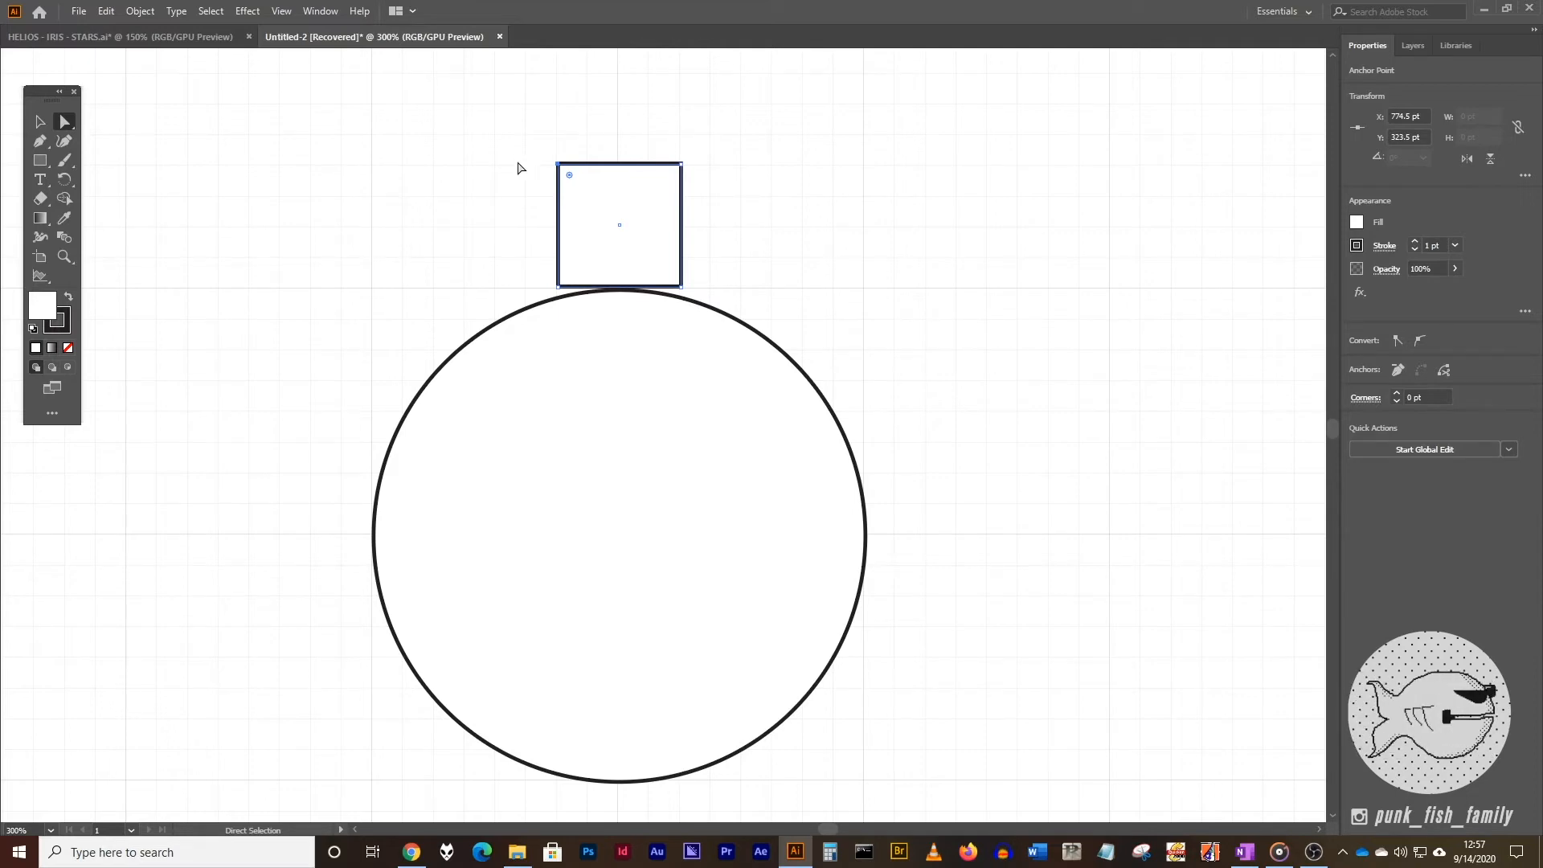
mouse_move(548, 172)
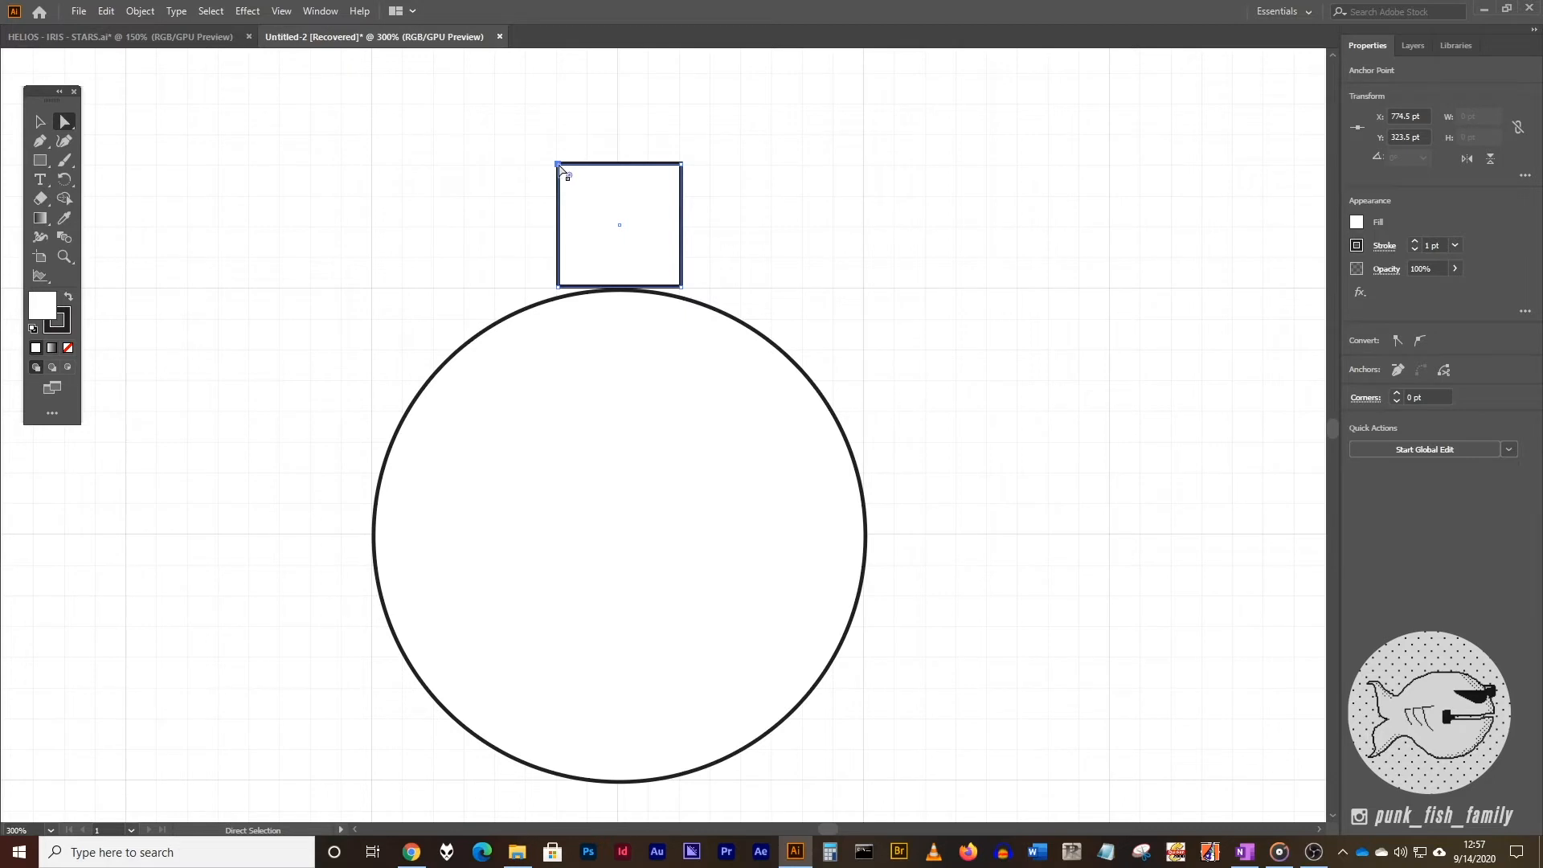
mouse_move(556, 161)
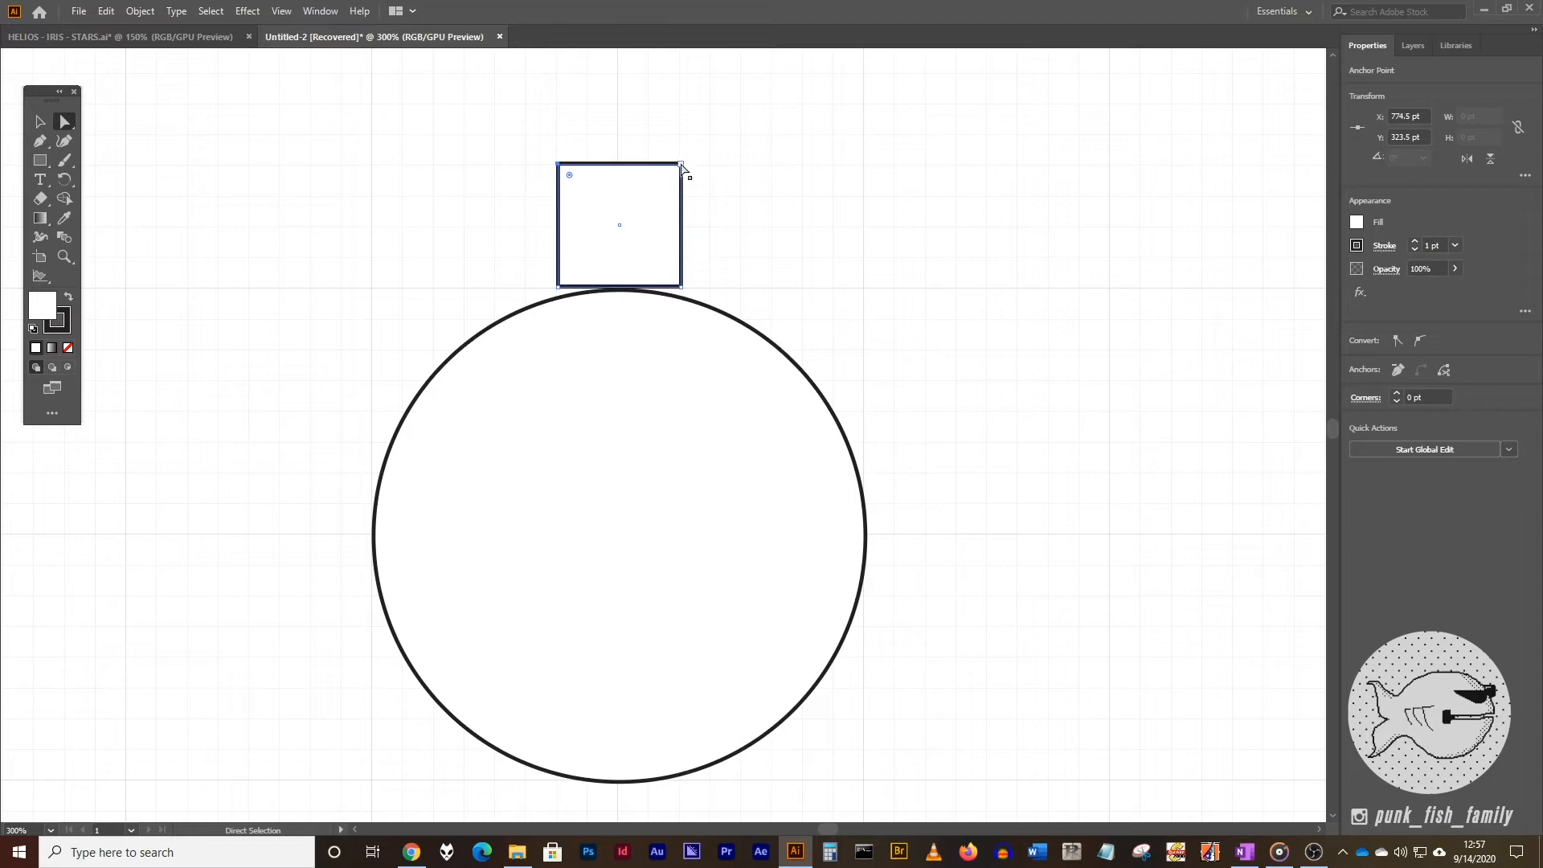
drag(685, 165, 414, 108)
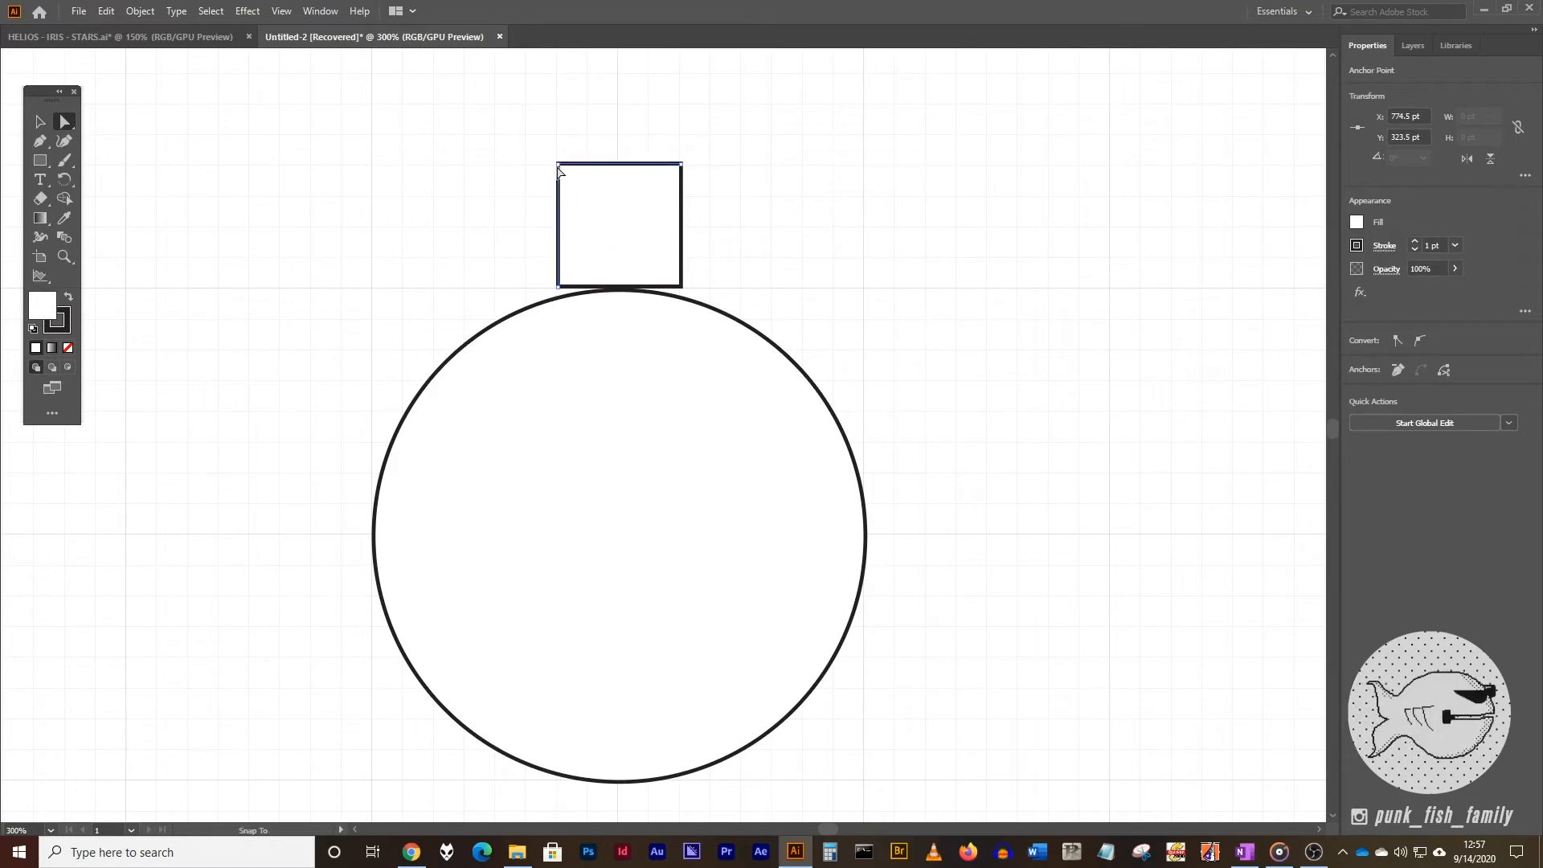
click(64, 122)
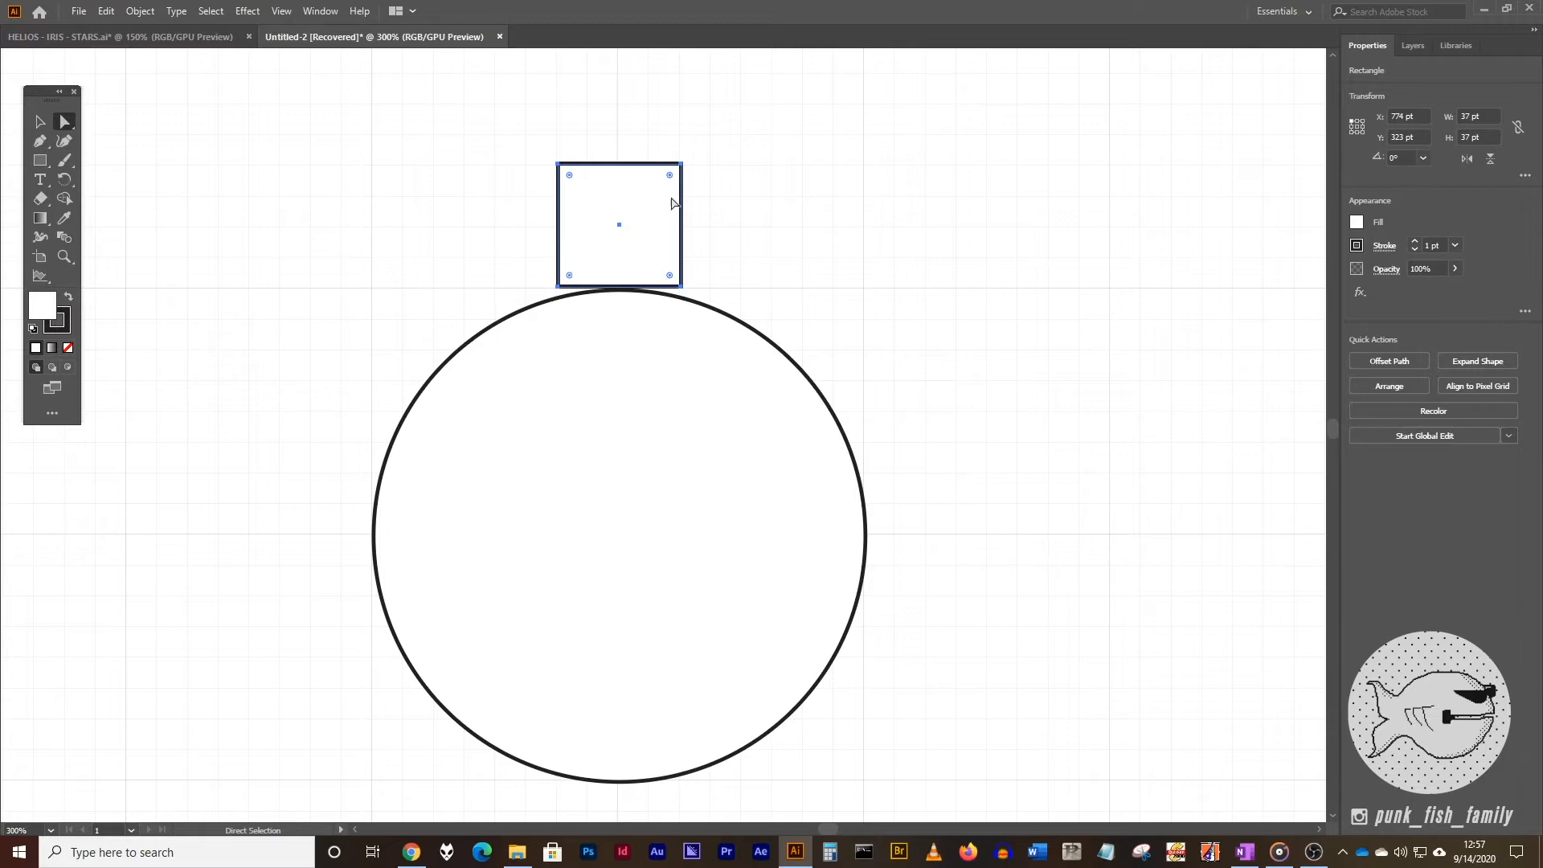
mouse_move(565, 170)
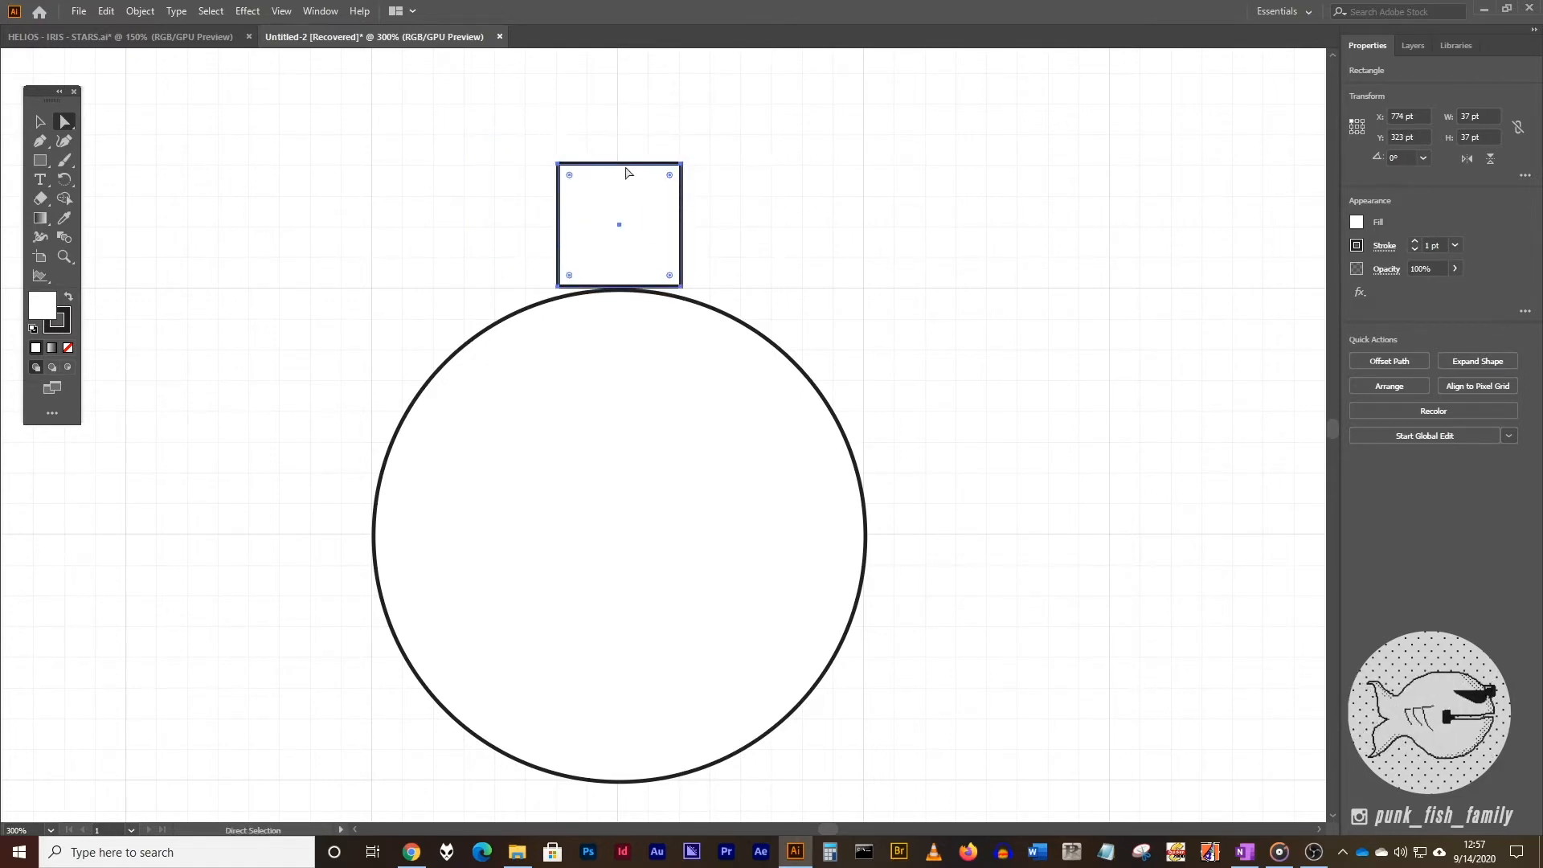
mouse_move(622, 251)
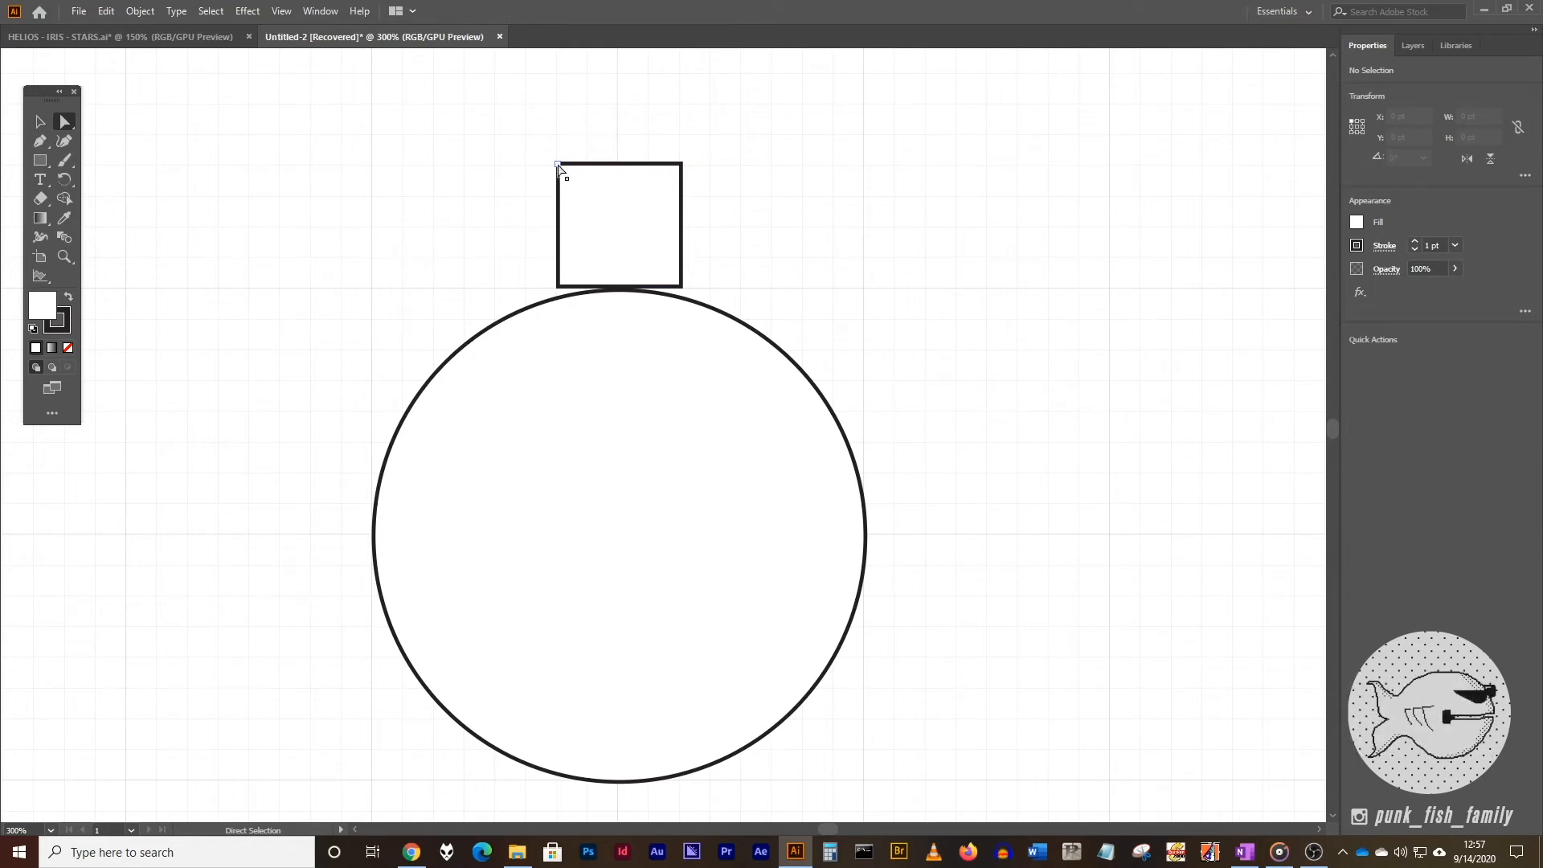
- Pull the square's top-left anchor point inward to taper it into a trapezoid tooth
click(559, 165)
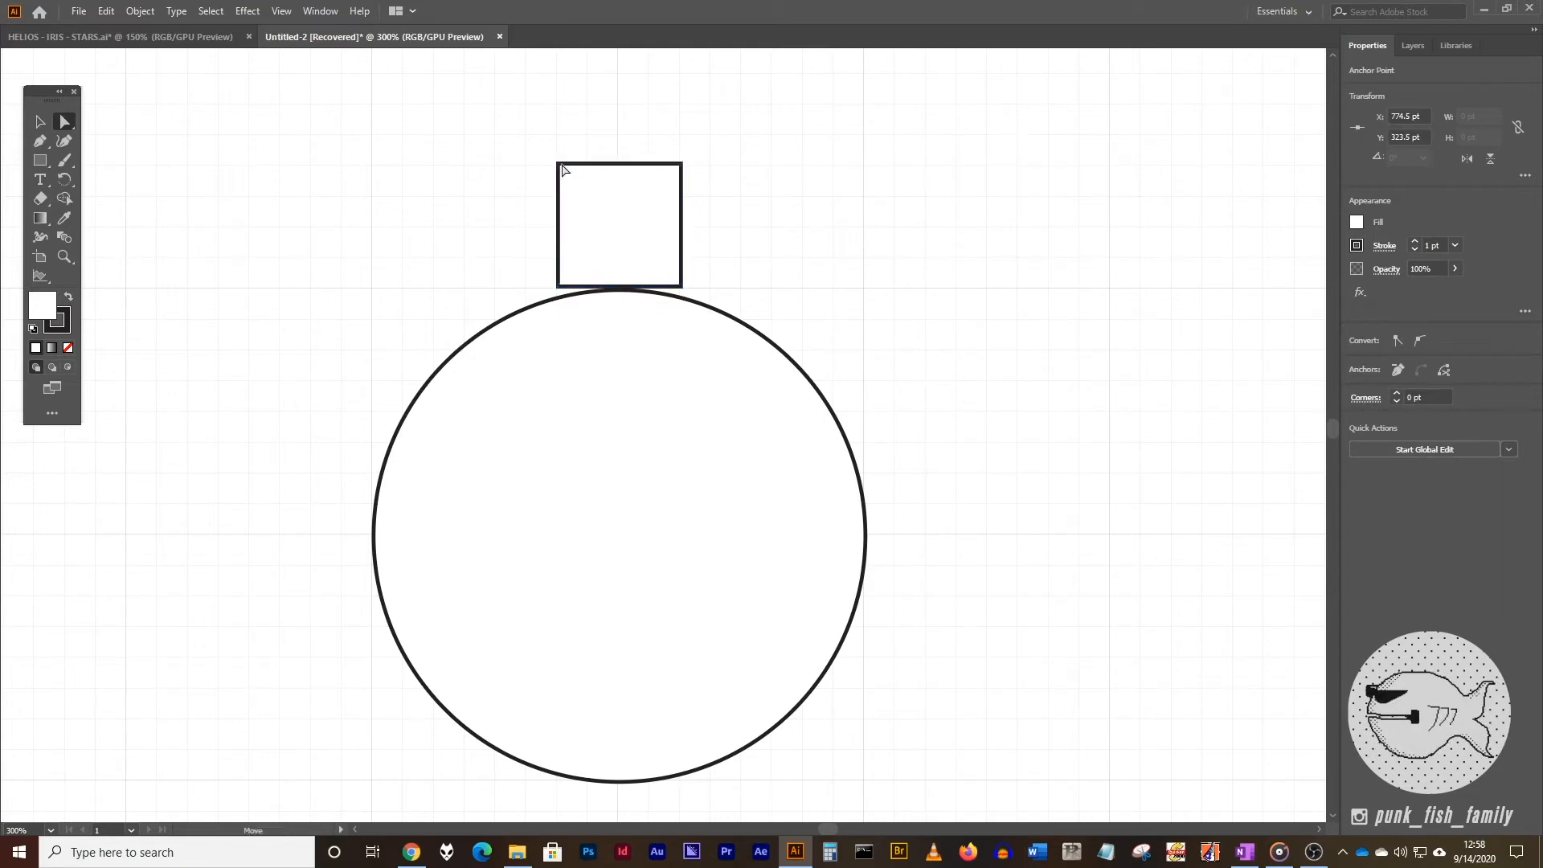
drag(559, 164, 587, 172)
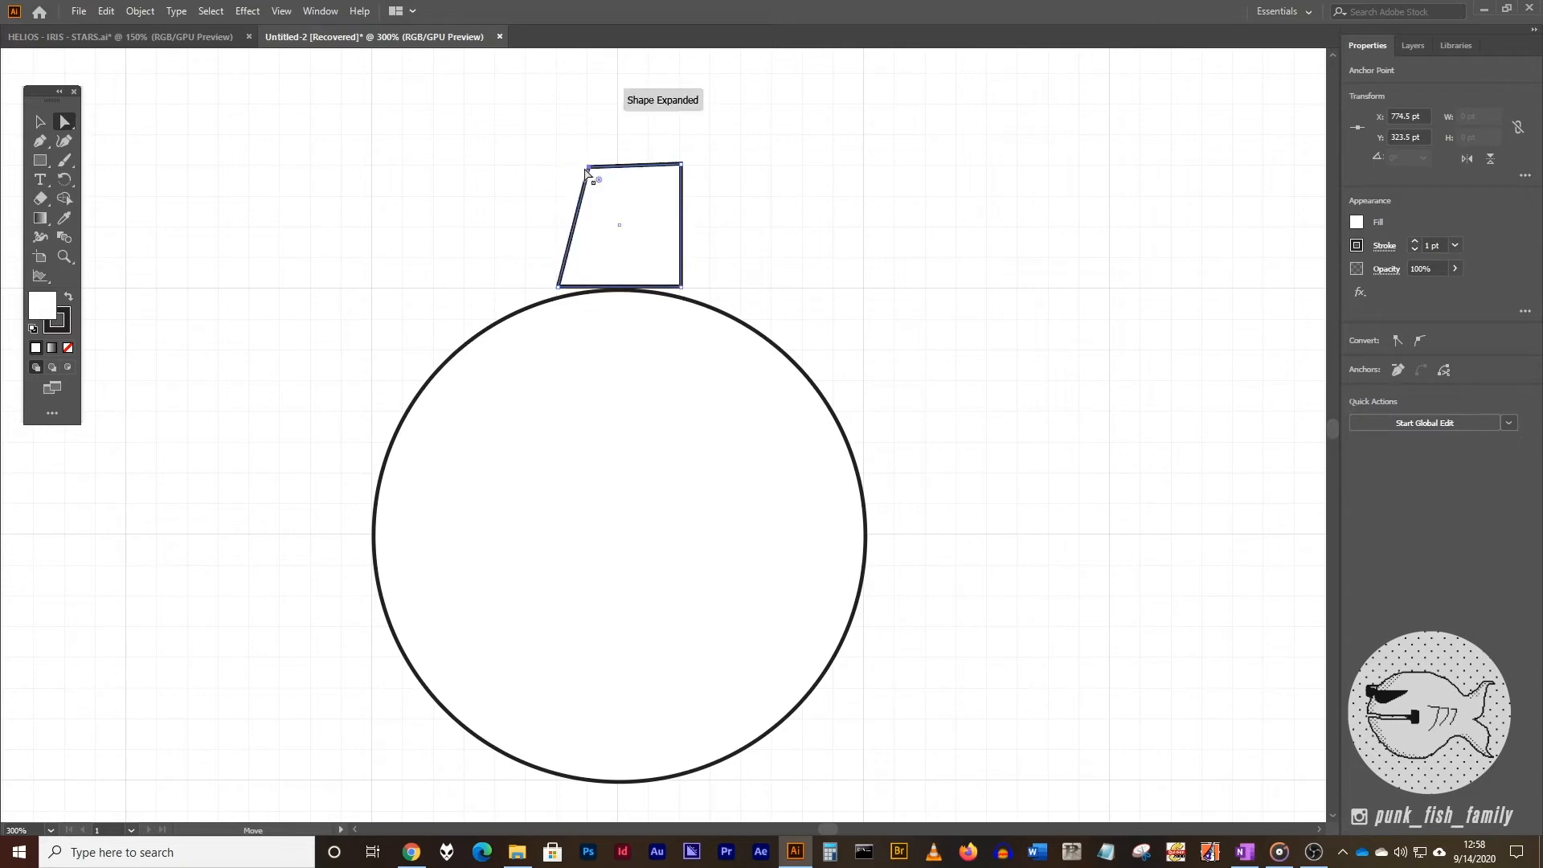
drag(589, 169, 569, 174)
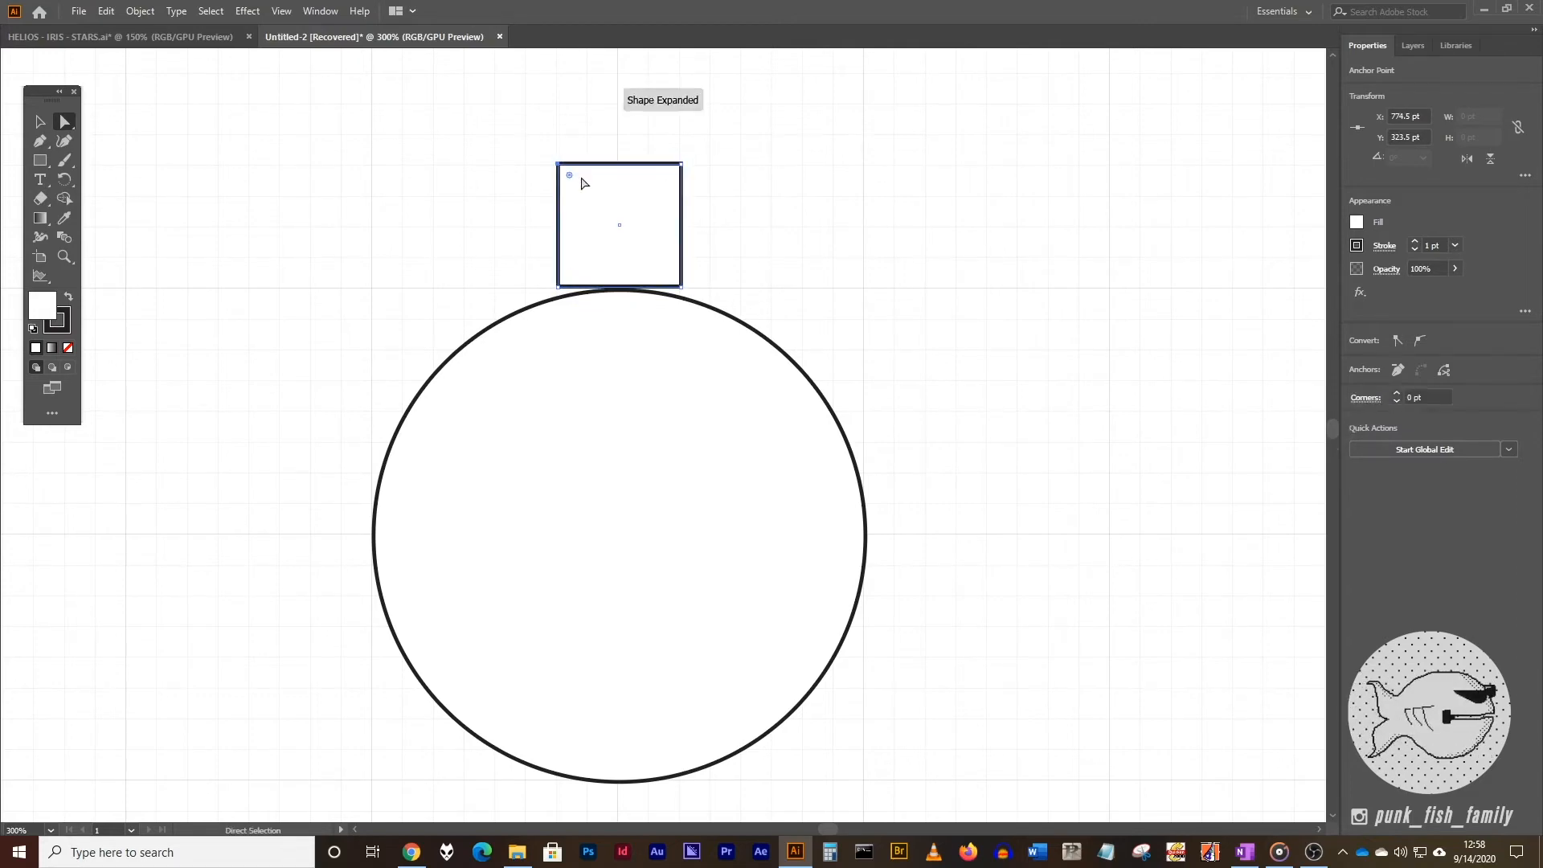
drag(567, 175, 598, 175)
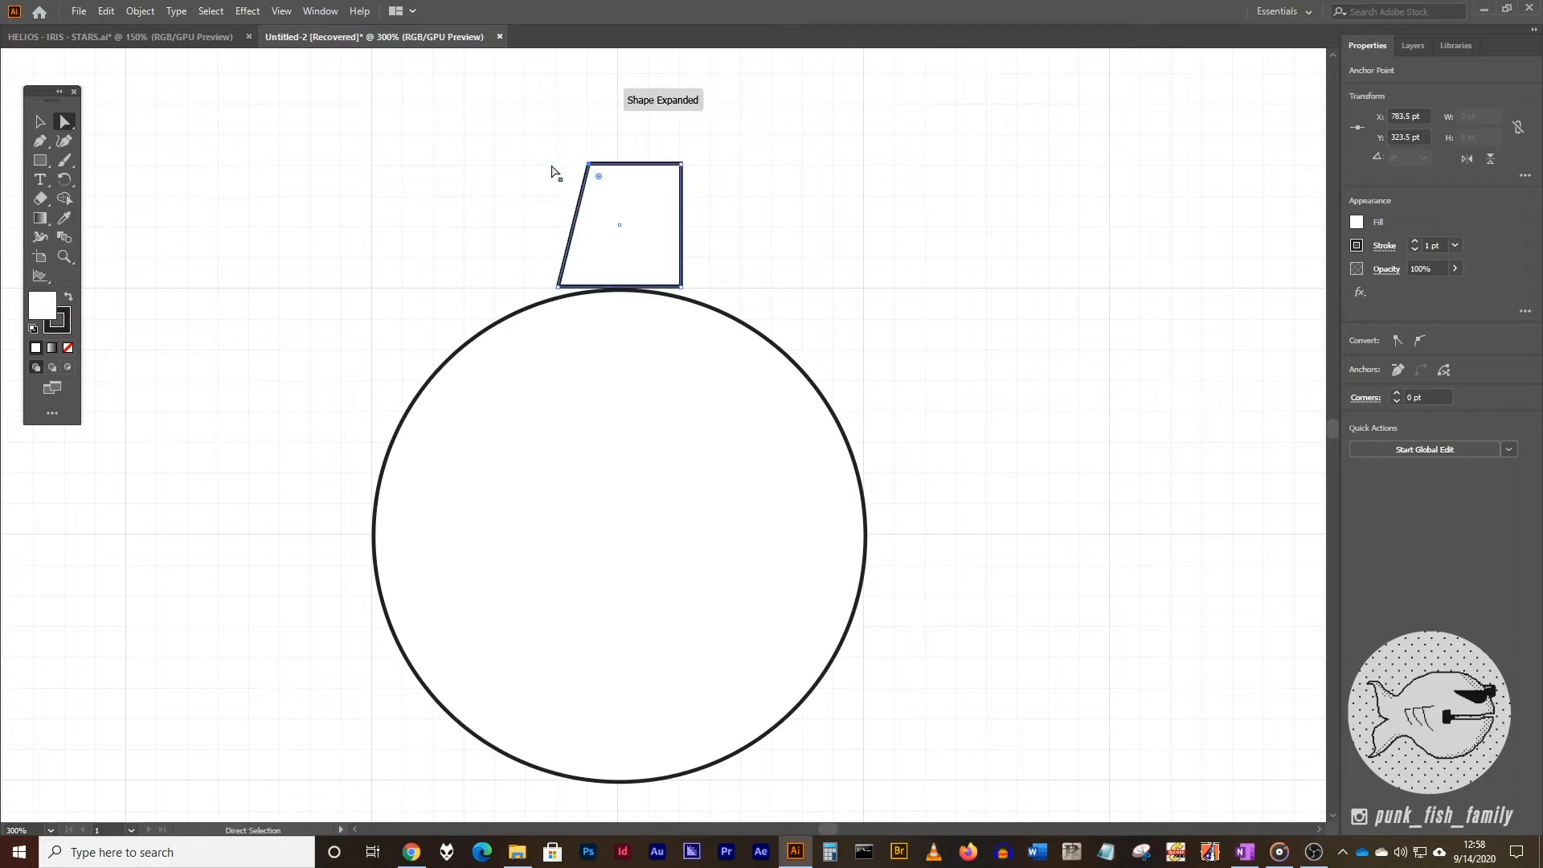
mouse_move(790, 151)
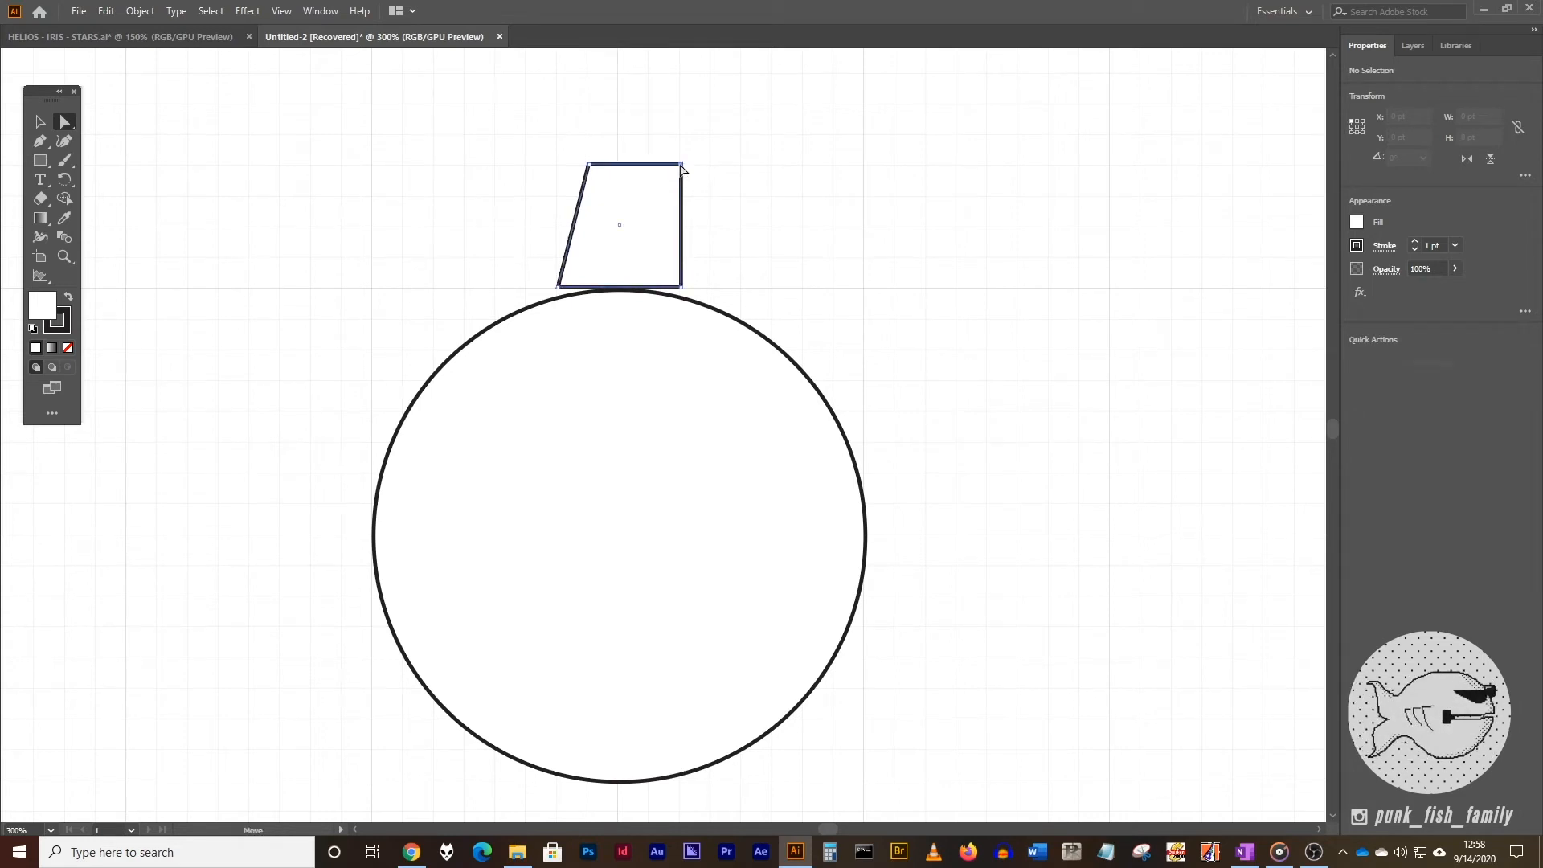
click(671, 164)
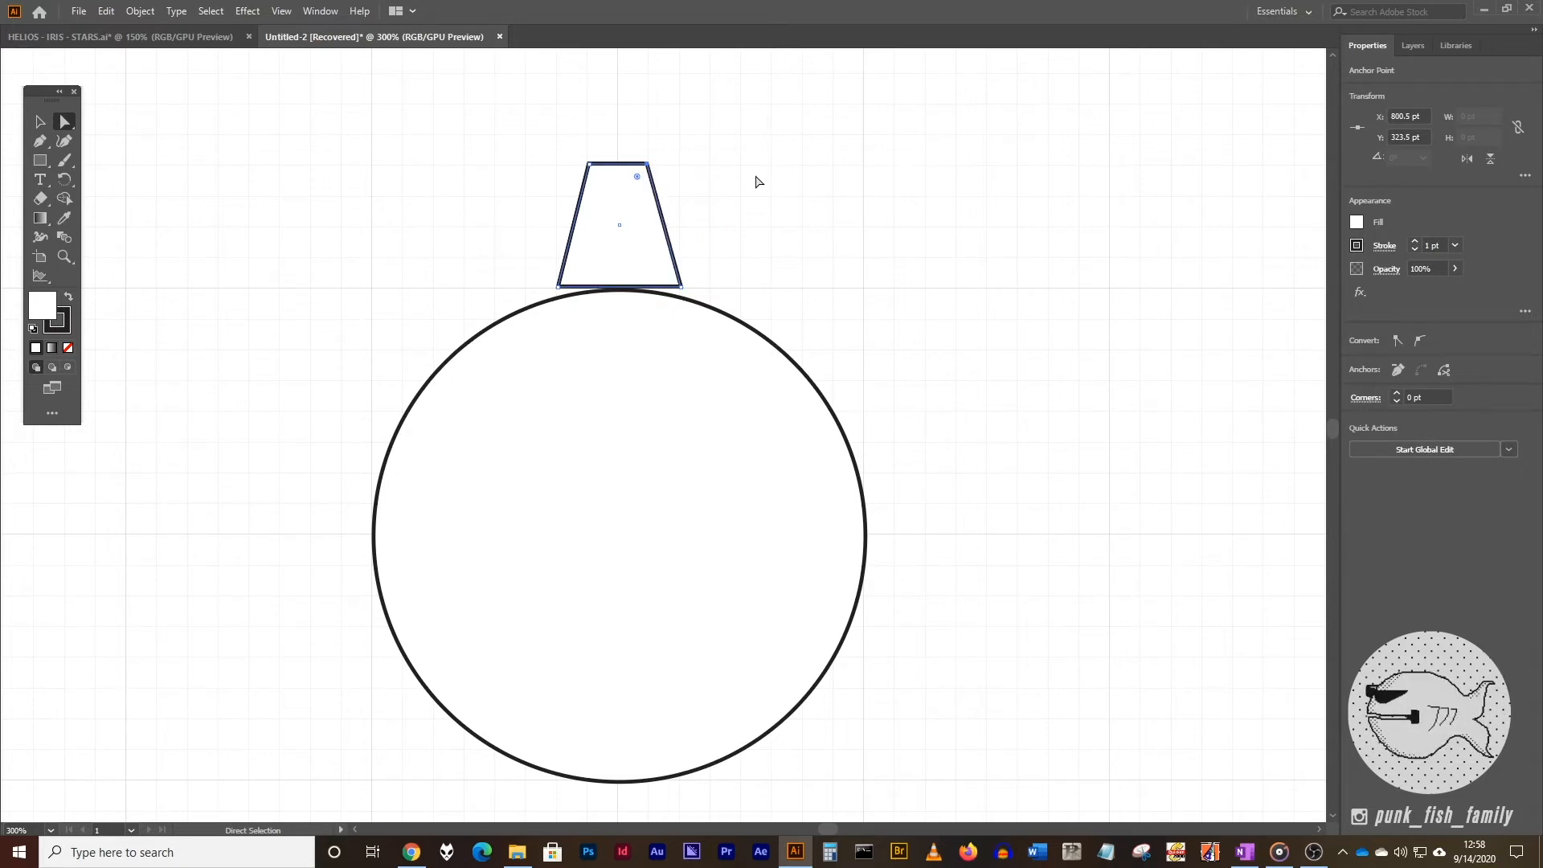
mouse_move(38, 122)
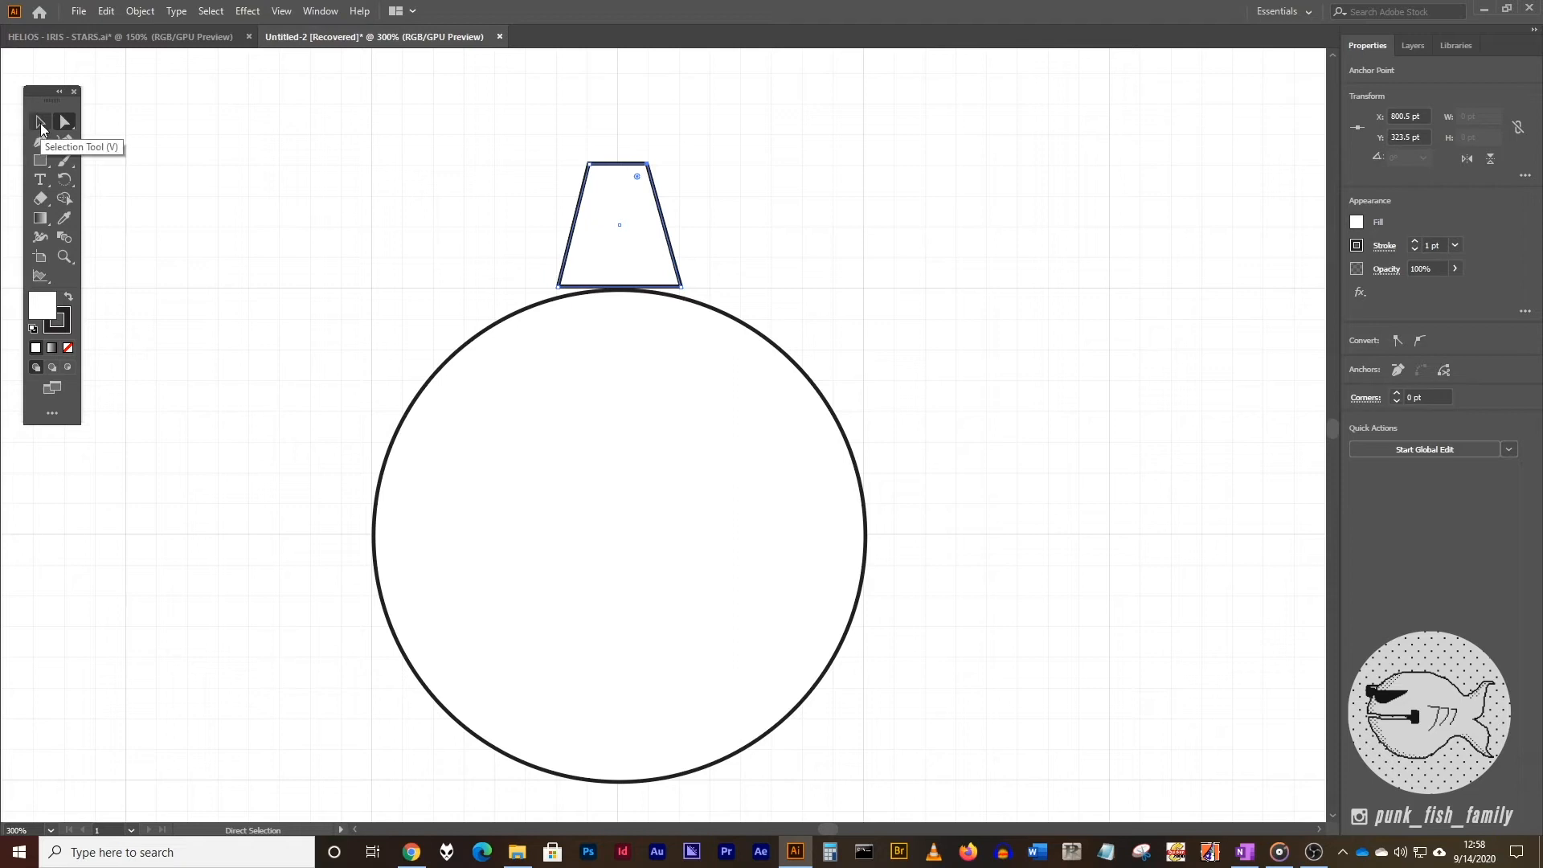
- Select the tapered tooth and nudge it down so its base overlaps the circle
click(40, 123)
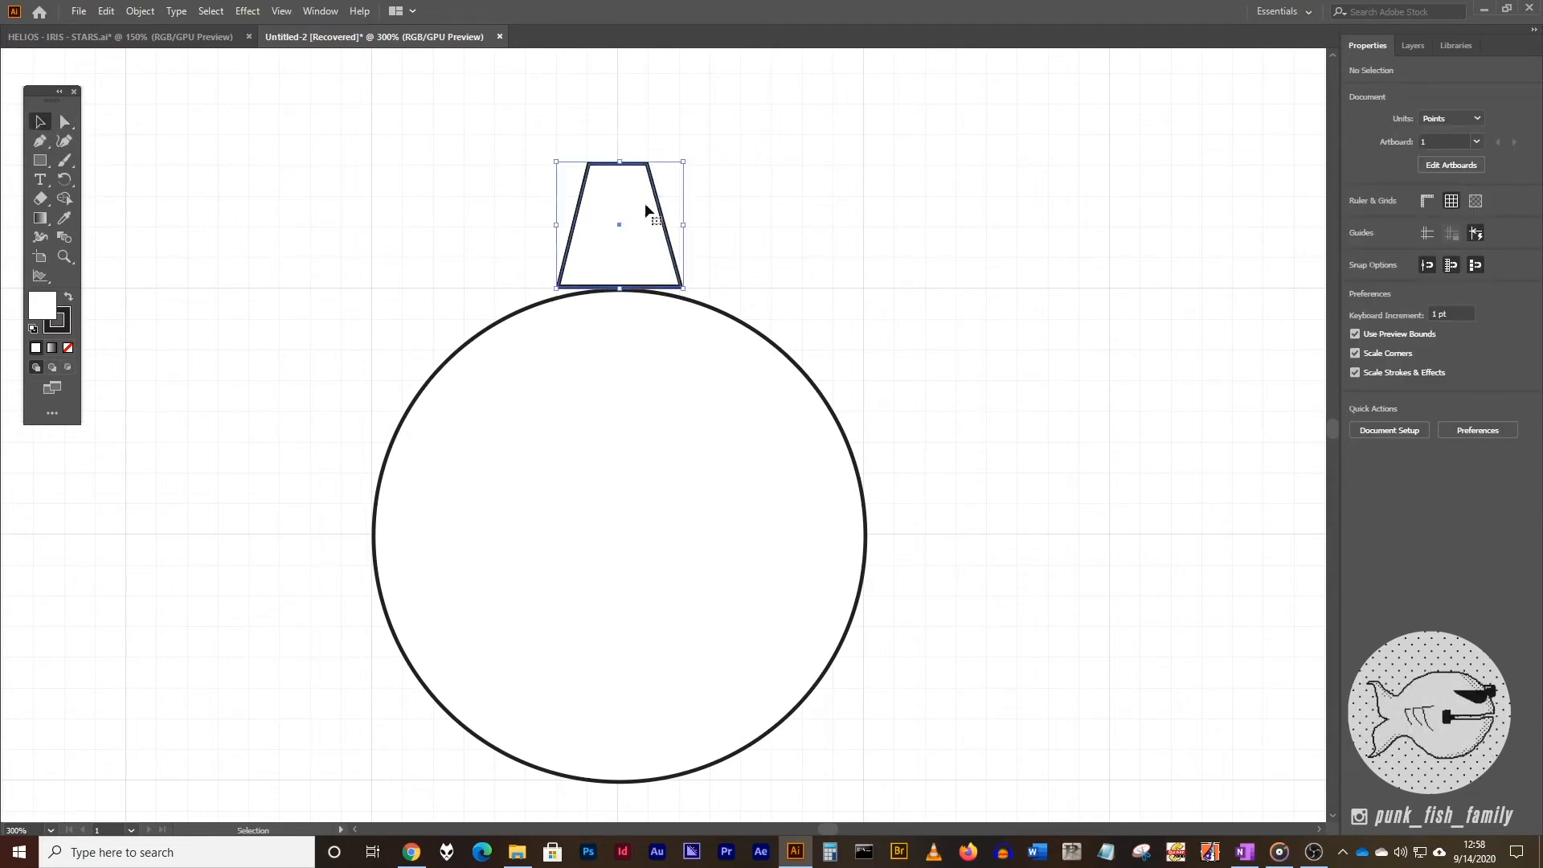
click(609, 225)
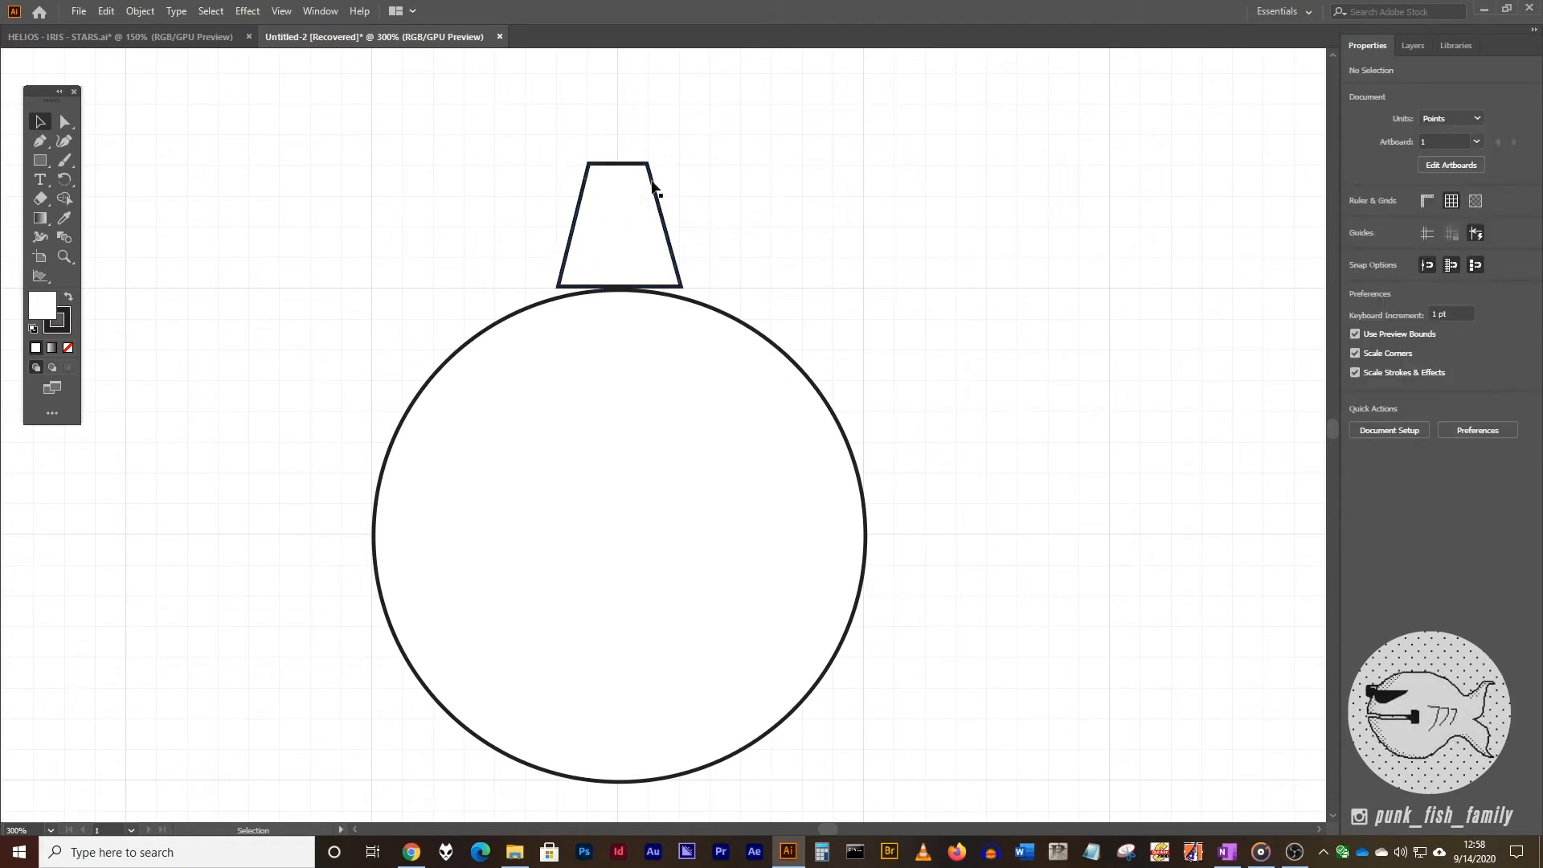
mouse_move(864, 260)
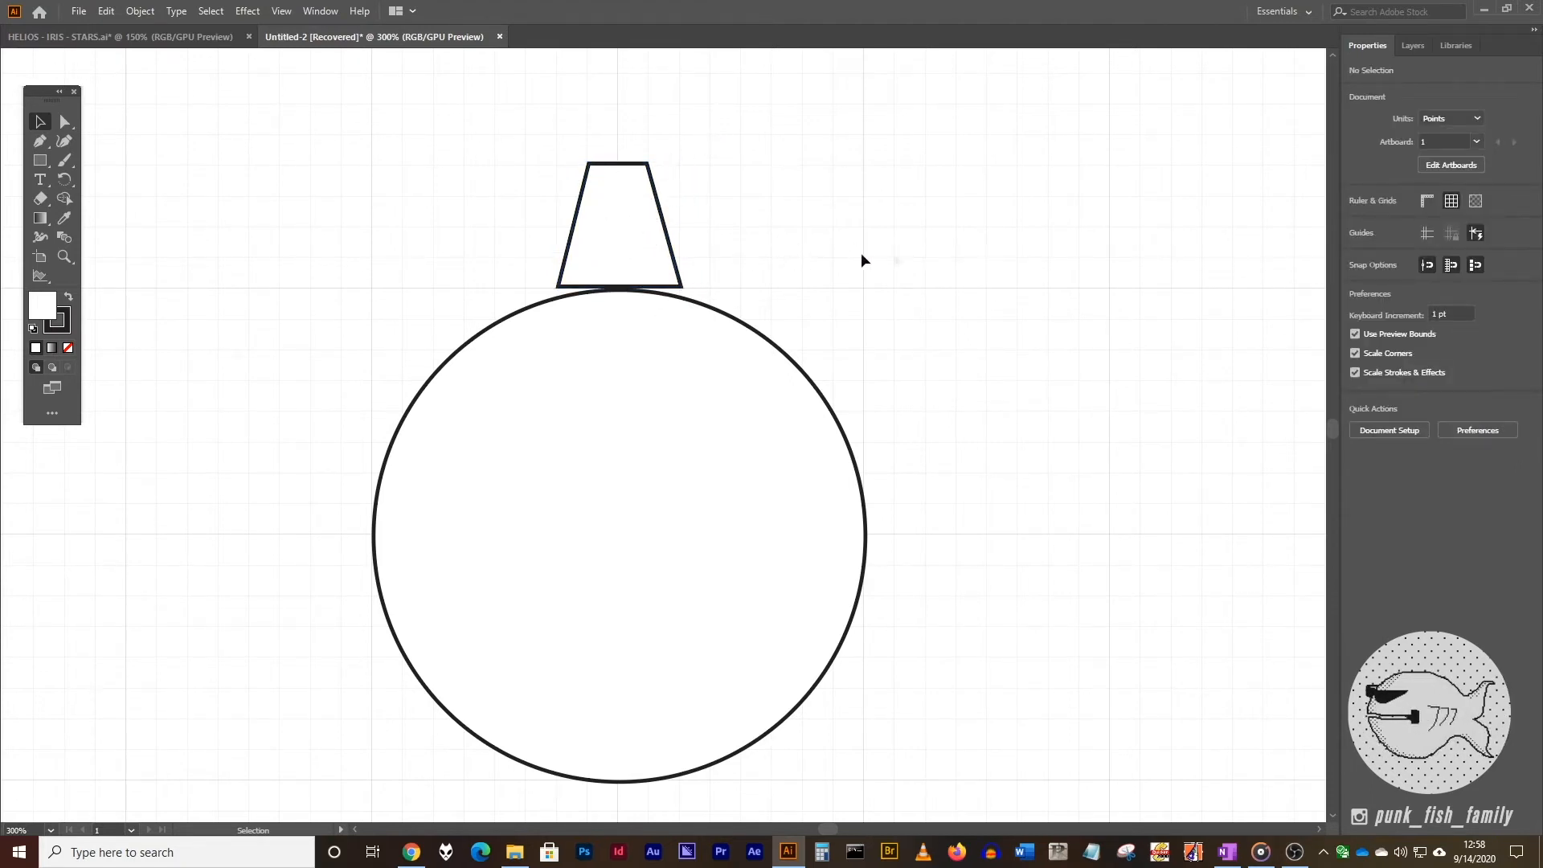
click(621, 228)
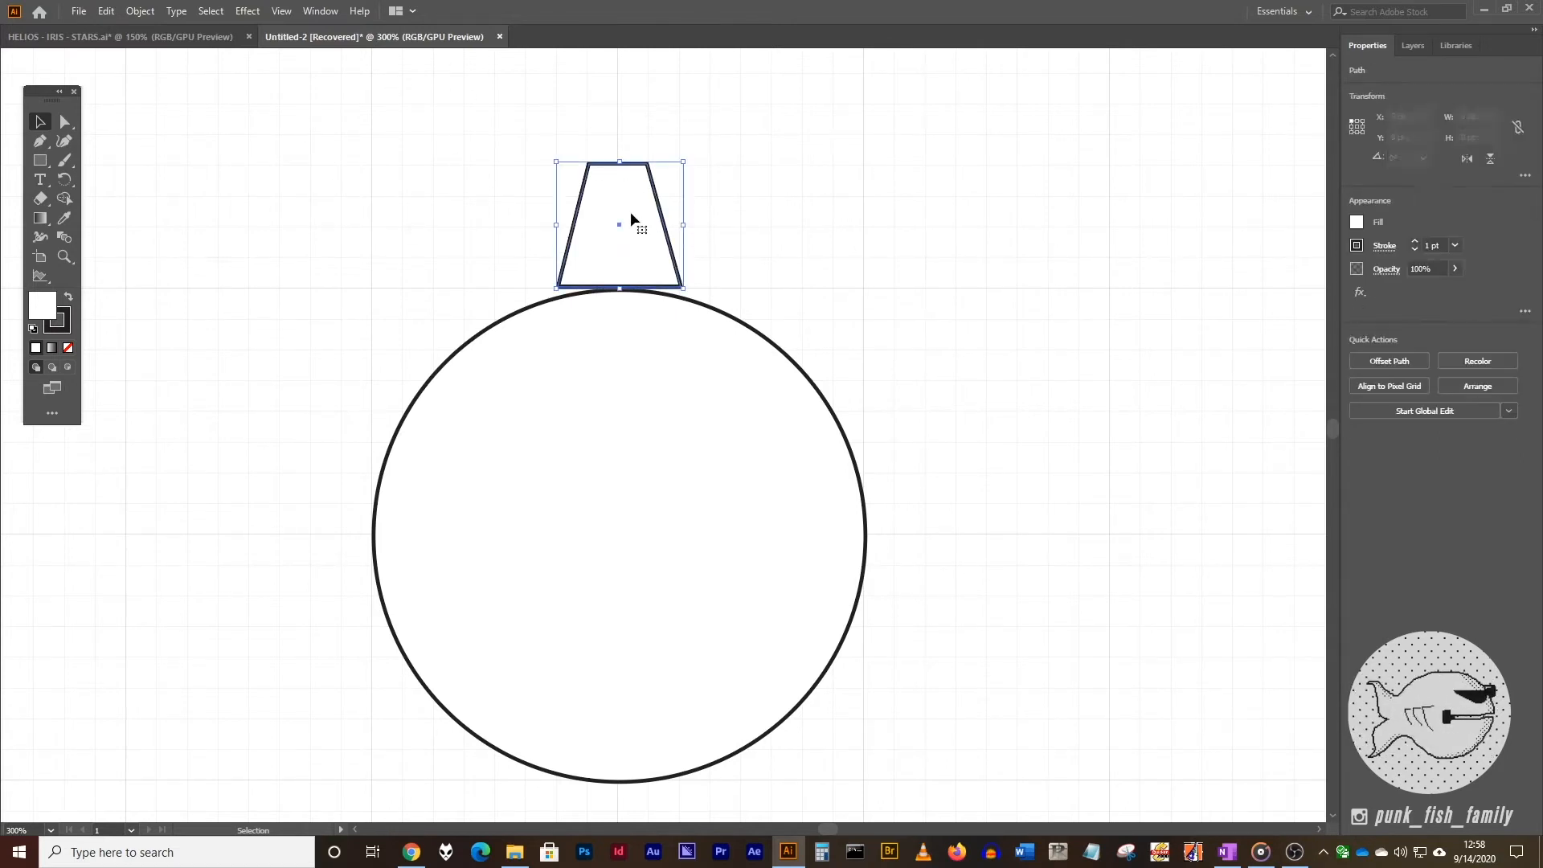
mouse_move(40, 122)
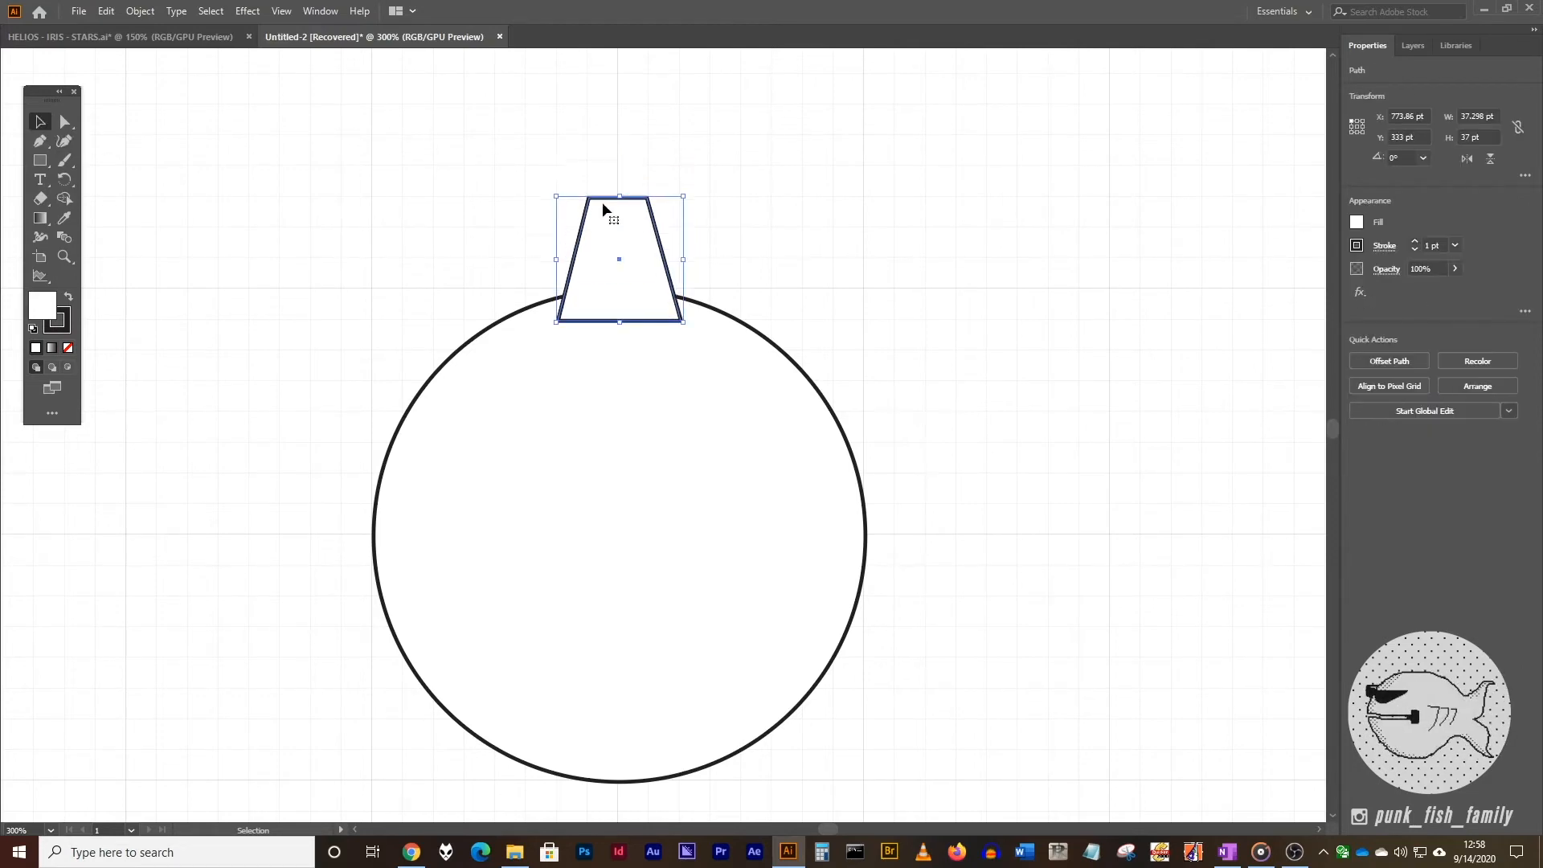
click(818, 601)
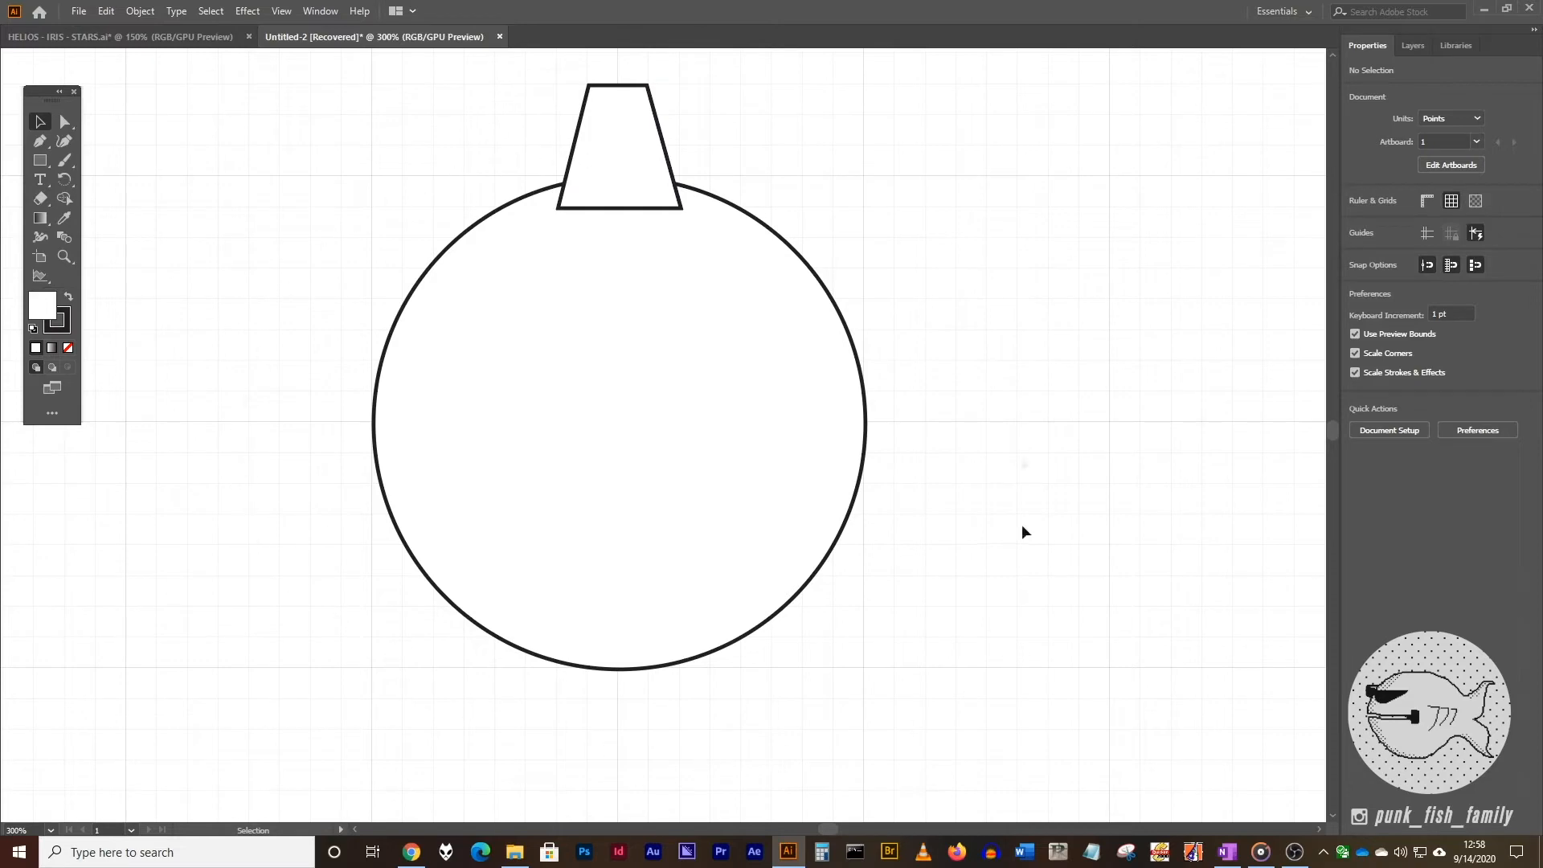
mouse_move(606, 379)
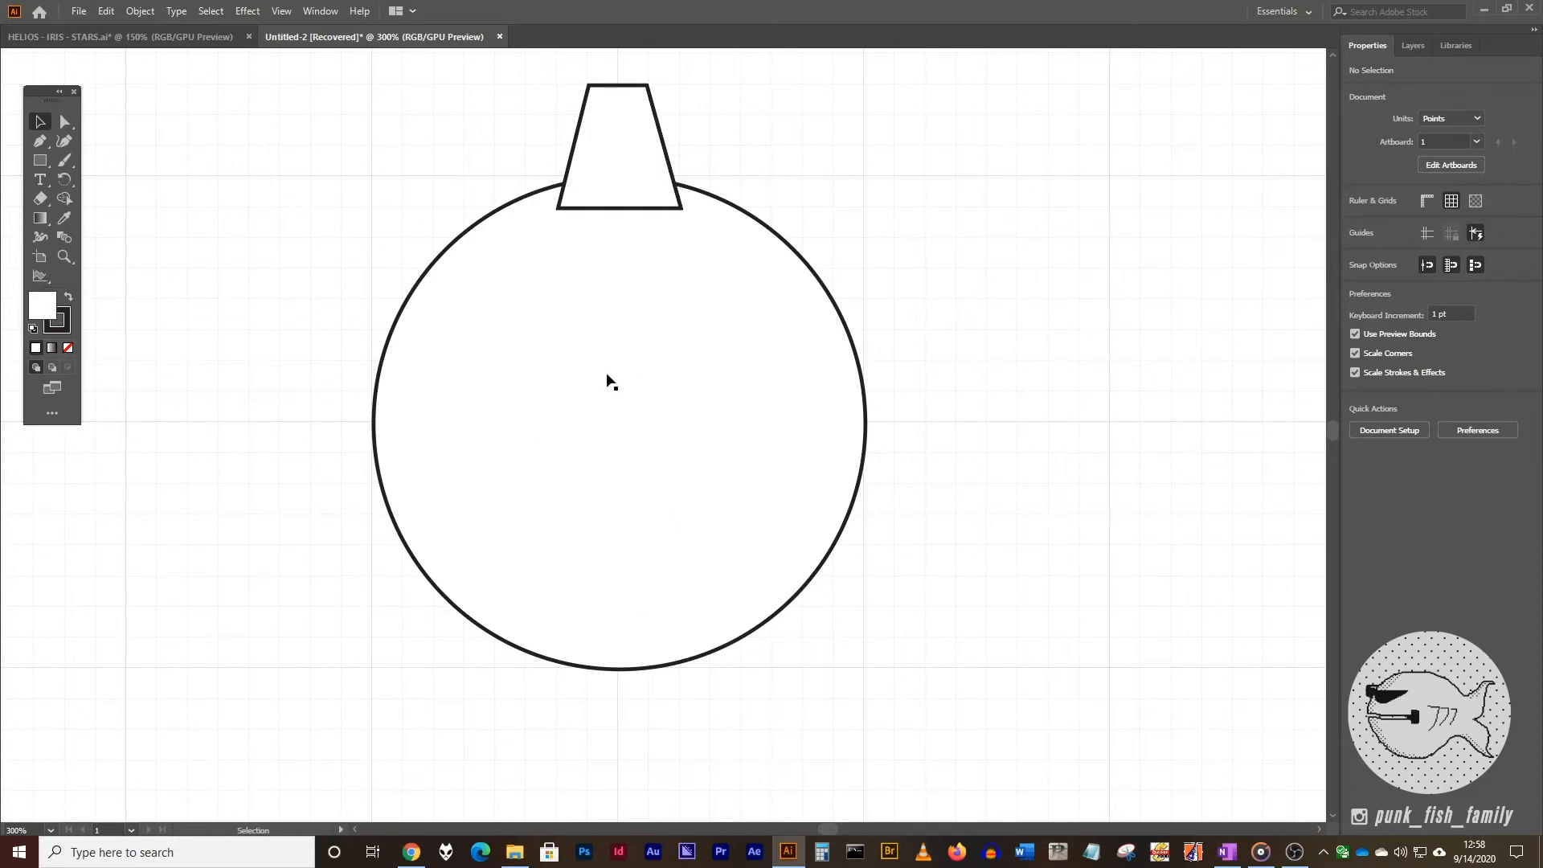
mouse_move(621, 135)
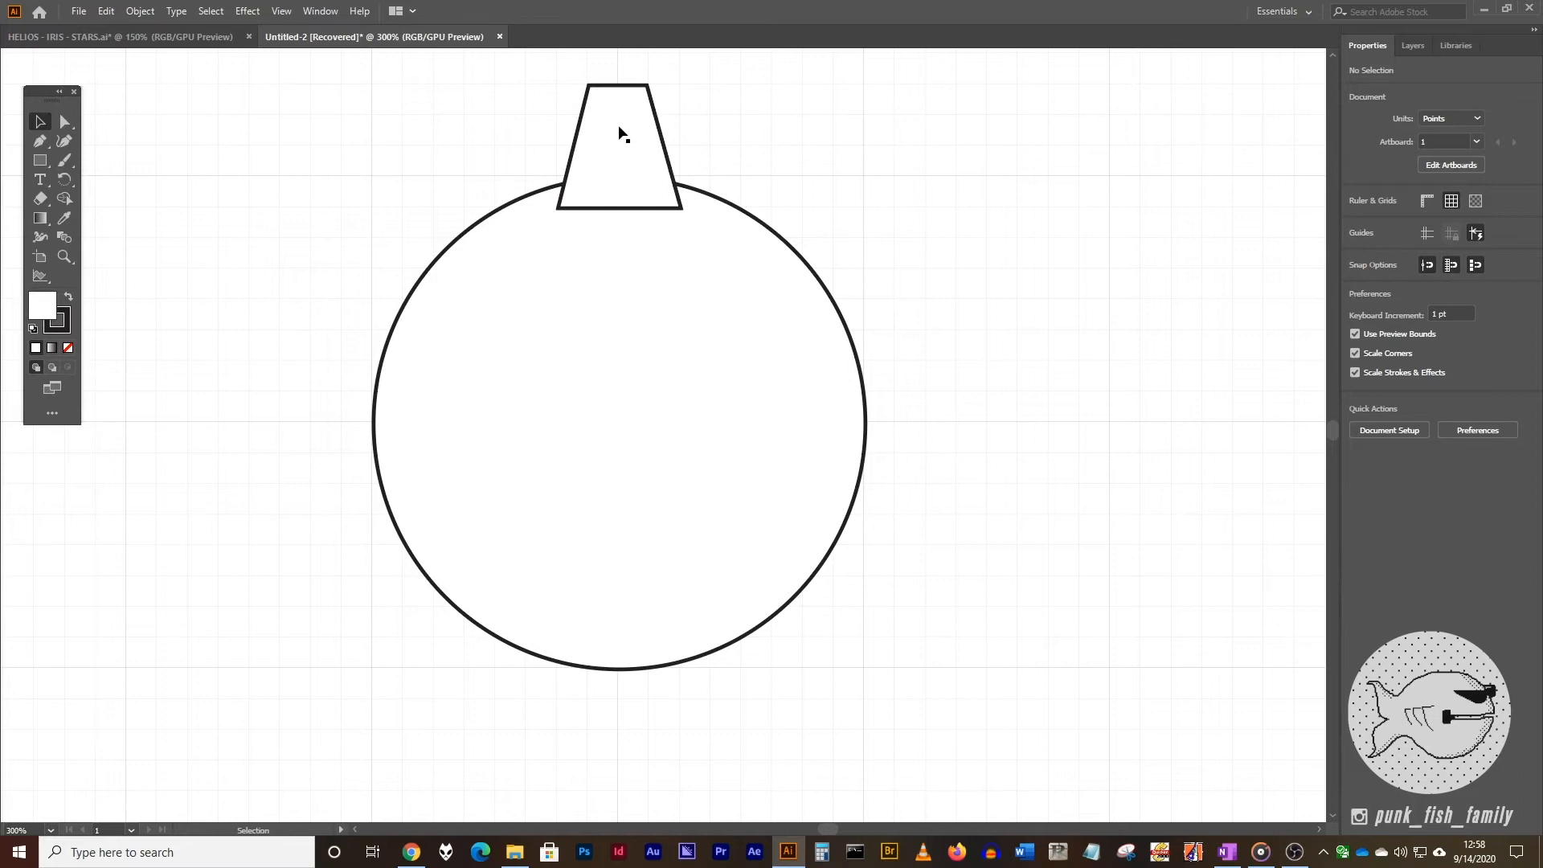
- Make a copy of the tooth rotated 36° around the circle's centre with the Rotate tool
click(621, 133)
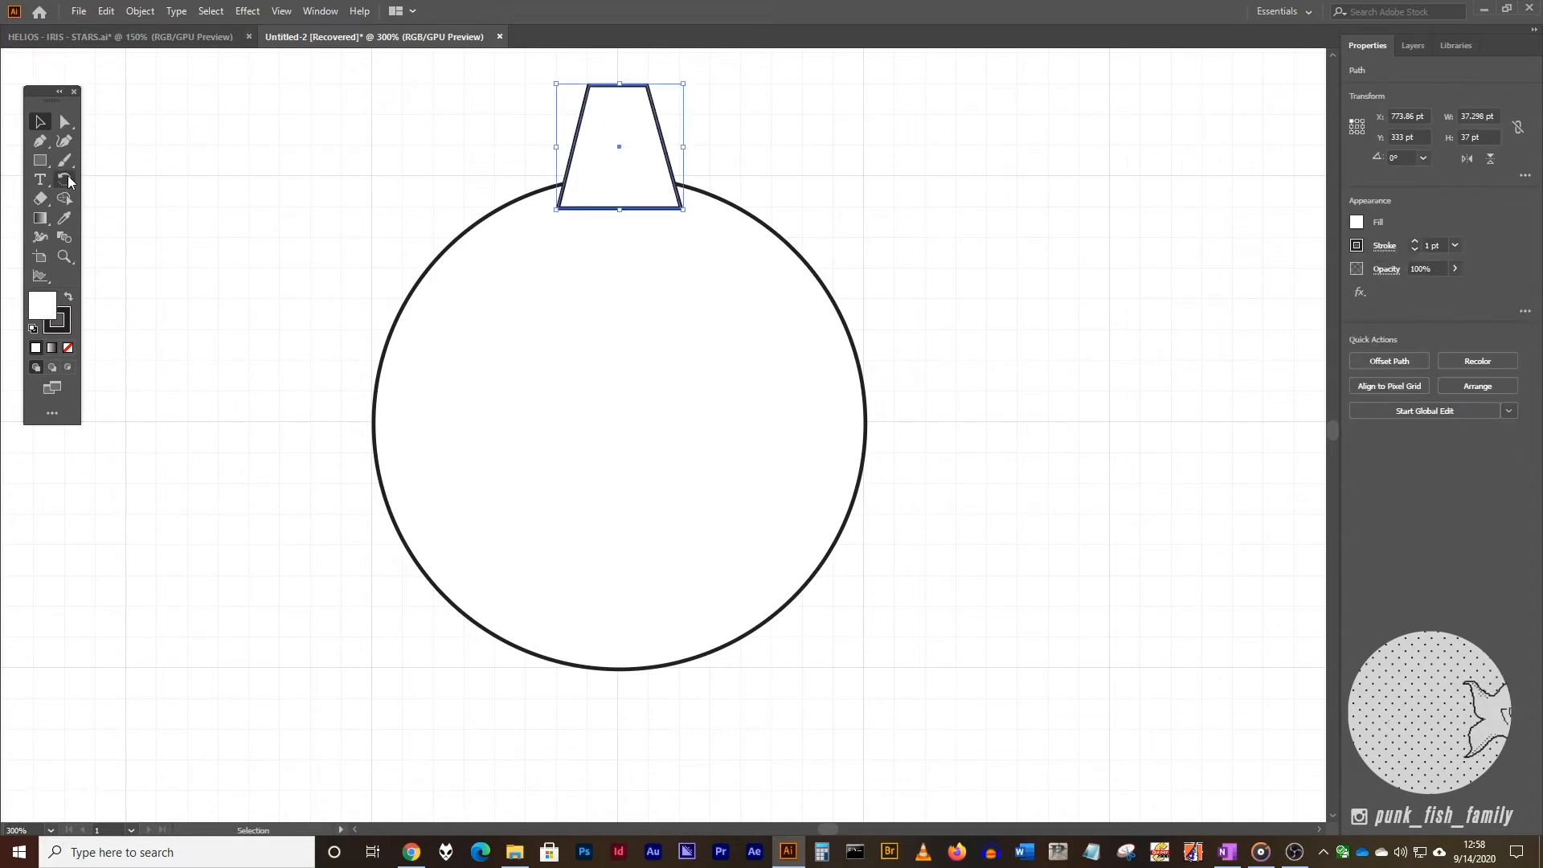
mouse_move(64, 178)
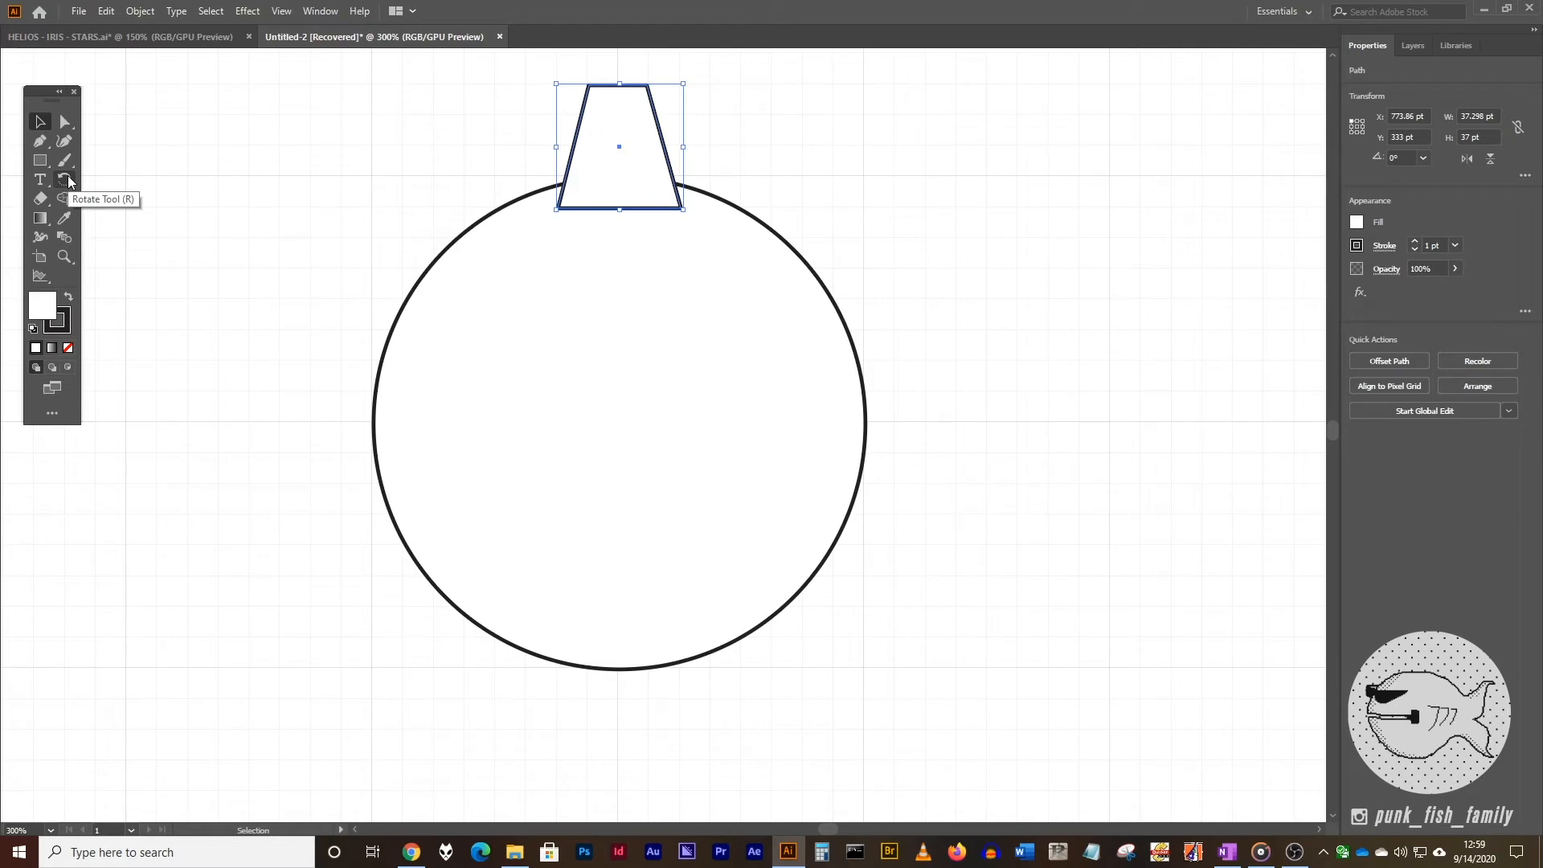
click(64, 180)
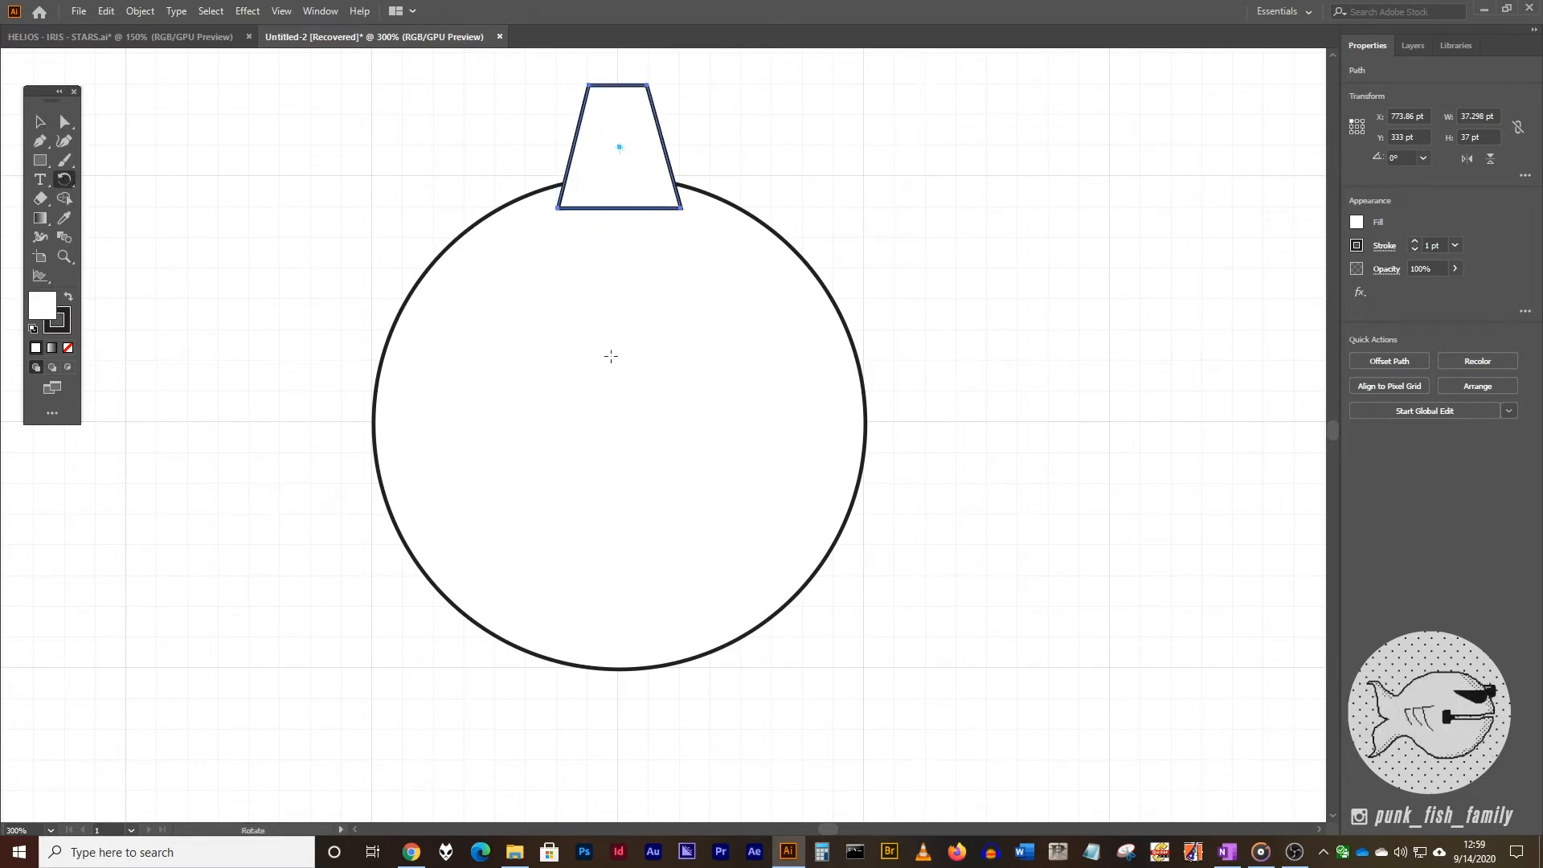
mouse_move(624, 74)
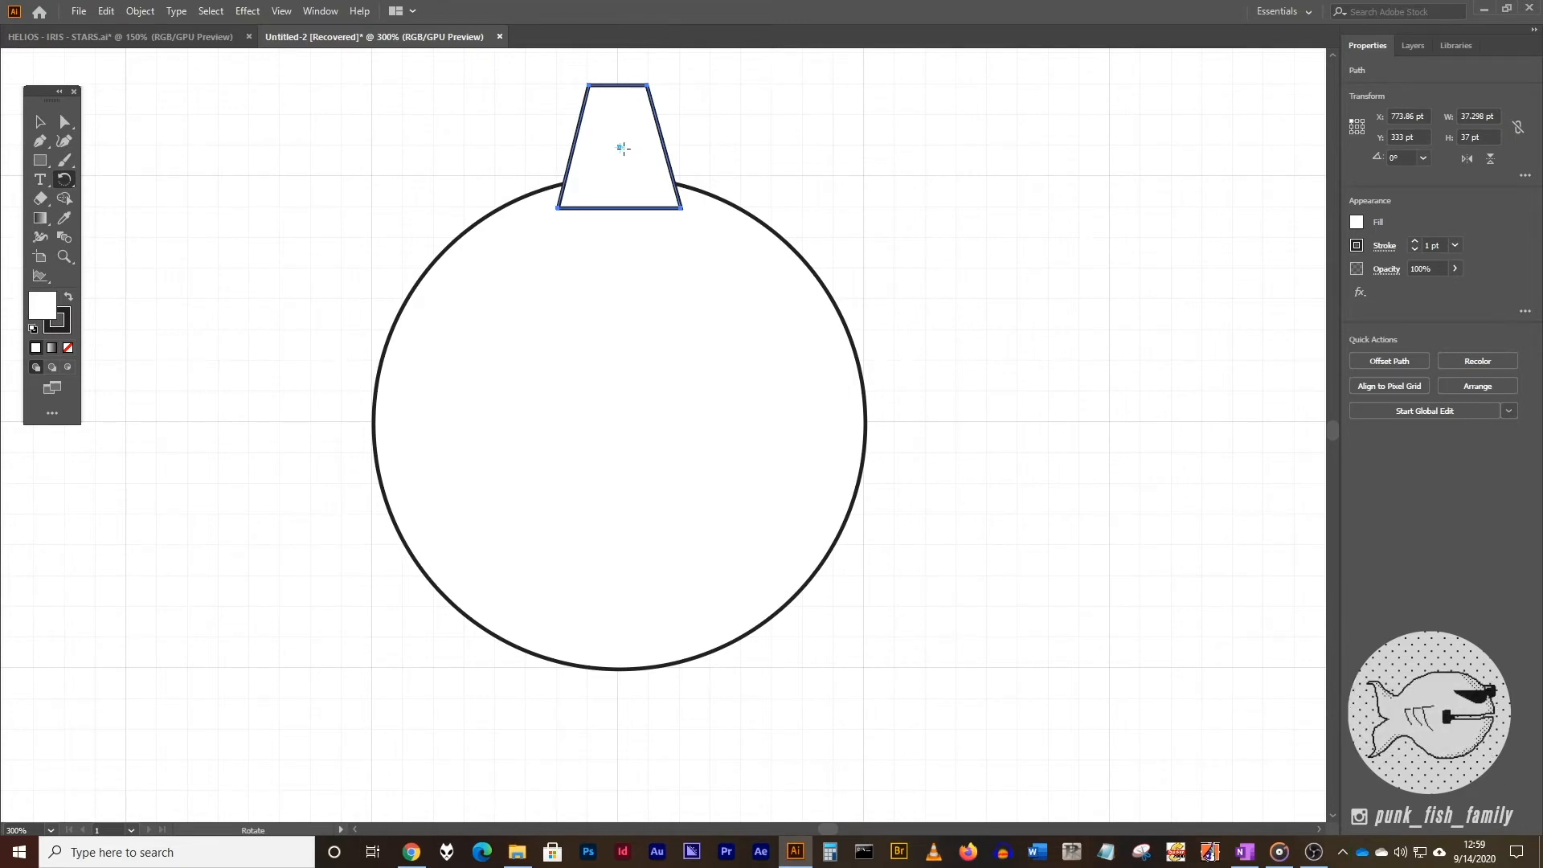
mouse_move(556, 116)
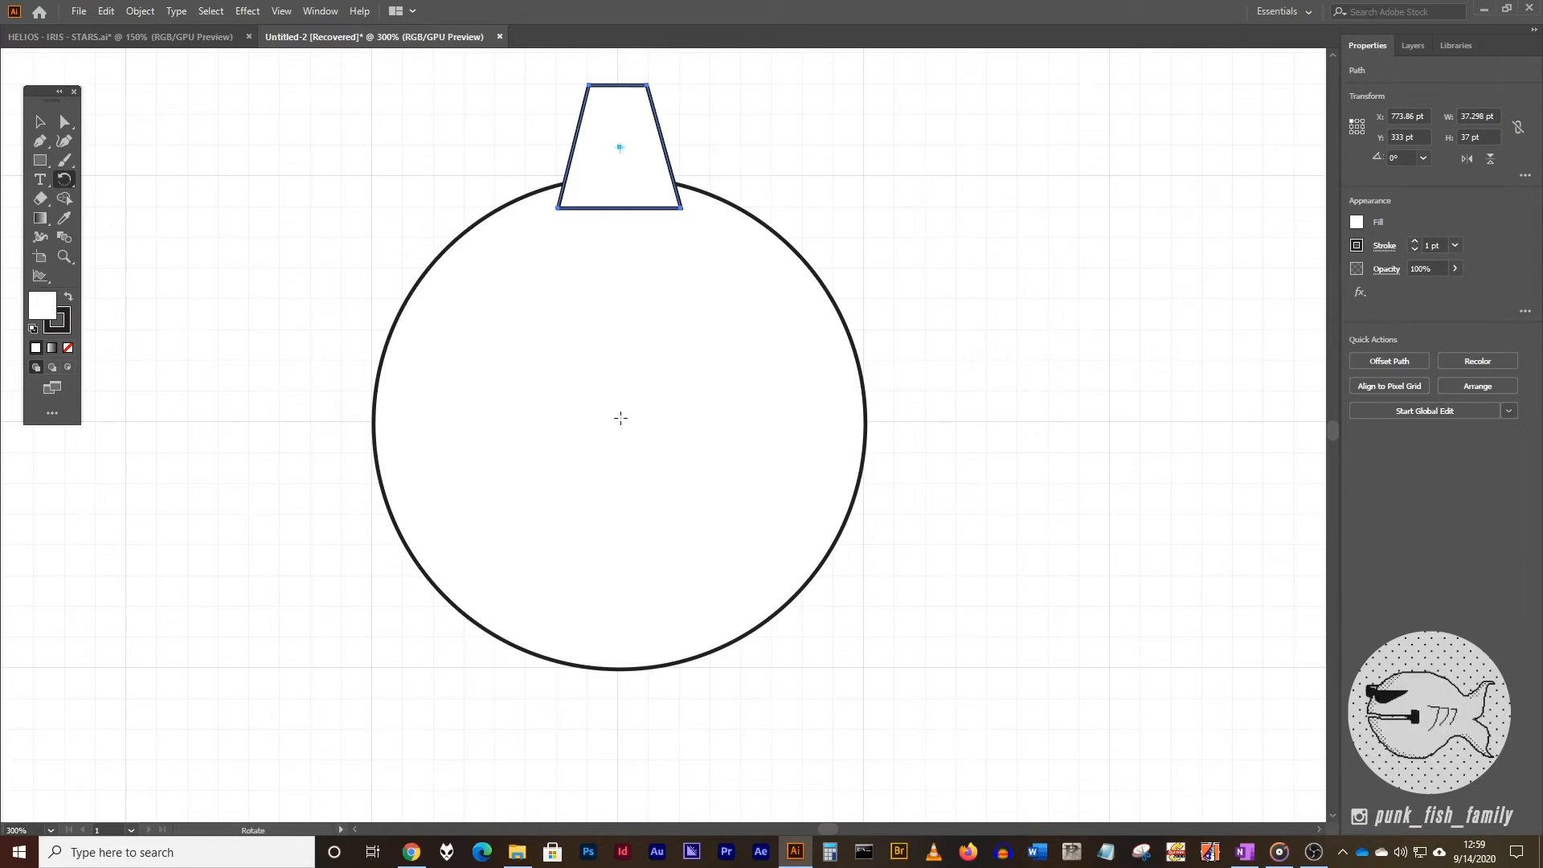
mouse_move(624, 445)
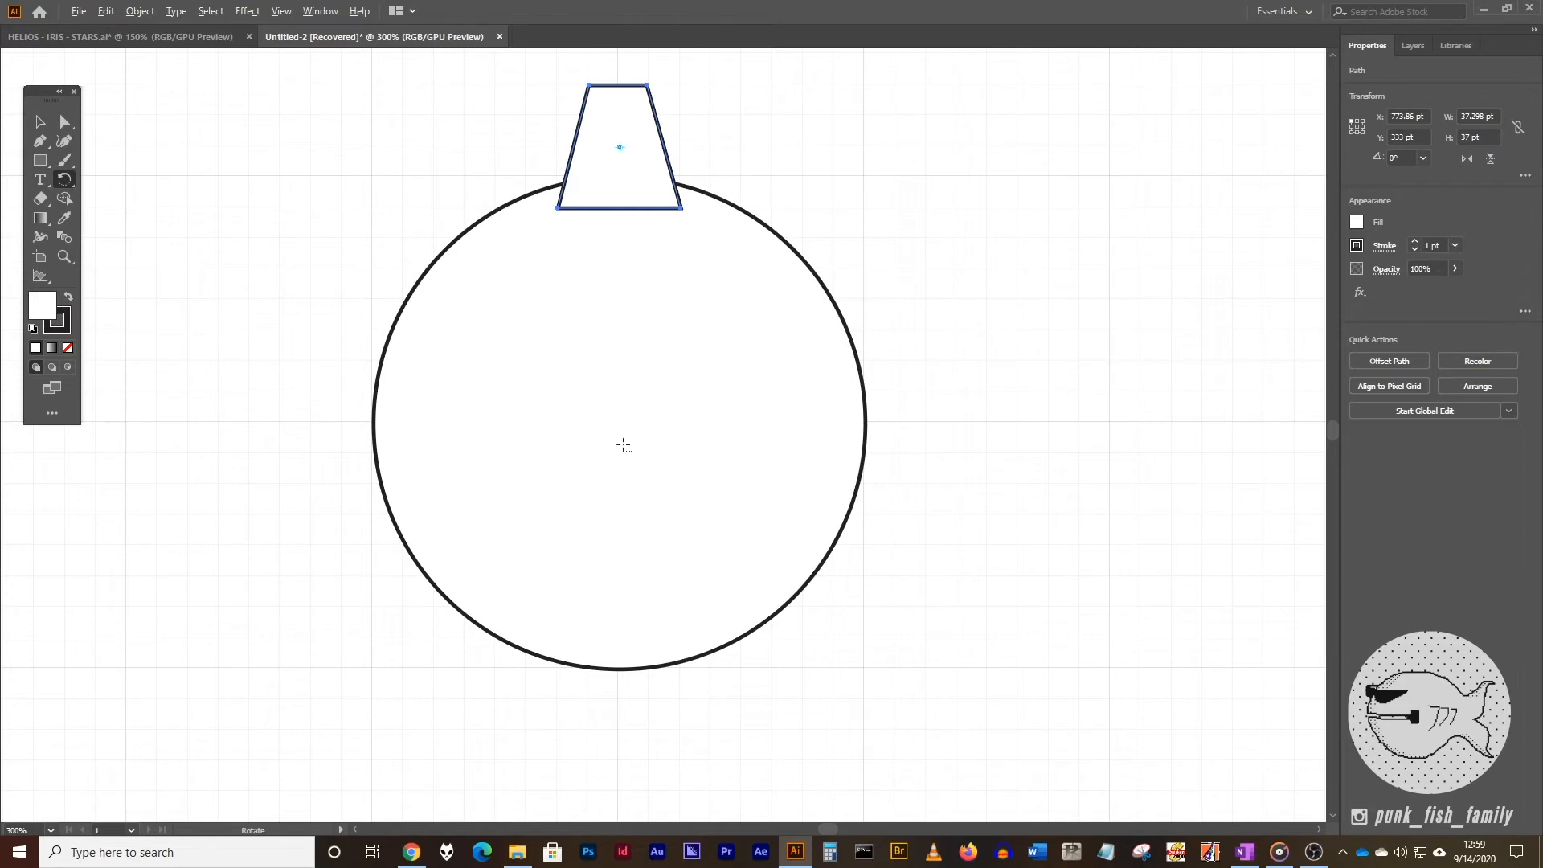
mouse_move(620, 299)
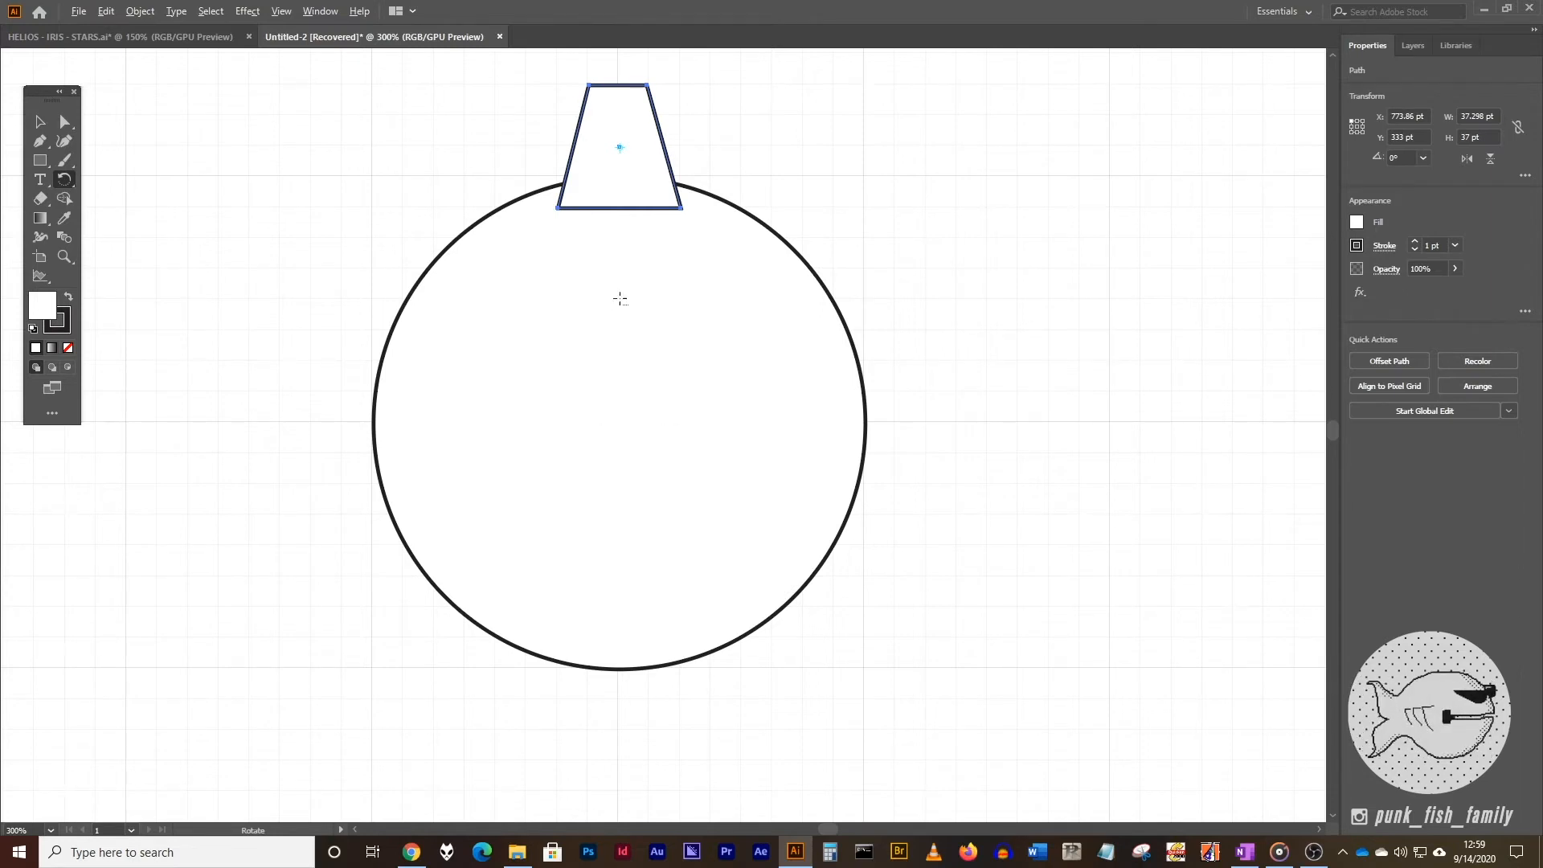
mouse_move(610, 422)
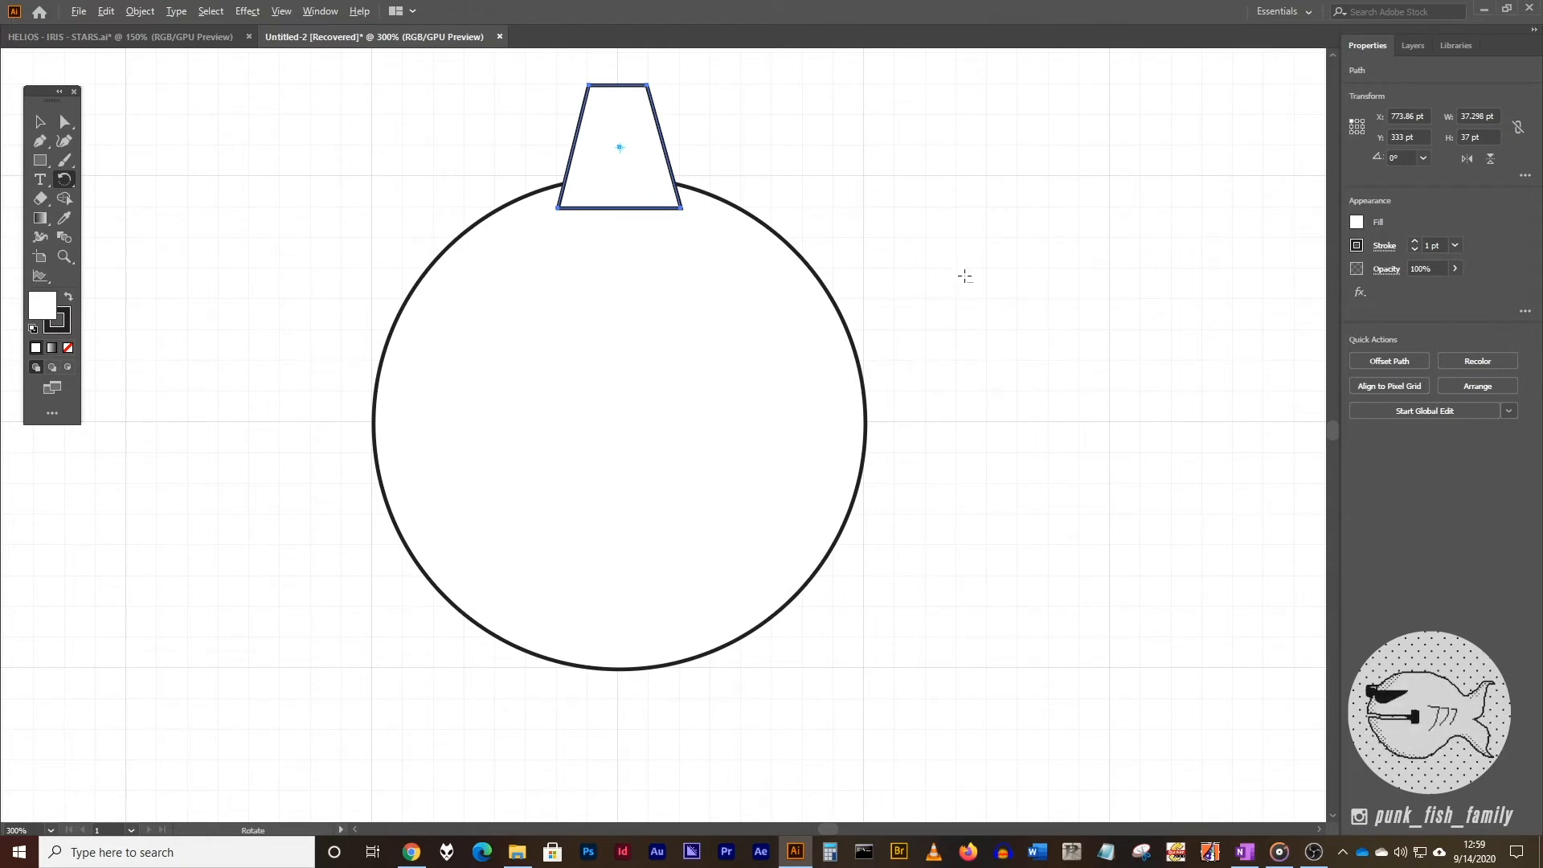
mouse_move(617, 424)
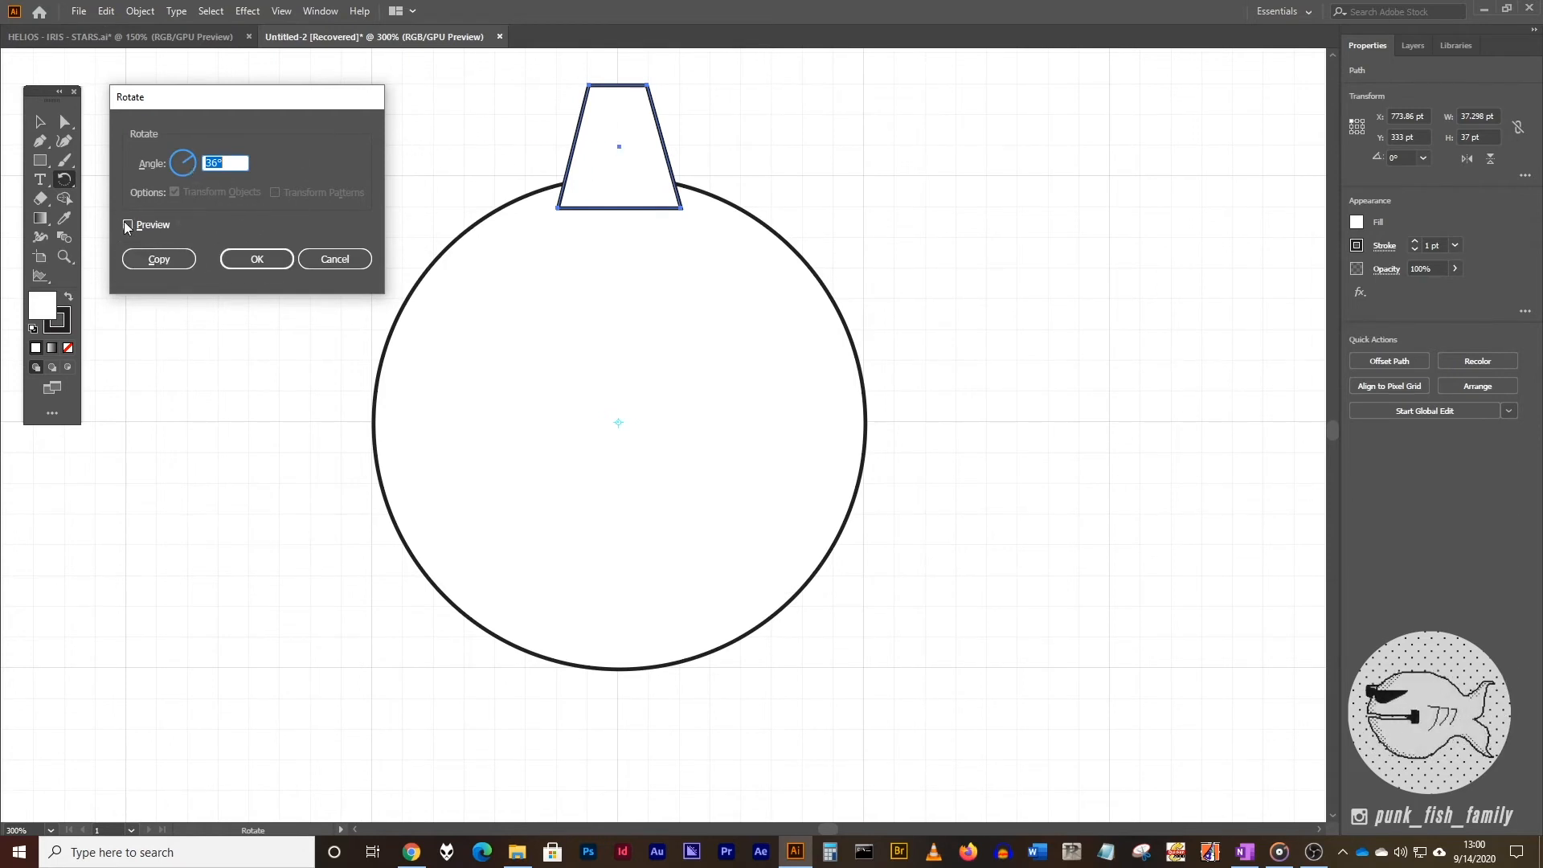
click(129, 225)
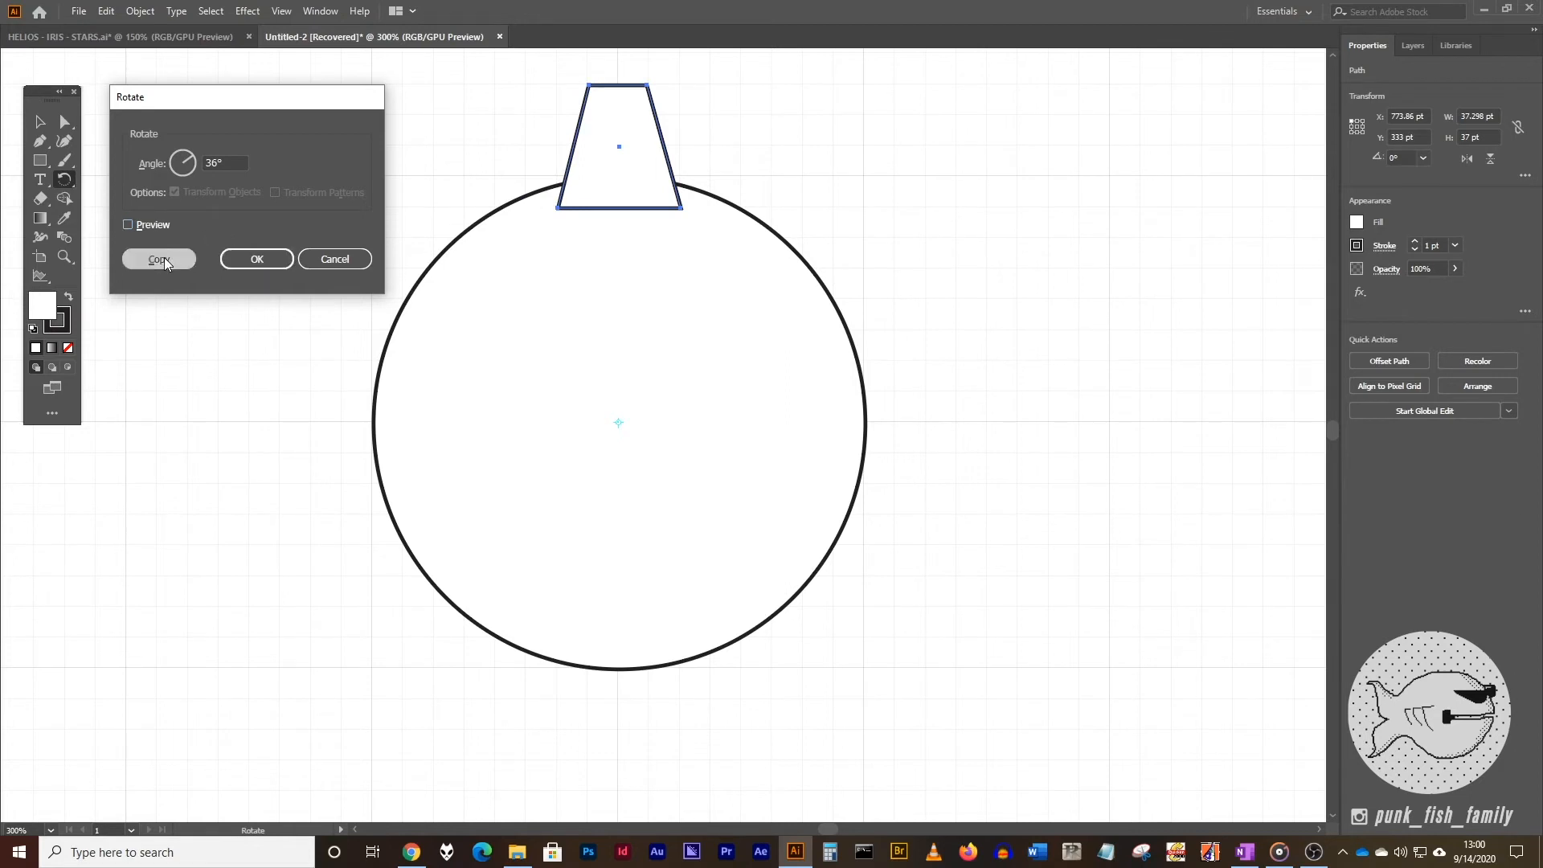
click(157, 259)
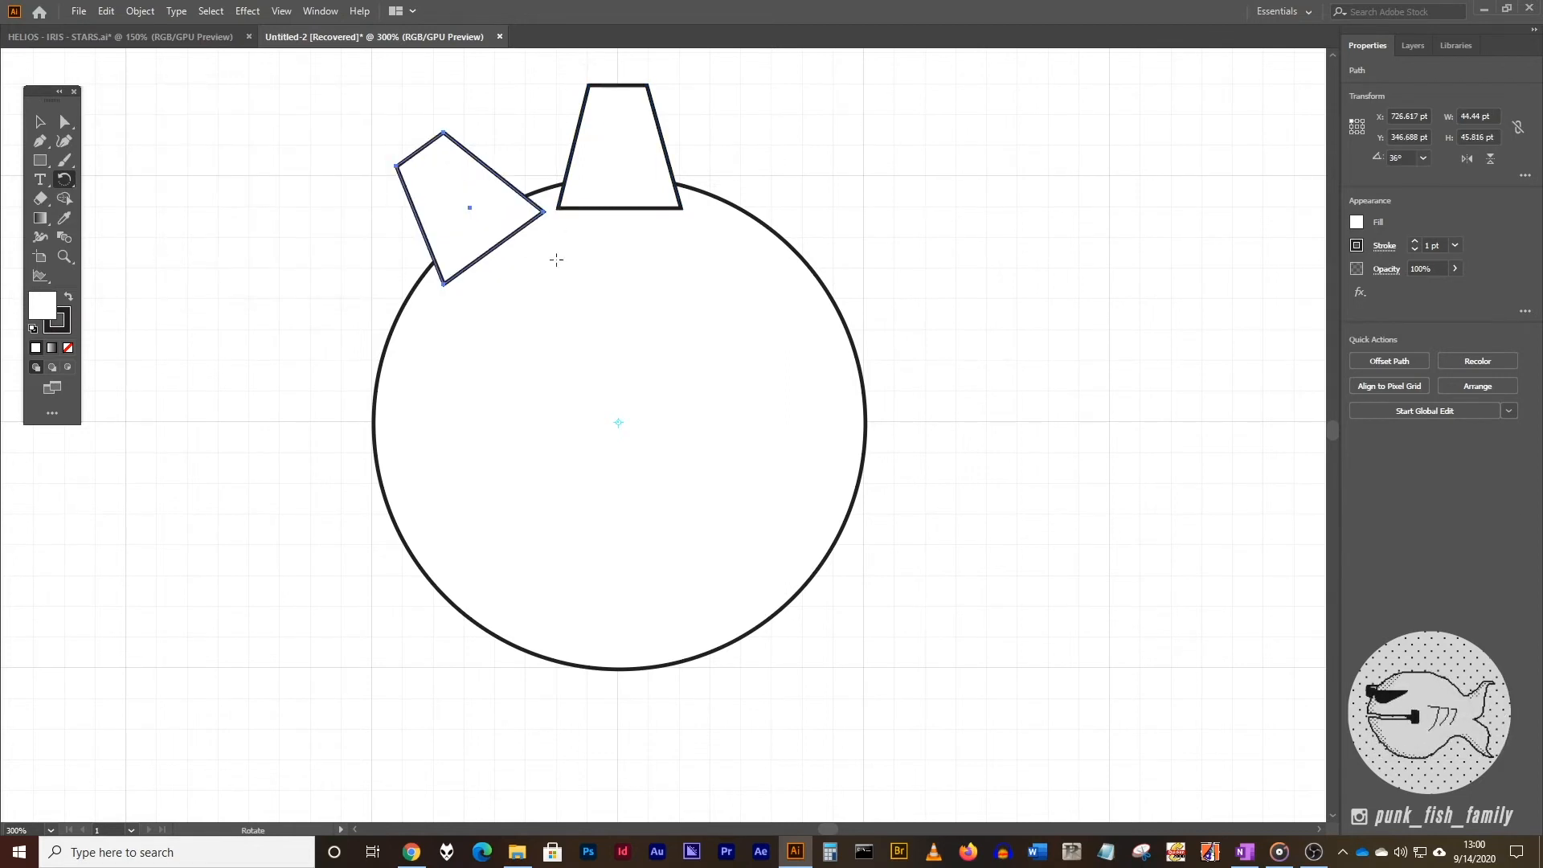
mouse_move(587, 144)
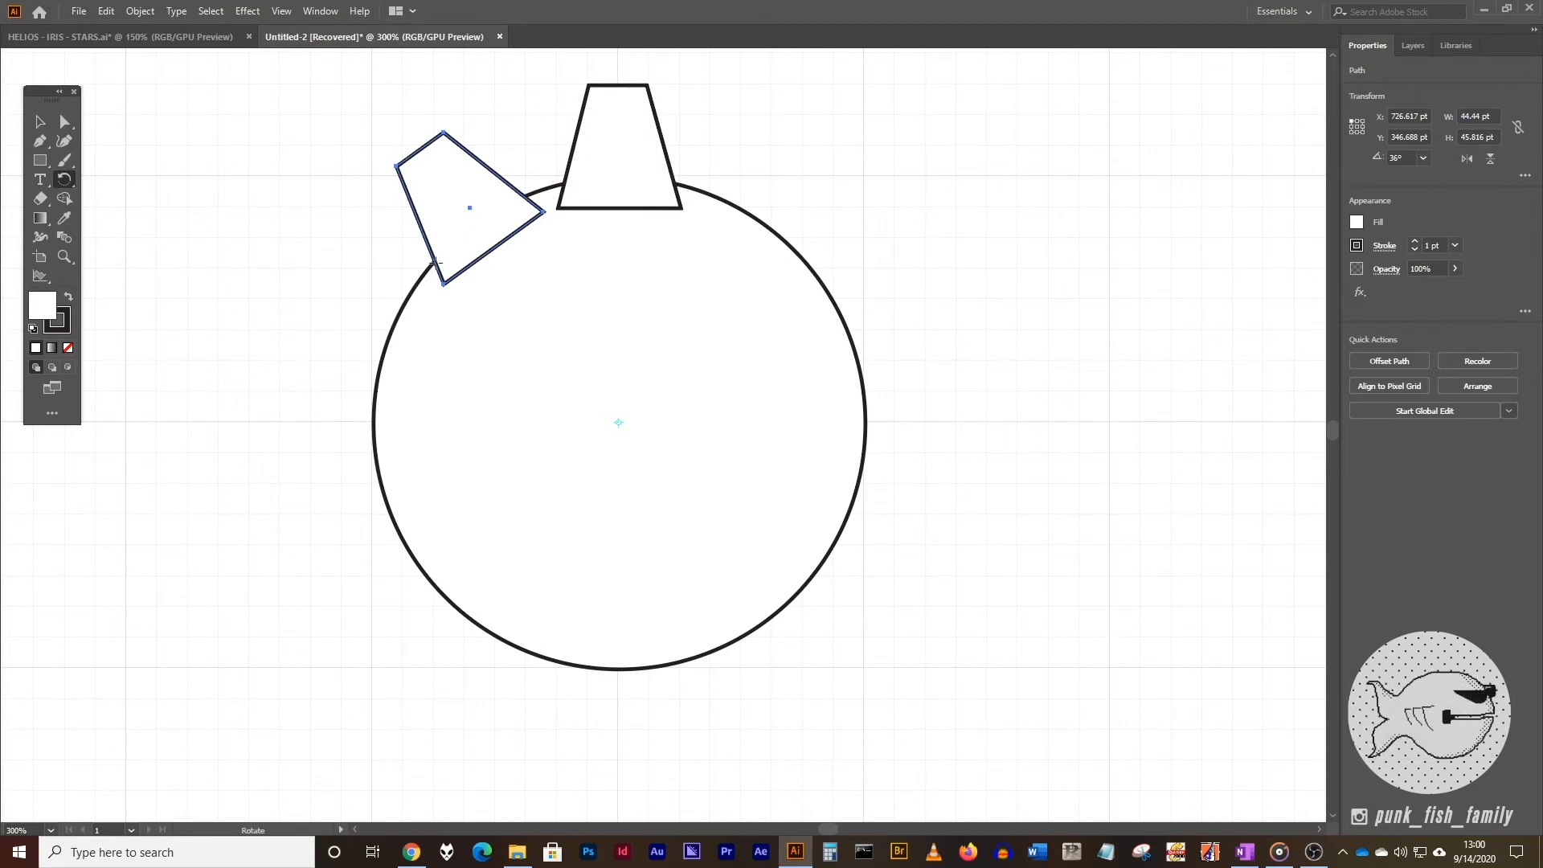
mouse_move(669, 609)
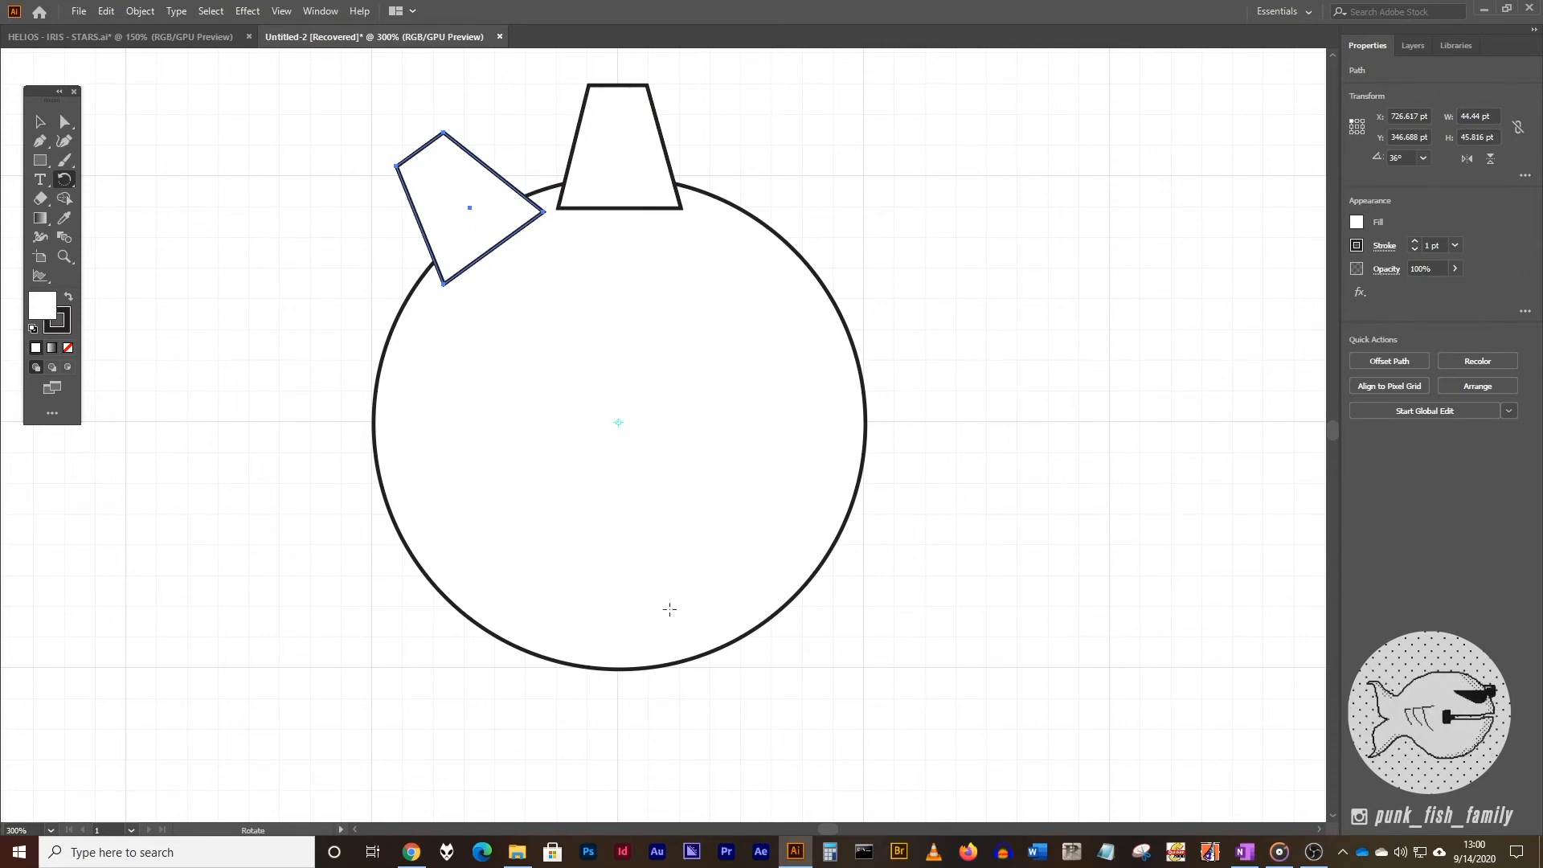
mouse_move(505, 253)
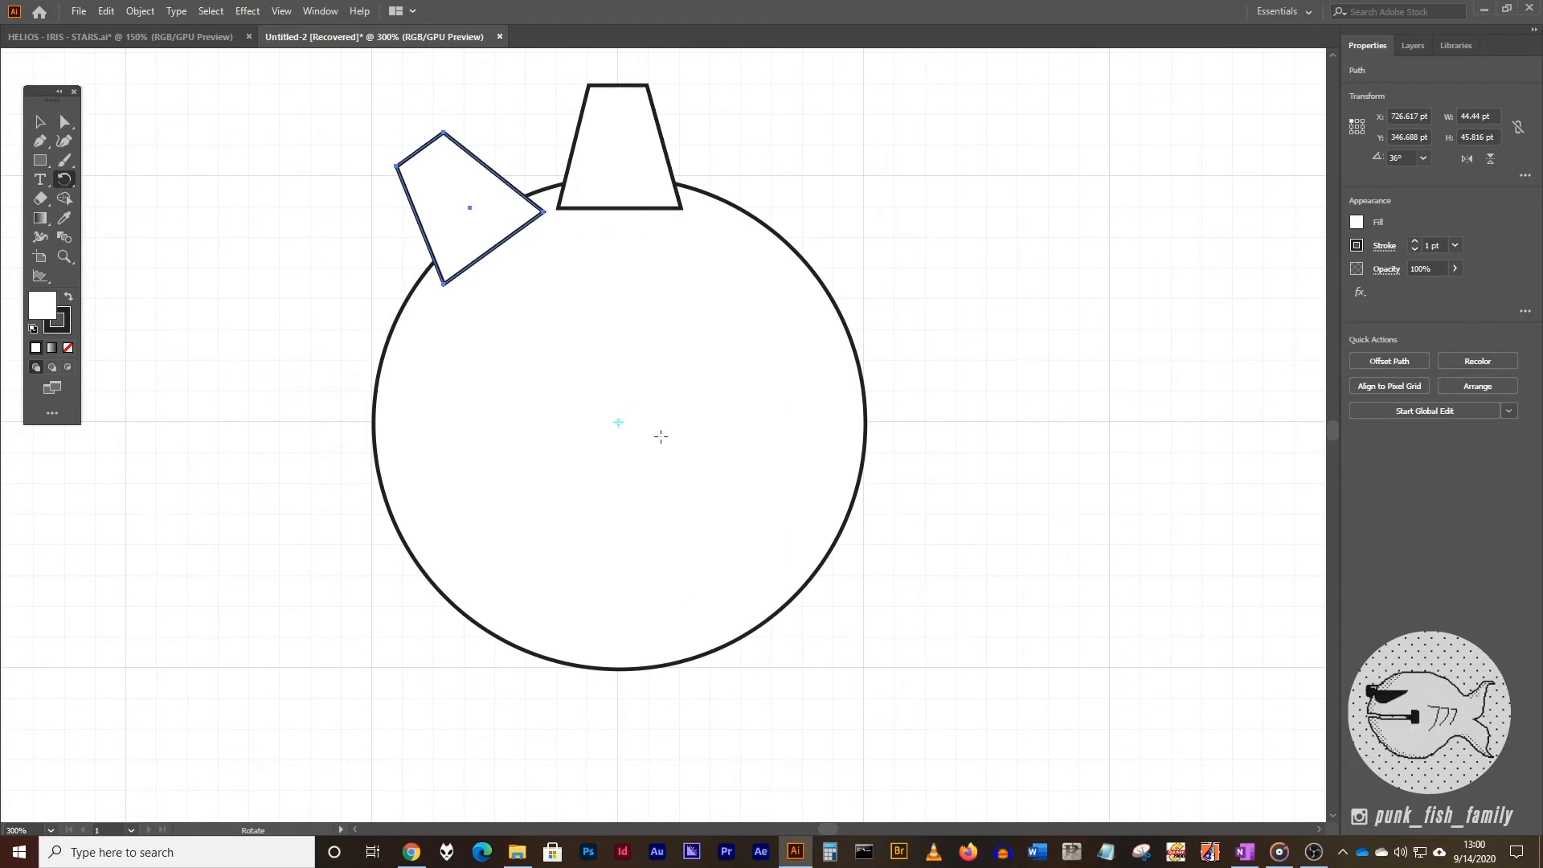
mouse_move(632, 386)
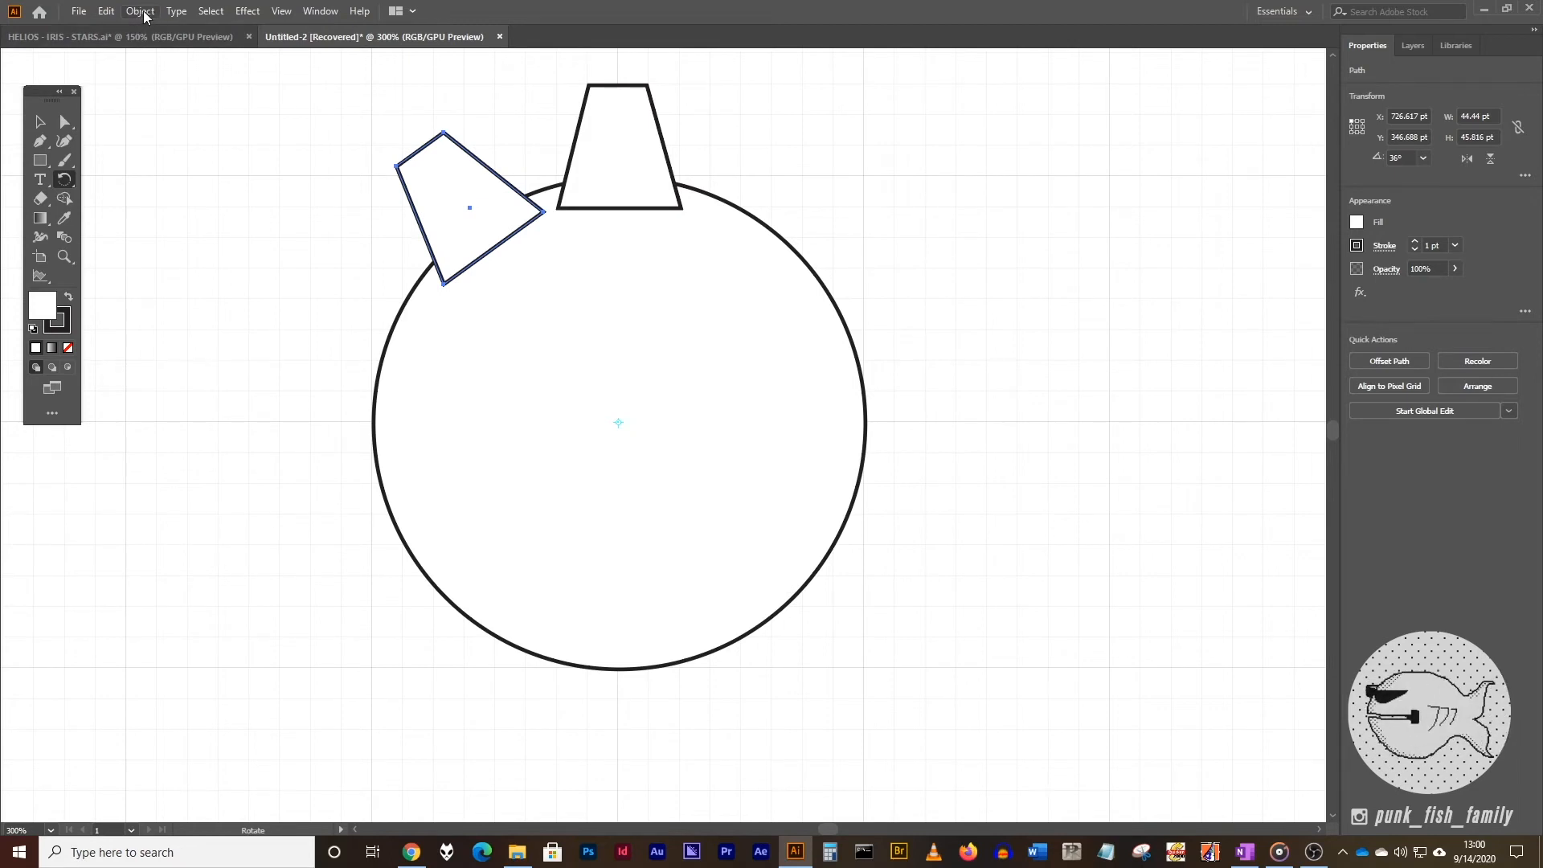
- Repeat the rotated copy via Object > Transform Again until ten teeth ring the circle
click(161, 9)
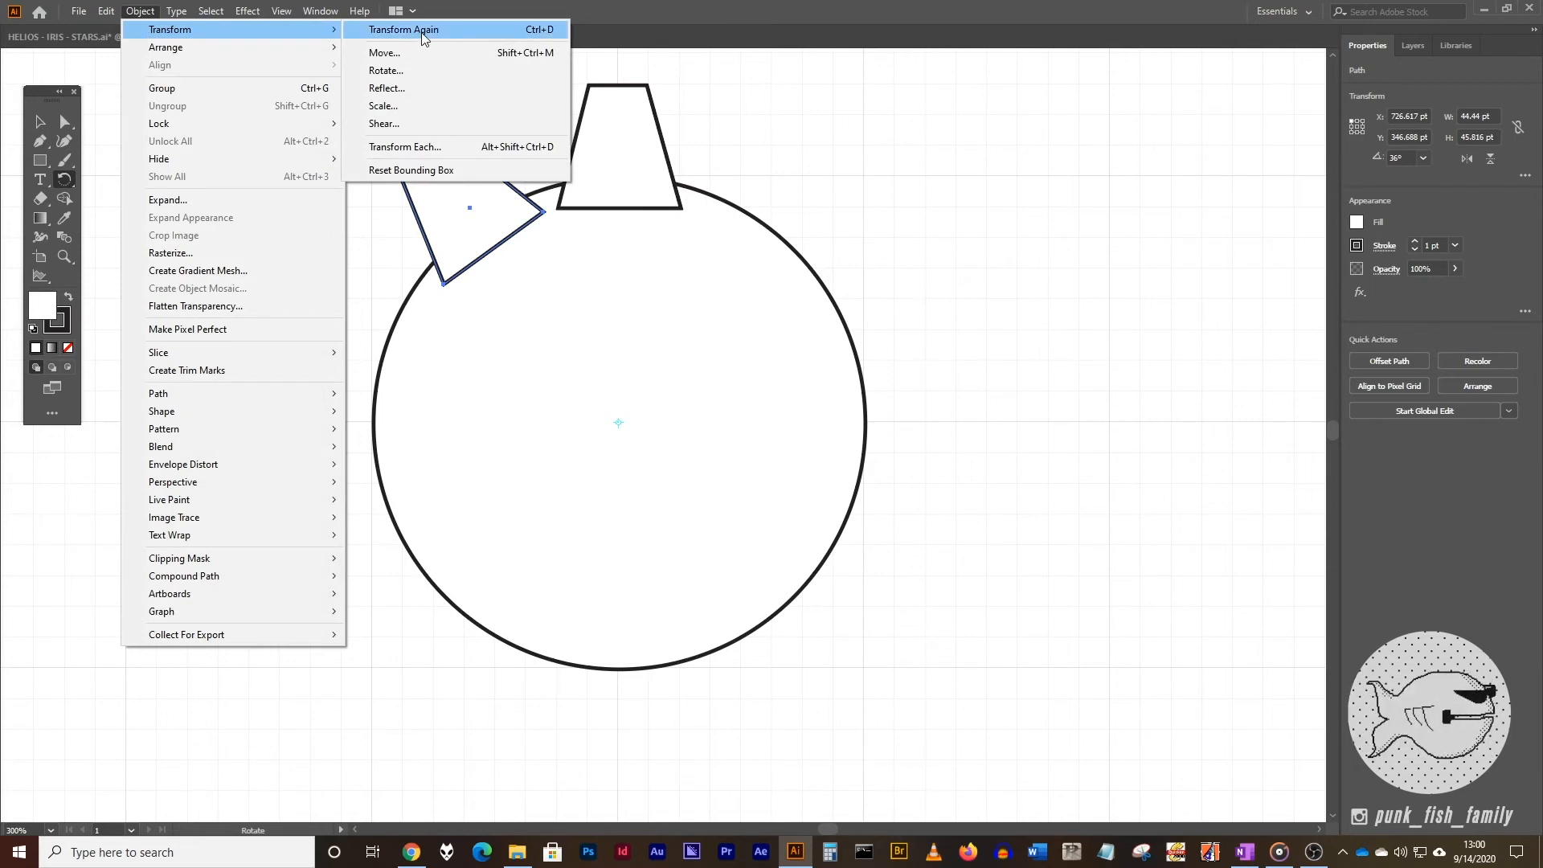
mouse_move(534, 39)
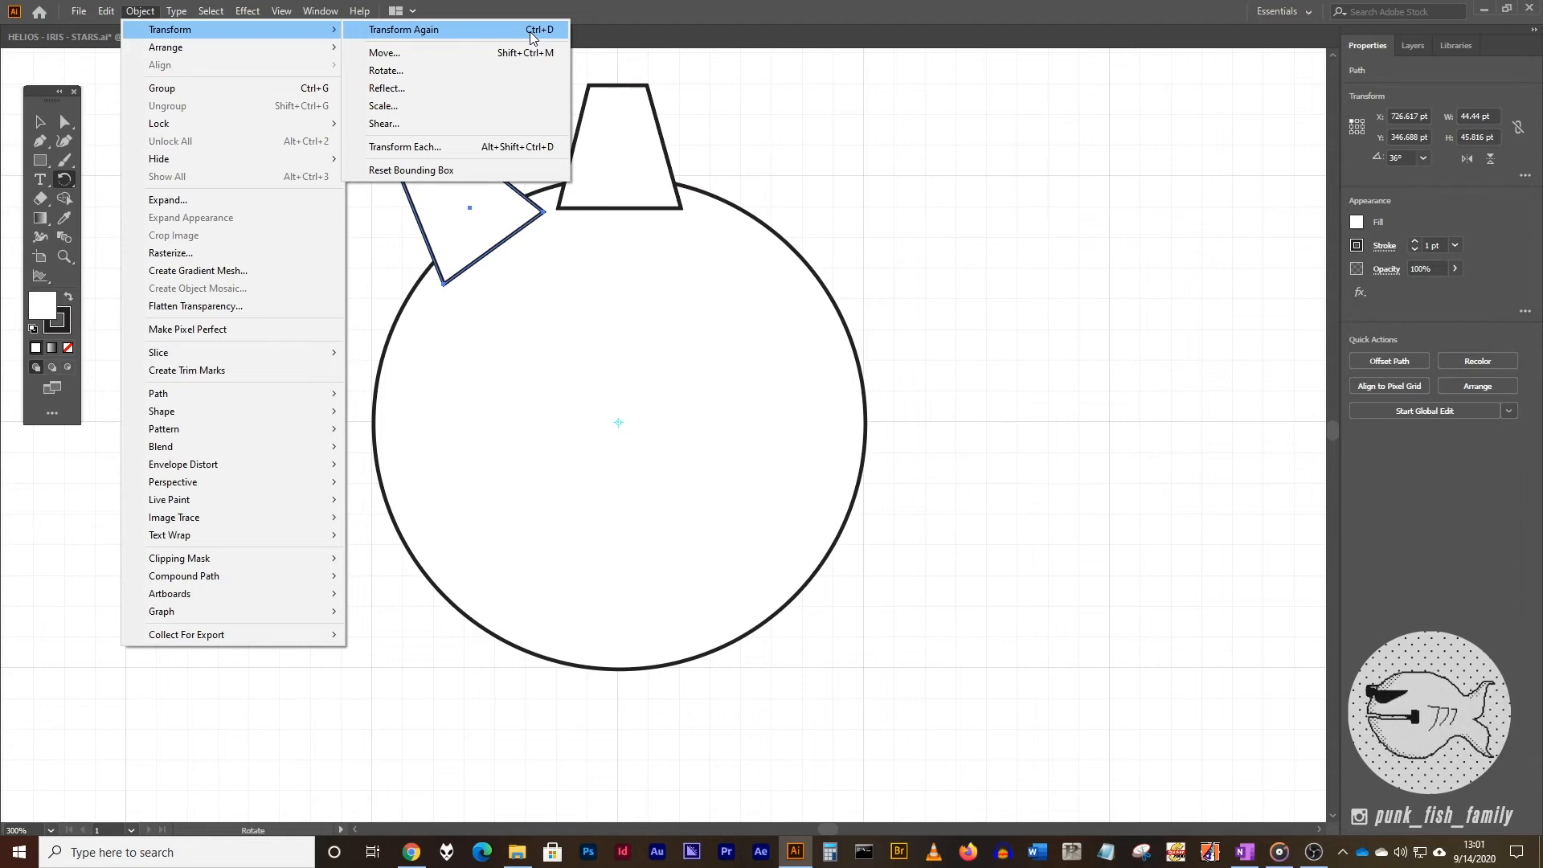
mouse_move(498, 39)
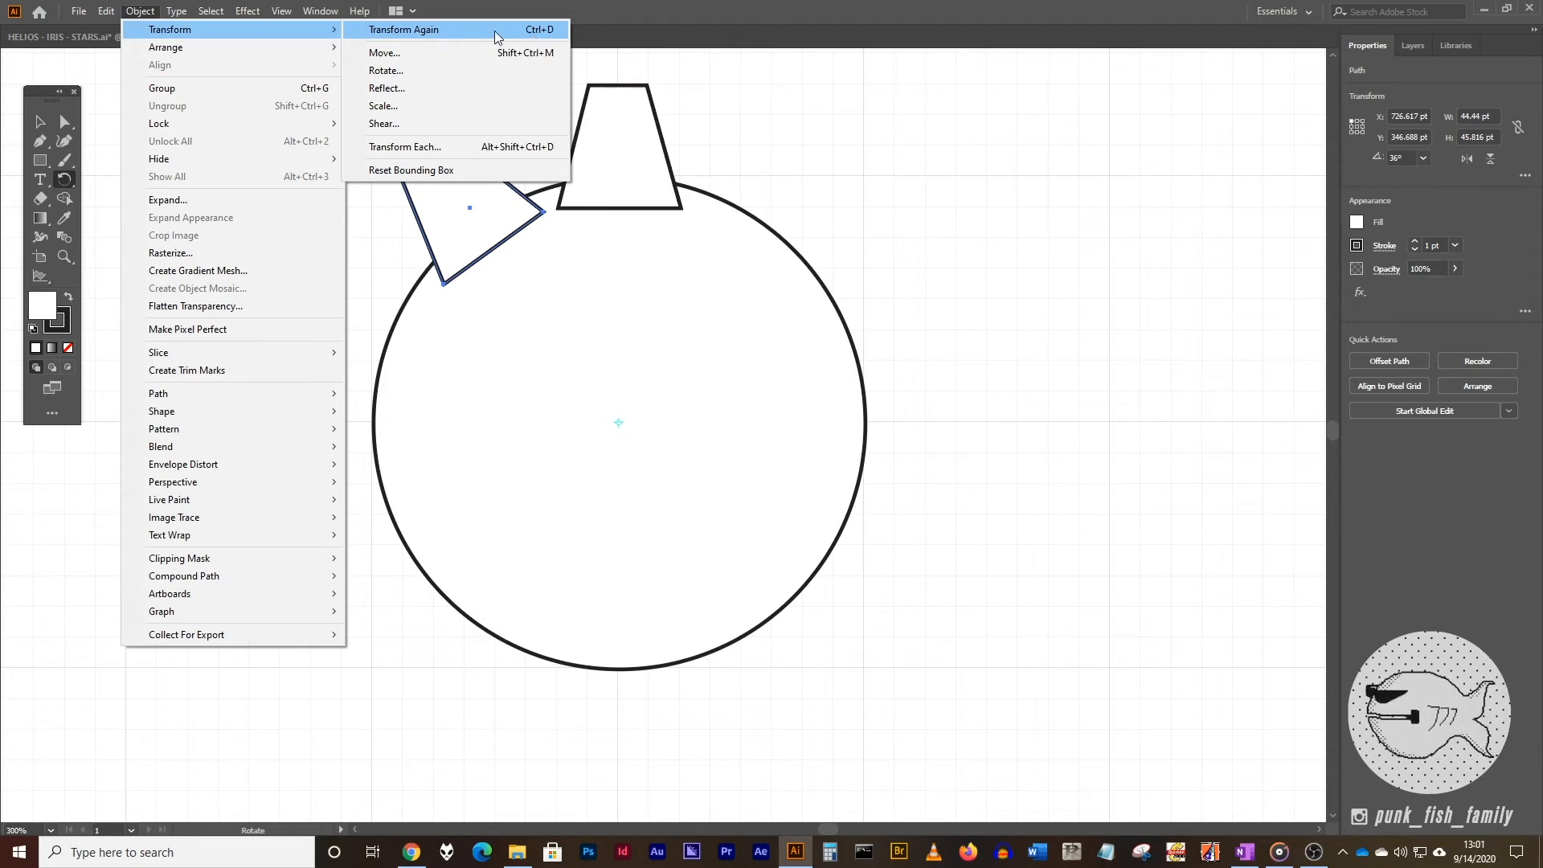
click(412, 29)
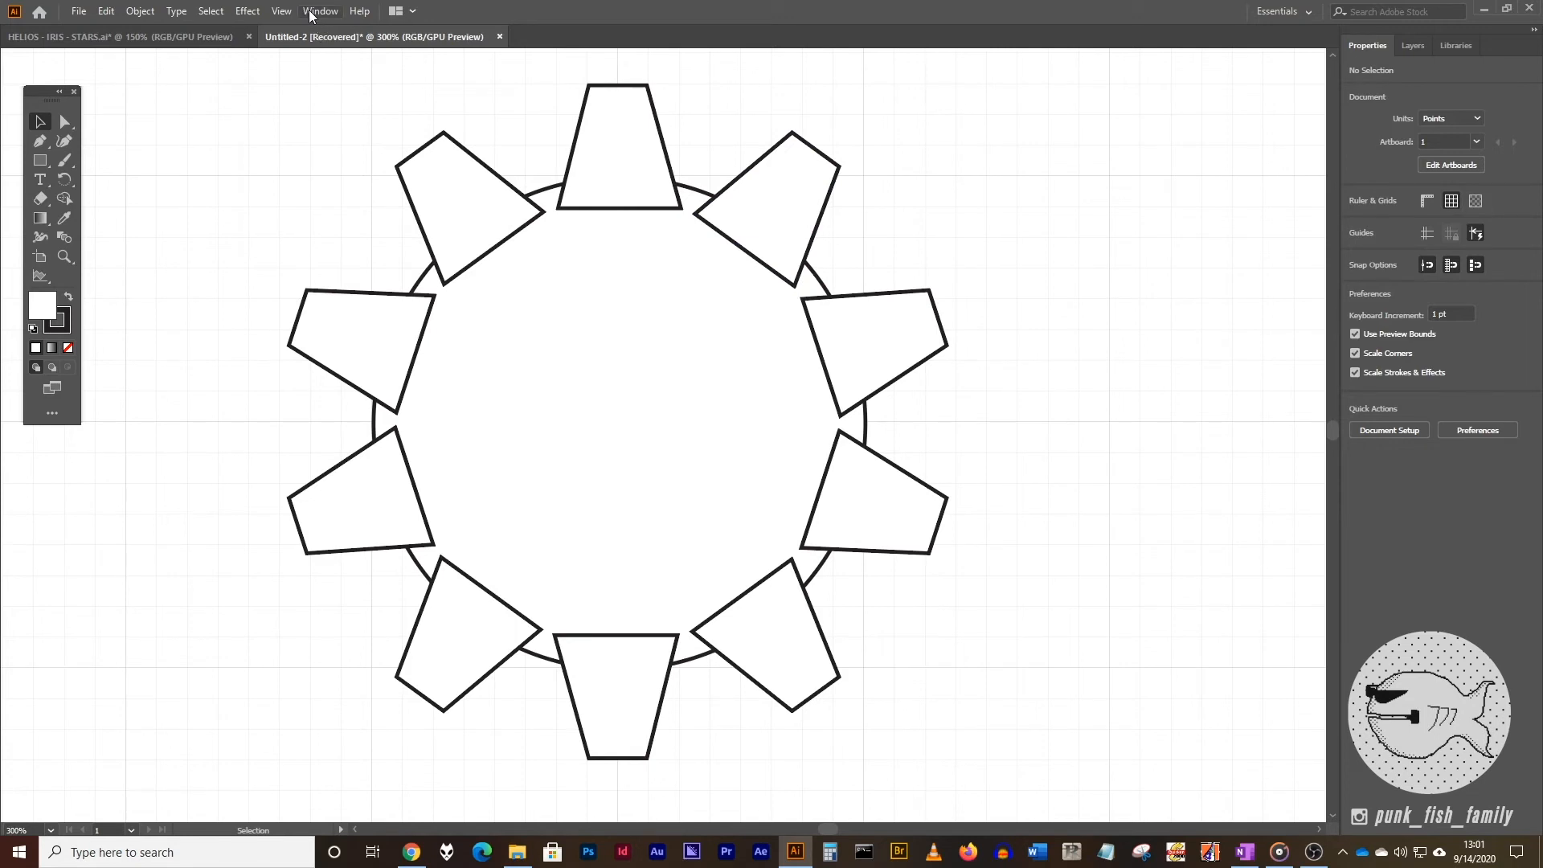
- Unite the circle and all ten teeth into one gear outline via the Pathfinder panel
click(320, 10)
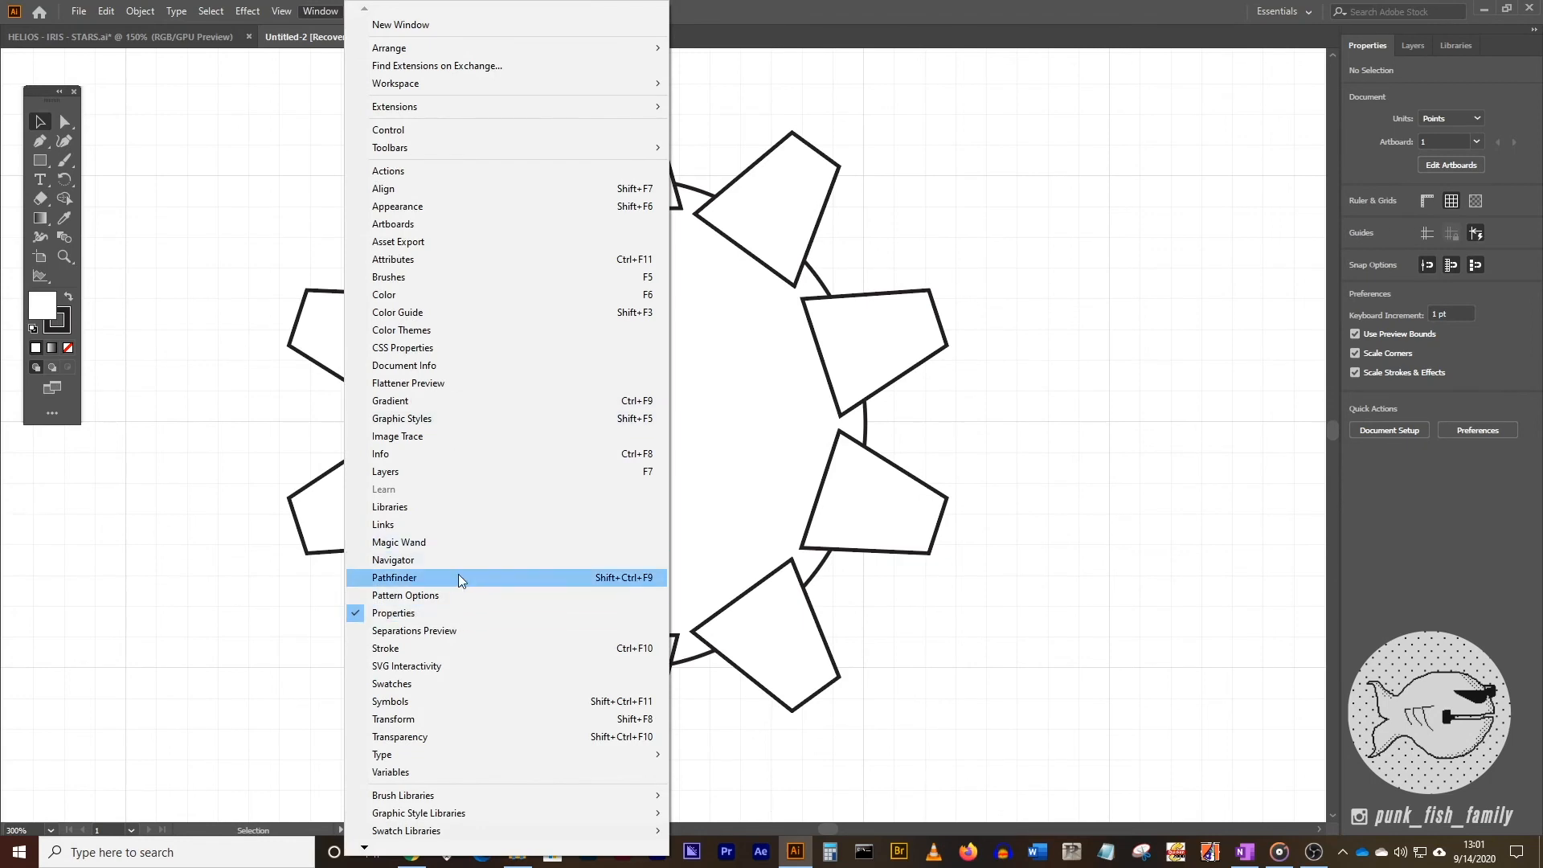
click(394, 577)
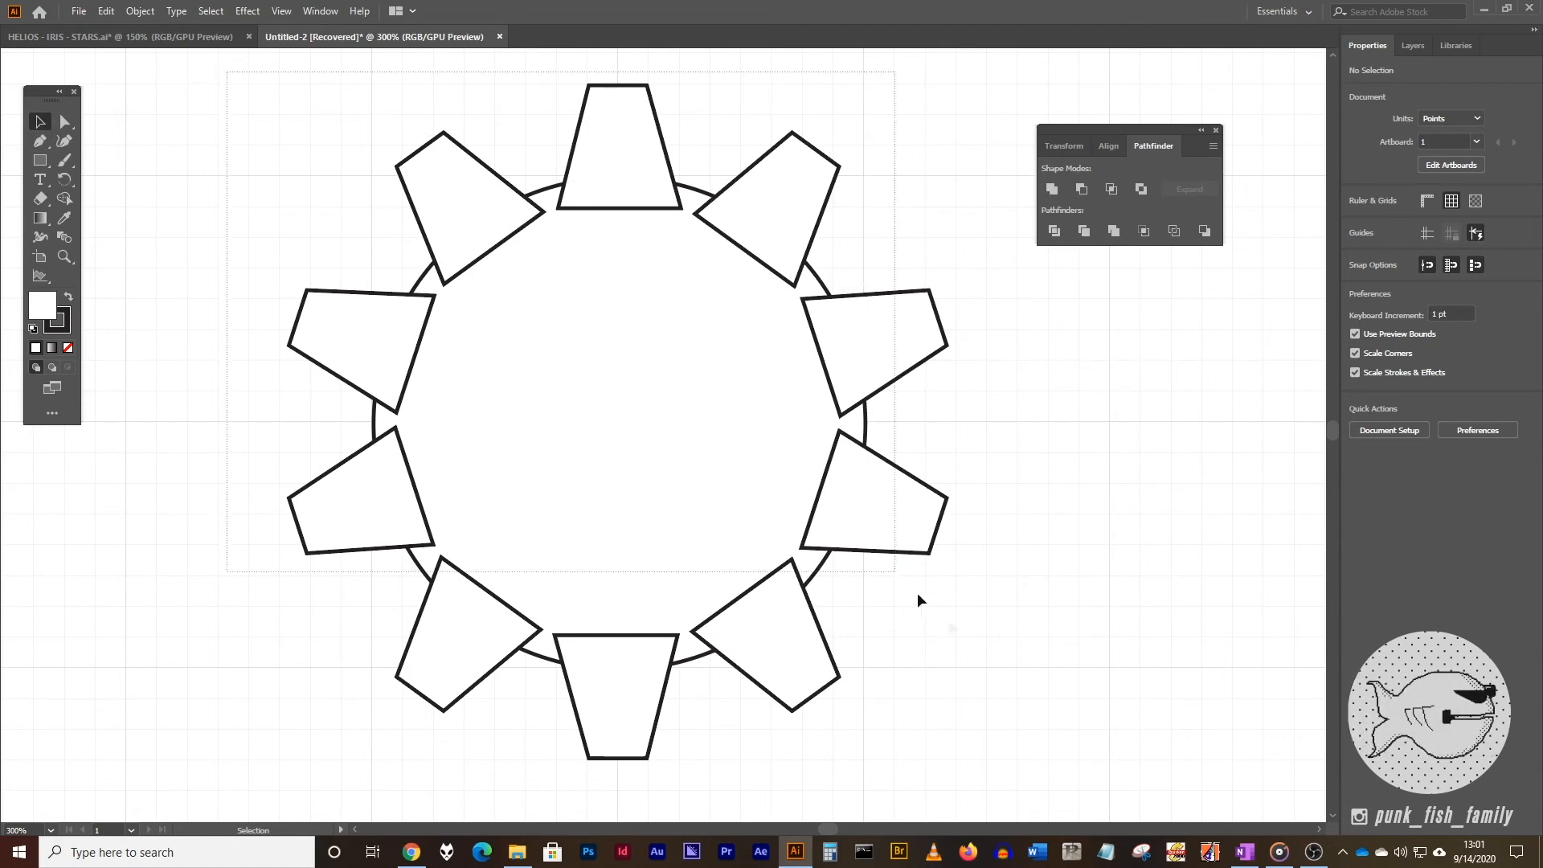
key(ctrl+a)
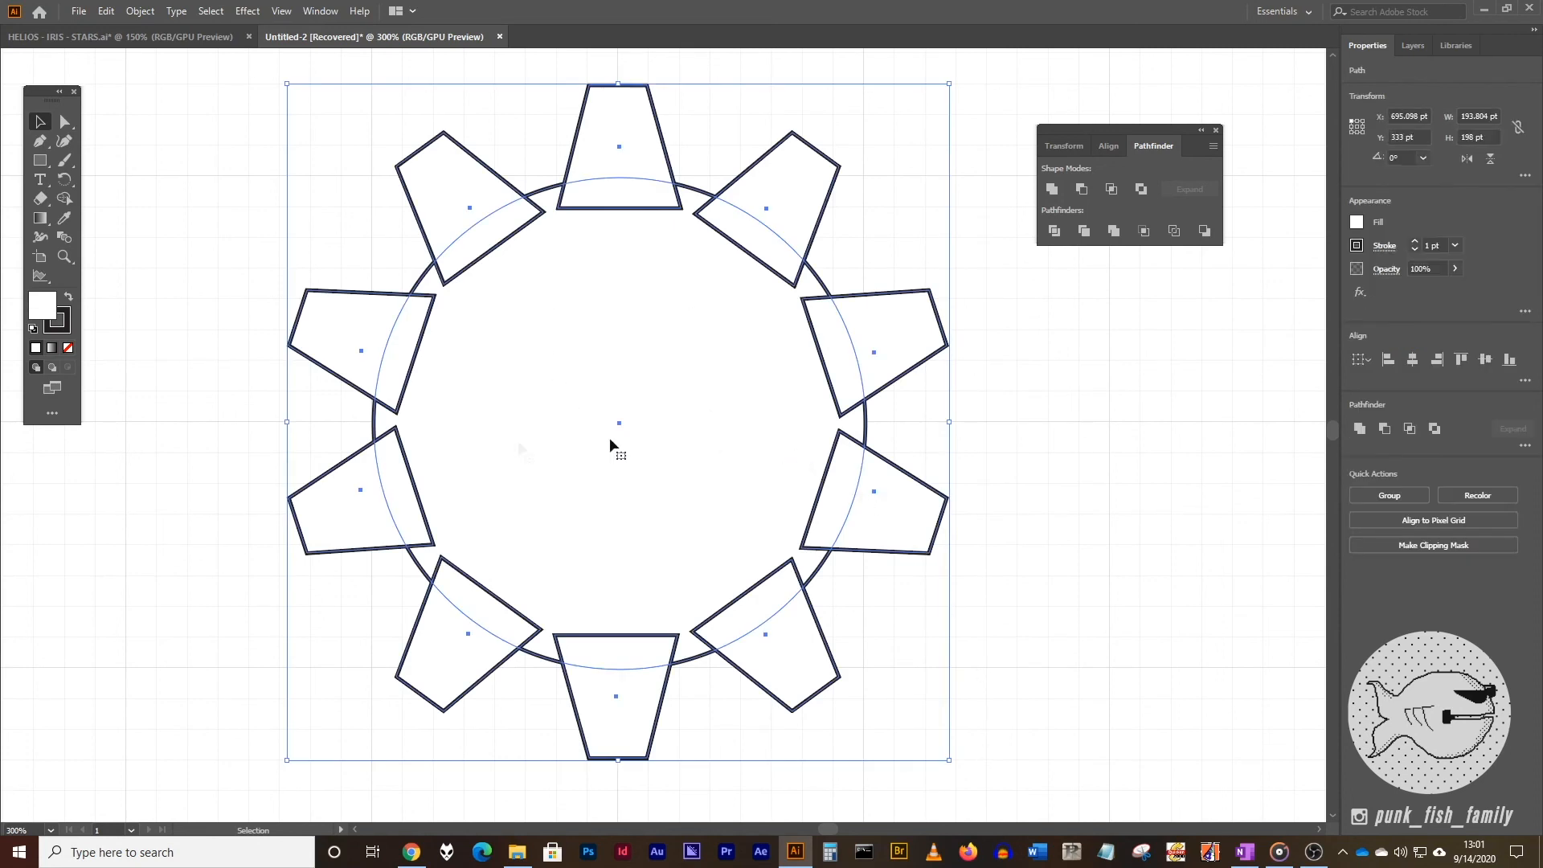
mouse_move(1052, 190)
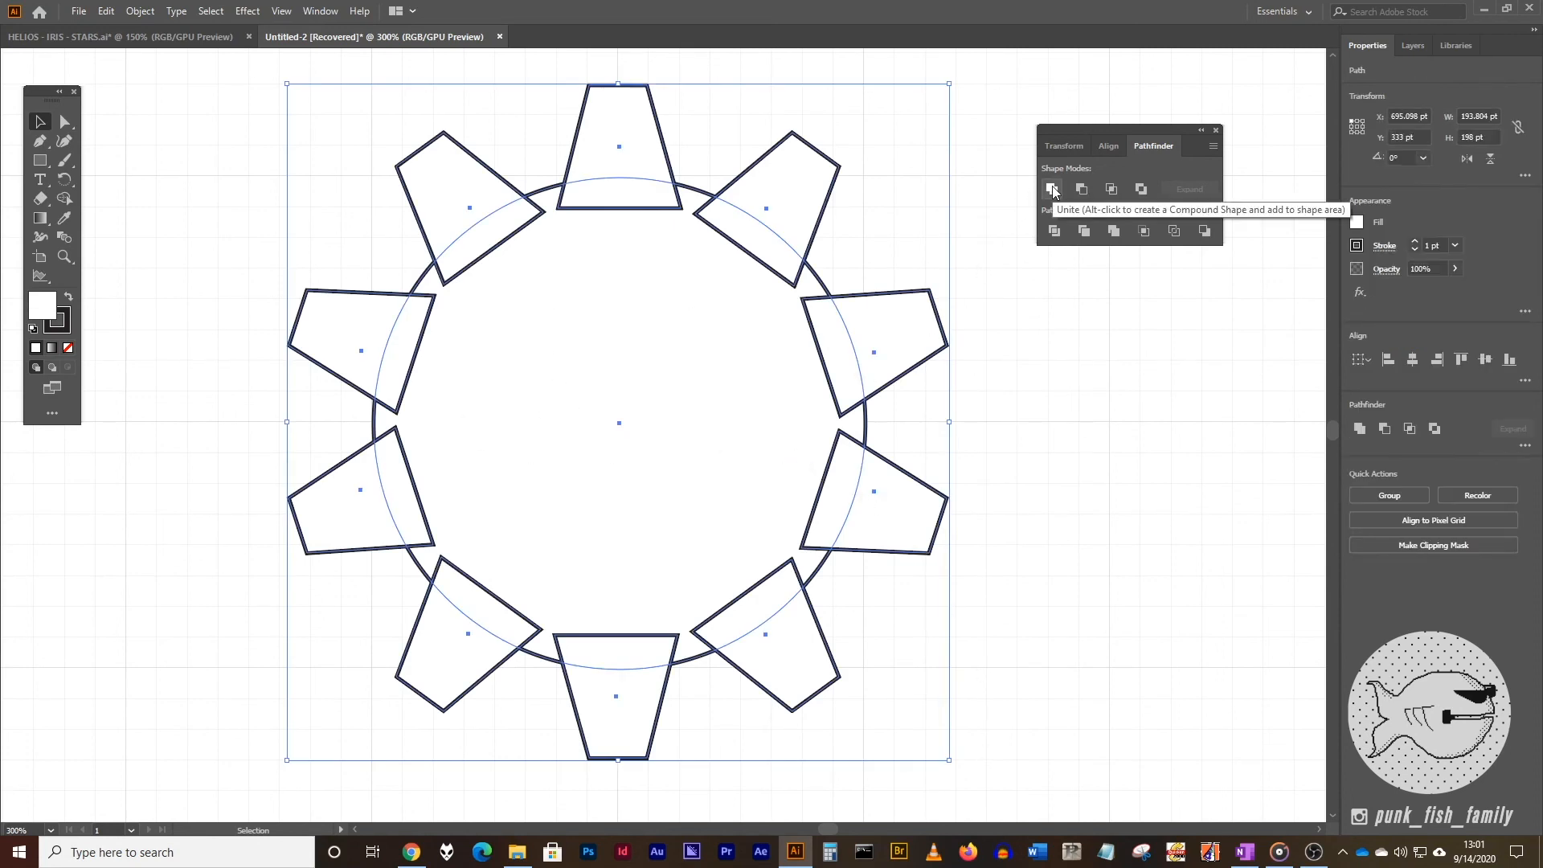
click(1052, 189)
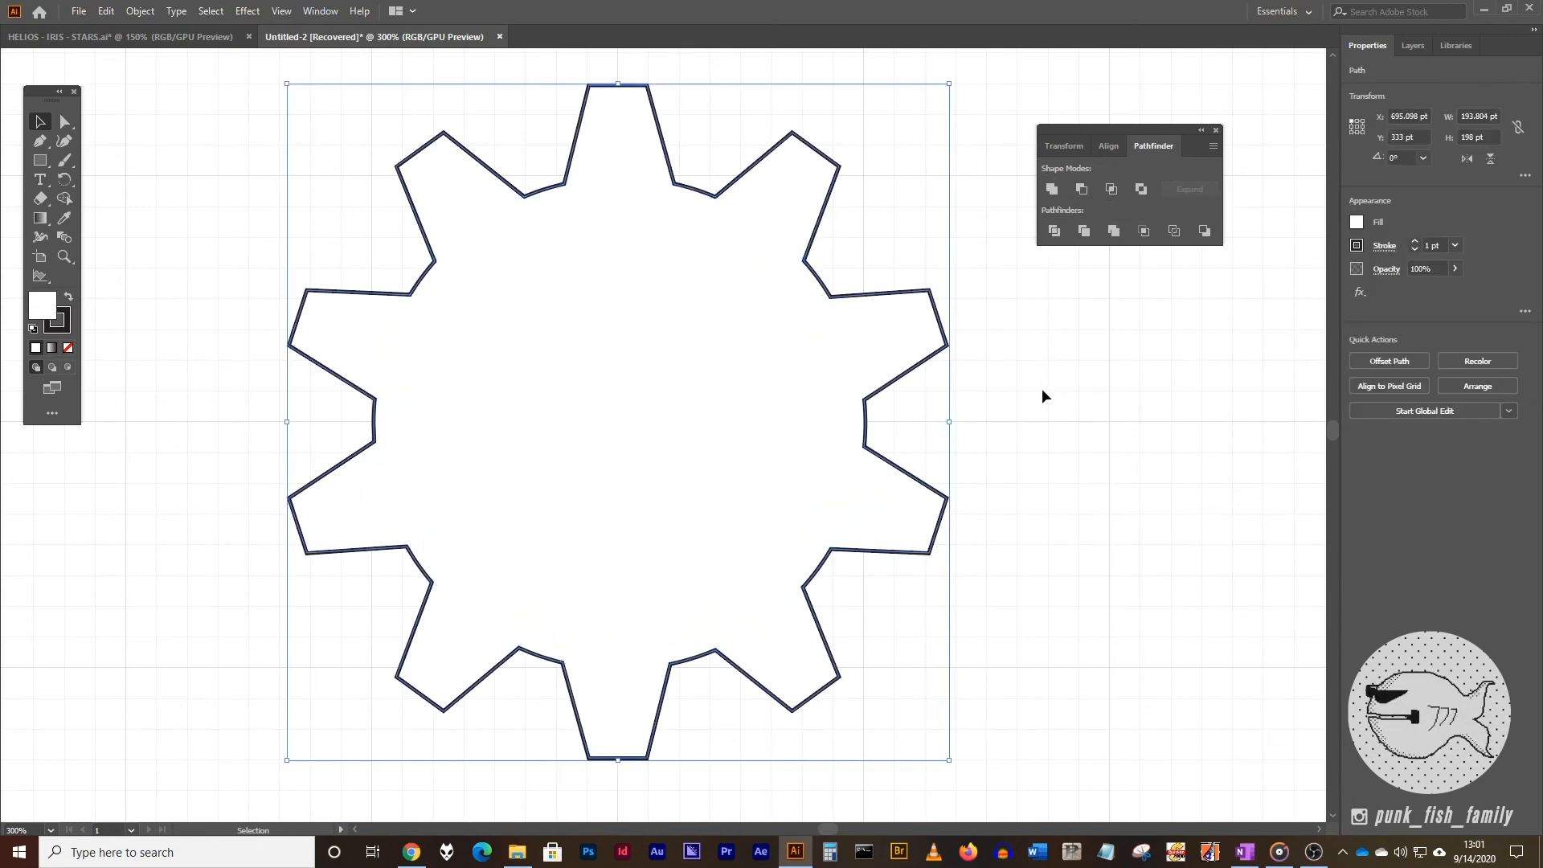
click(725, 486)
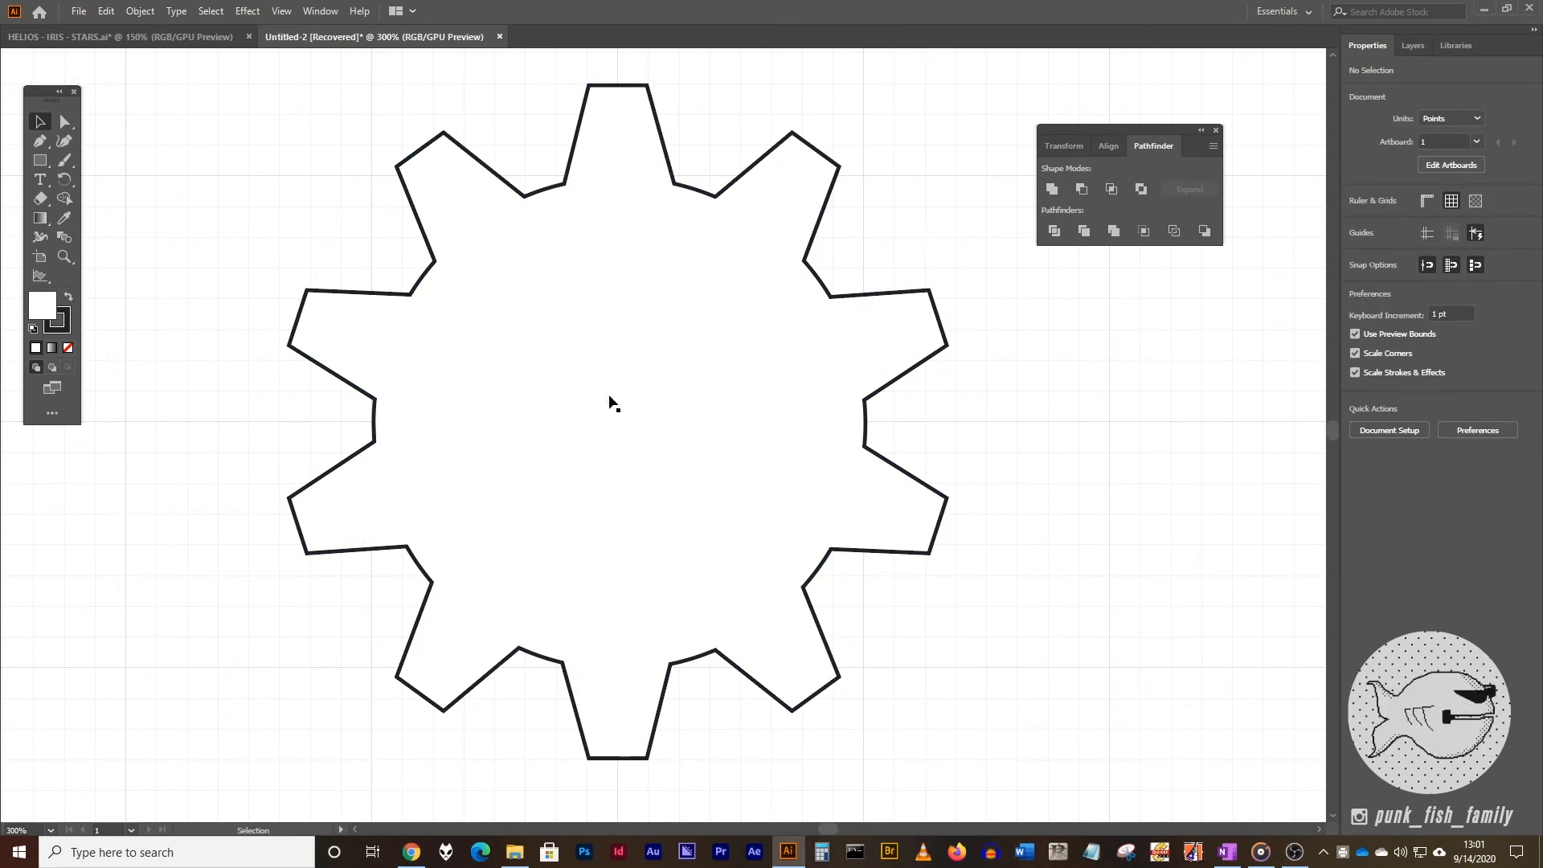
mouse_move(604, 463)
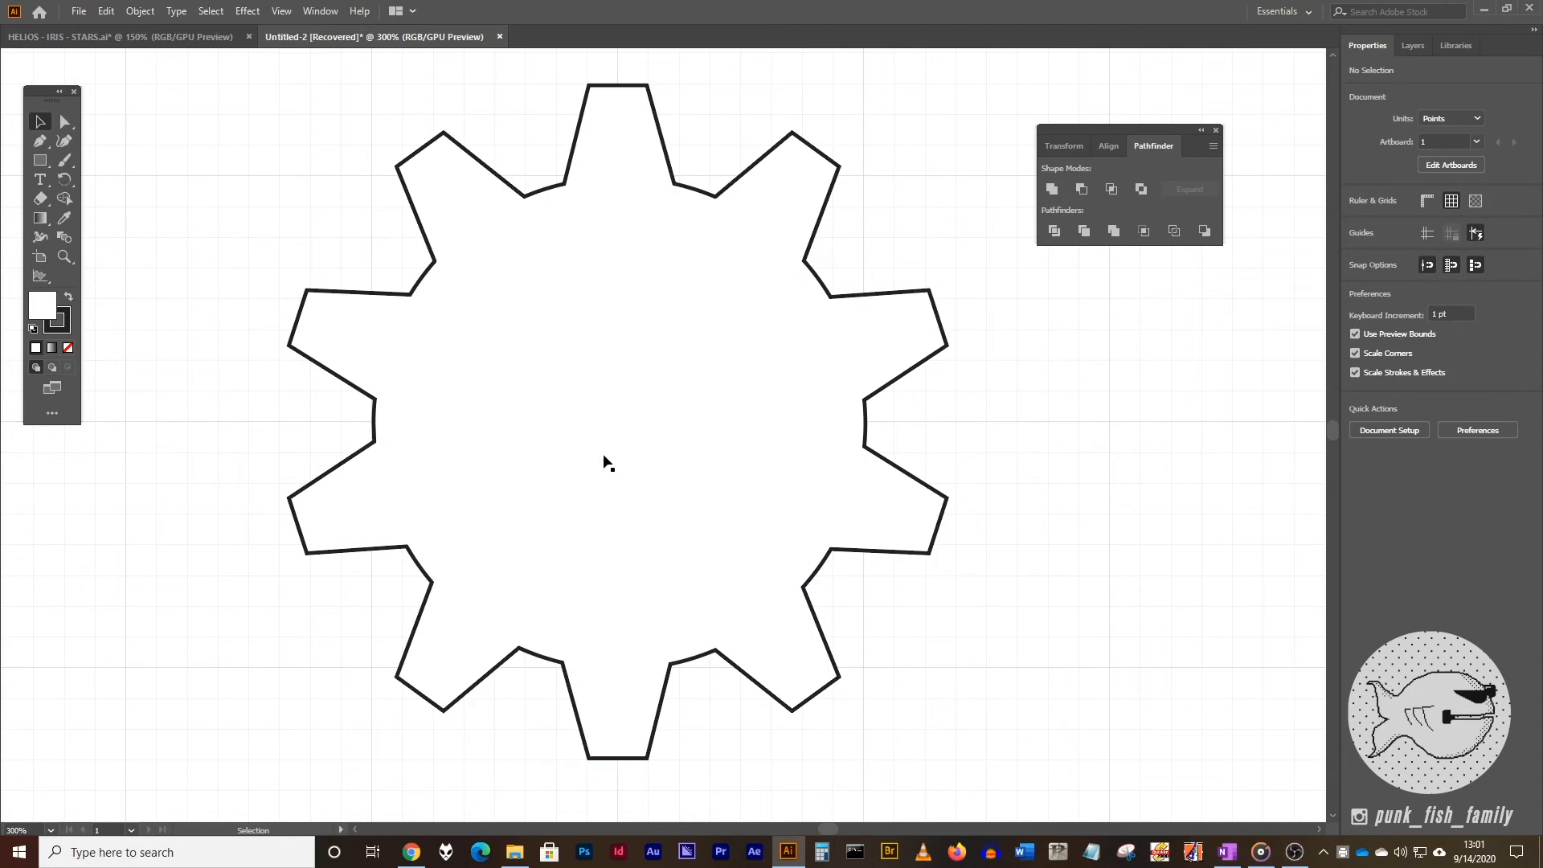
mouse_move(637, 469)
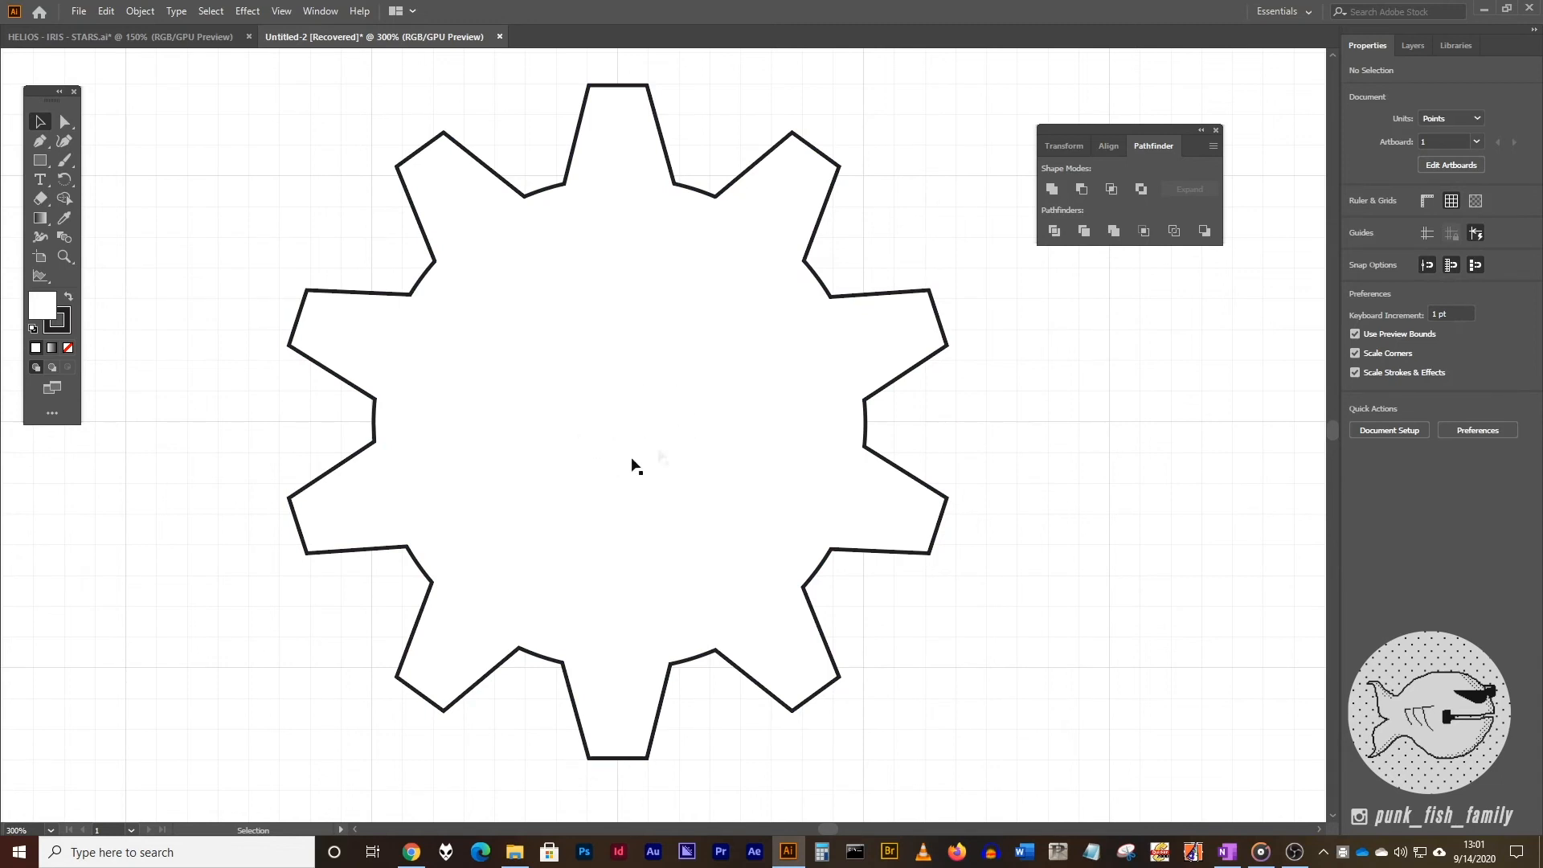
mouse_move(645, 431)
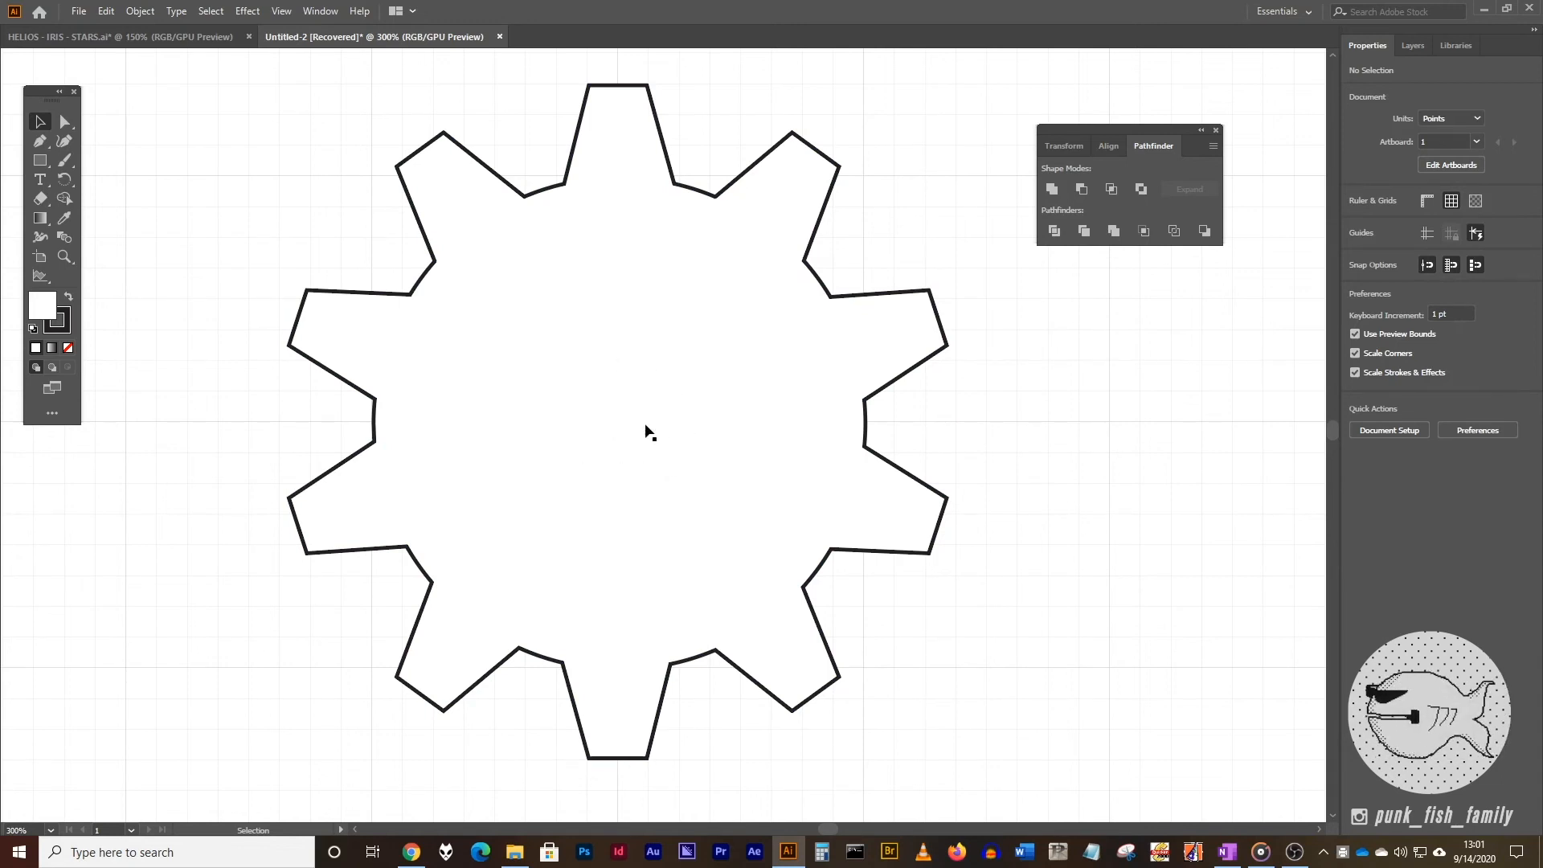
mouse_move(41, 164)
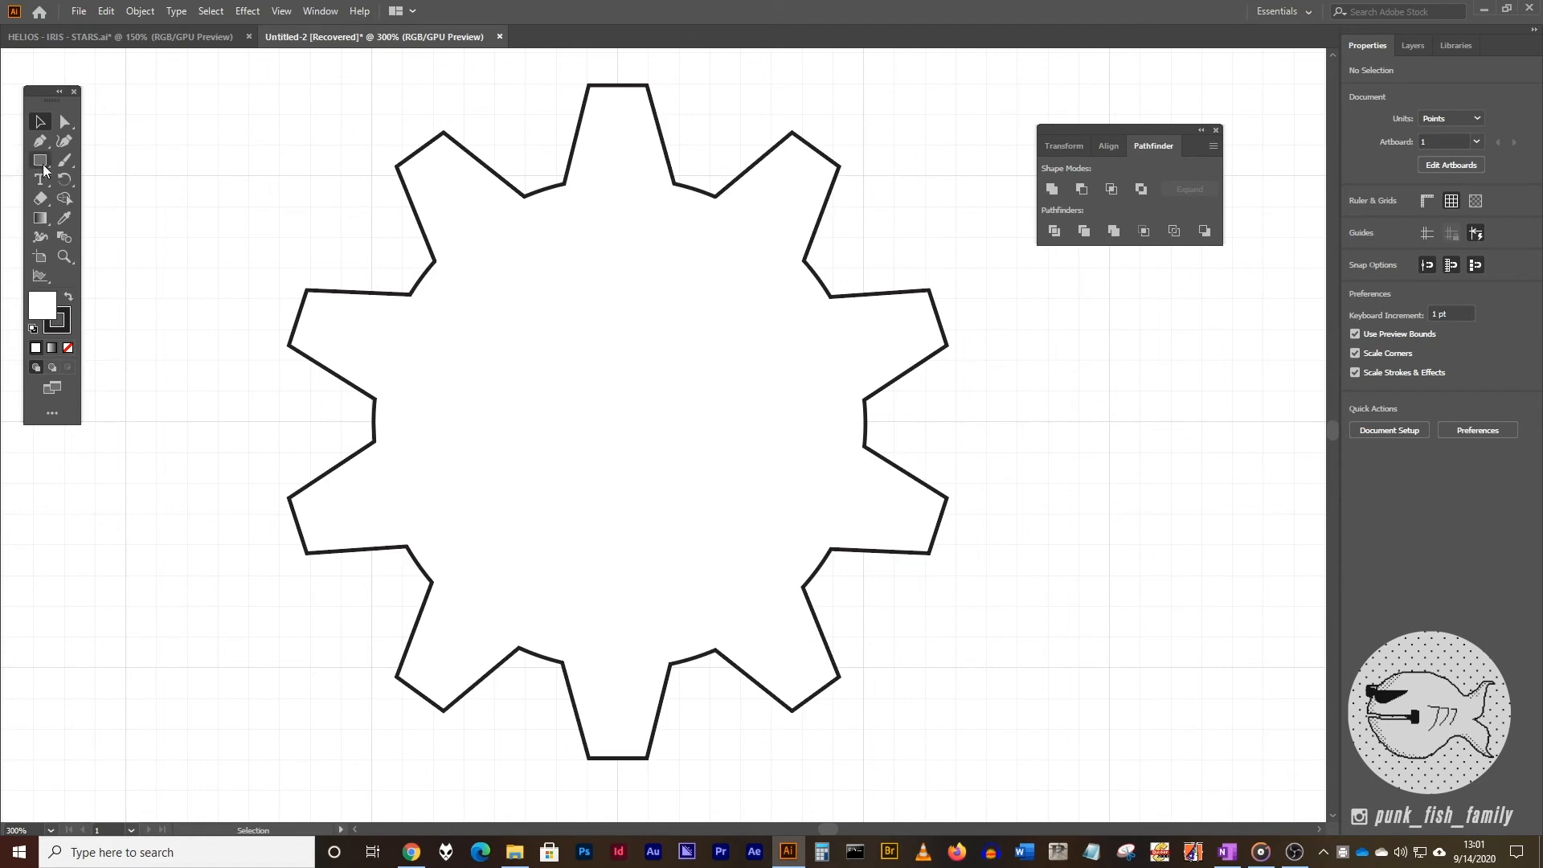
- Draw a small circle, about 55 pt, centred inside the gear outline for the spindle hole
click(40, 159)
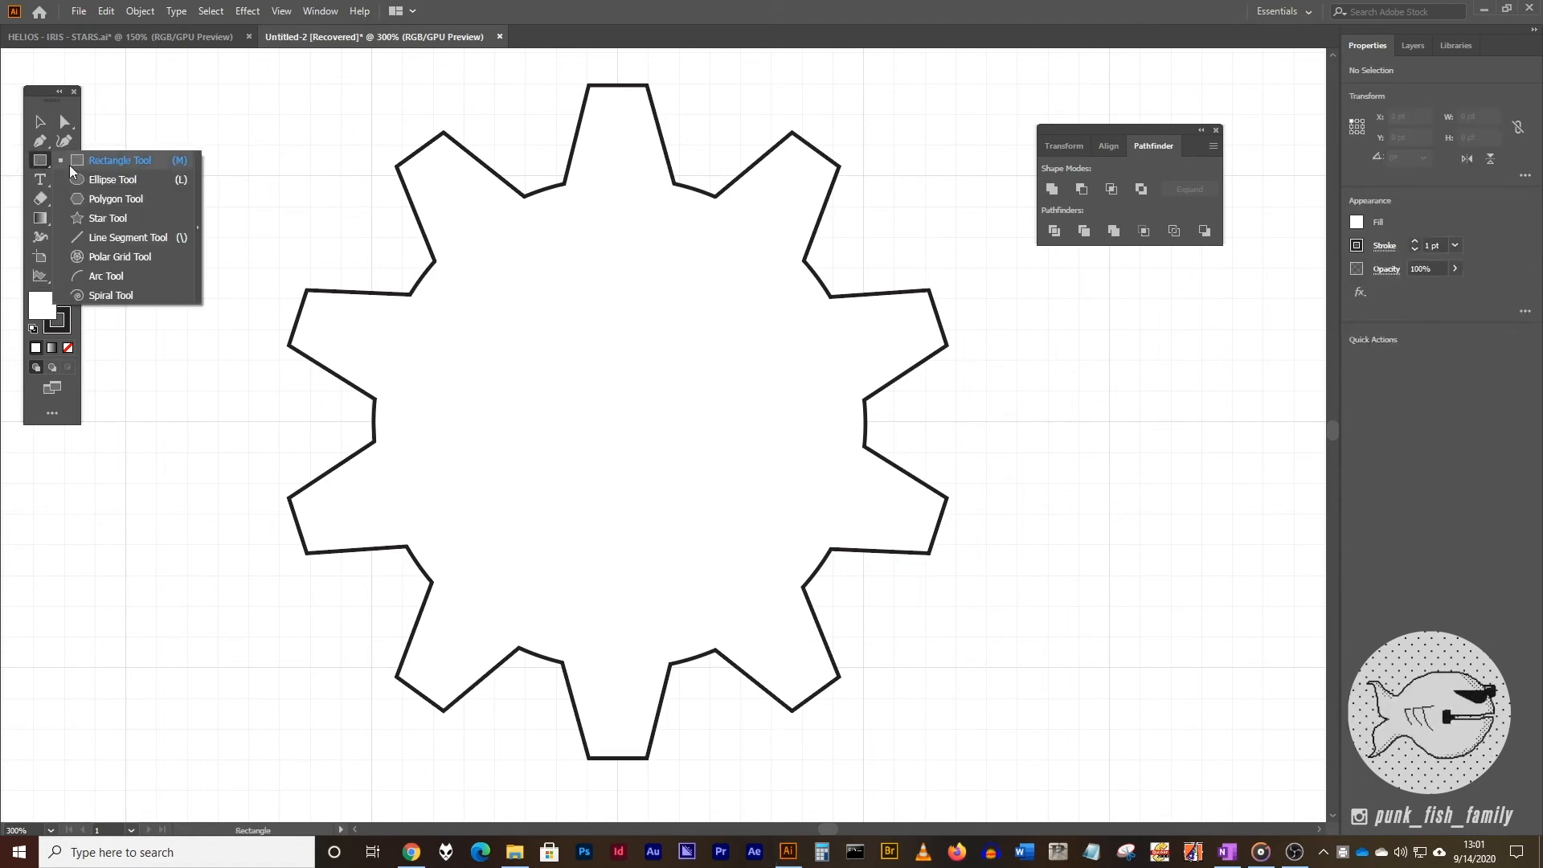
mouse_move(88, 189)
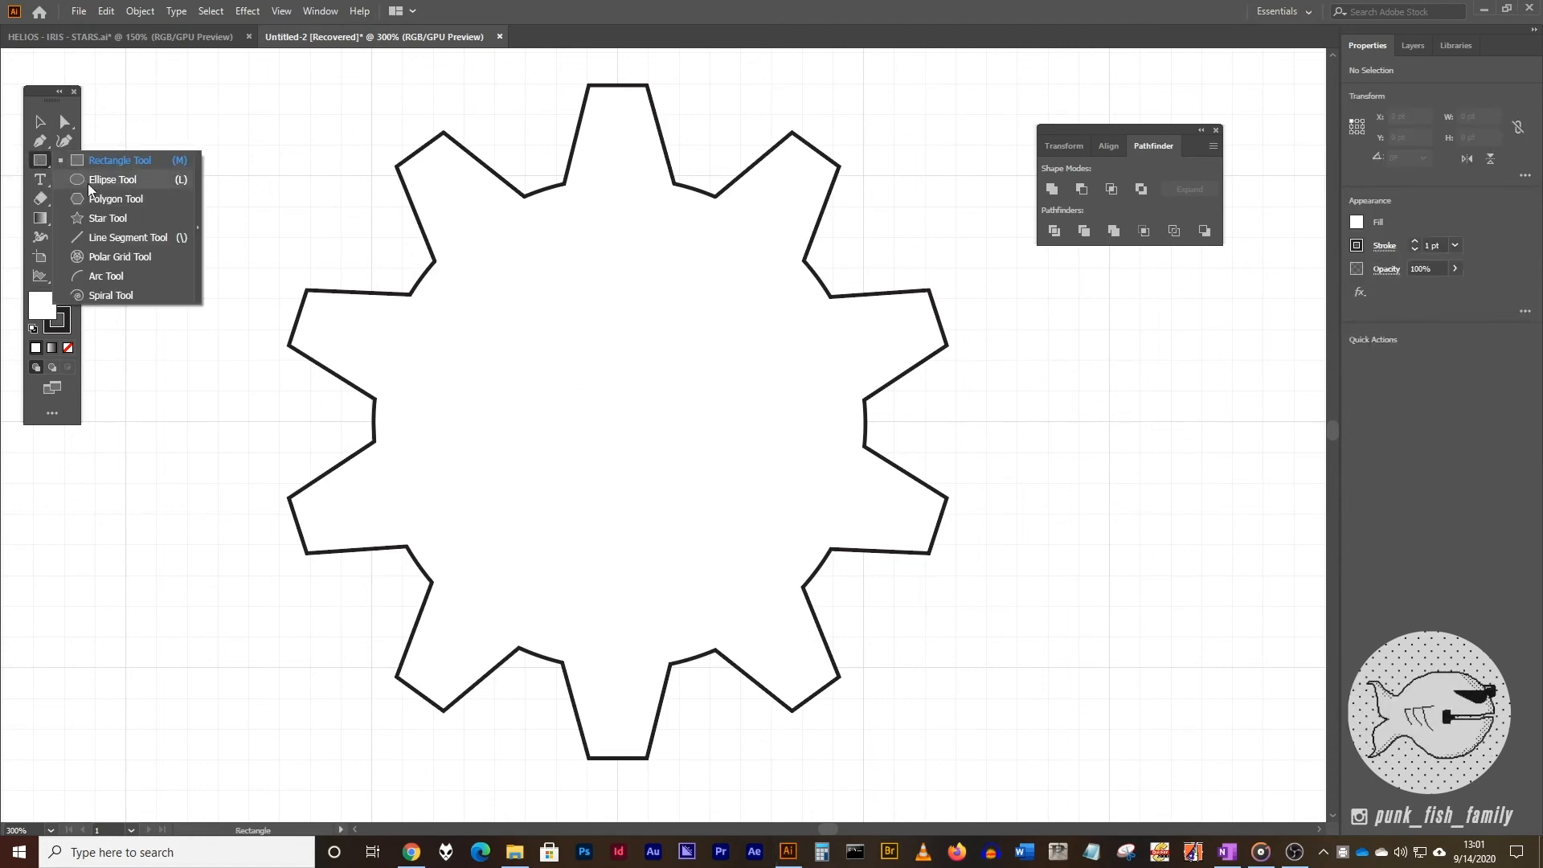
click(111, 180)
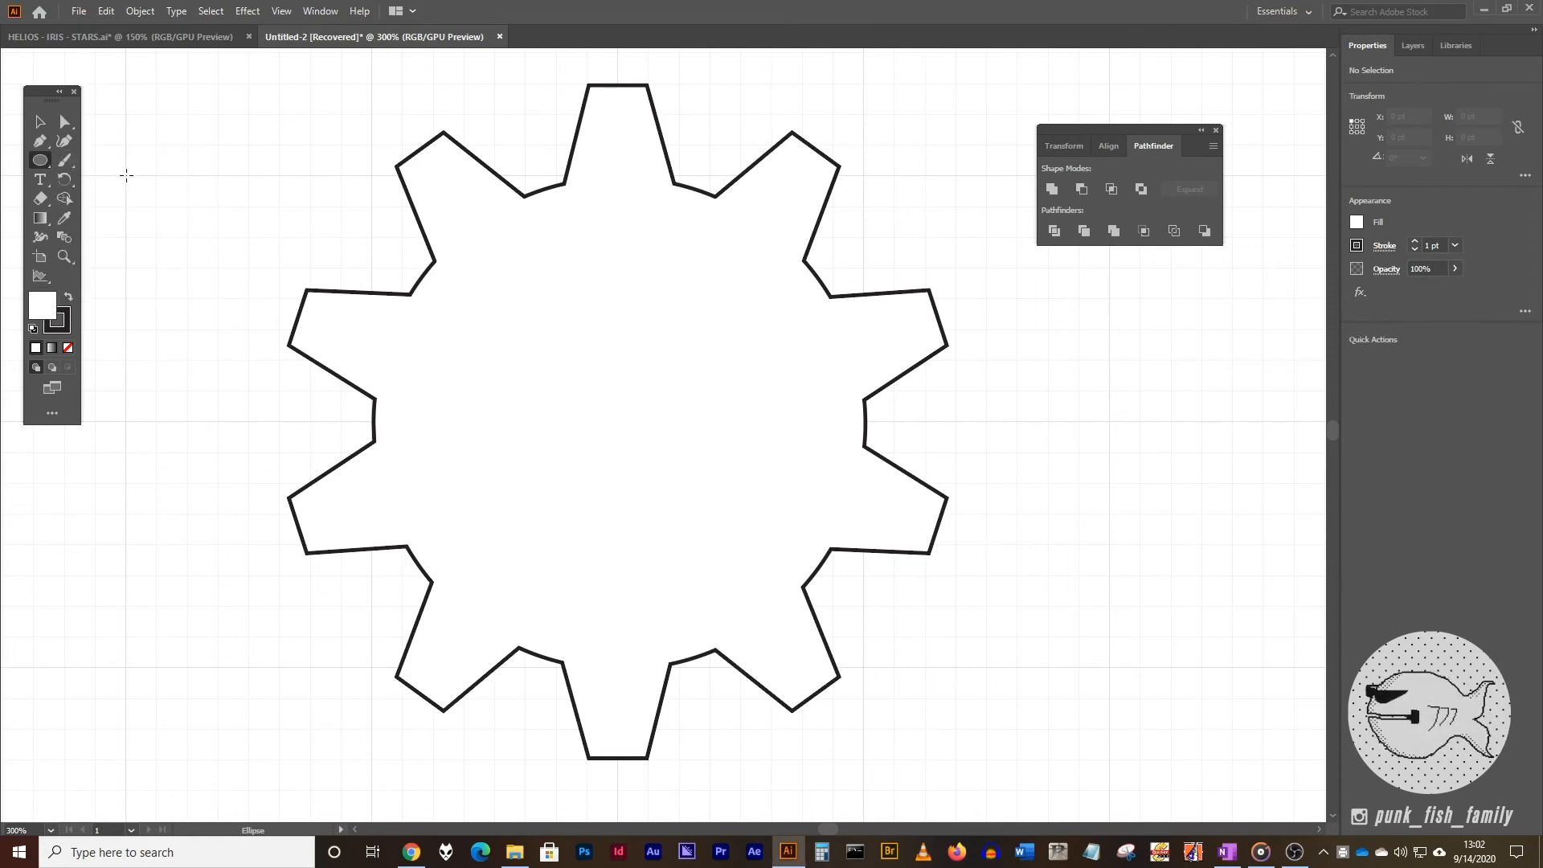
drag(126, 175, 226, 296)
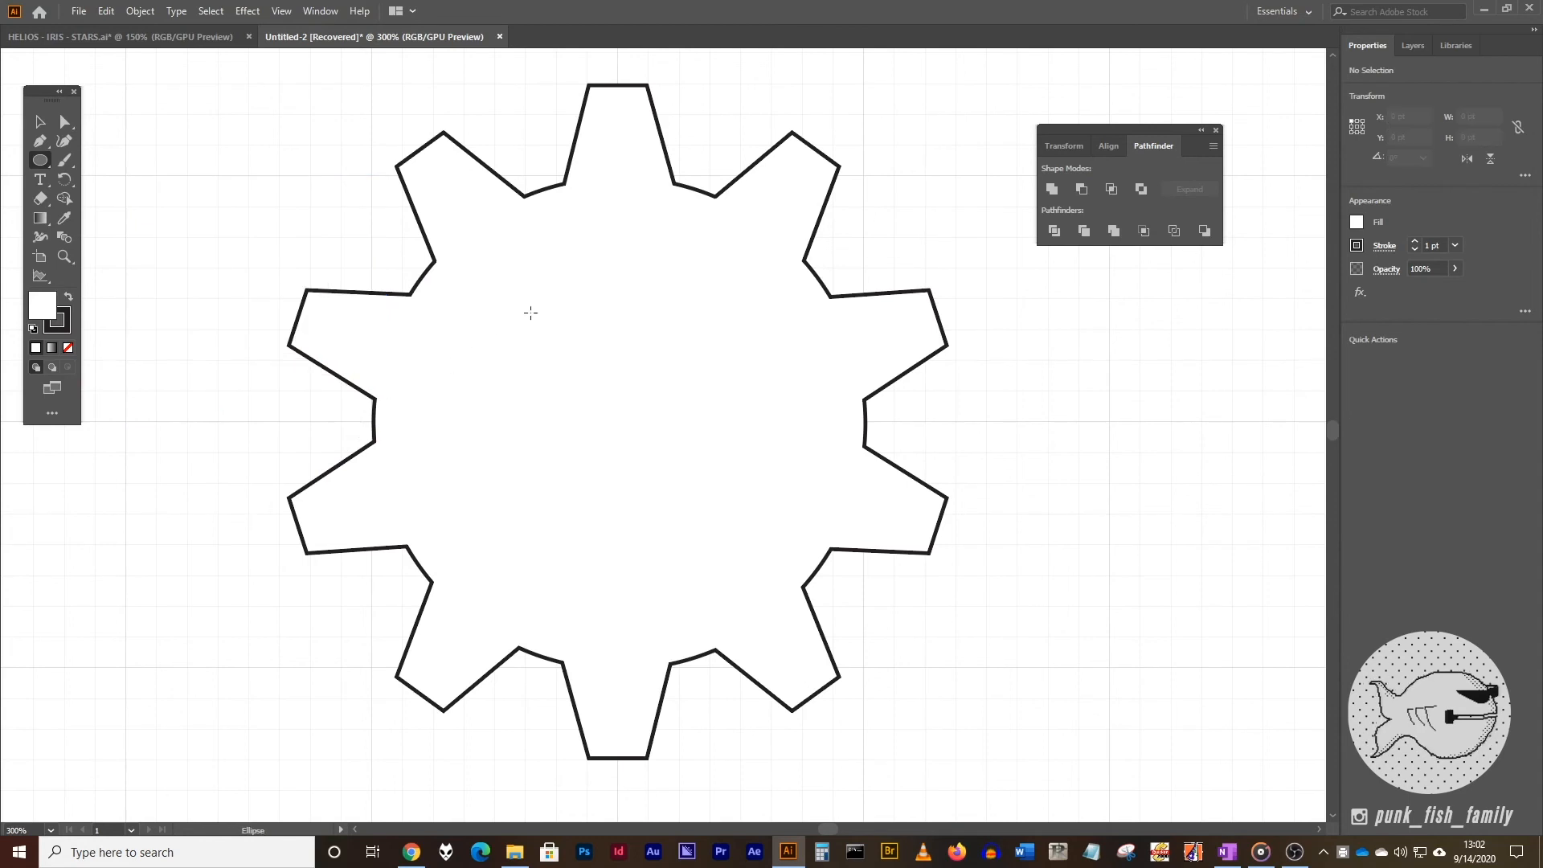
mouse_move(625, 408)
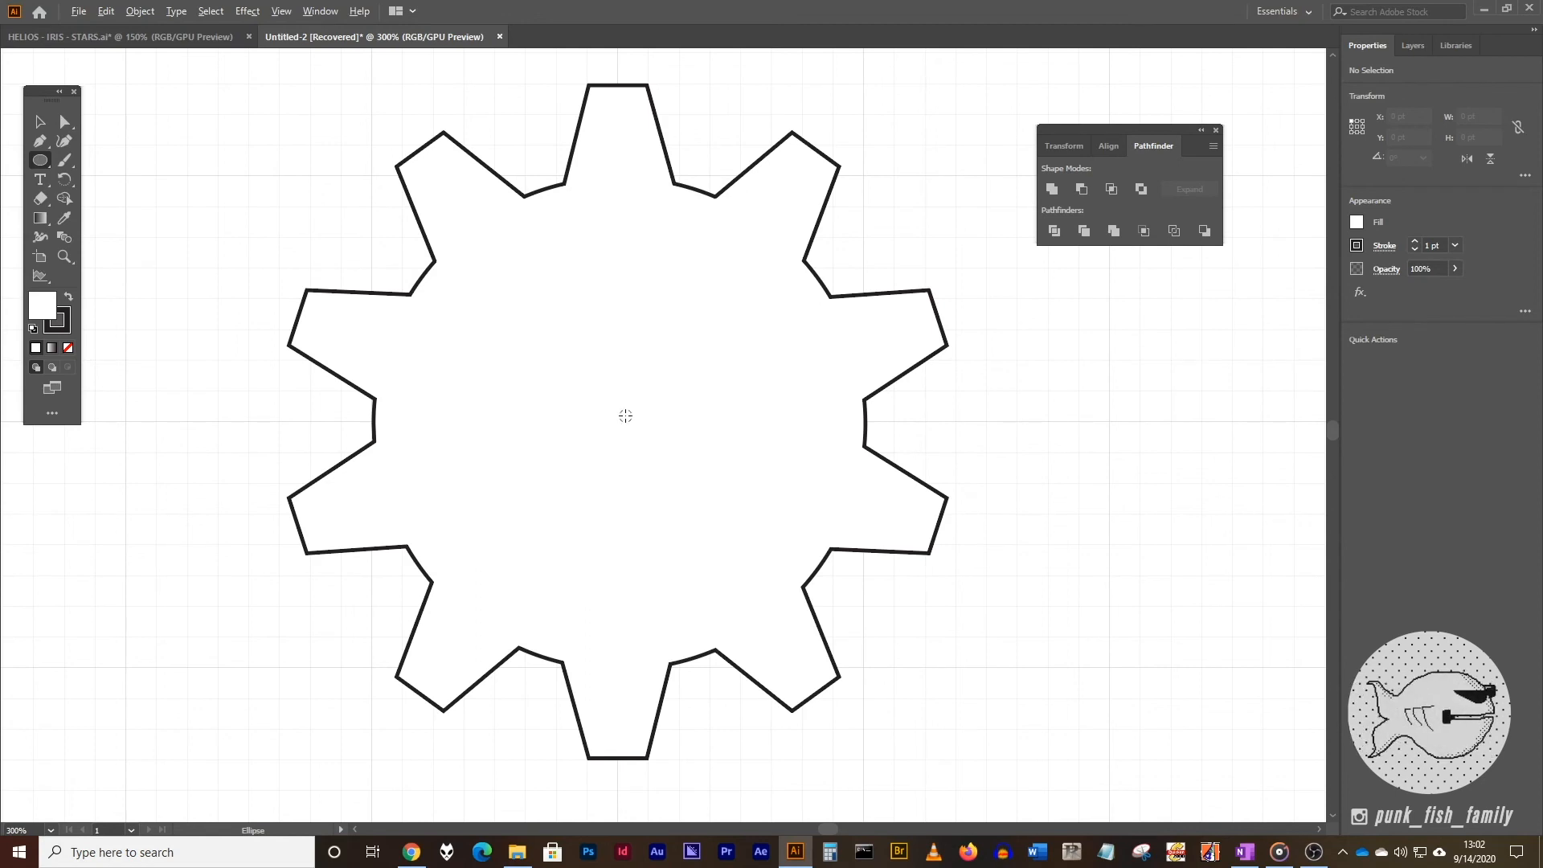
drag(619, 419, 765, 572)
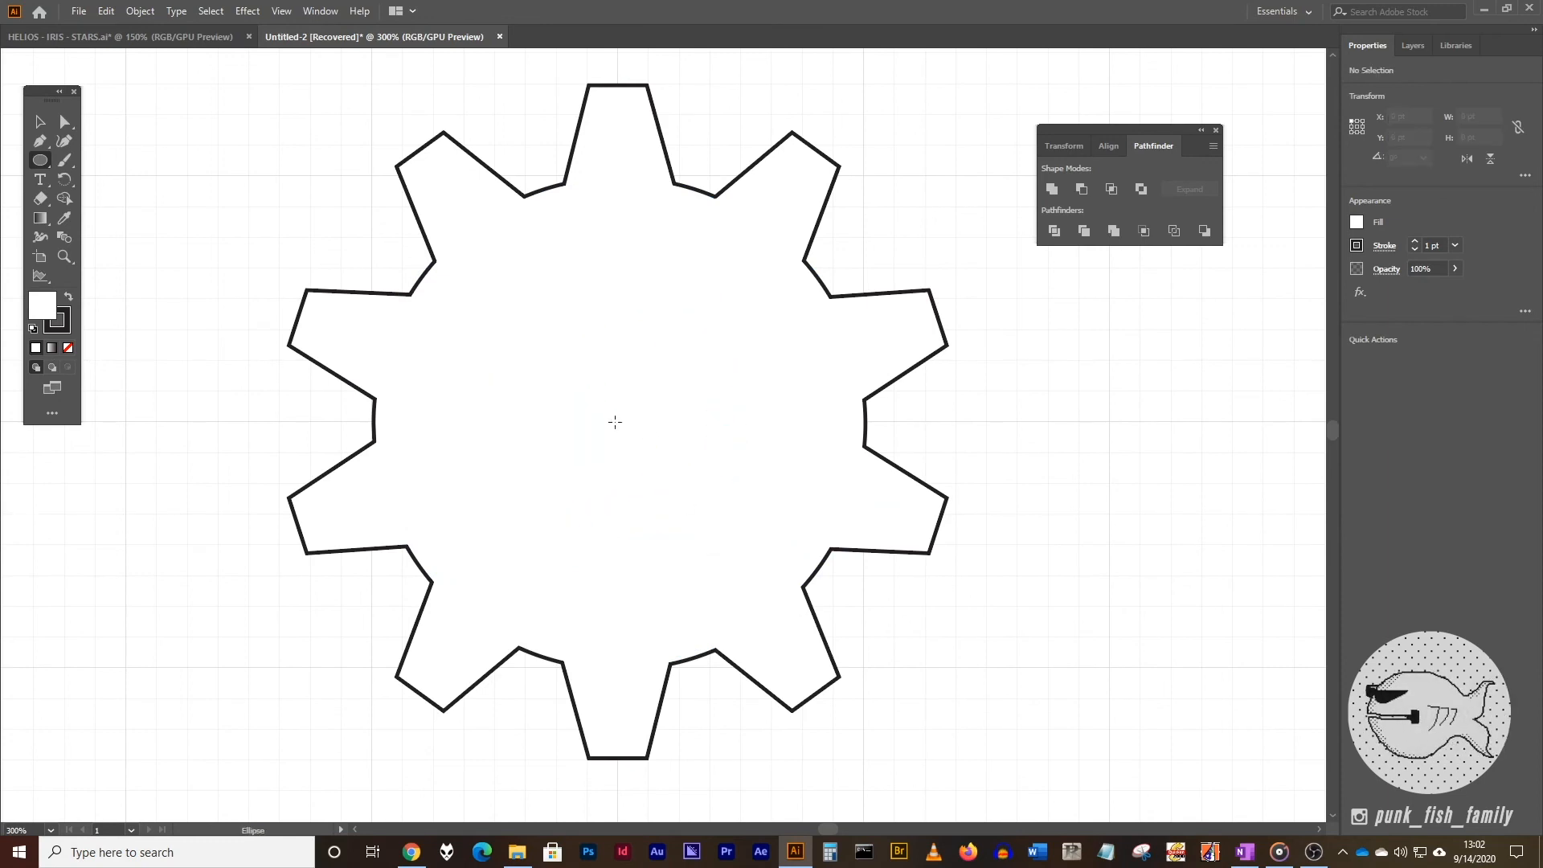
mouse_move(623, 419)
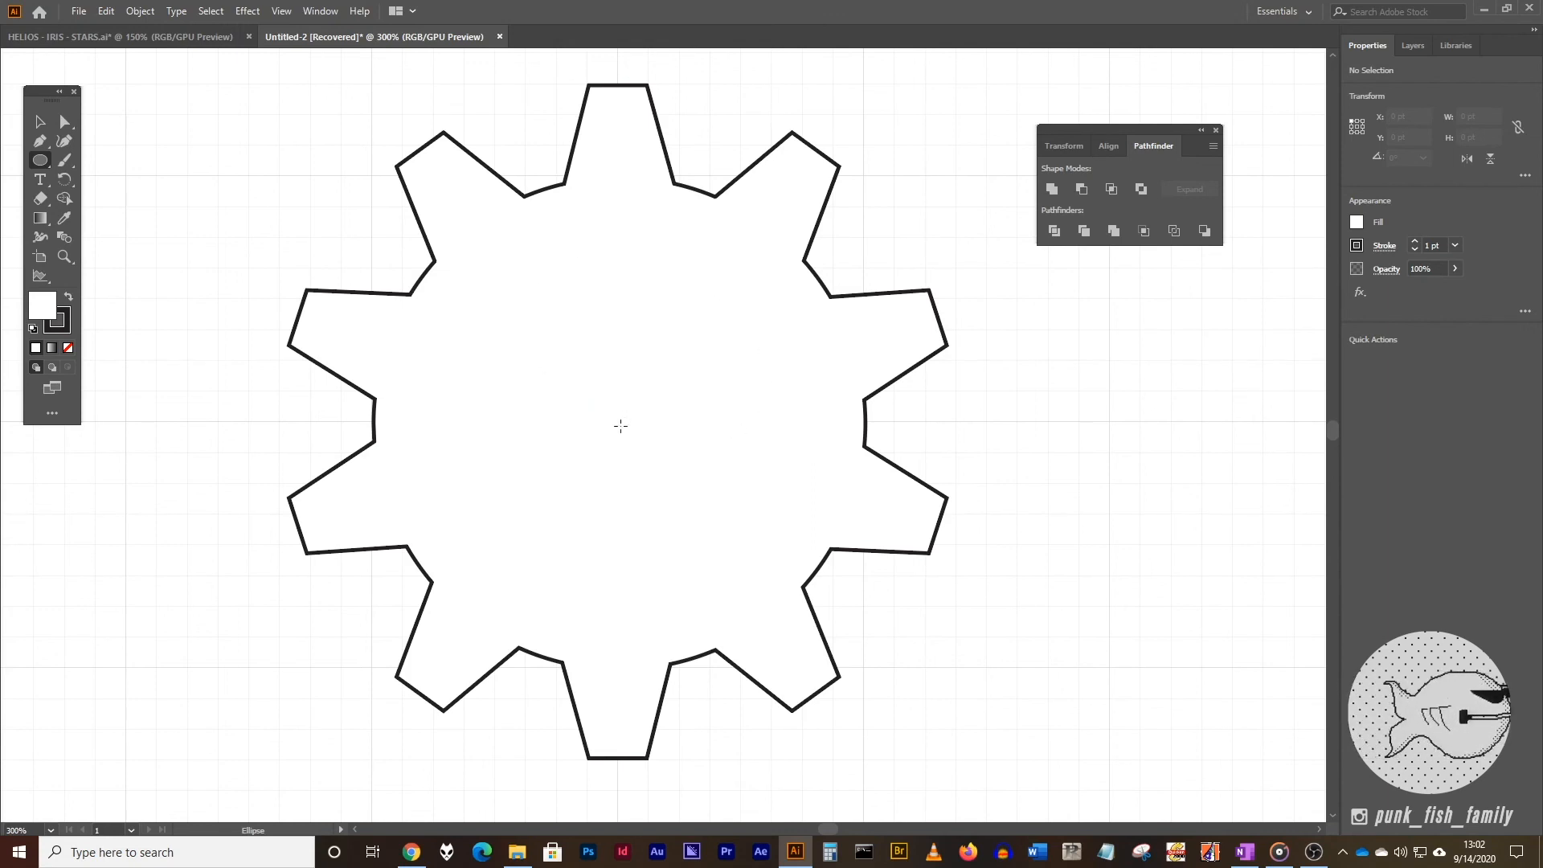
mouse_move(620, 420)
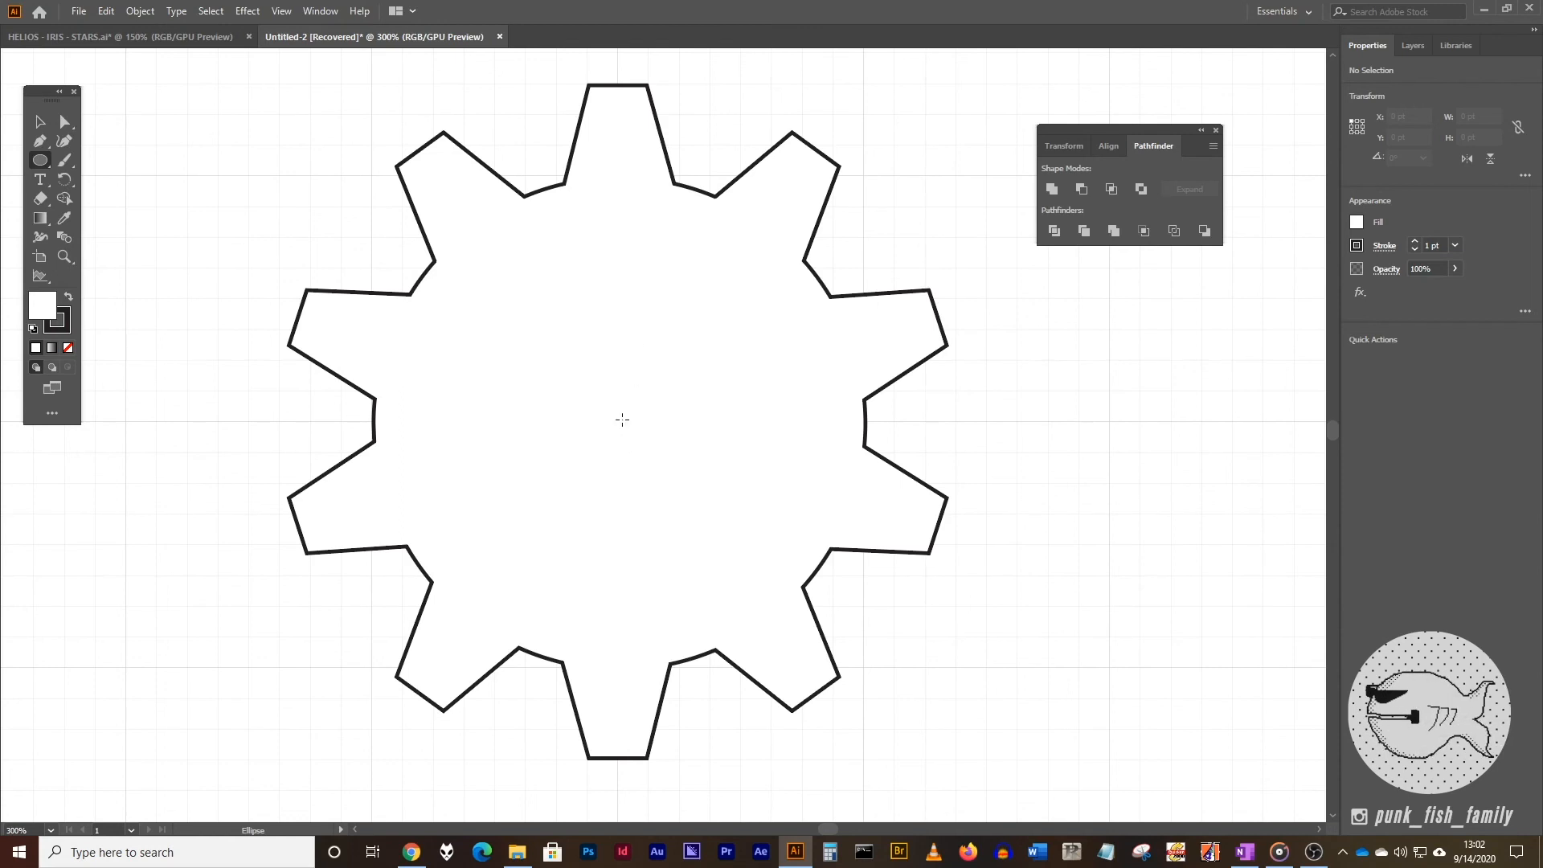
drag(620, 335, 698, 508)
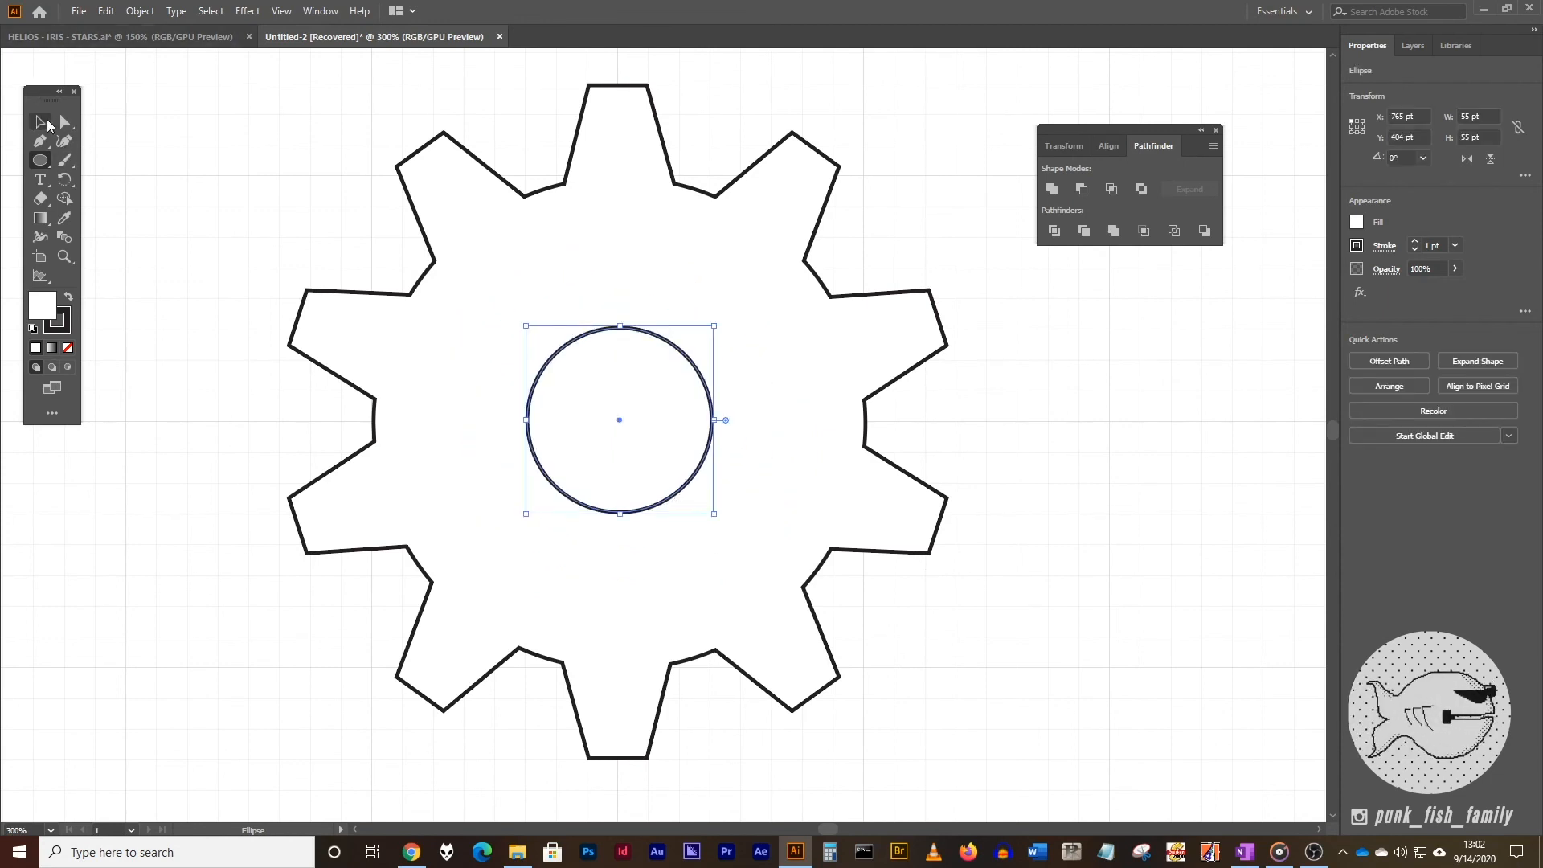
click(749, 421)
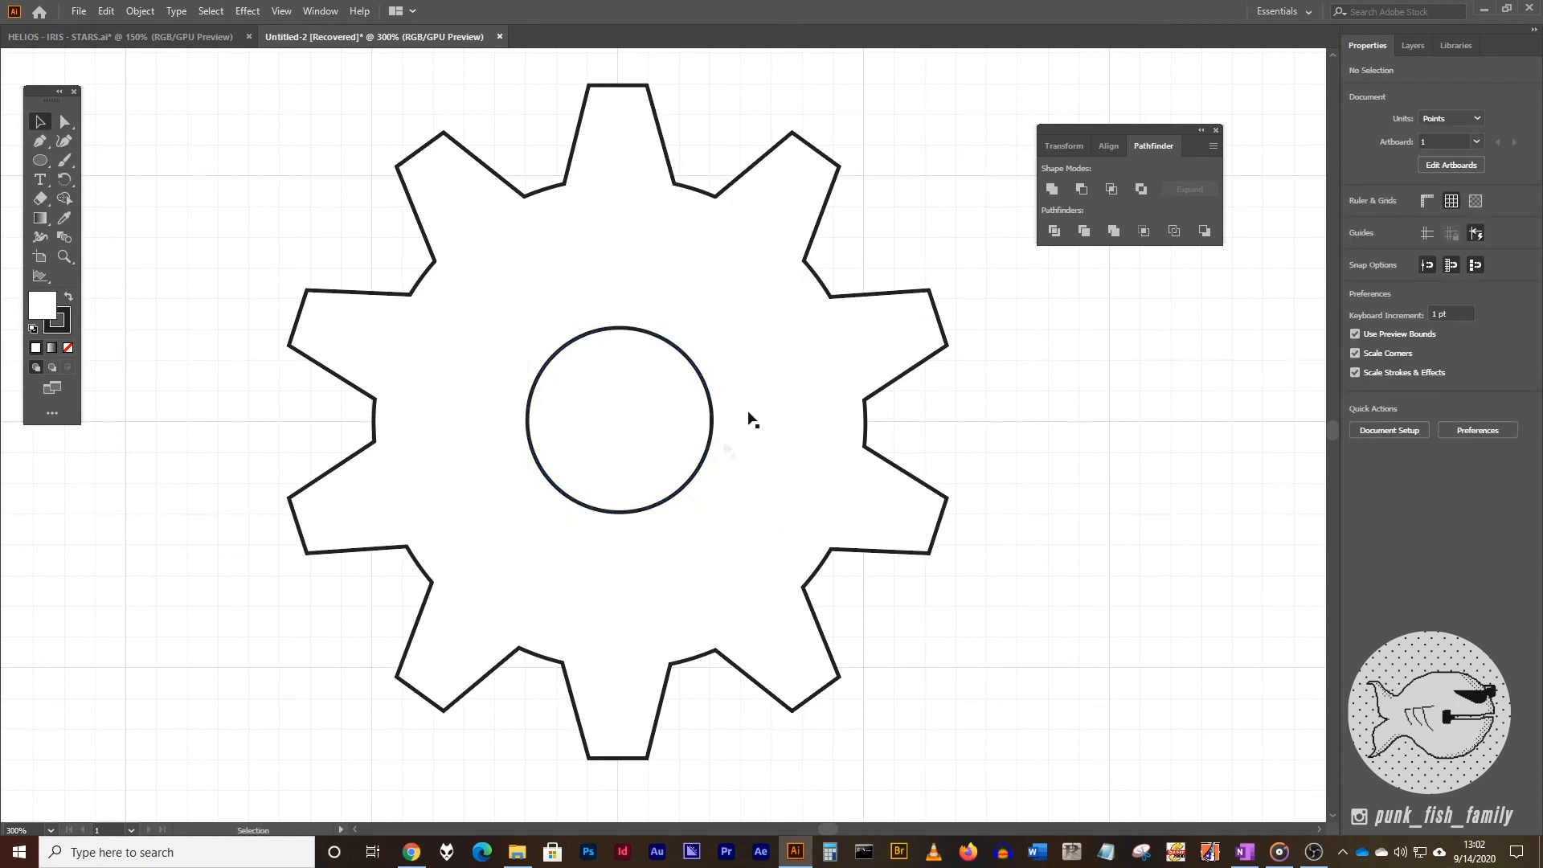
mouse_move(401, 584)
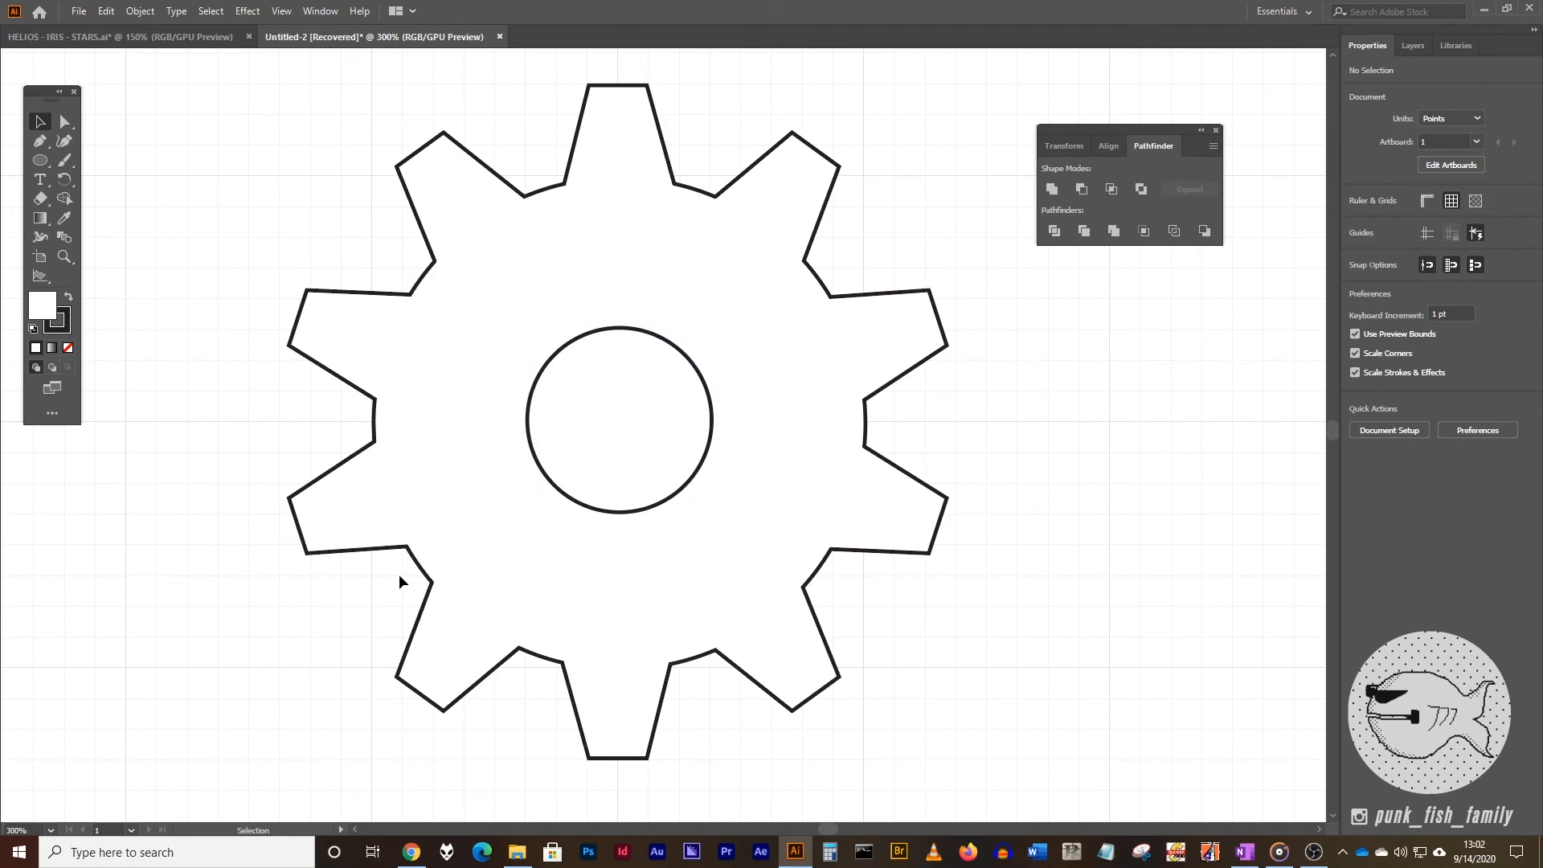
mouse_move(212, 110)
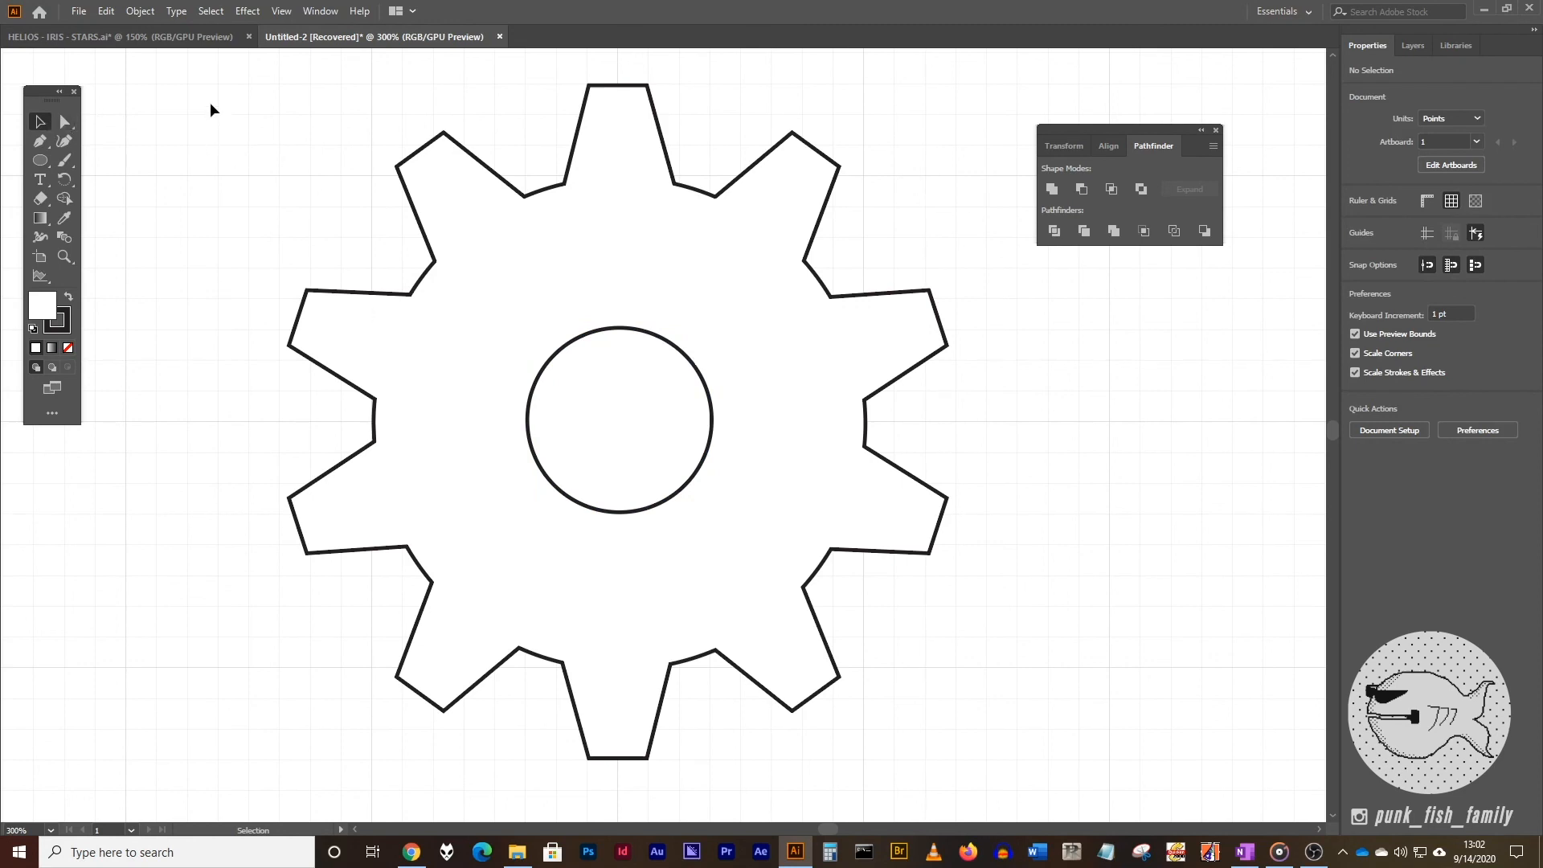
- Subtract the centre circle from the gear with Minus Front, leaving one compound path with a hole
click(825, 442)
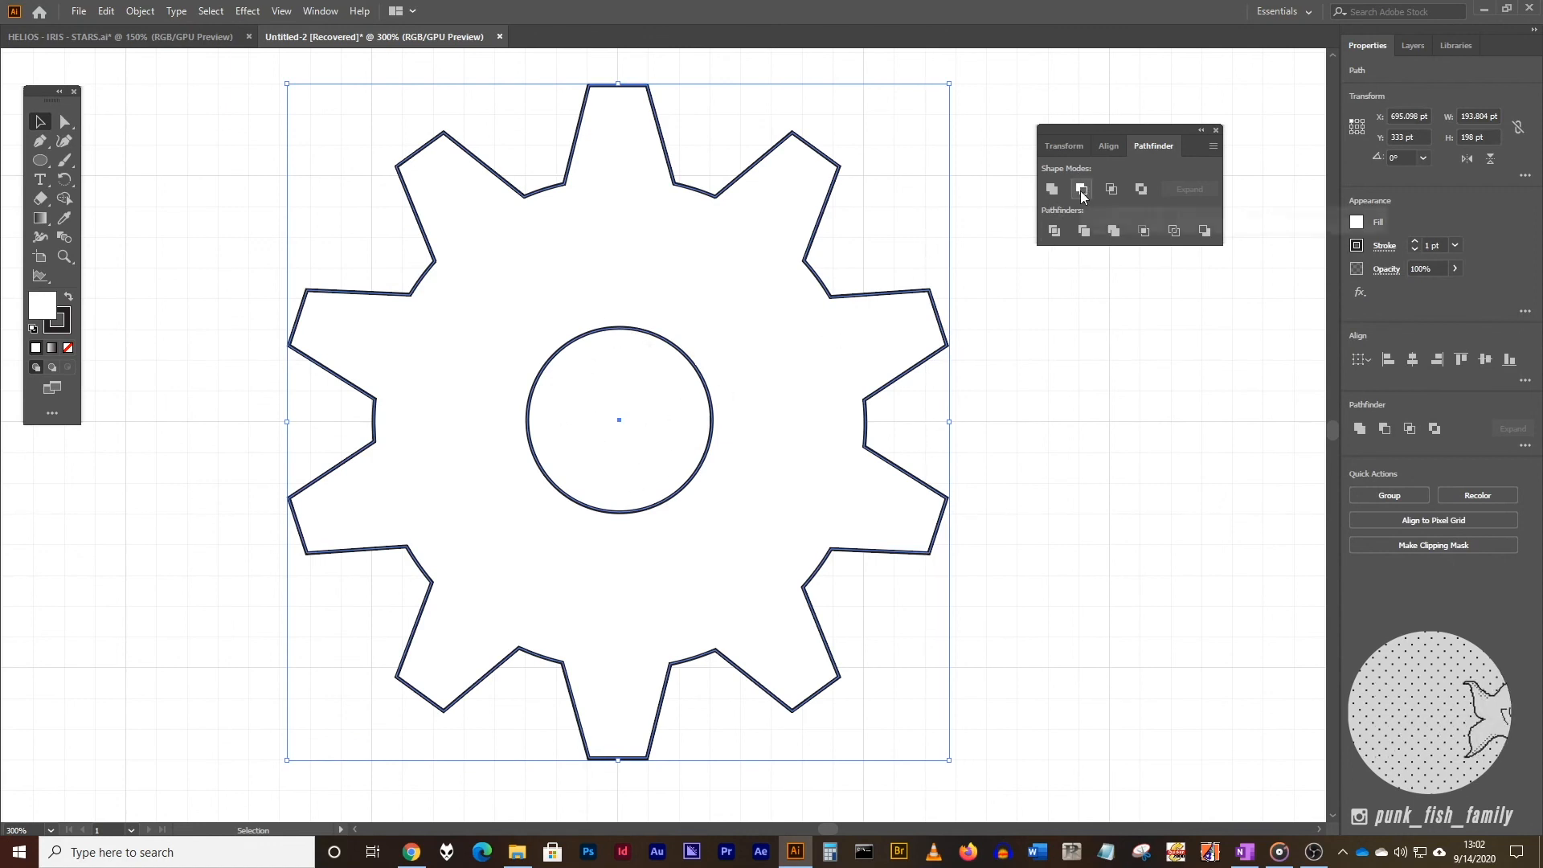
mouse_move(1082, 189)
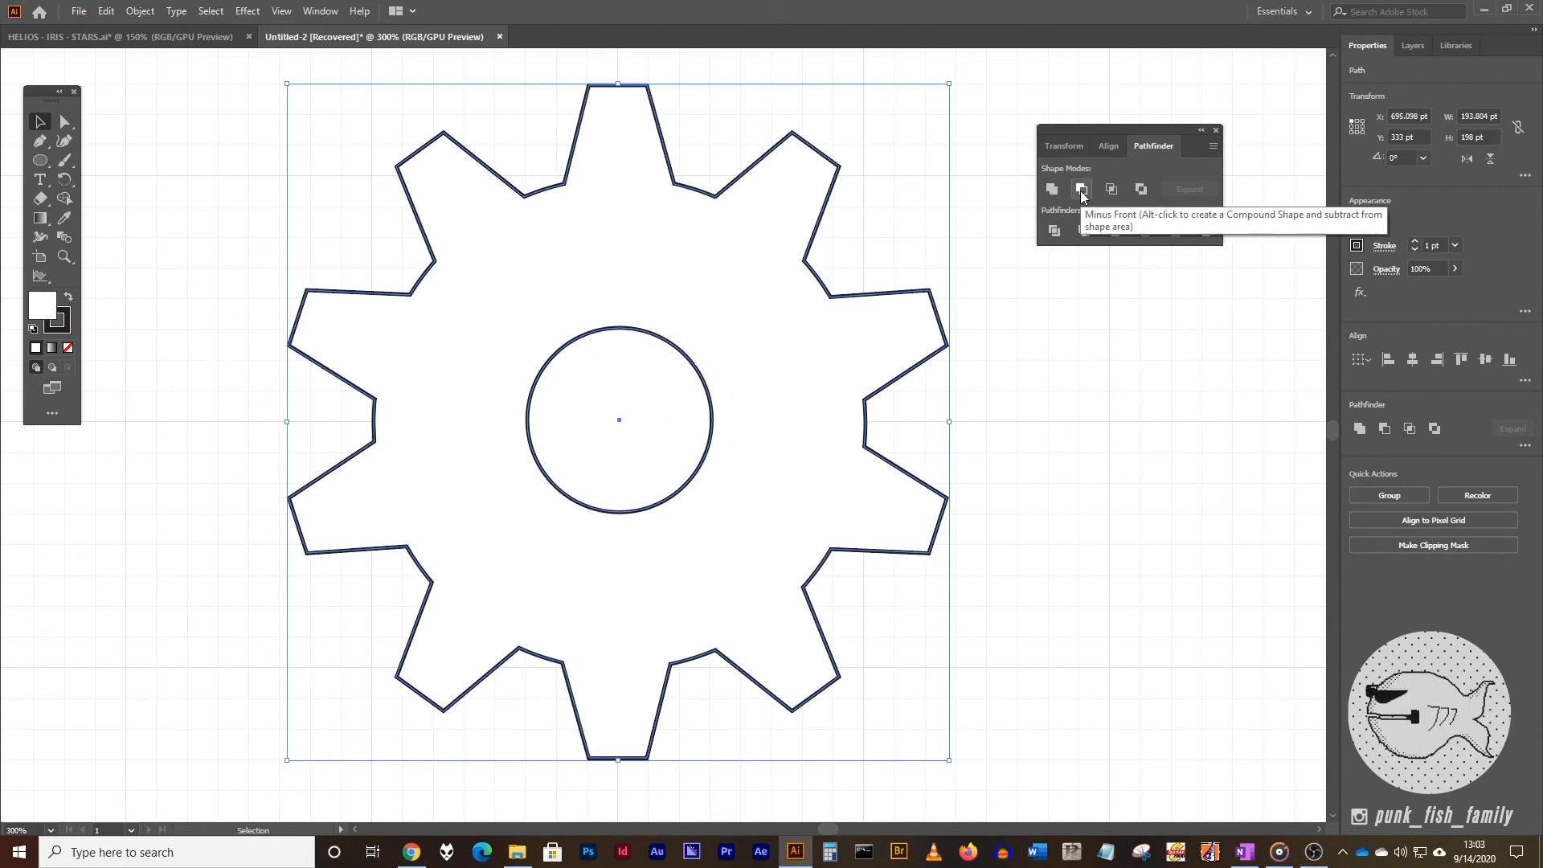
click(1081, 190)
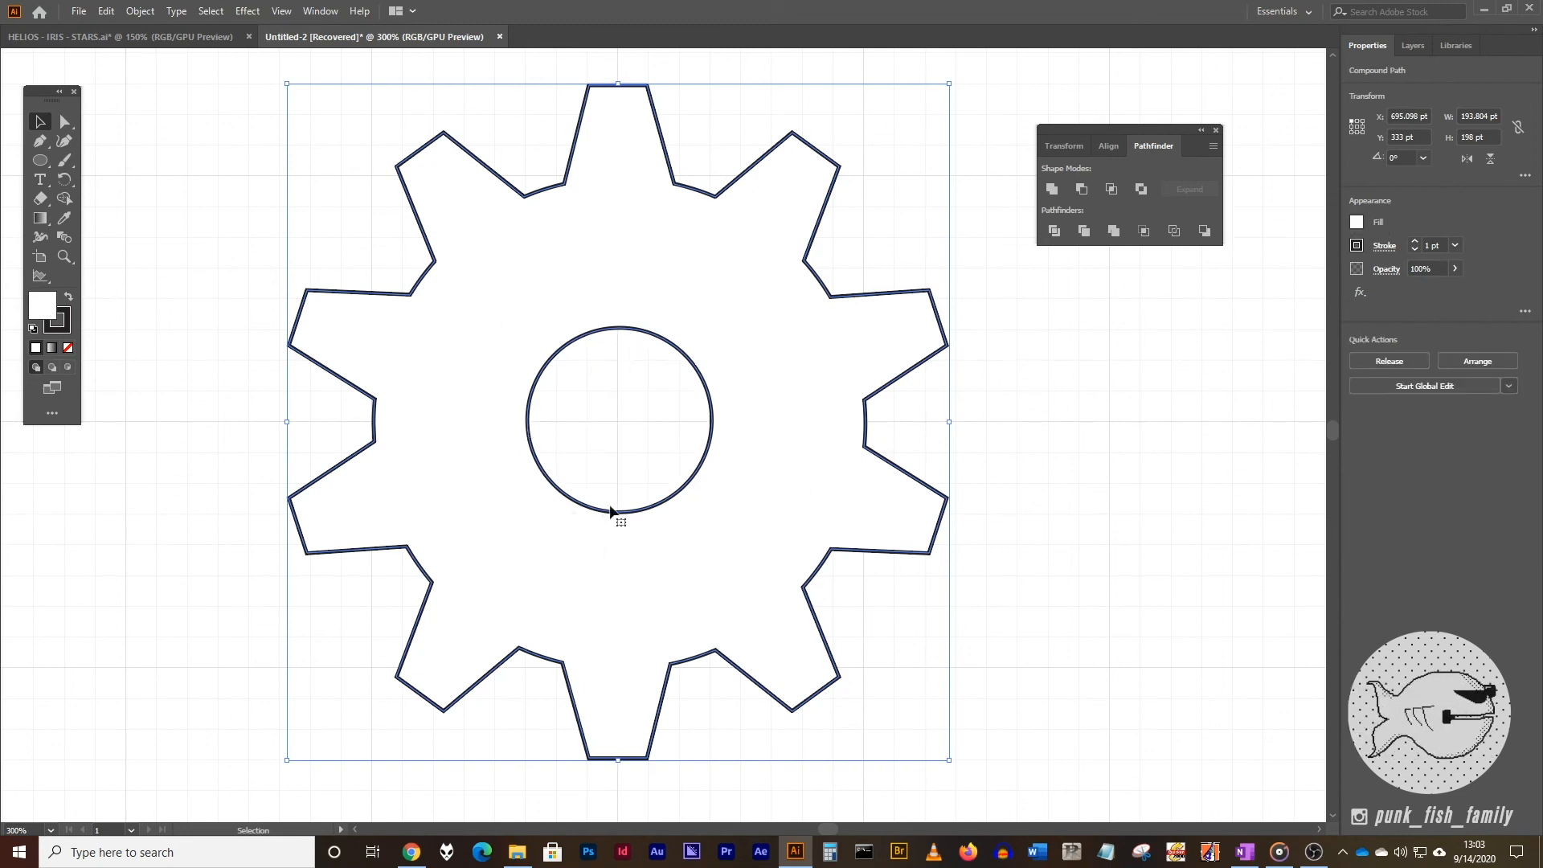
click(1098, 575)
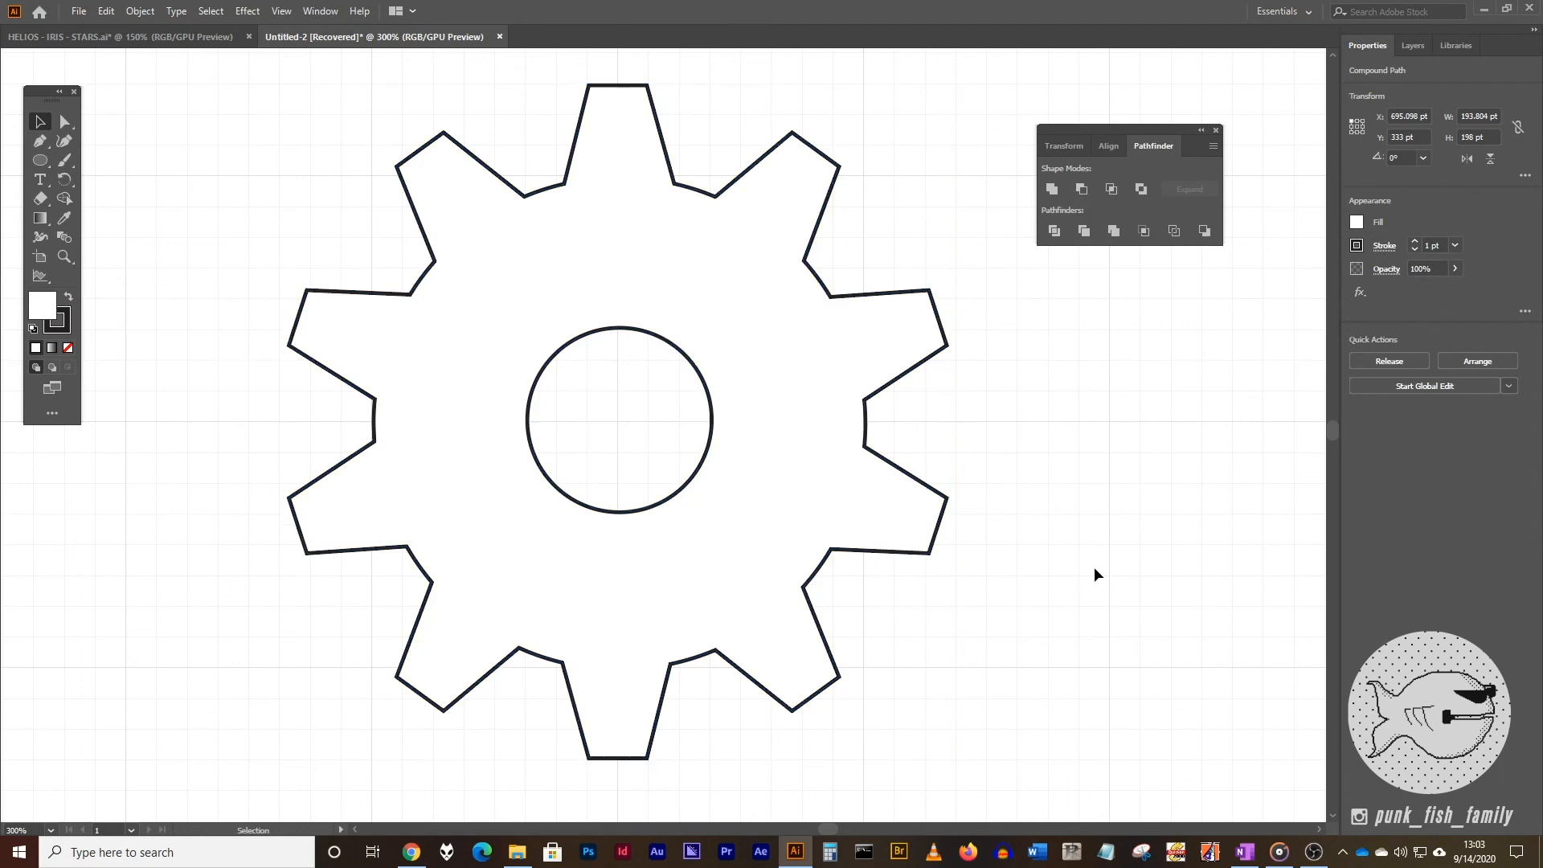